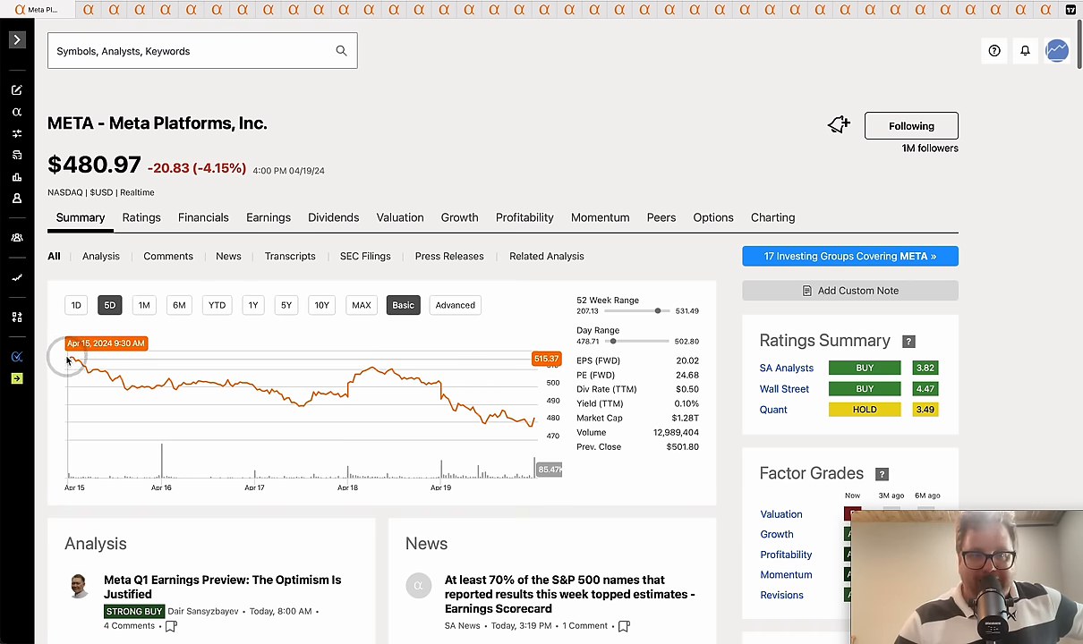
pyautogui.moveTo(265, 144)
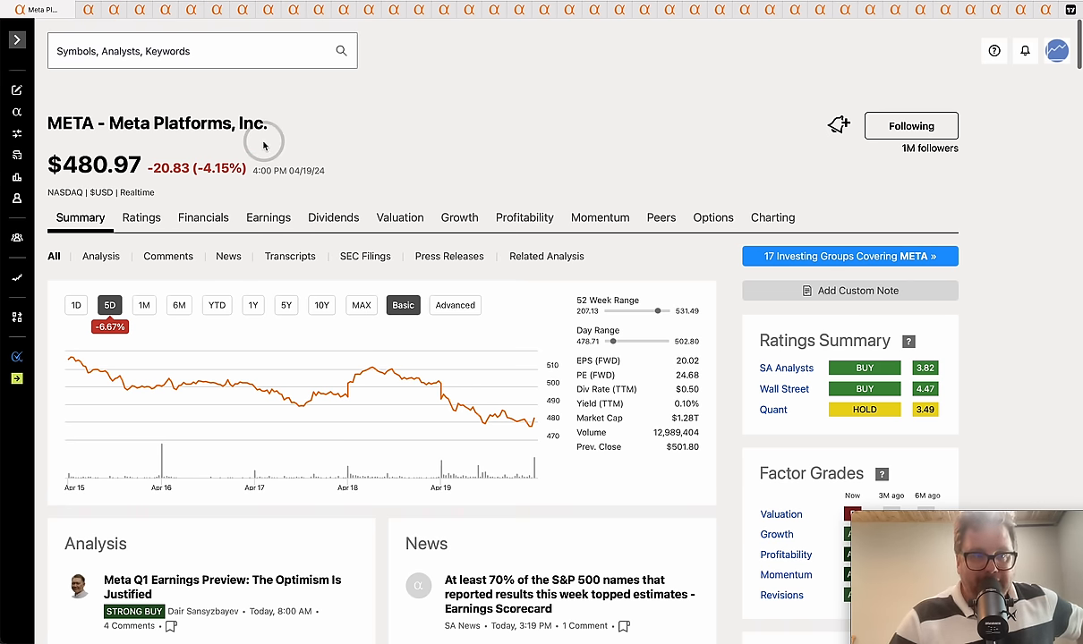
pyautogui.moveTo(162, 157)
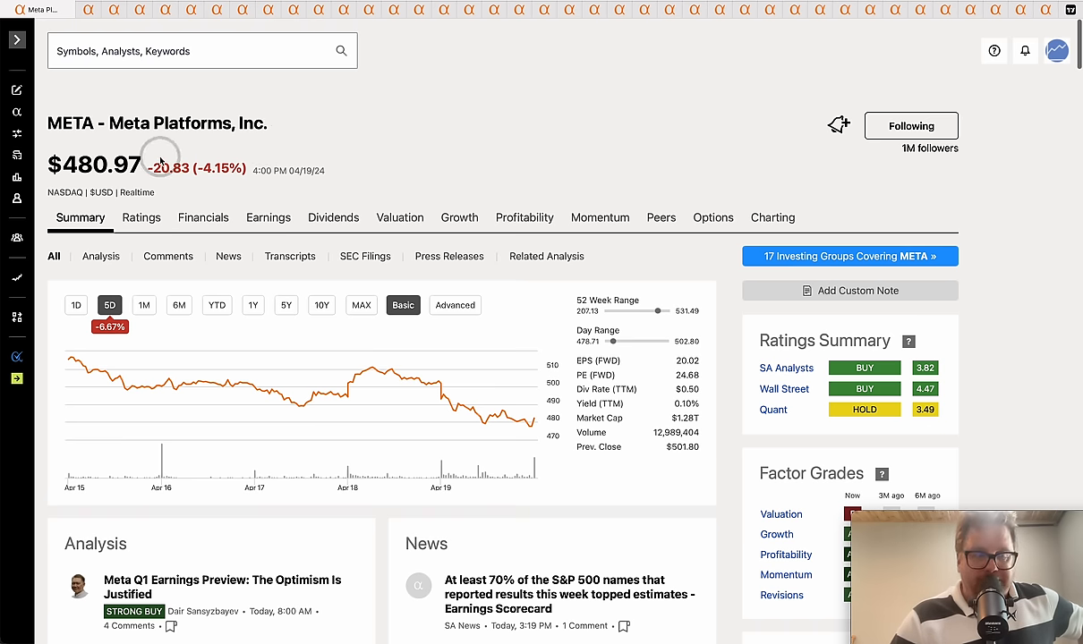
# Step: Read through the Snapchat/TikTok bill article's summary and emphasise 'TikTok' in its headline
pyautogui.doubleClick(100, 165)
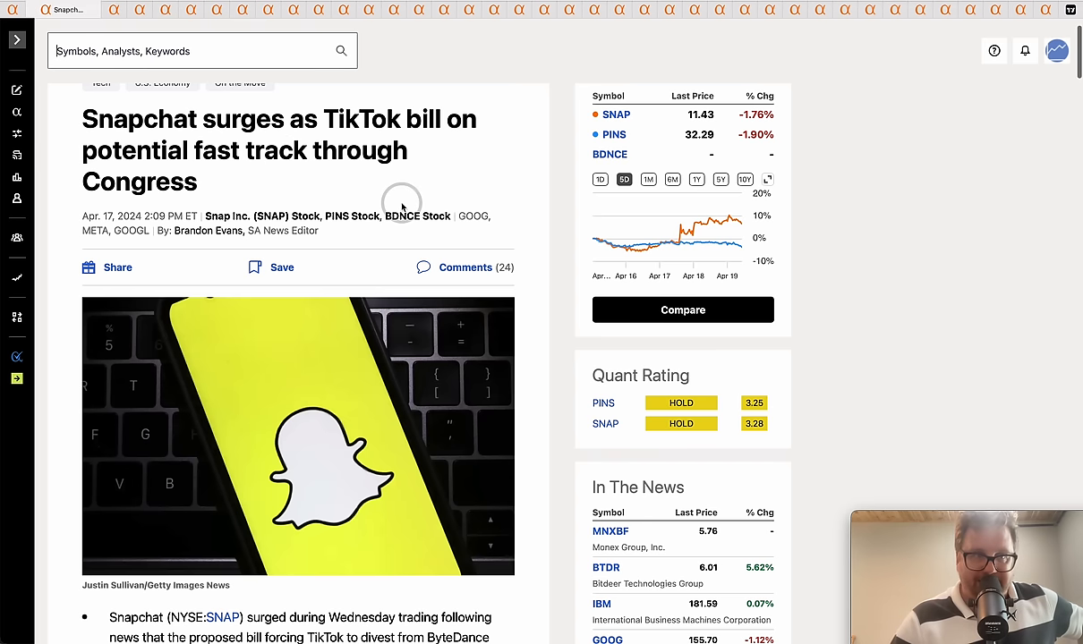
pyautogui.scroll(-3)
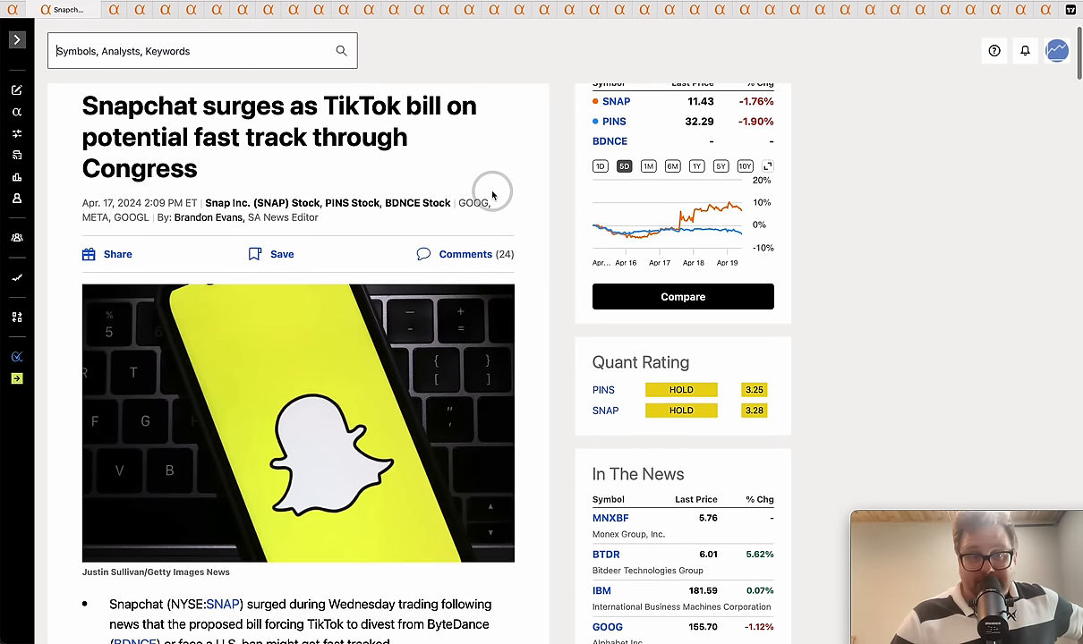
pyautogui.moveTo(326, 105)
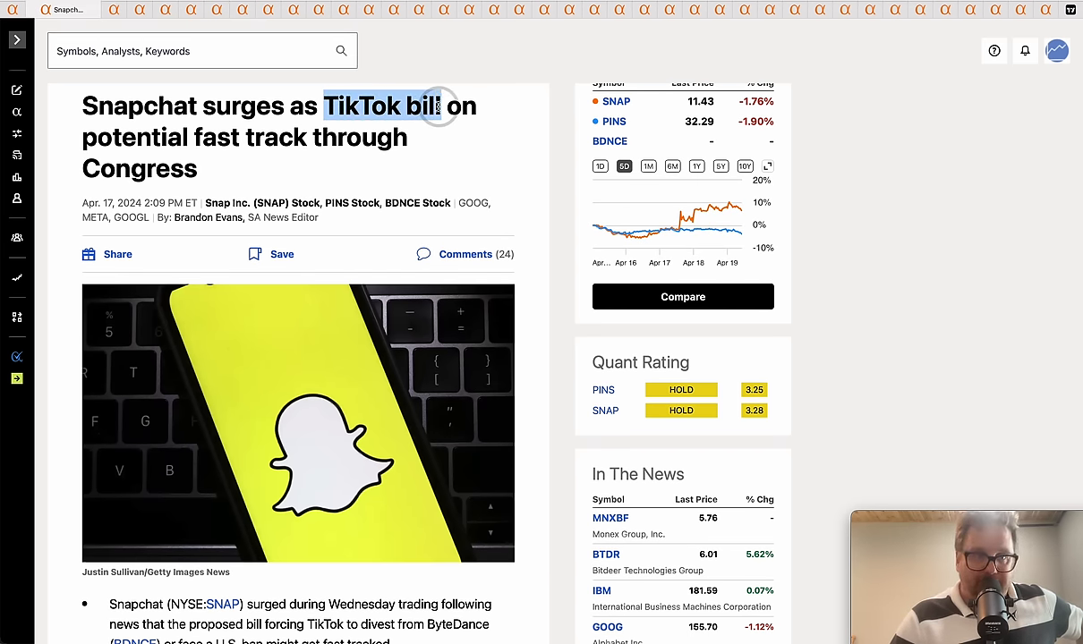
pyautogui.scroll(-3)
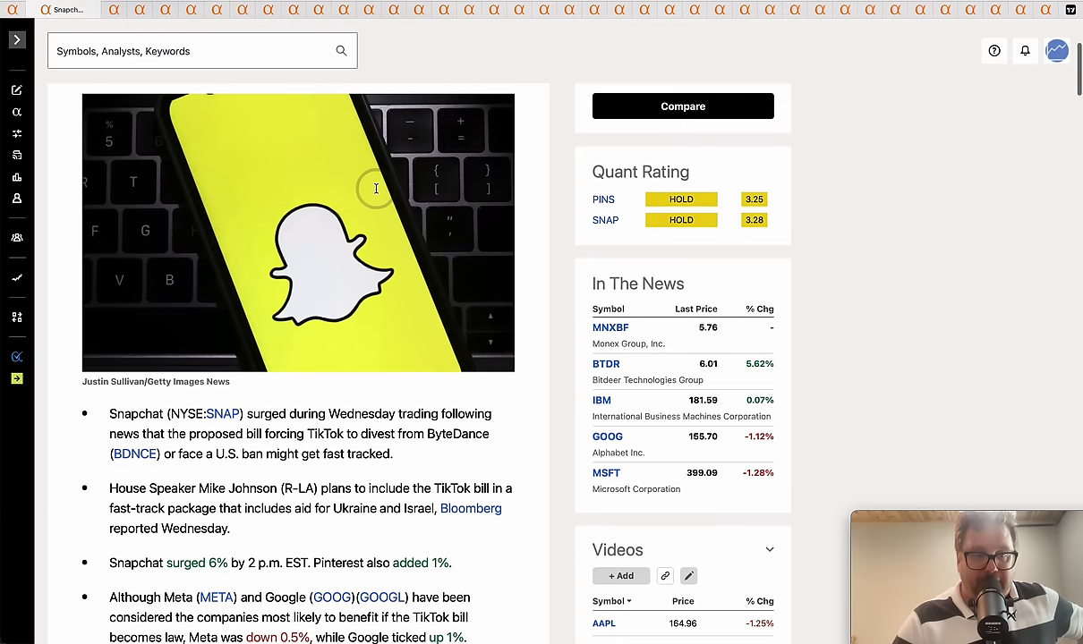
pyautogui.scroll(-3)
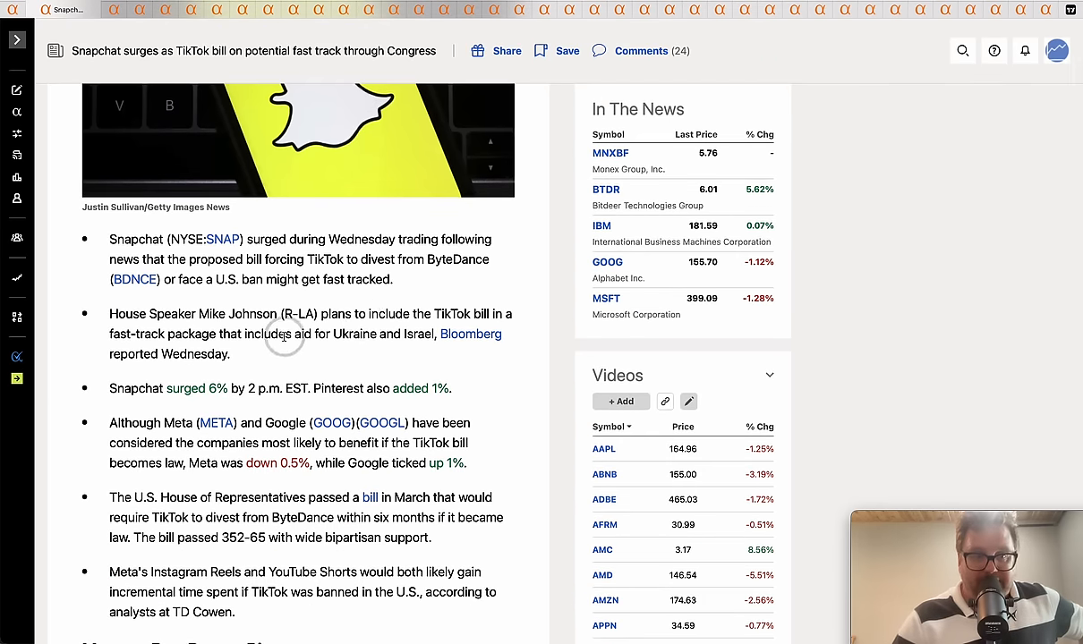
pyautogui.moveTo(237, 332)
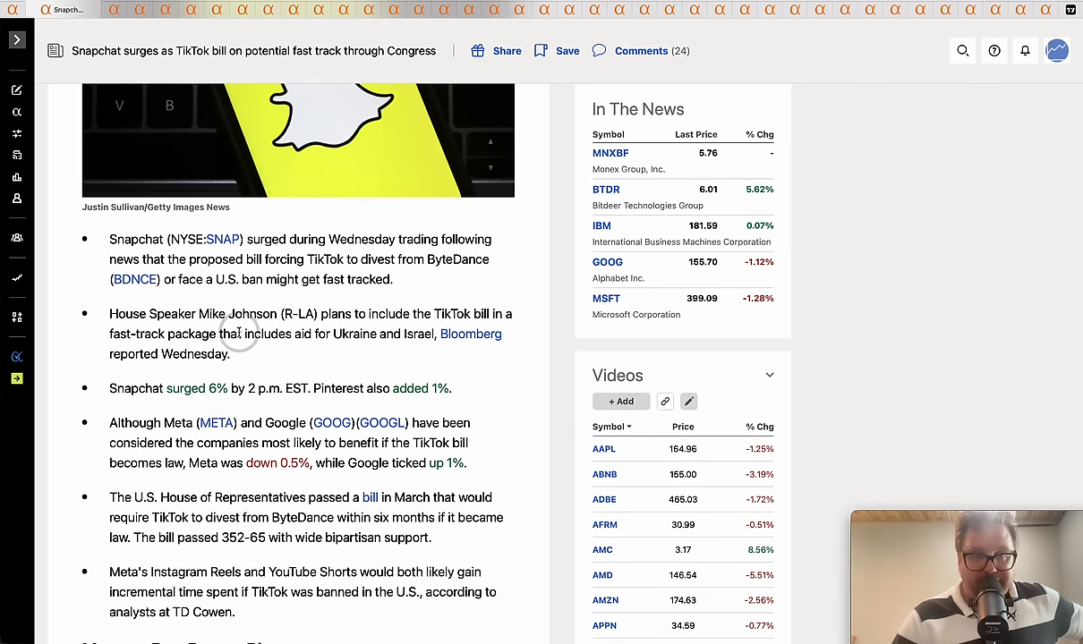
pyautogui.moveTo(240, 334); pyautogui.dragTo(433, 334)
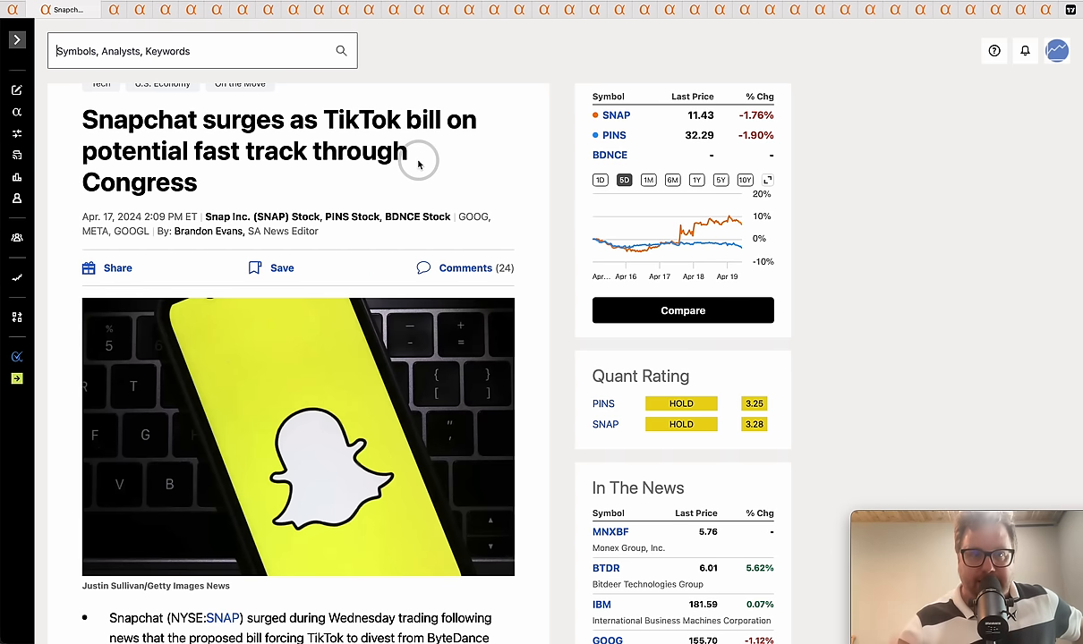
pyautogui.doubleClick(369, 120)
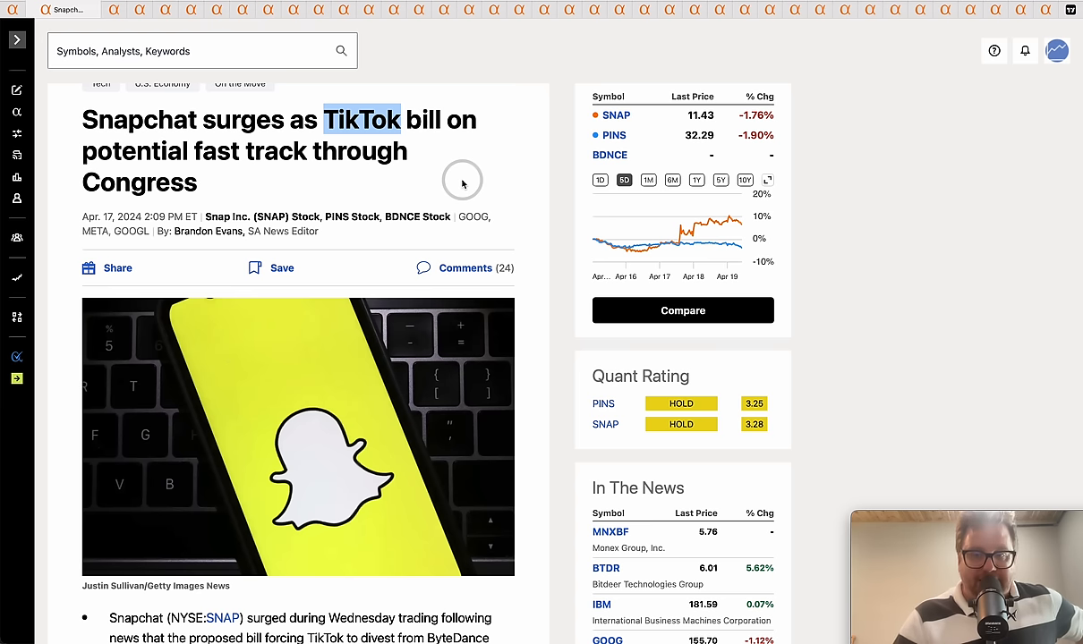
pyautogui.moveTo(394, 168)
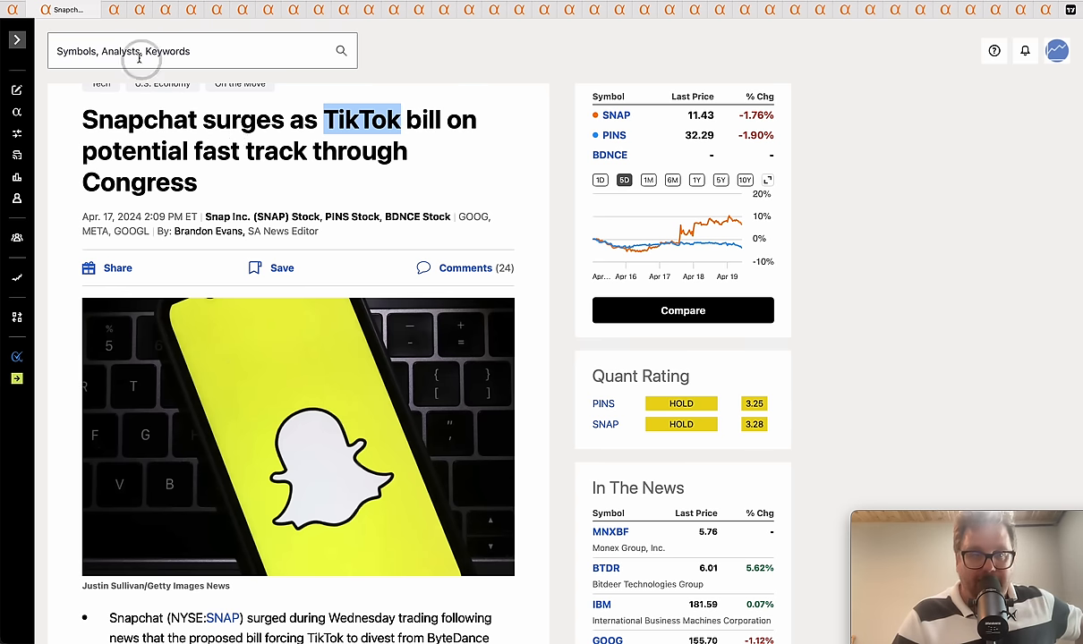
pyautogui.moveTo(118, 17)
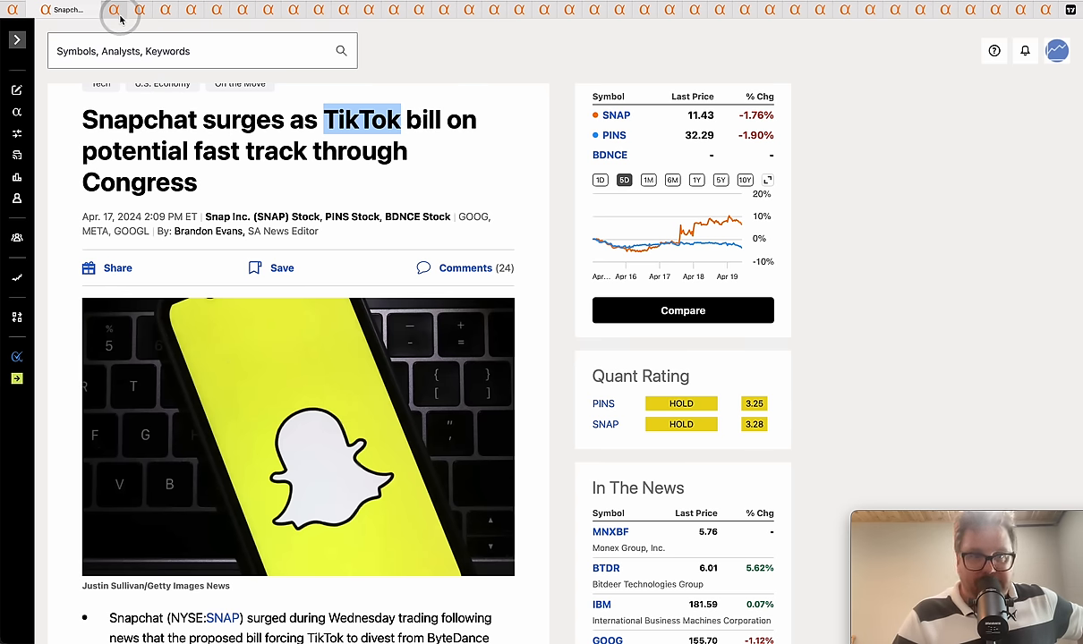
pyautogui.moveTo(118, 14)
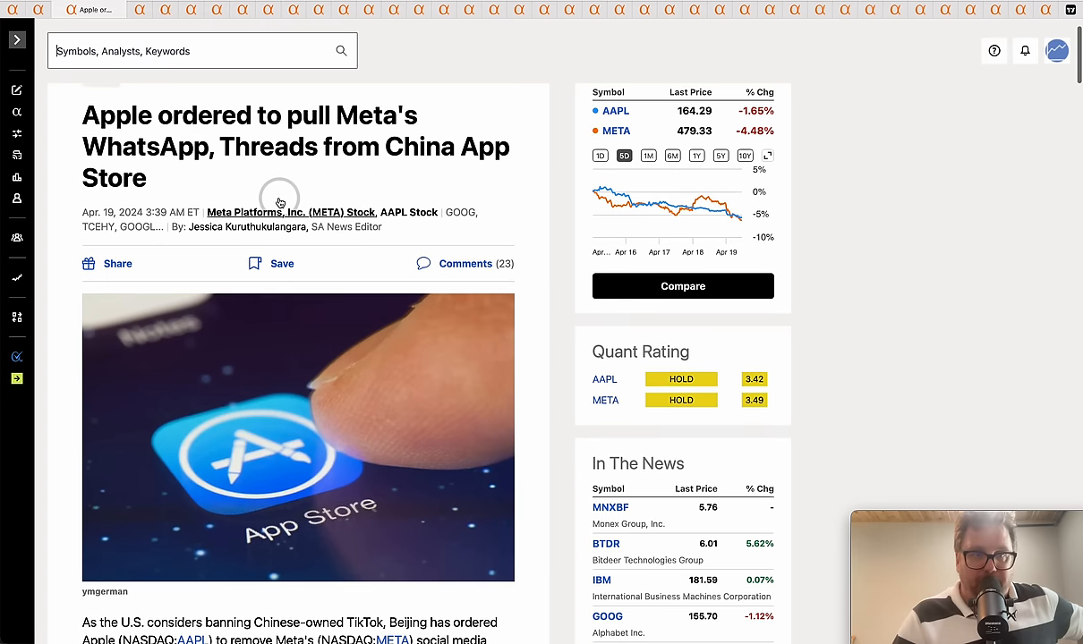
# Step: Emphasise 'China App Store' in the headline, clear it, then emphasise 'WhatsApp' instead
pyautogui.moveTo(100, 147); pyautogui.dragTo(304, 147)
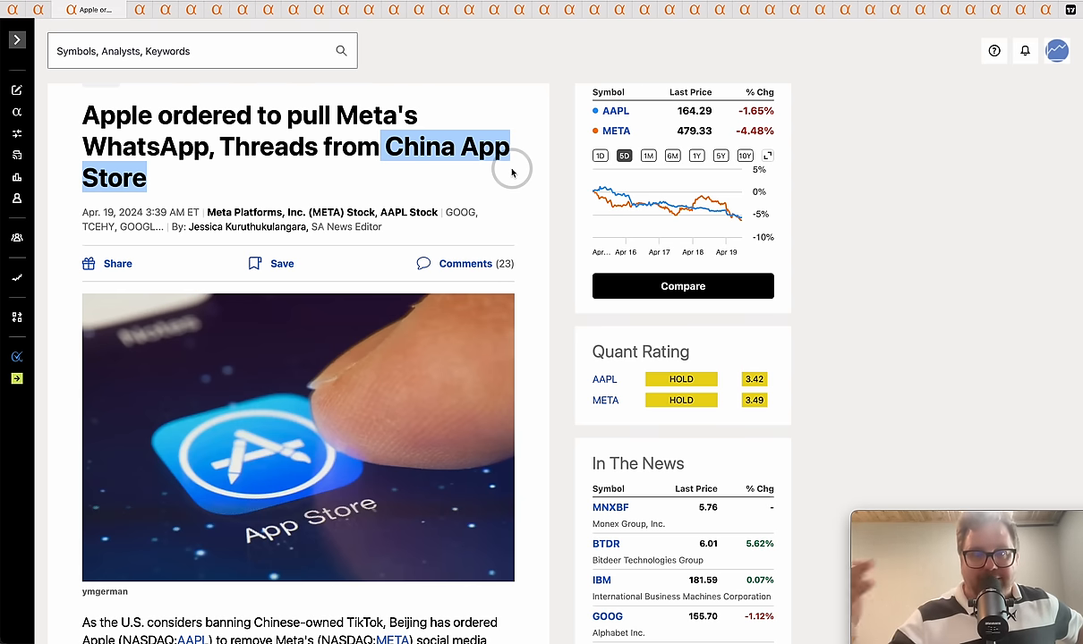
pyautogui.moveTo(530, 204)
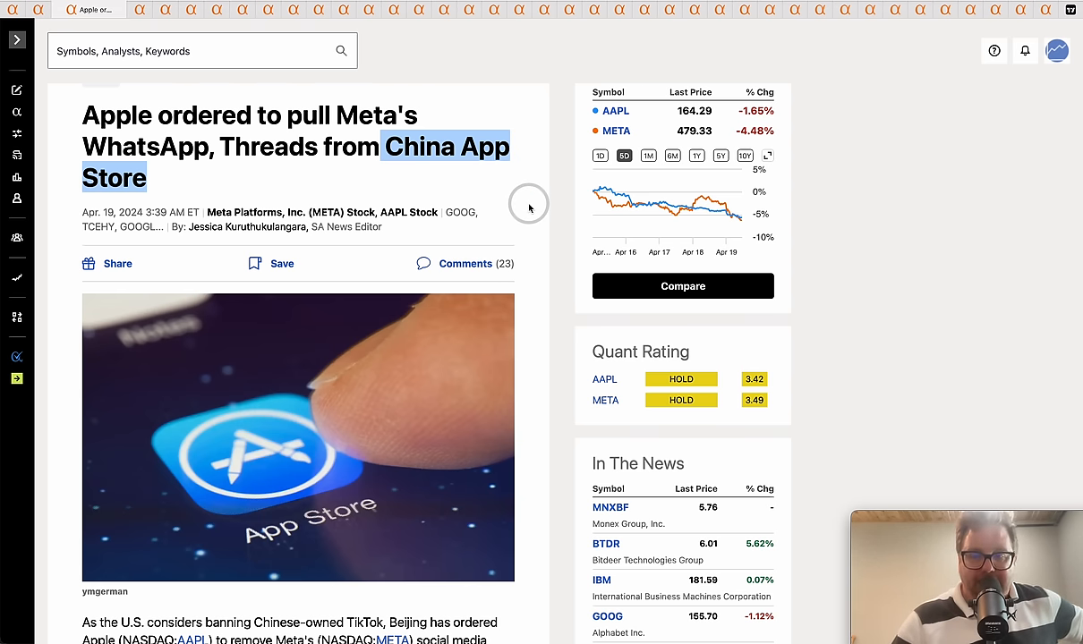
pyautogui.moveTo(426, 190)
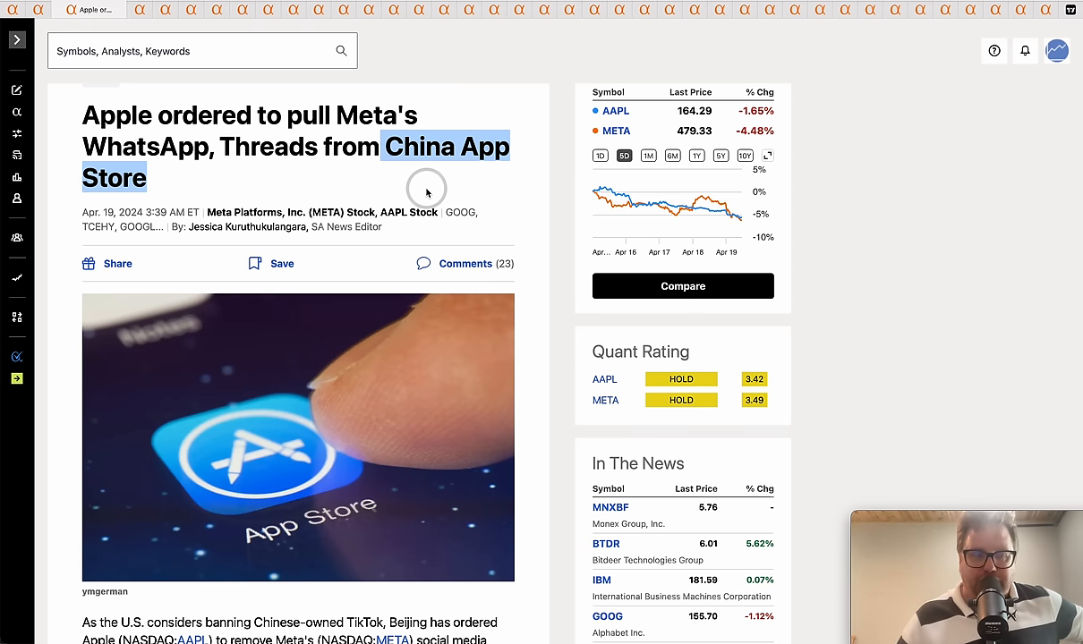
pyautogui.moveTo(415, 197)
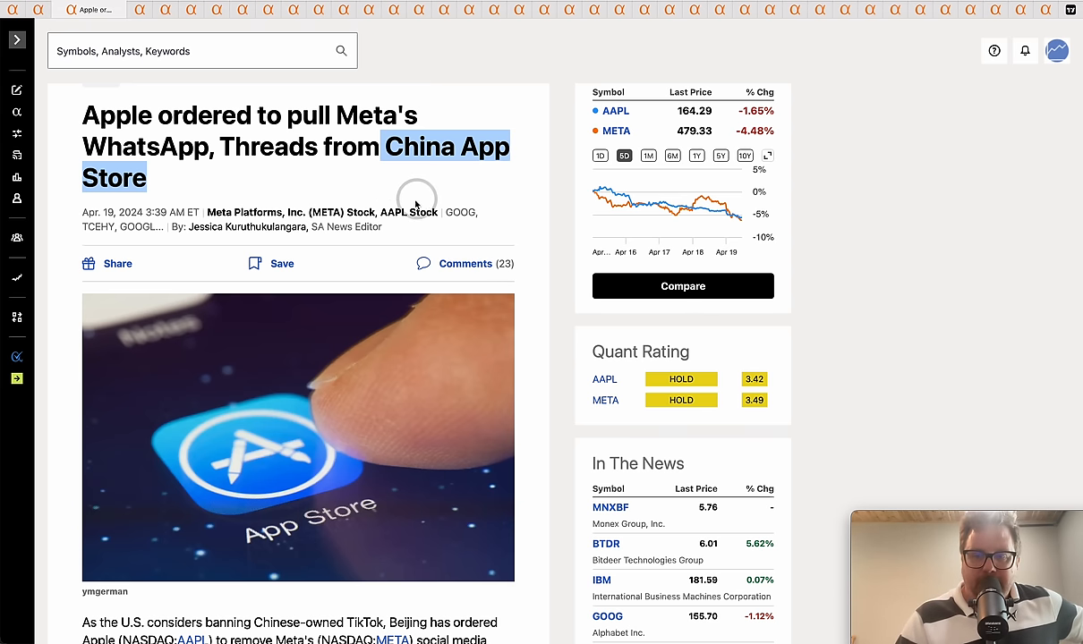
pyautogui.click(411, 197)
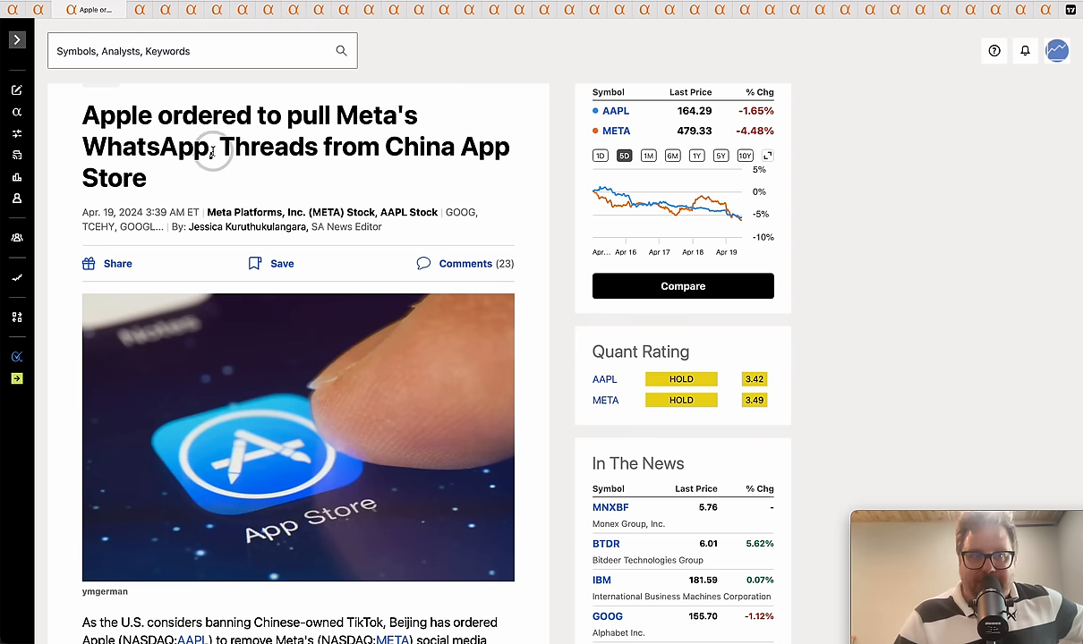
pyautogui.doubleClick(146, 147)
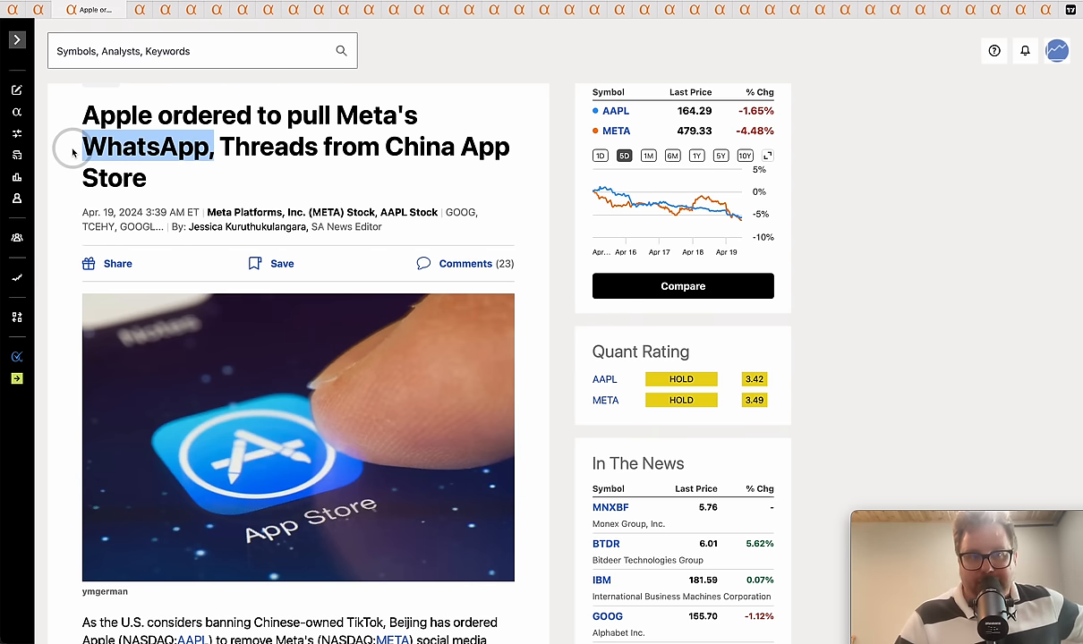
pyautogui.moveTo(193, 183)
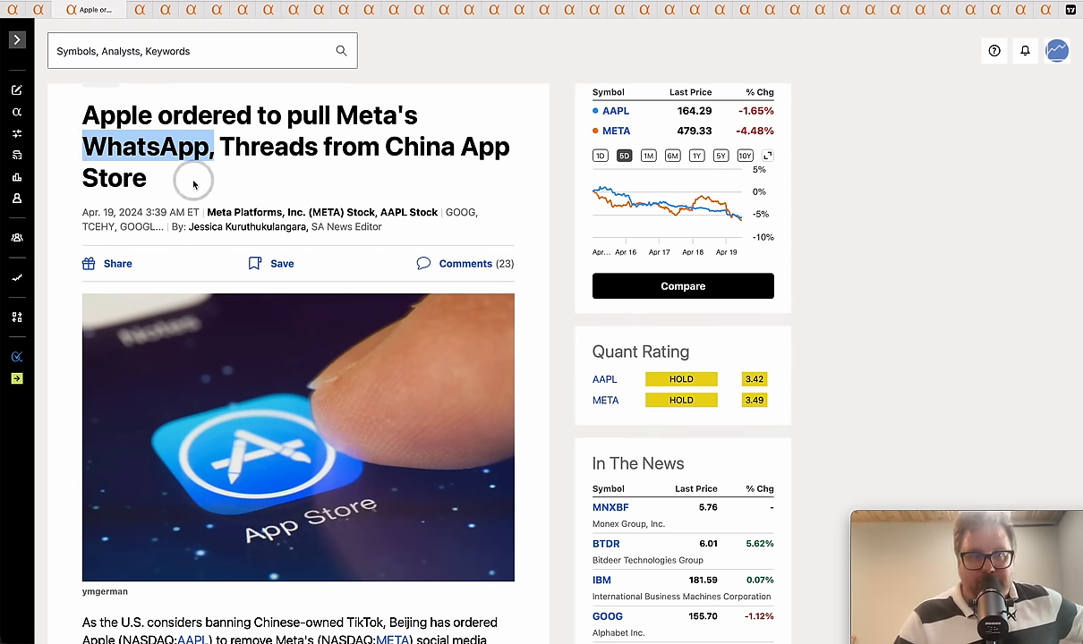
pyautogui.moveTo(143, 11)
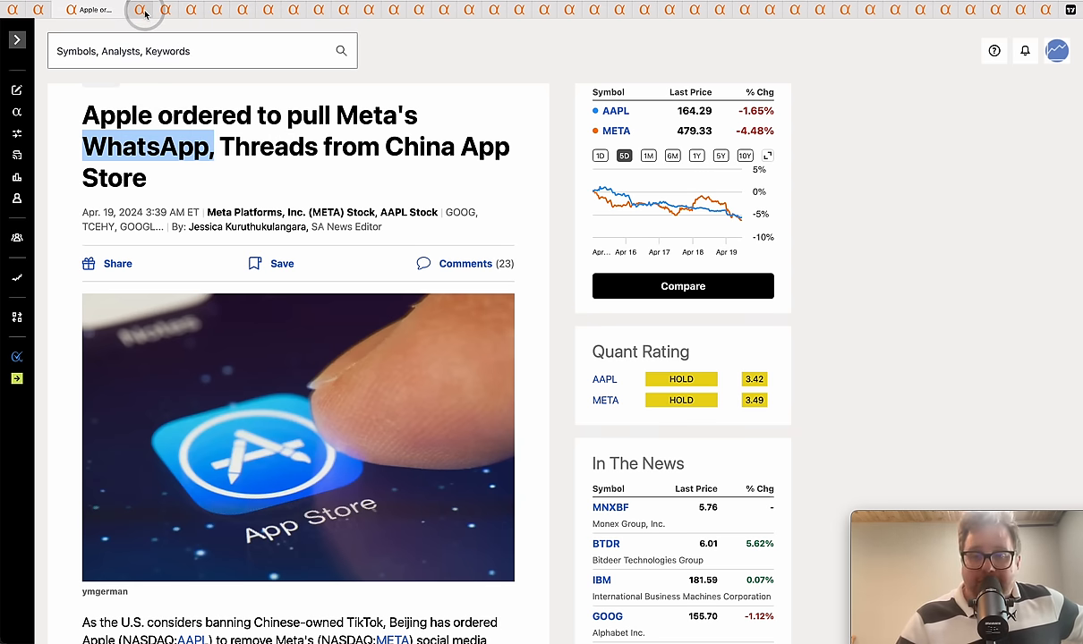
pyautogui.moveTo(147, 11)
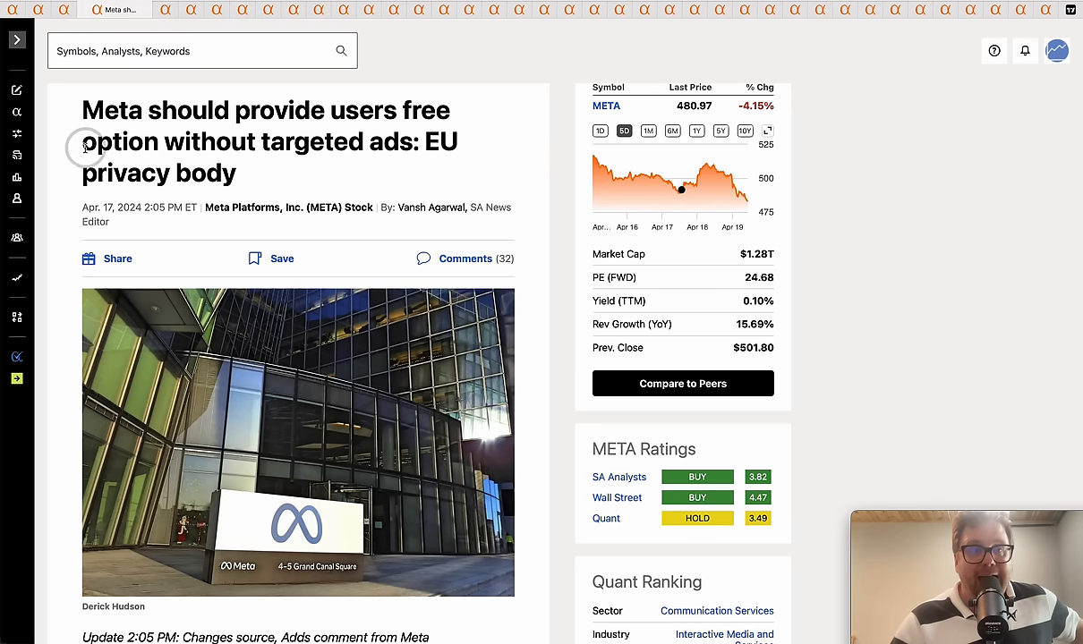
# Step: Highlight the headline phrase about Meta offering users a free option without targeted ads
pyautogui.moveTo(83, 142); pyautogui.dragTo(412, 142)
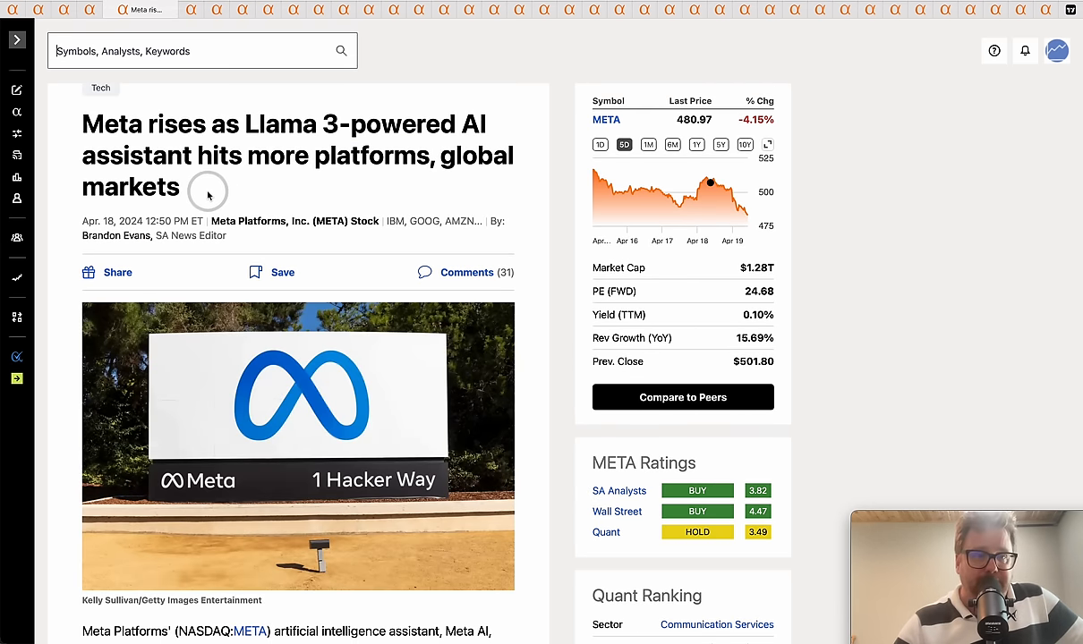
# Step: Emphasise 'Llama' in the Llama 3 AI assistant headline, then move on to the next open page
pyautogui.scroll(-3)
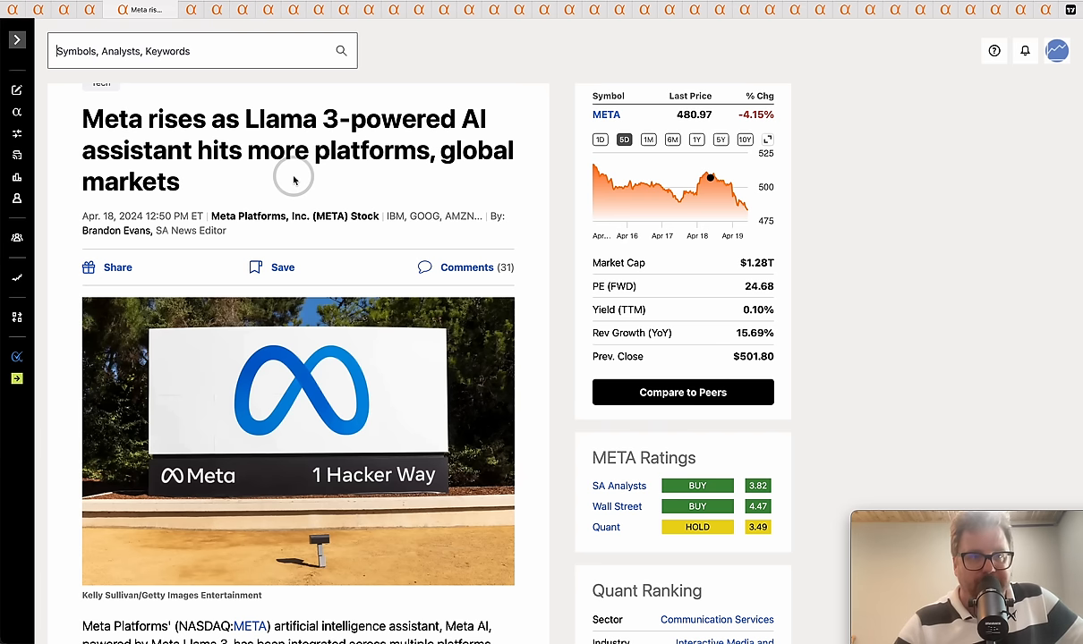
pyautogui.doubleClick(287, 118)
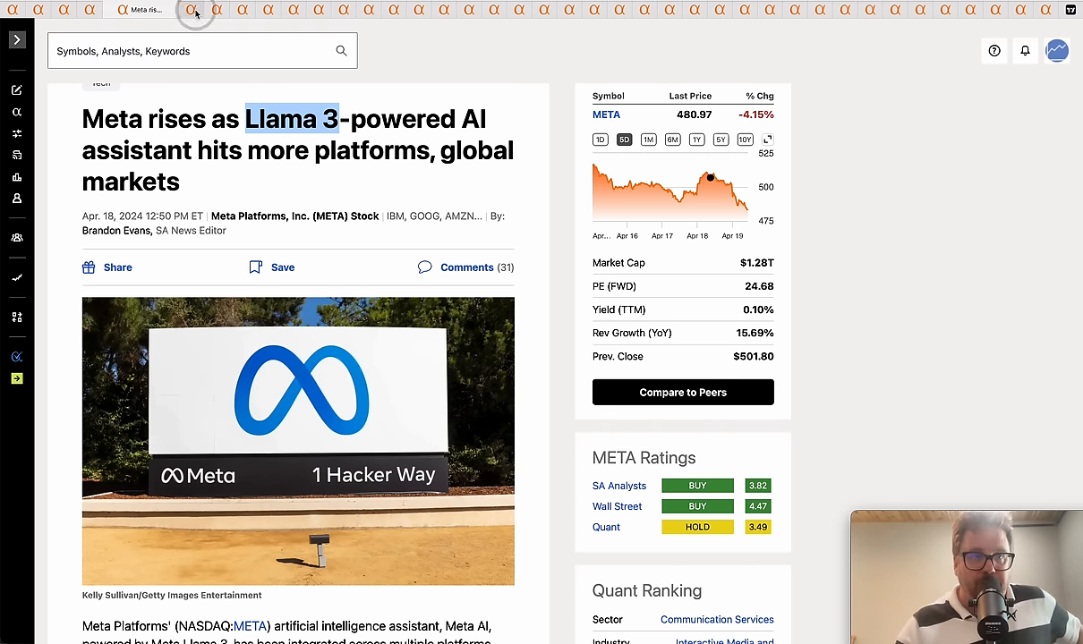
pyautogui.click(188, 13)
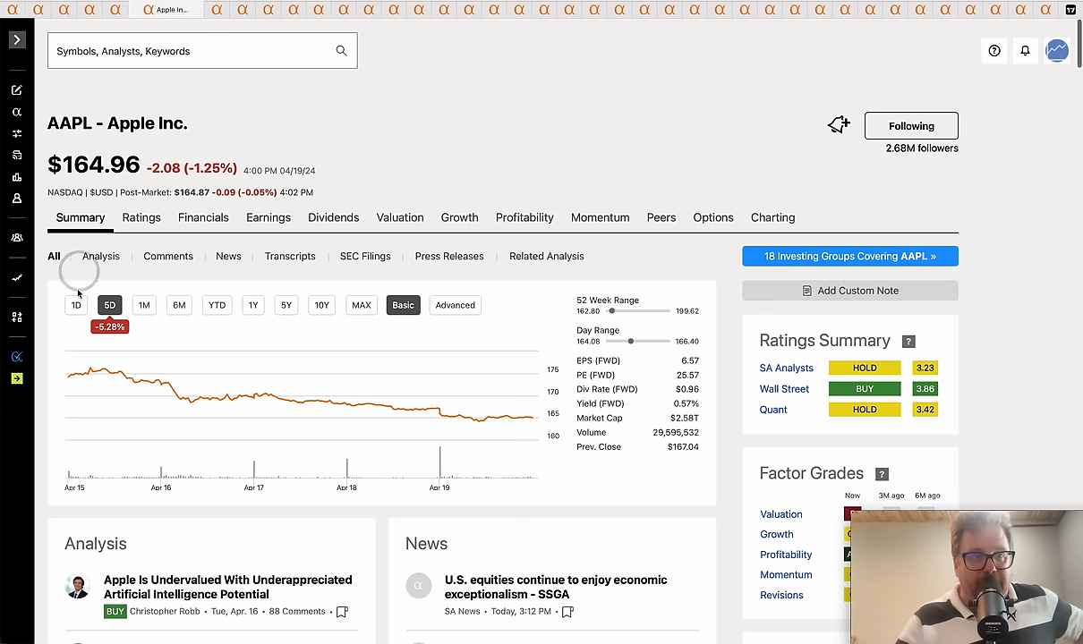
pyautogui.moveTo(65, 376)
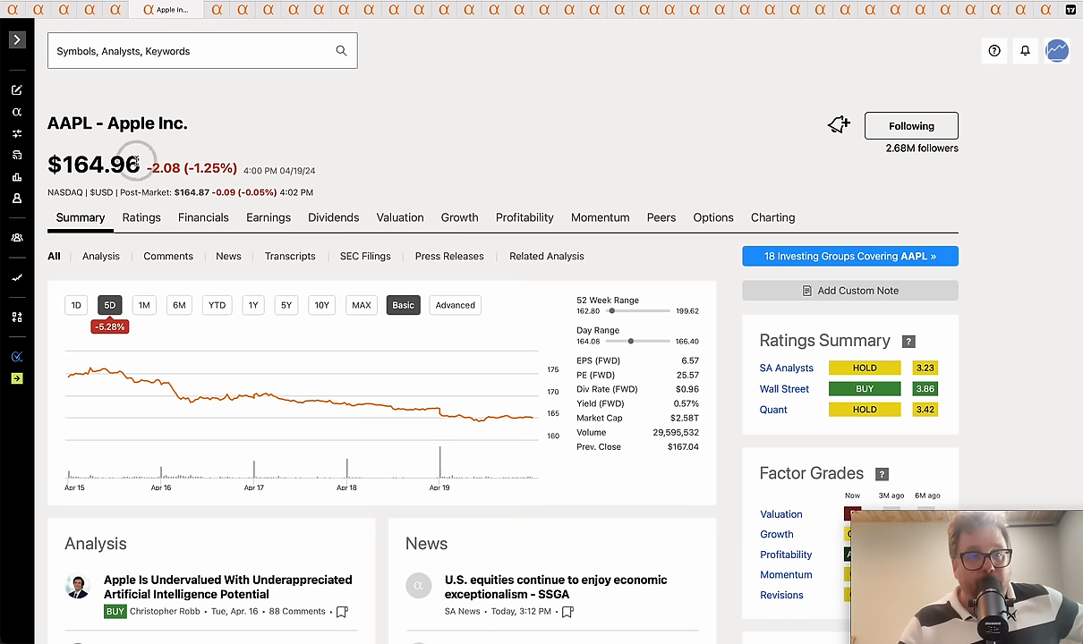
# Step: Emphasise a word on the Apple (AAPL) stock quote page
pyautogui.doubleClick(93, 164)
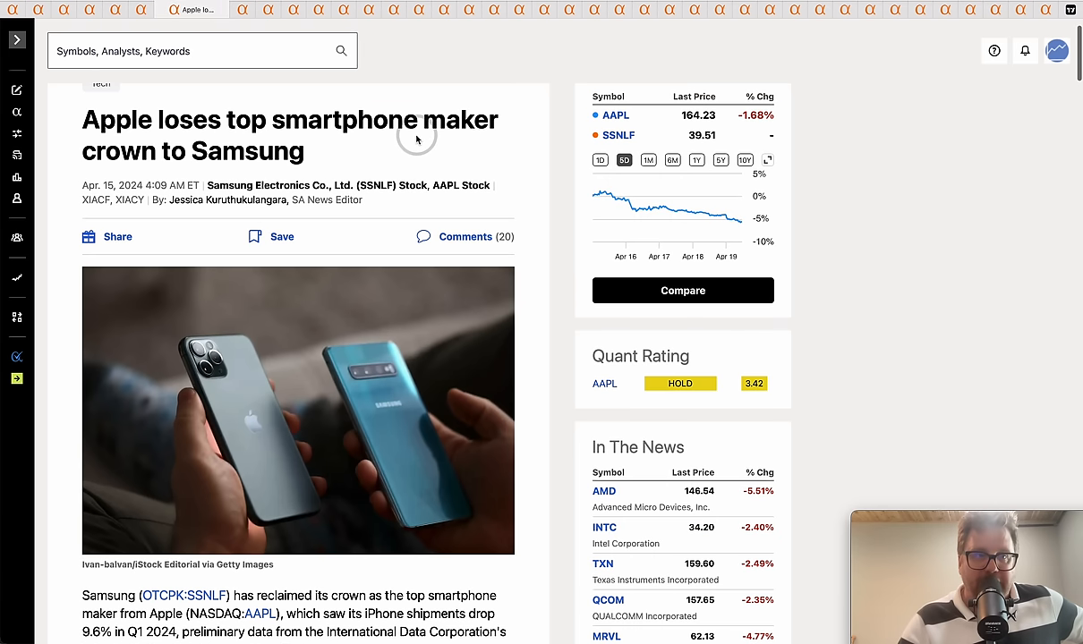
# Step: Scroll the current page, then switch to the Huawei high-end phones article
pyautogui.scroll(-3)
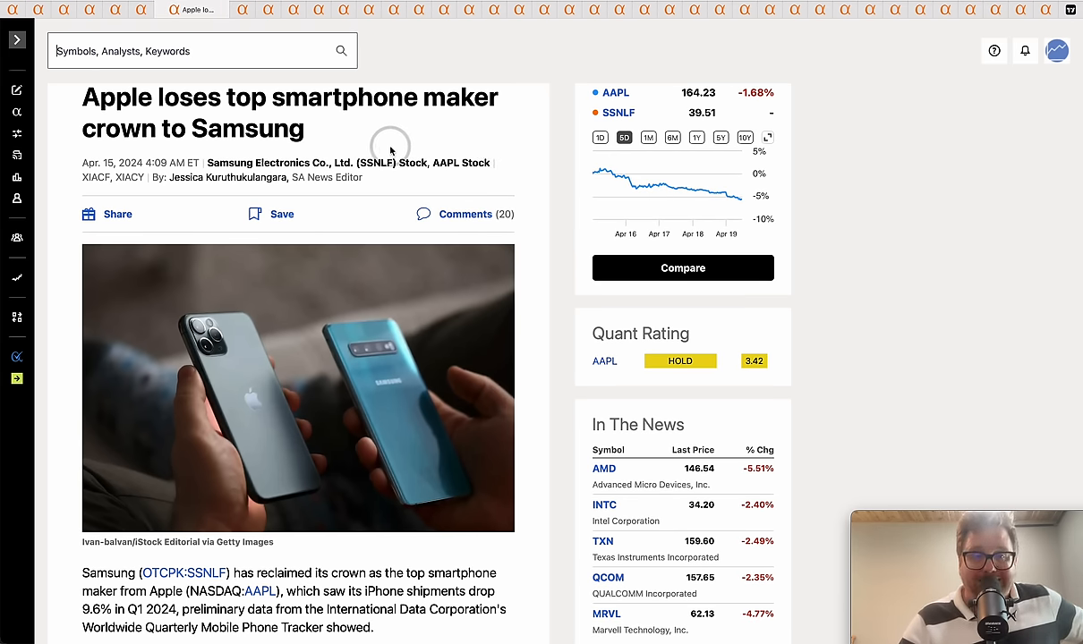
pyautogui.moveTo(259, 105)
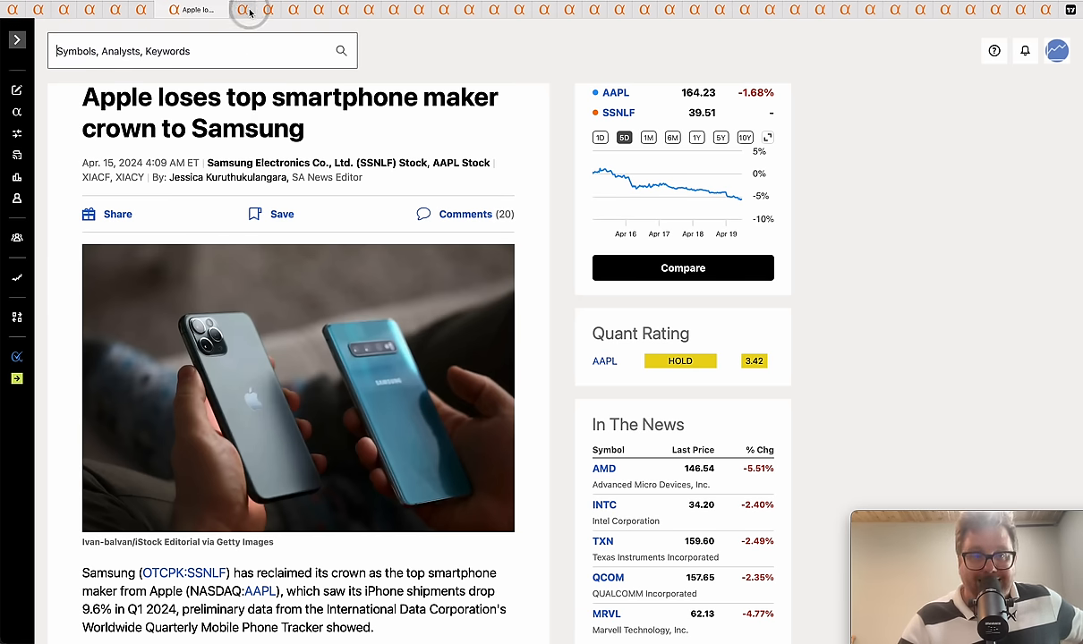
pyautogui.click(217, 10)
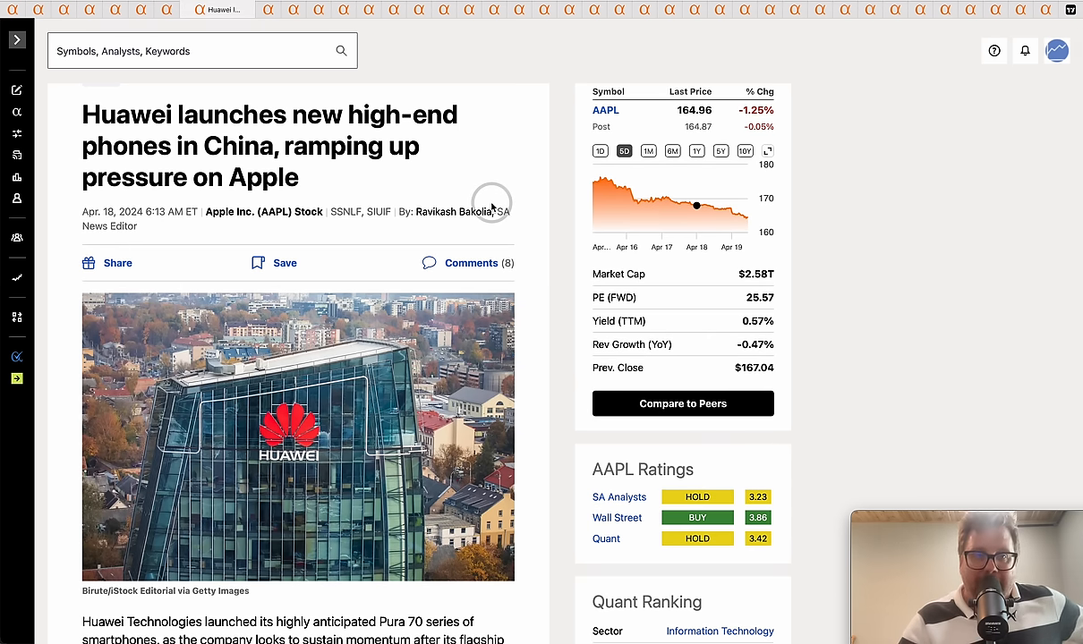
pyautogui.moveTo(415, 151)
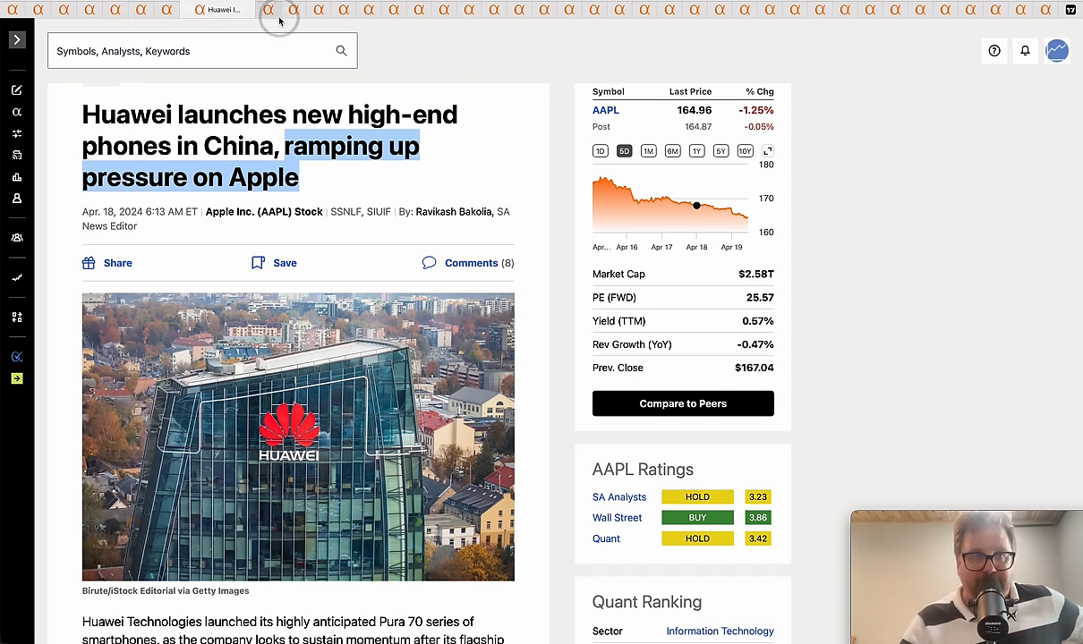
pyautogui.moveTo(351, 96)
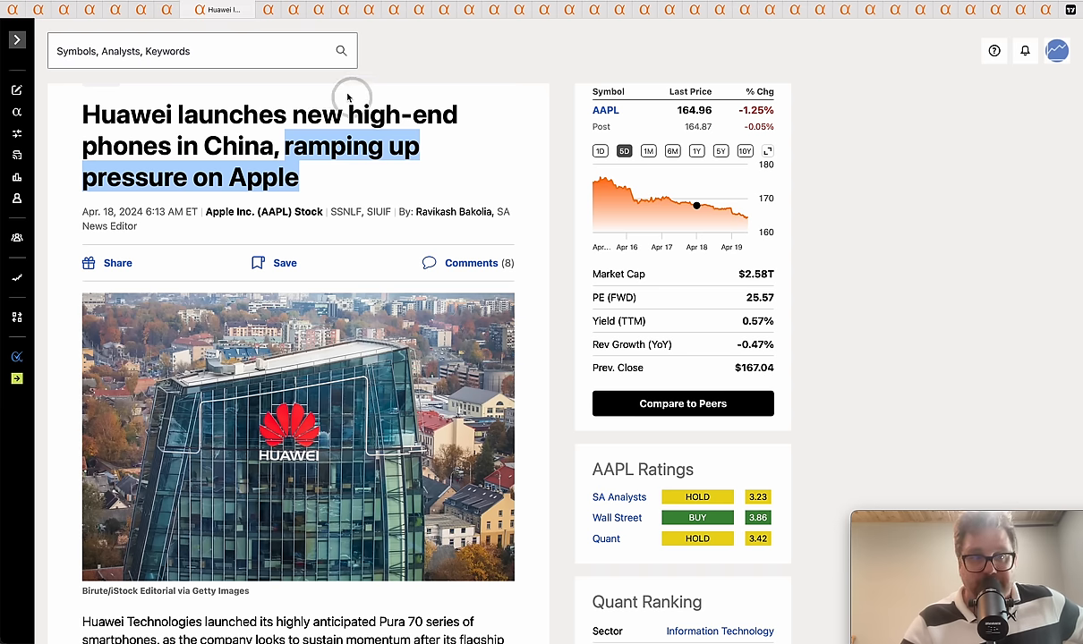
pyautogui.moveTo(427, 153)
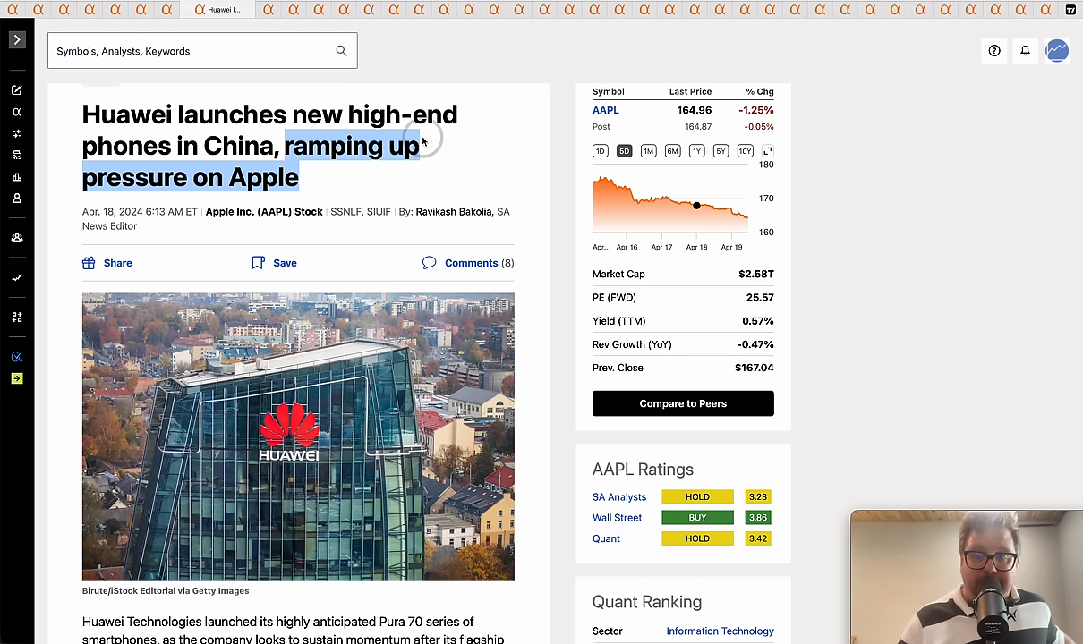
pyautogui.moveTo(354, 109)
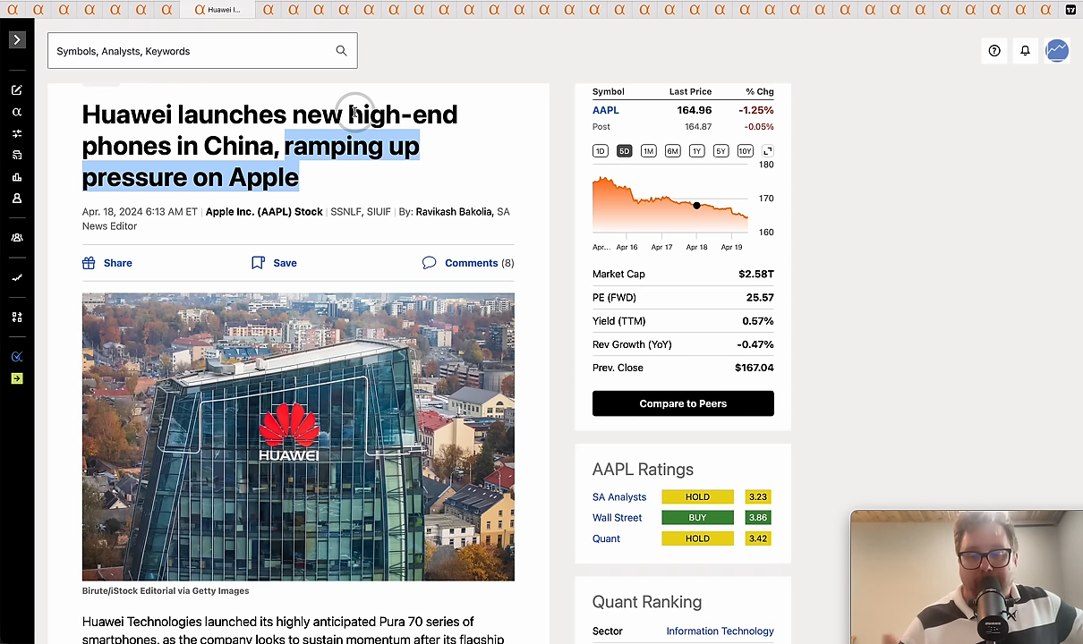
pyautogui.moveTo(315, 68)
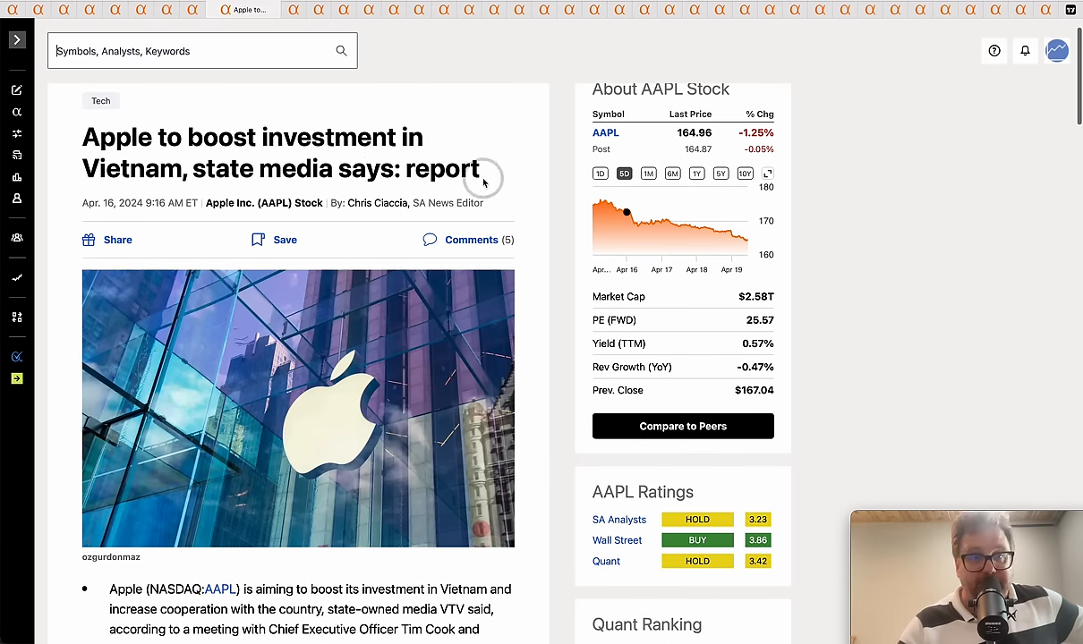
pyautogui.moveTo(476, 136)
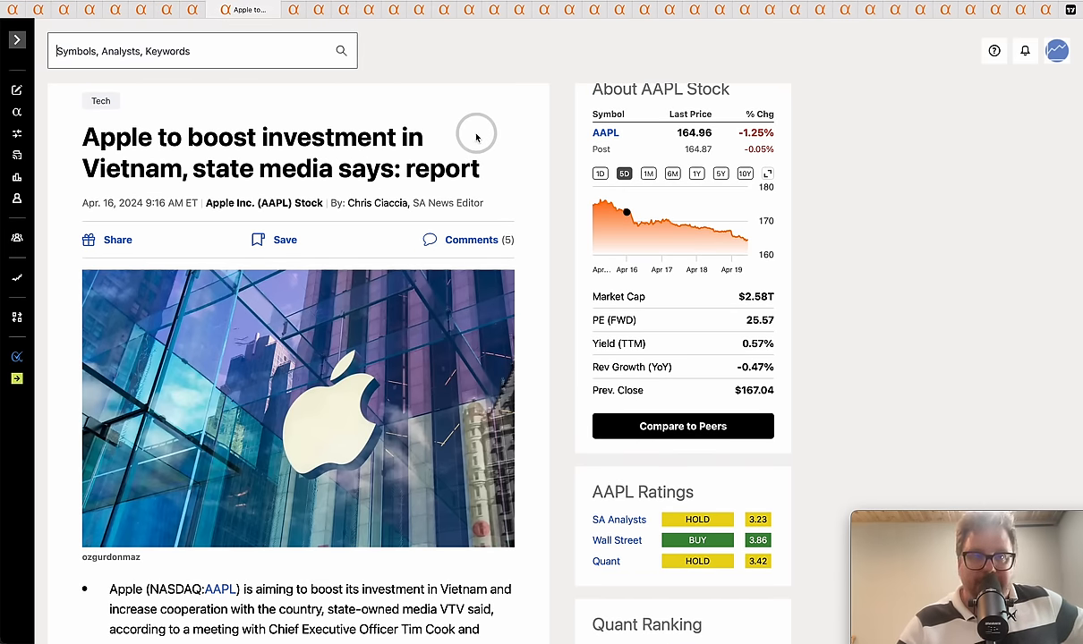
# Step: Highlight the word 'Vietnam' in the Apple investment article's headline
pyautogui.doubleClick(135, 168)
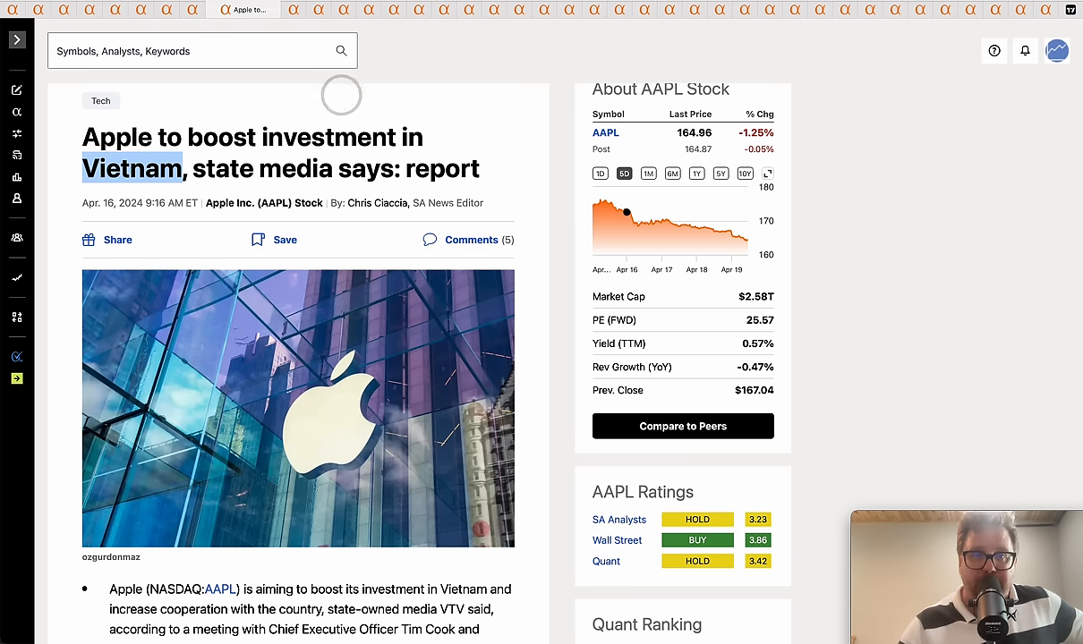
pyautogui.moveTo(322, 86)
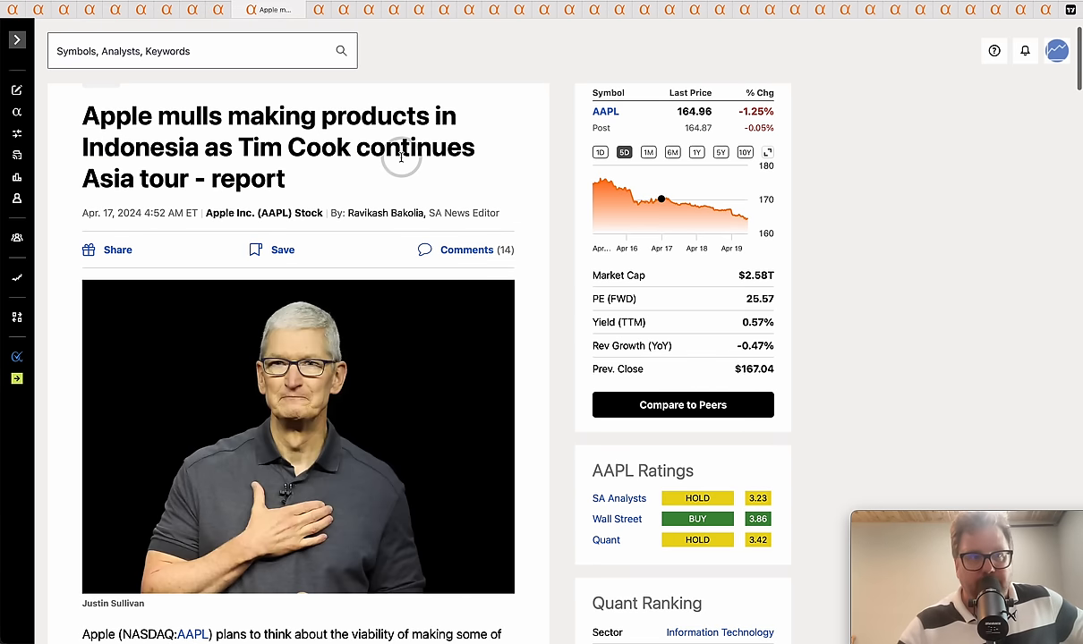
pyautogui.moveTo(507, 188)
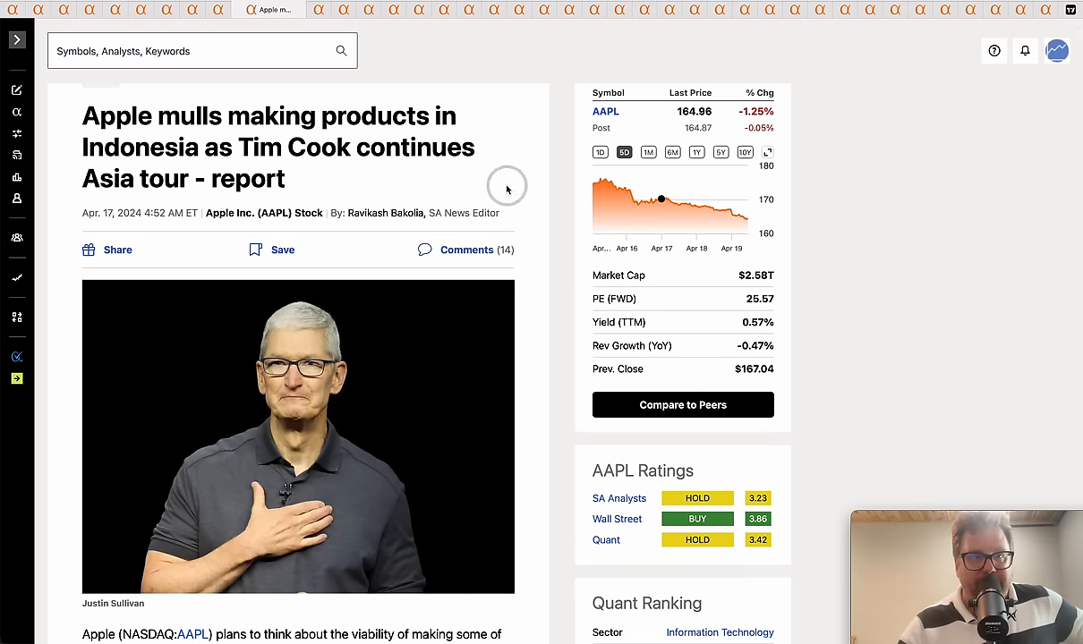
# Step: Highlight the word 'Indonesia' in the Apple production article's headline
pyautogui.doubleClick(139, 147)
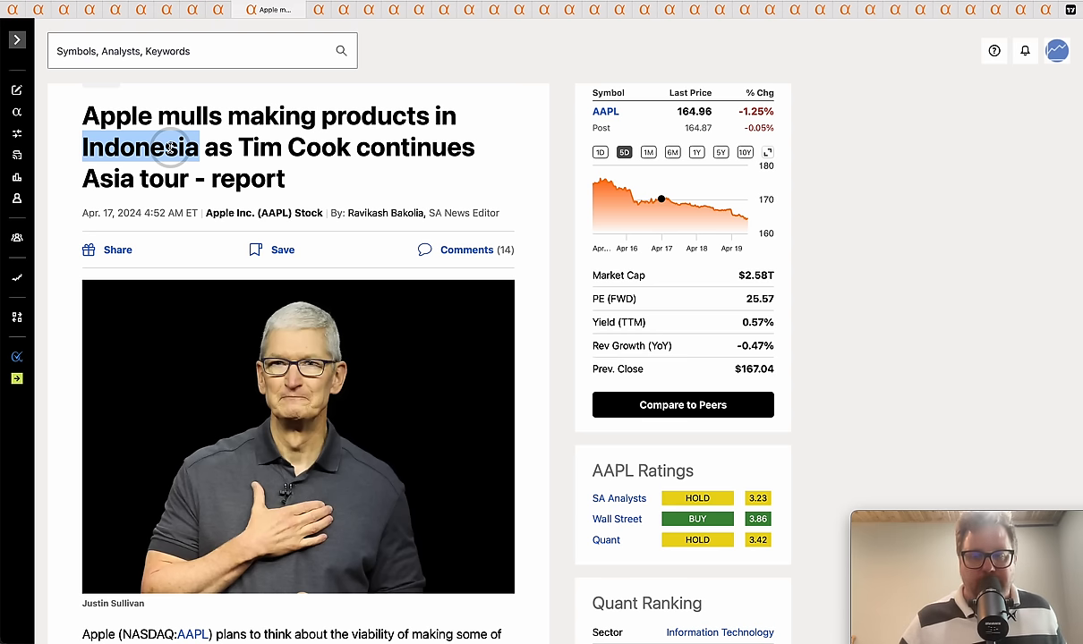
pyautogui.moveTo(390, 68)
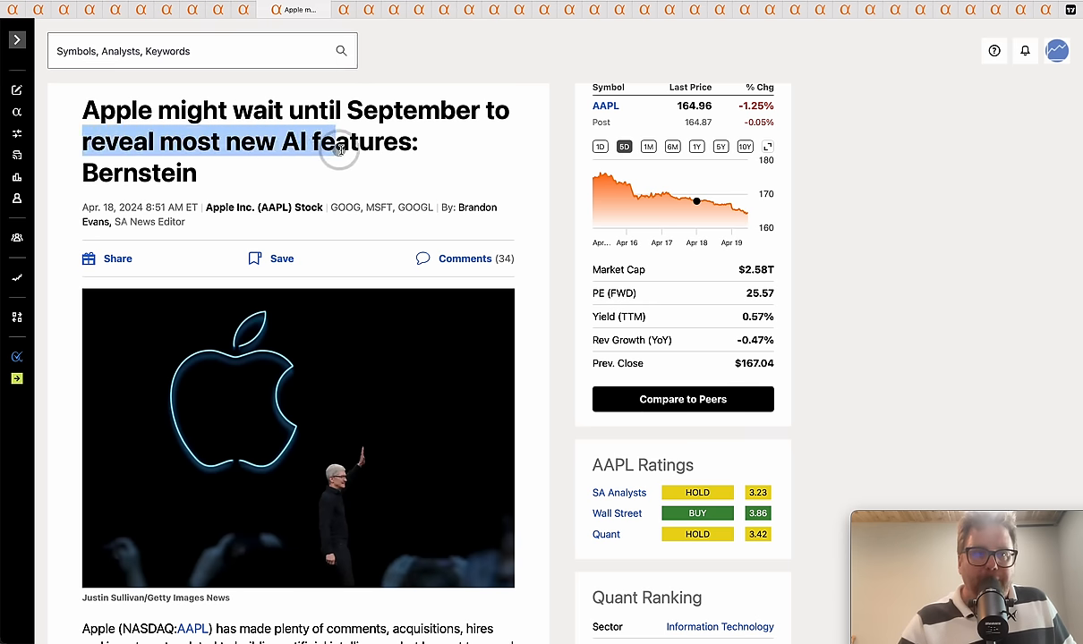
# Step: Read down the September AI features article, then switch to the Taiwan Semiconductor chip article
pyautogui.scroll(-3)
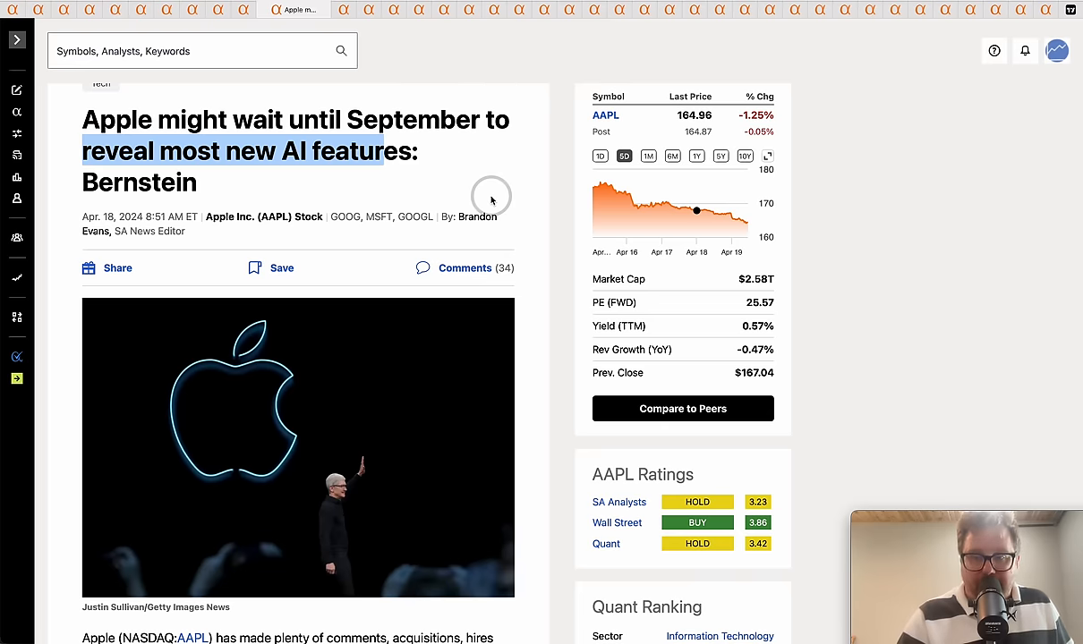
pyautogui.scroll(-3)
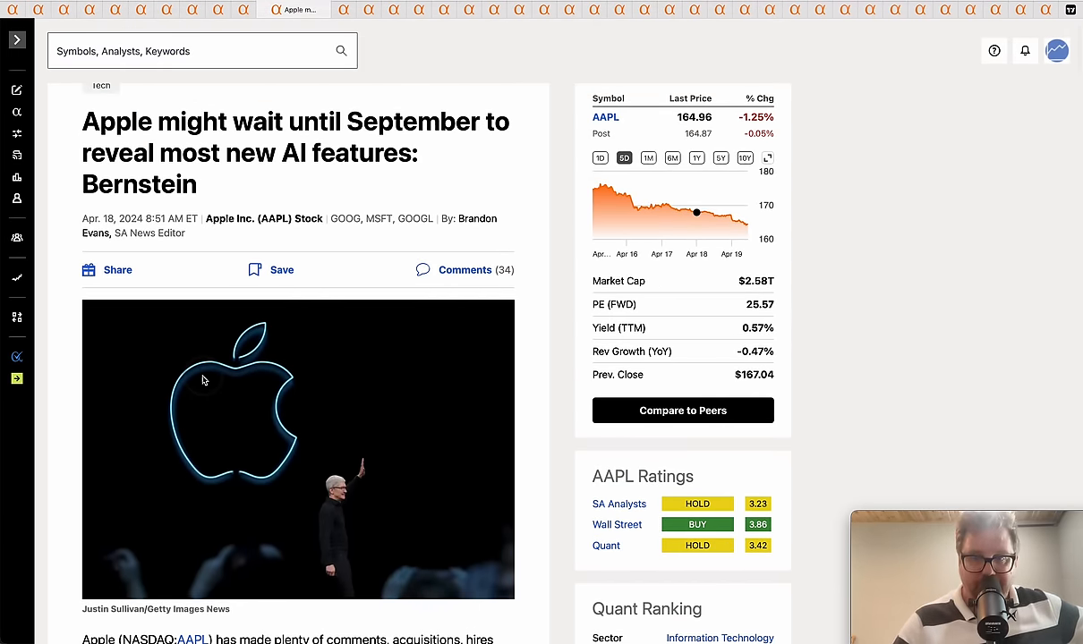
pyautogui.scroll(-3)
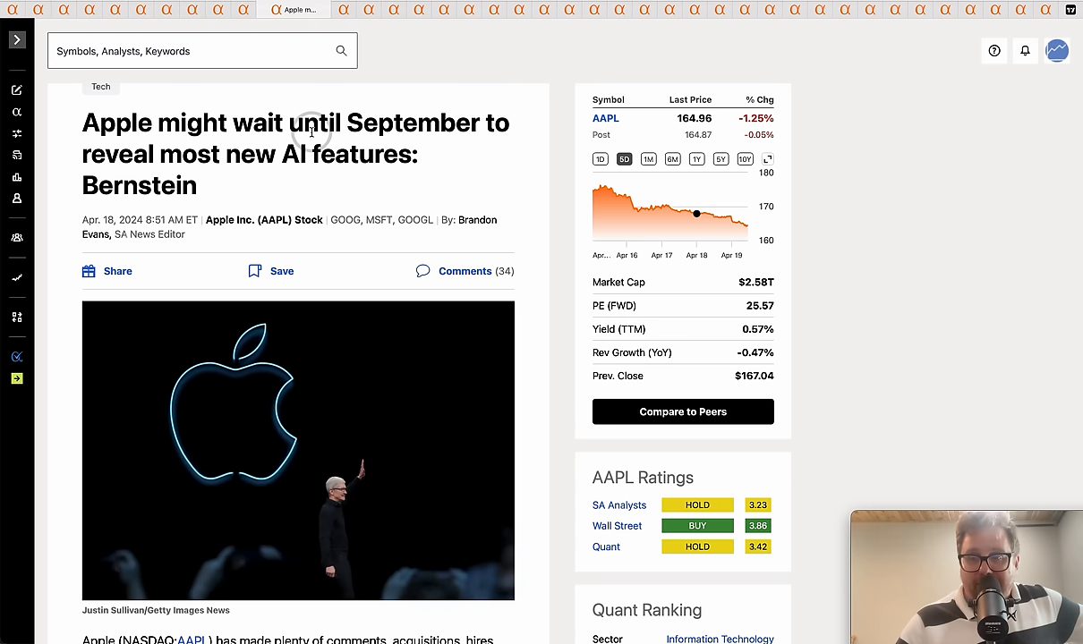
pyautogui.moveTo(392, 128)
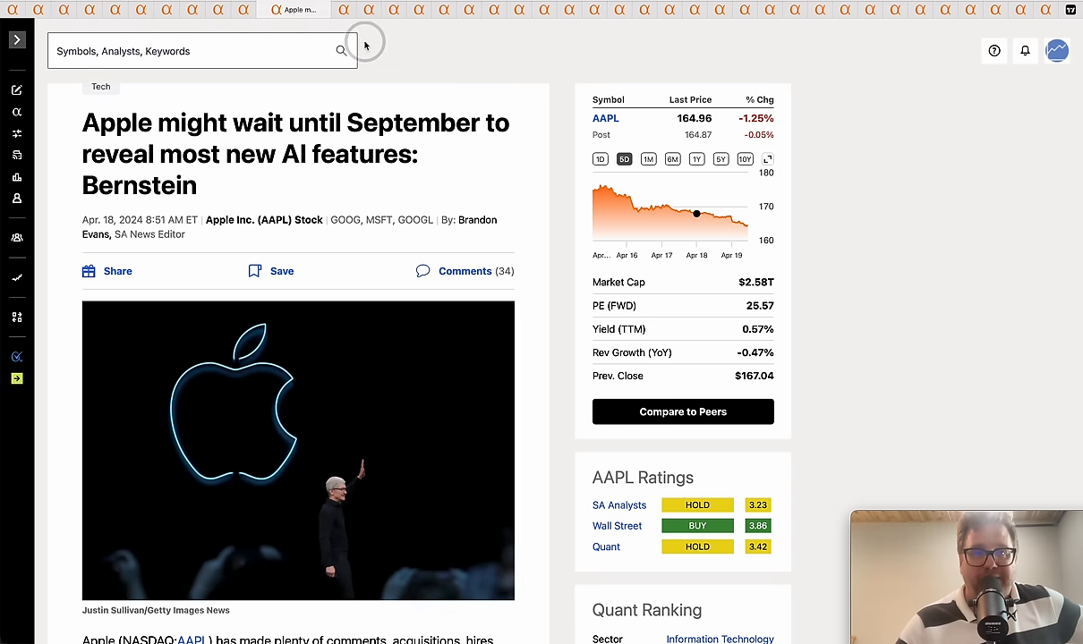
pyautogui.moveTo(428, 151)
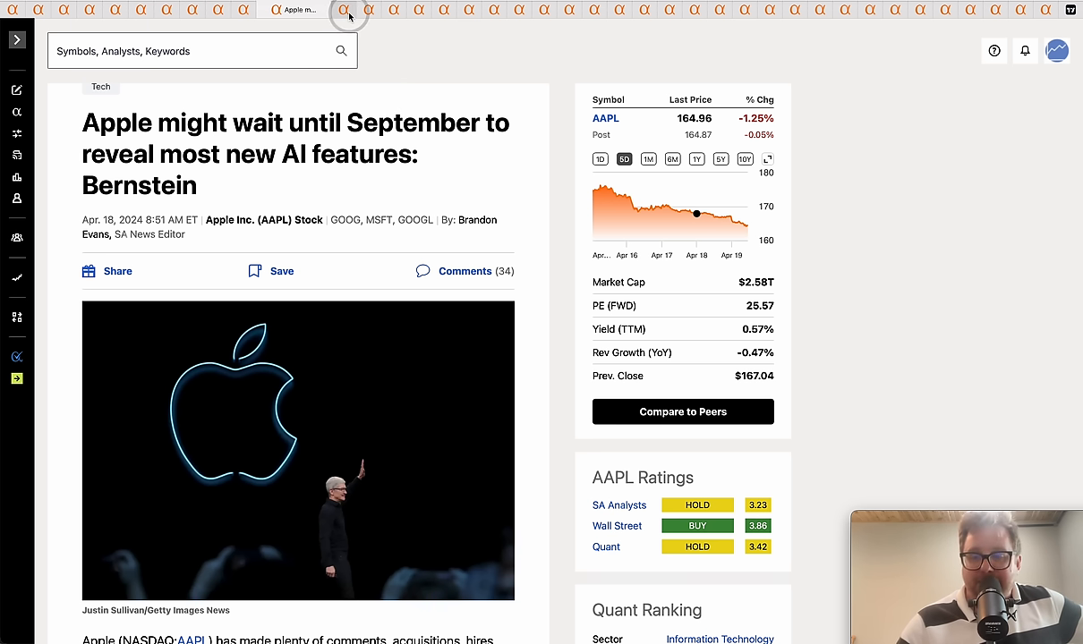
pyautogui.click(347, 10)
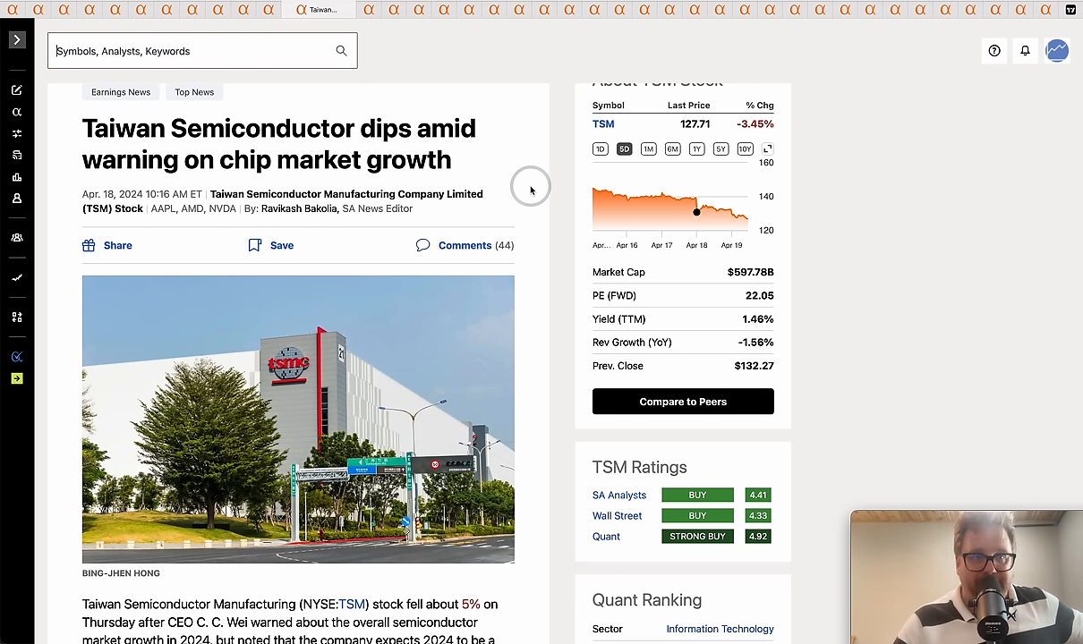
# Step: Highlight 'chip market growth' in the TSM headline and bring its first-quarter results paragraphs into view
pyautogui.moveTo(219, 159); pyautogui.dragTo(452, 159)
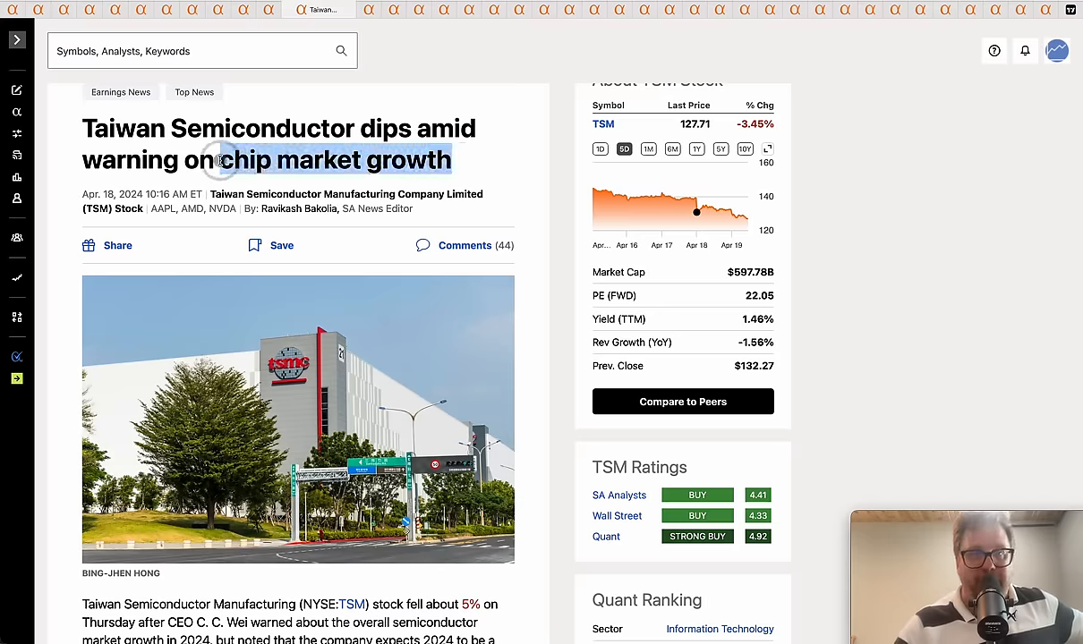
pyautogui.scroll(-3)
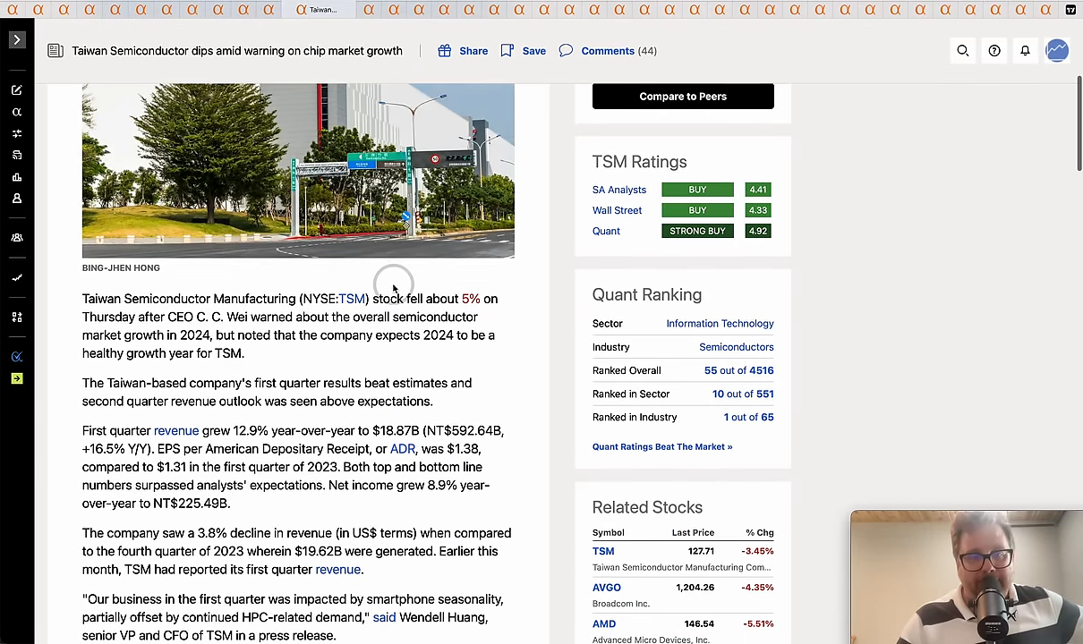
pyautogui.scroll(-3)
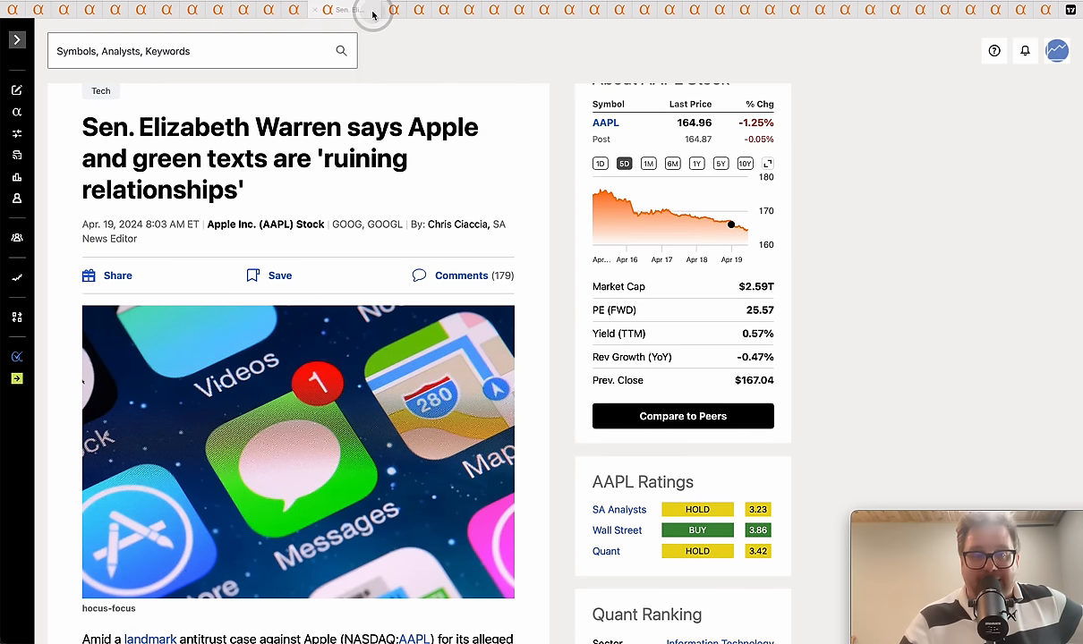
# Step: Read through the Warren green-texts article and highlight the 'birthday chats' remarks in her quote
pyautogui.scroll(-3)
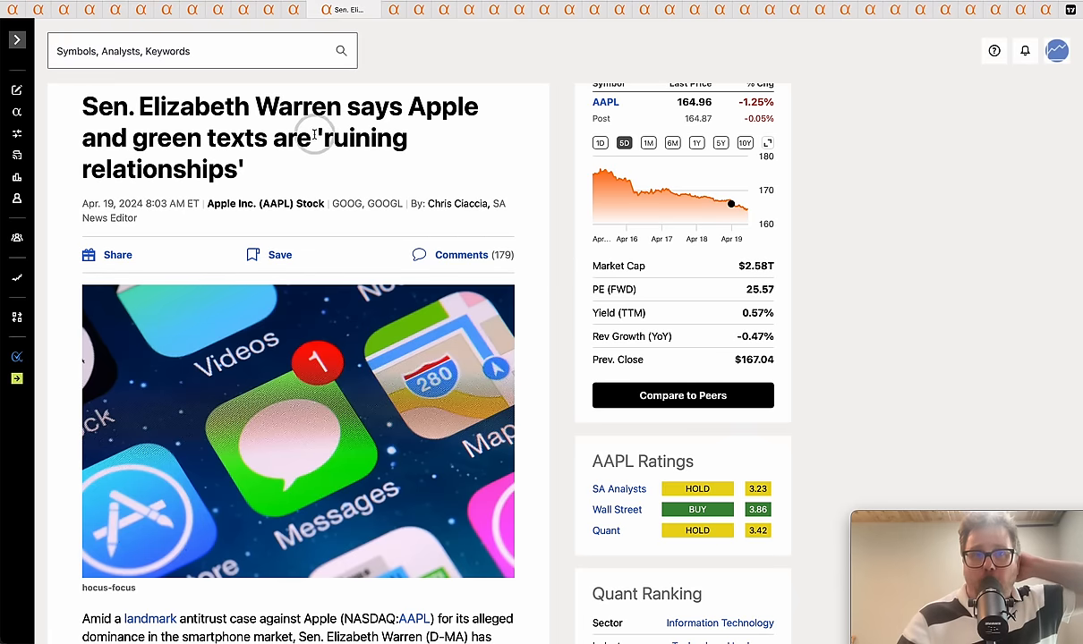
pyautogui.scroll(-3)
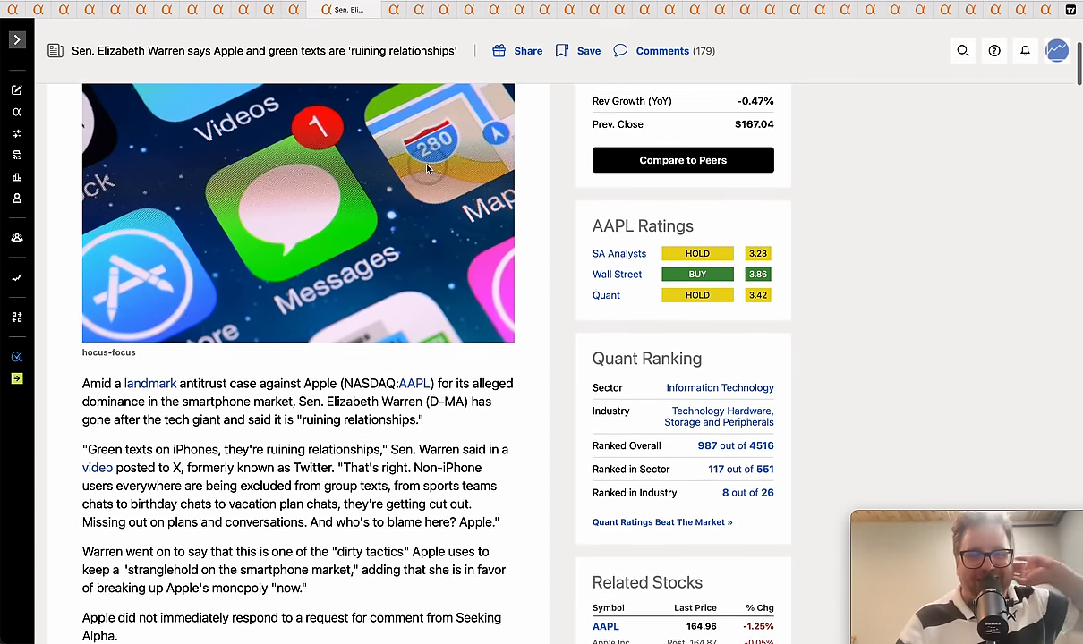
pyautogui.scroll(-3)
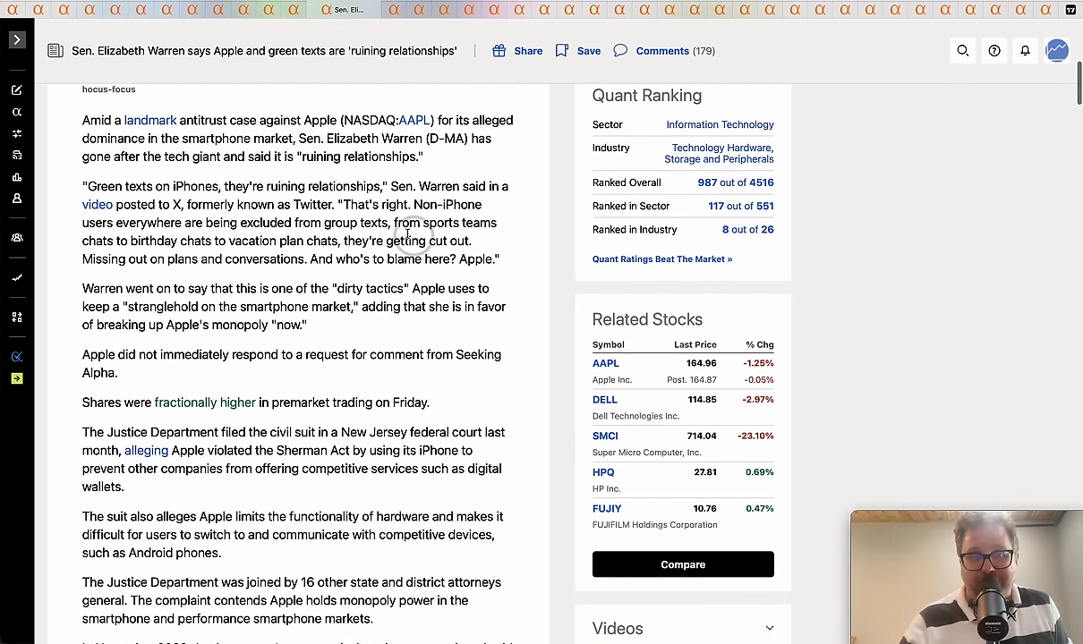
pyautogui.moveTo(231, 204); pyautogui.dragTo(332, 204)
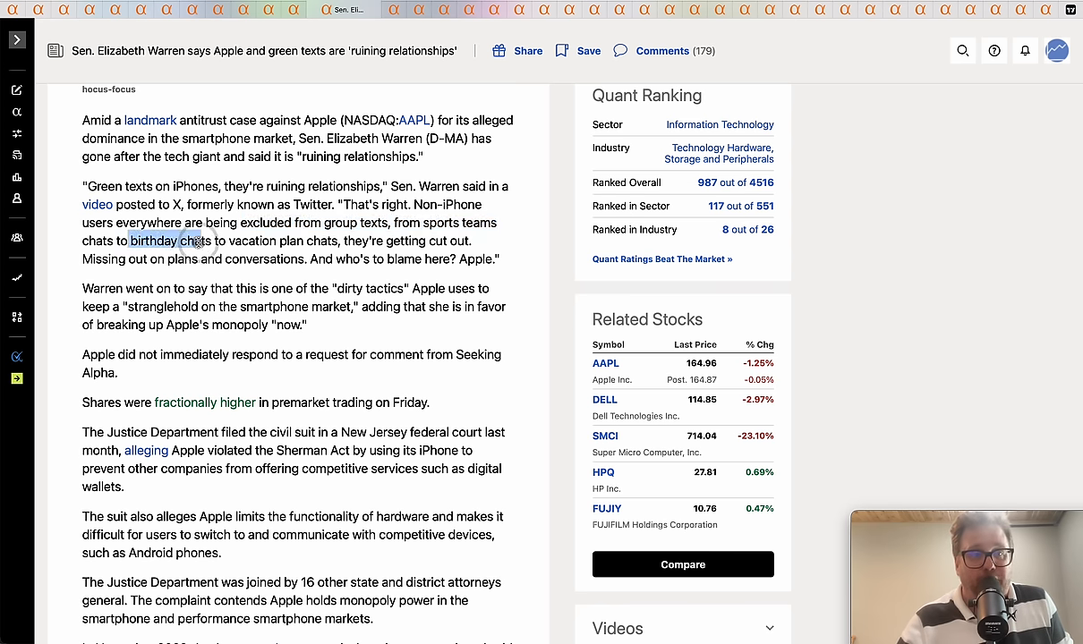
pyautogui.moveTo(226, 240); pyautogui.dragTo(336, 240)
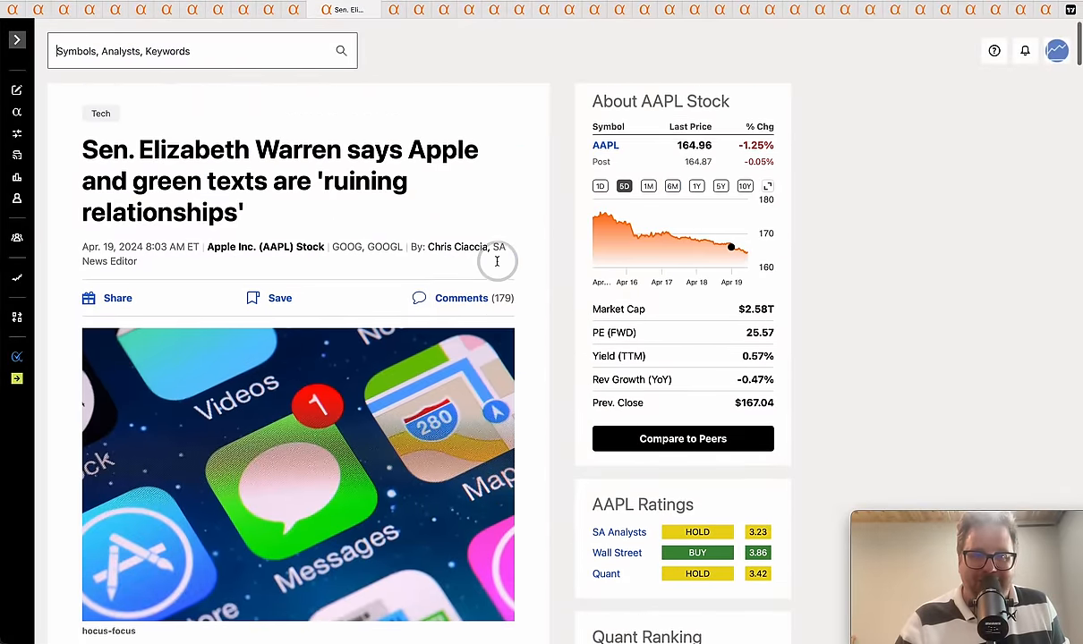
pyautogui.scroll(-3)
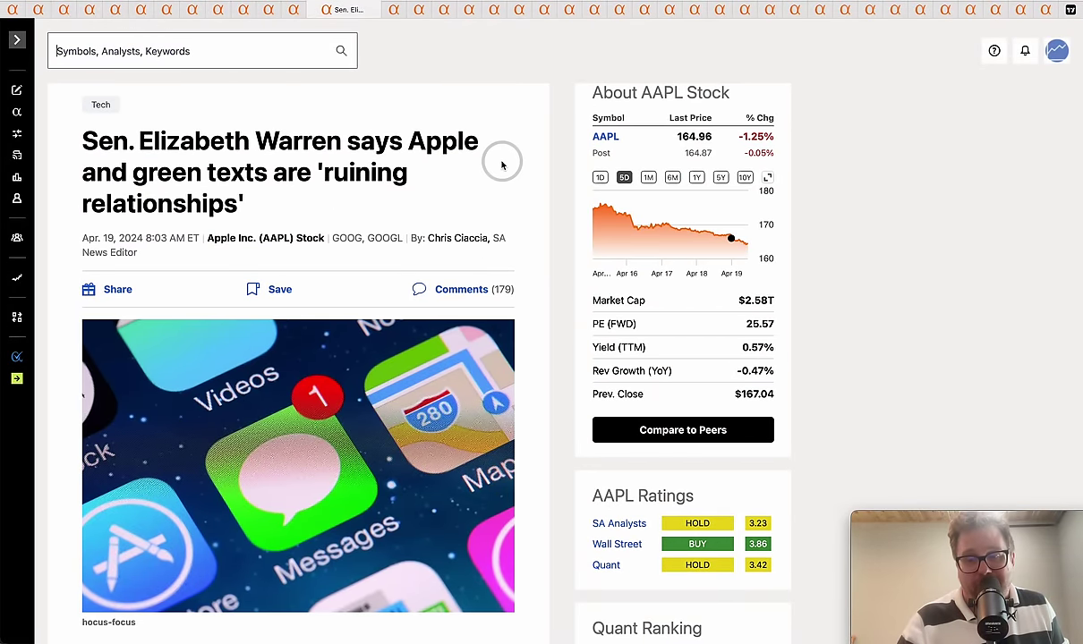
pyautogui.moveTo(404, 28)
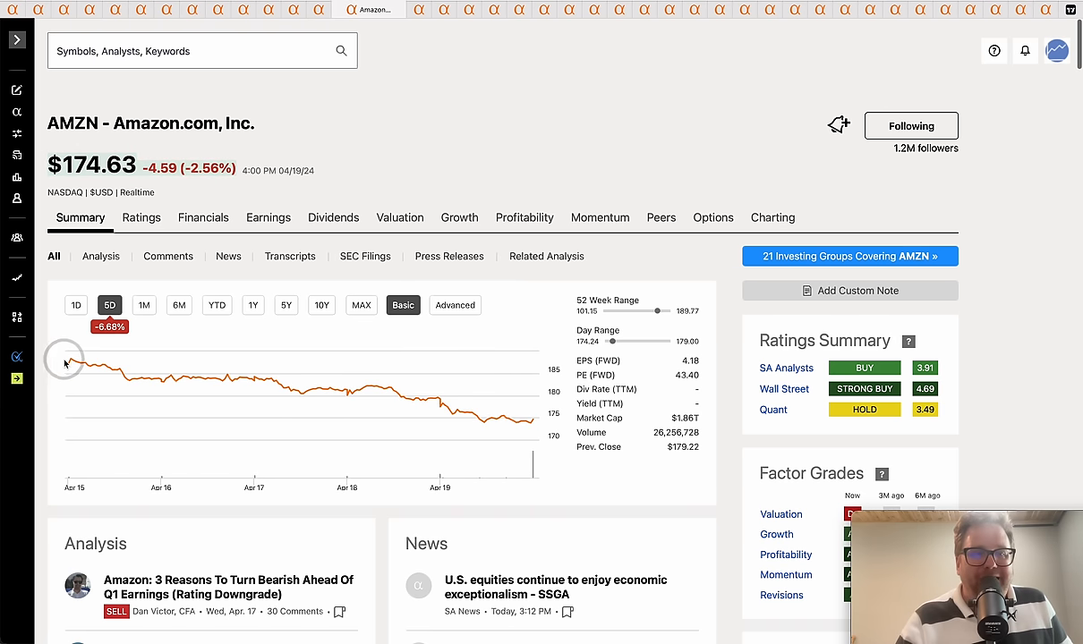
pyautogui.moveTo(64, 365)
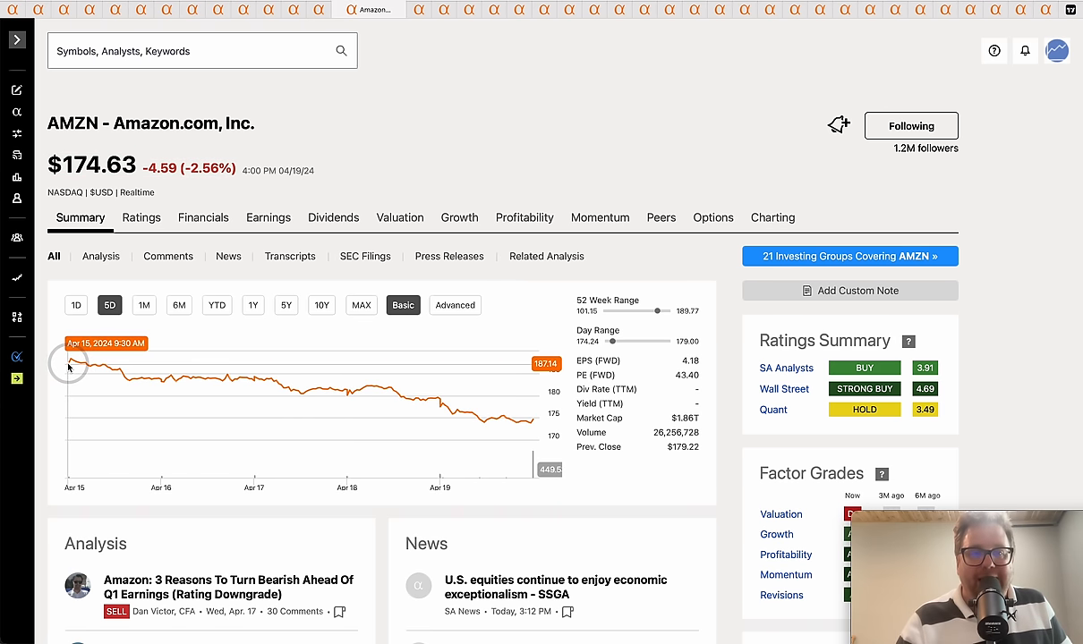
pyautogui.moveTo(308, 131)
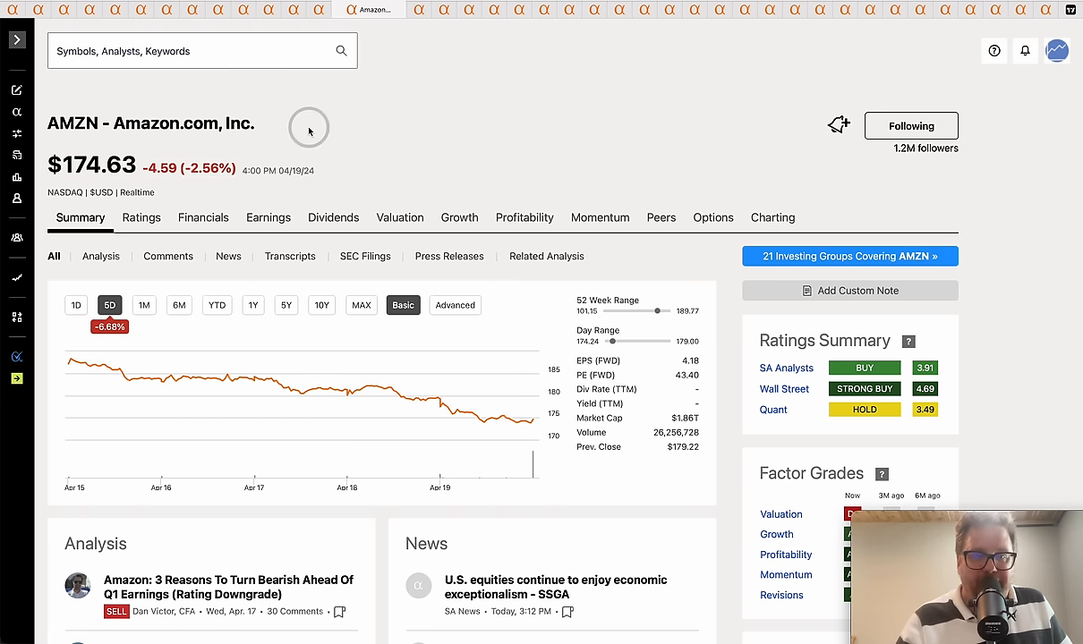
pyautogui.moveTo(201, 168)
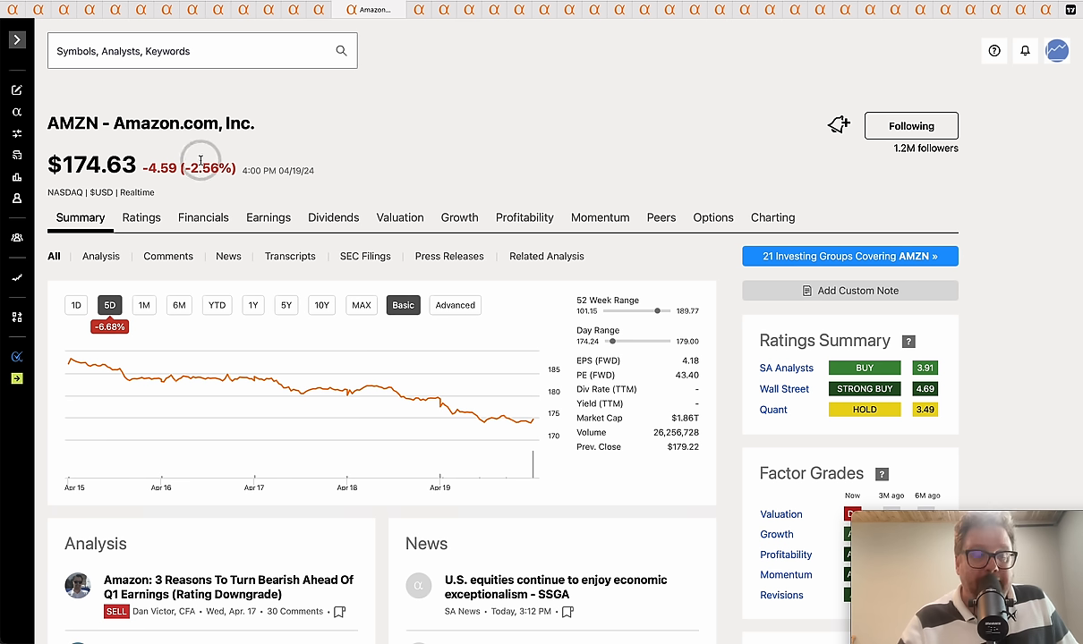
pyautogui.moveTo(347, 142)
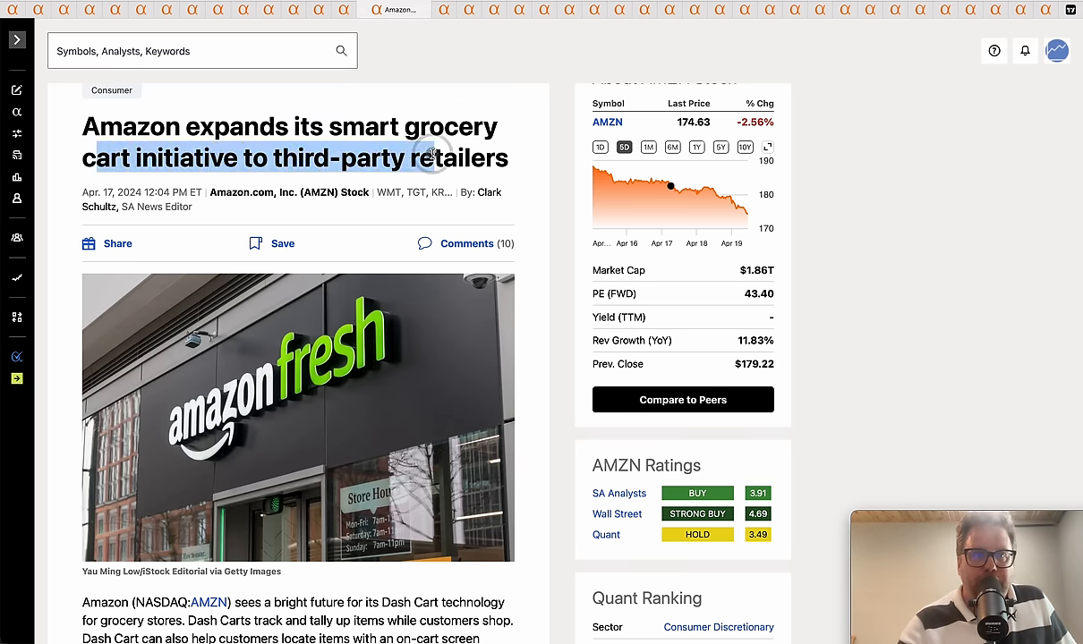
pyautogui.moveTo(482, 165)
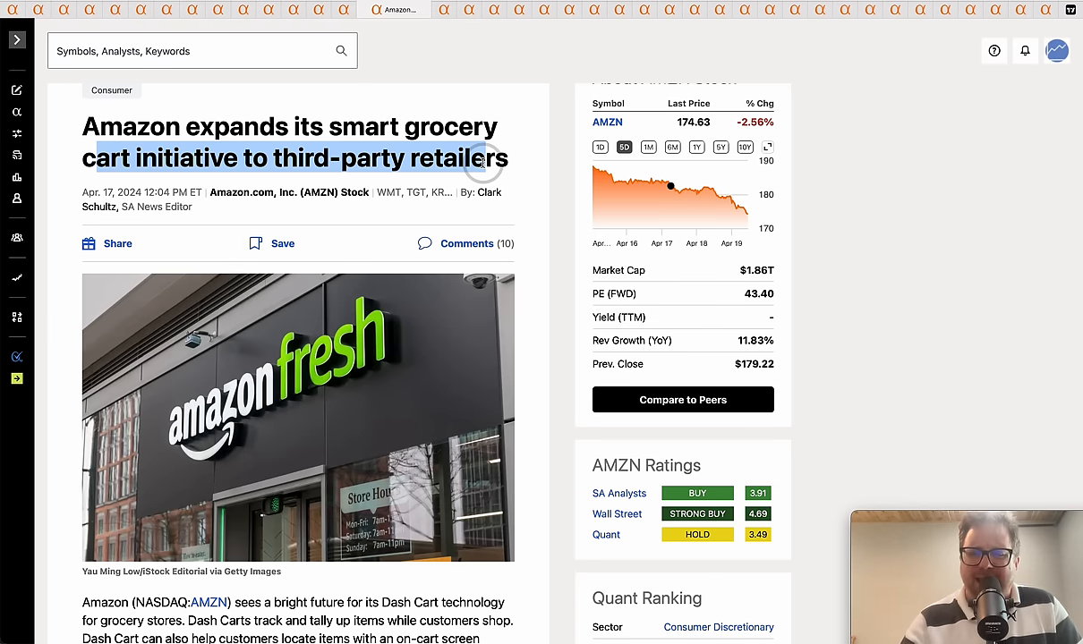
# Step: Read the Amazon smart grocery cart article, highlighting 'Dash Cart' and 'third-party retailers'
pyautogui.scroll(-3)
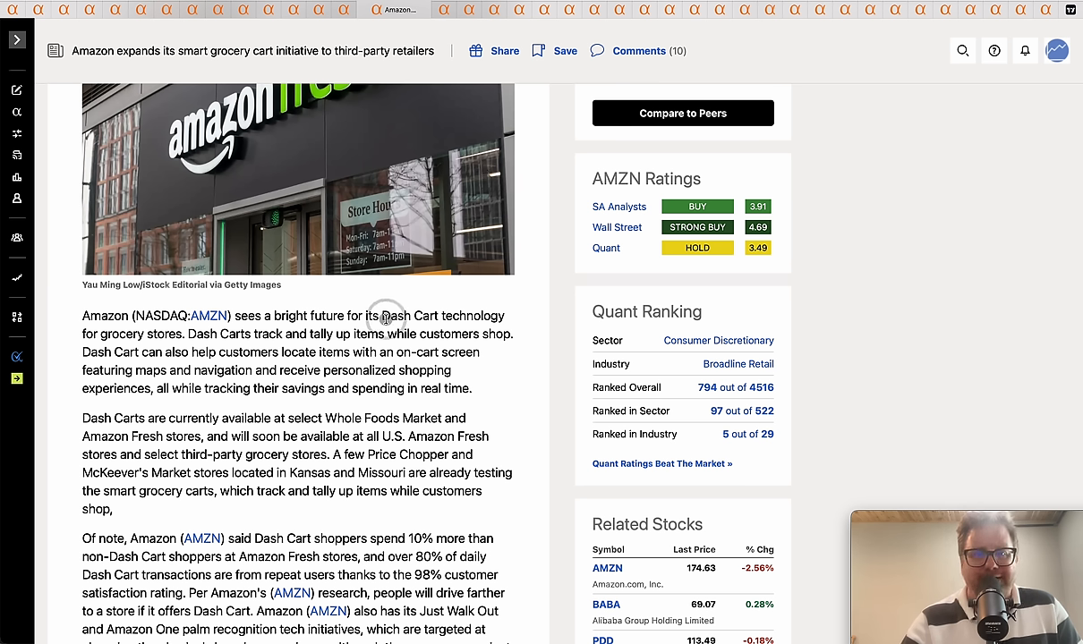
pyautogui.doubleClick(402, 315)
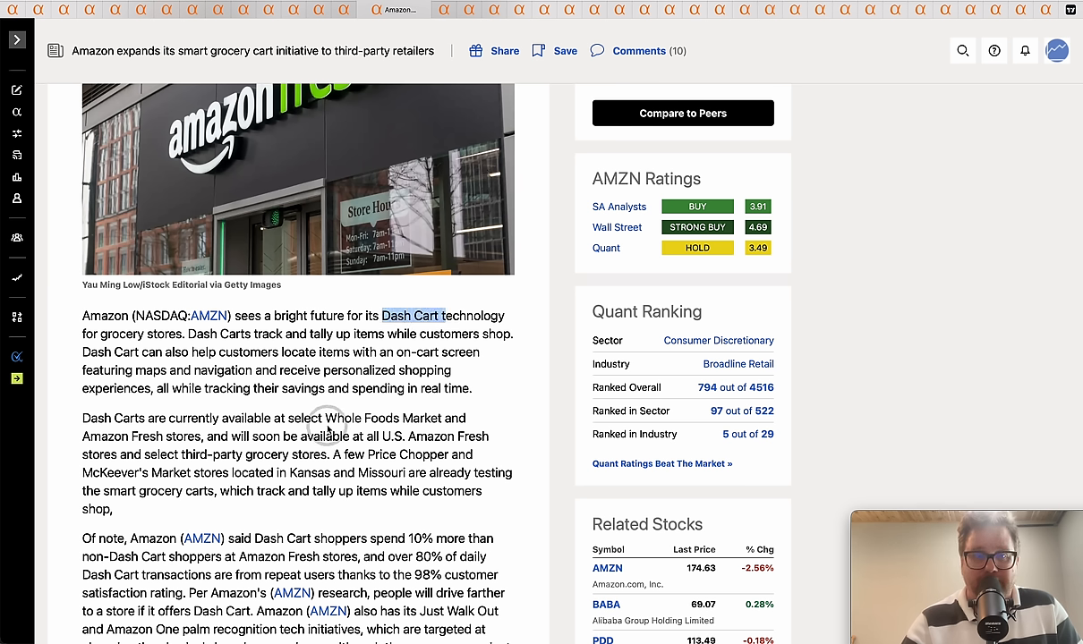
pyautogui.doubleClick(383, 419)
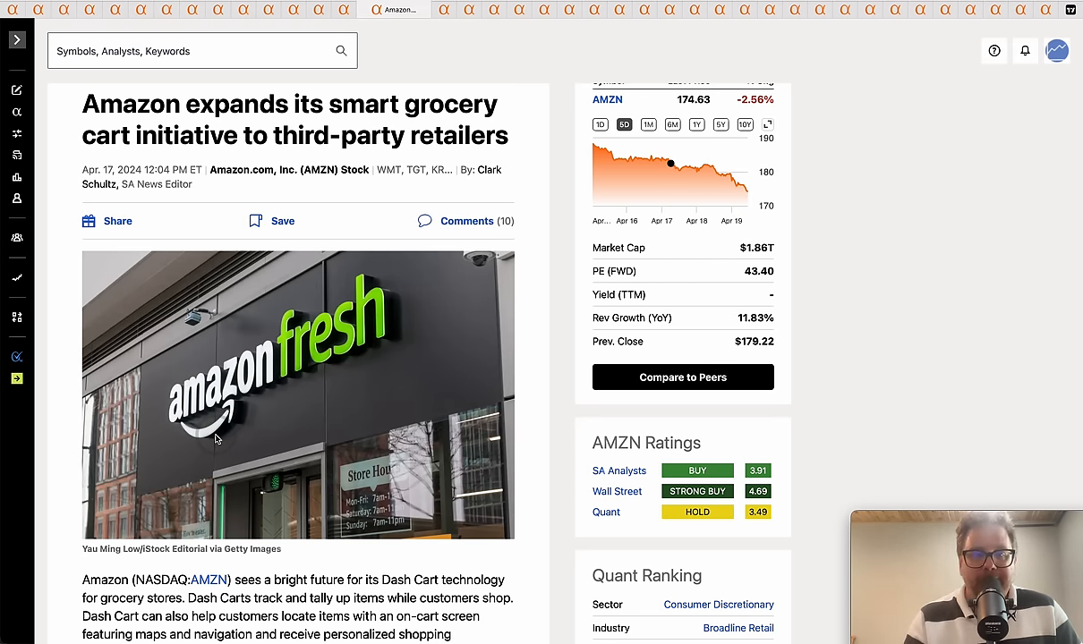
pyautogui.scroll(-3)
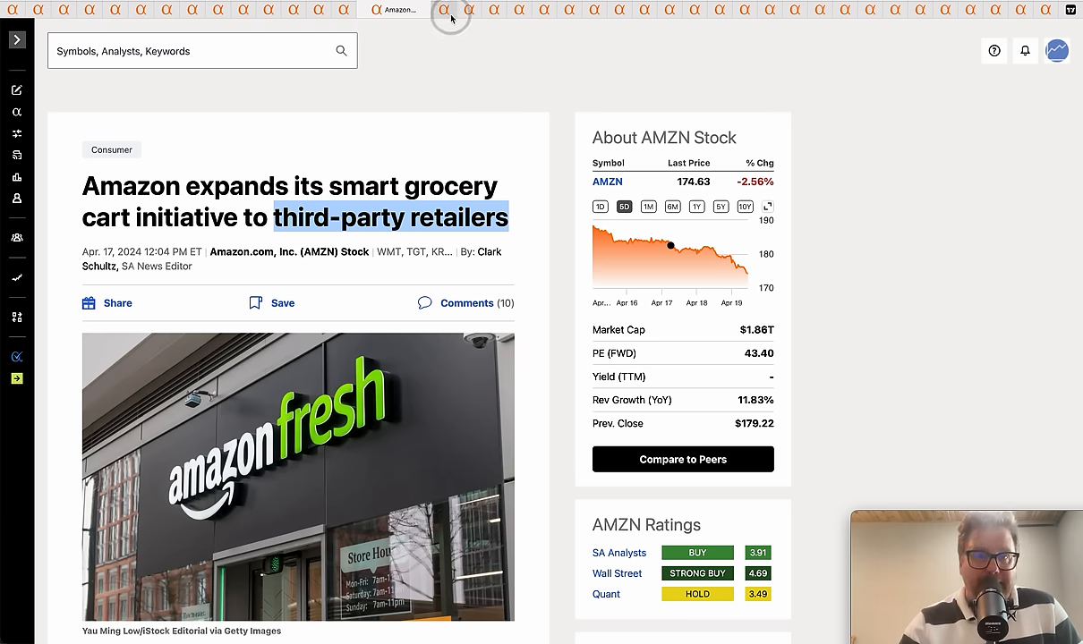
# Step: Switch to the Netflix quote page and highlight a word in the Q1 EPS headline
pyautogui.click(418, 11)
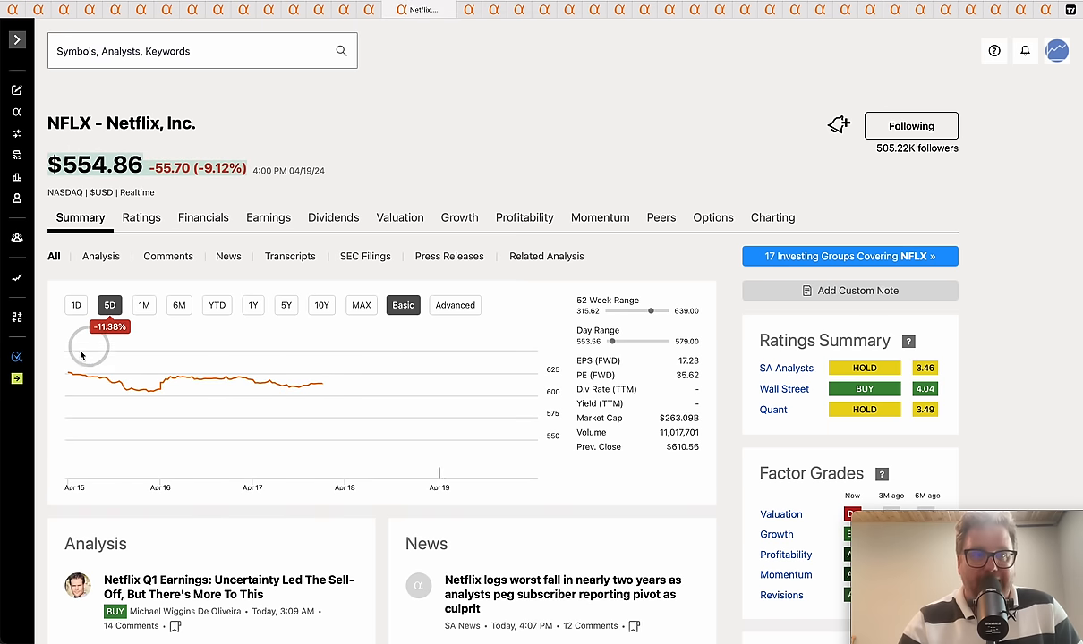
pyautogui.moveTo(70, 372)
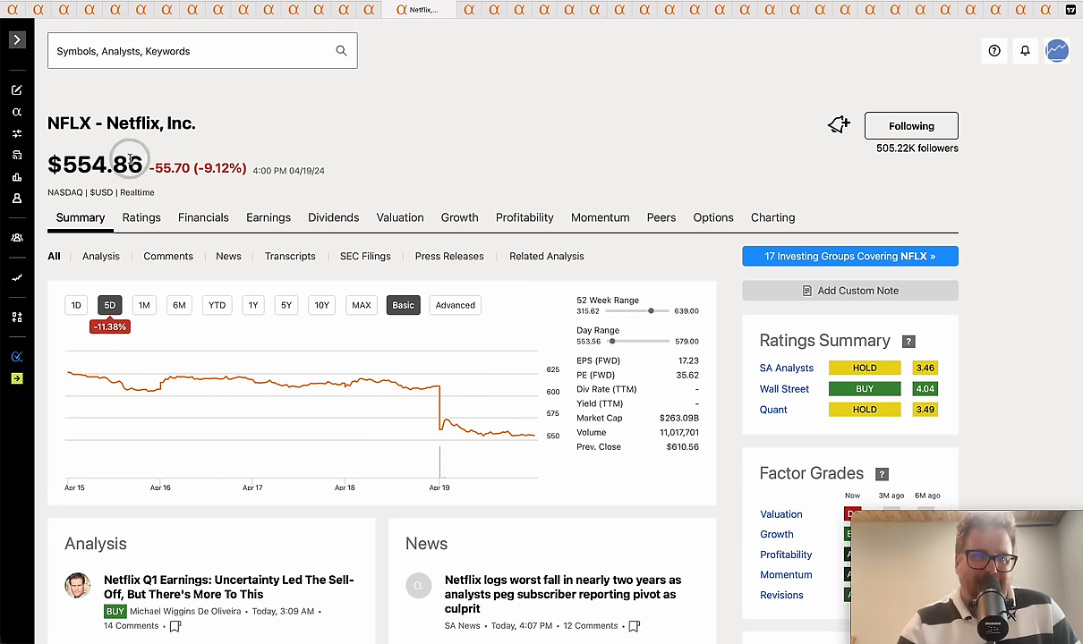
pyautogui.doubleClick(93, 165)
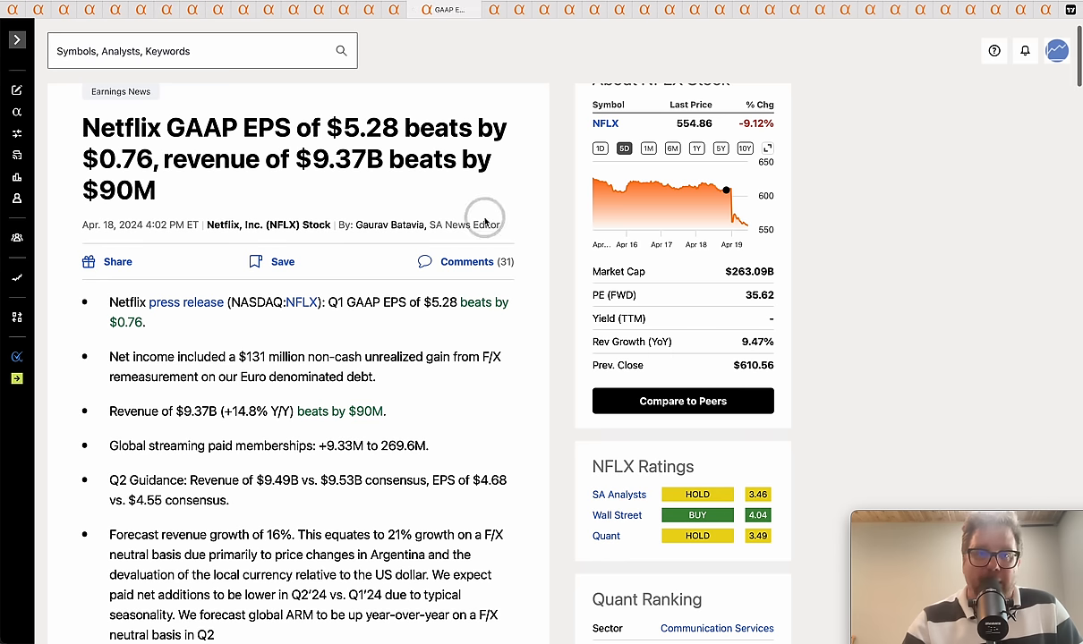
pyautogui.moveTo(545, 234)
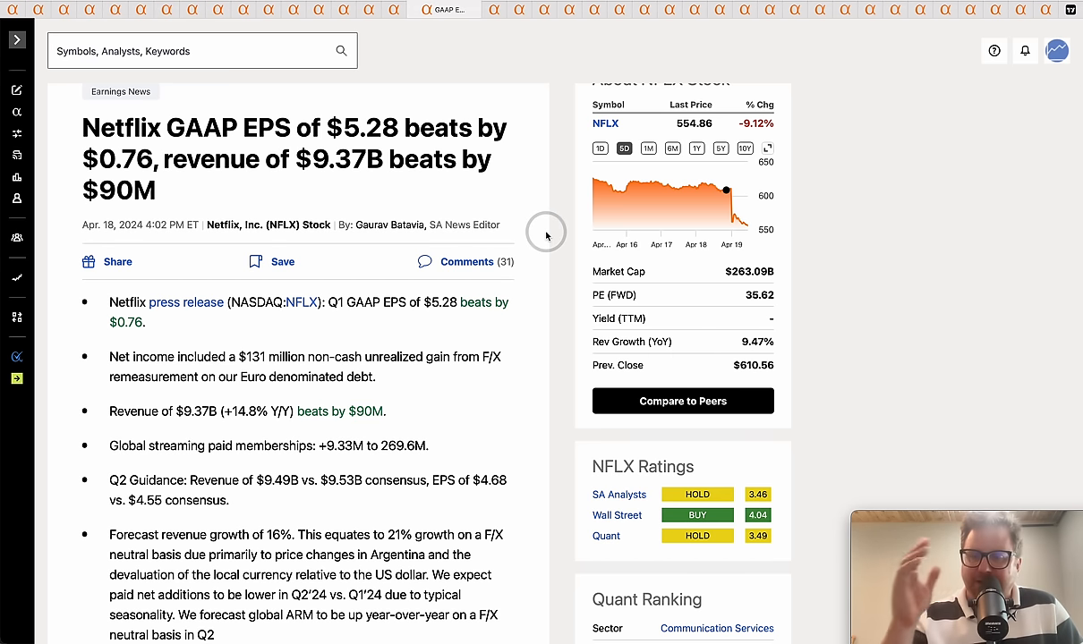
pyautogui.moveTo(462, 390)
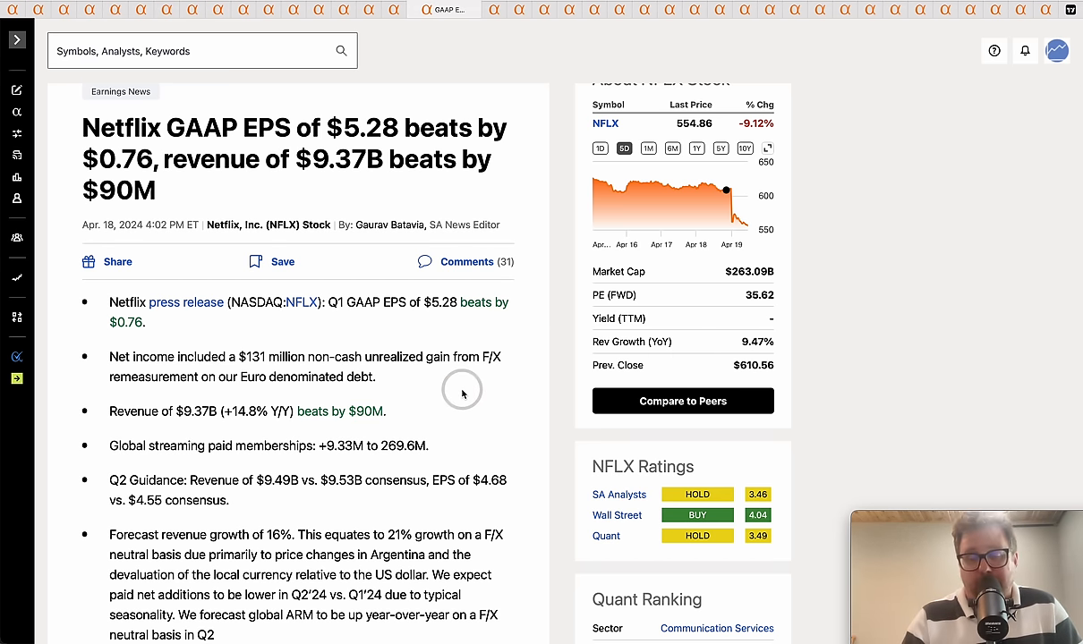
pyautogui.moveTo(255, 390)
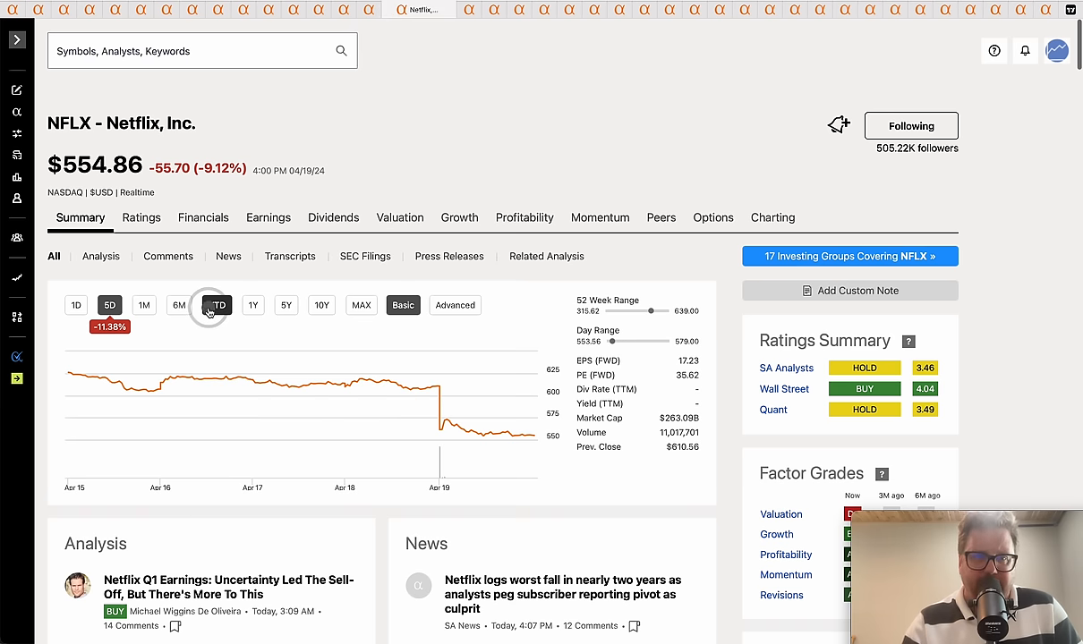
# Step: Chart Netflix's year-to-date price performance, up 13.96%
pyautogui.click(217, 305)
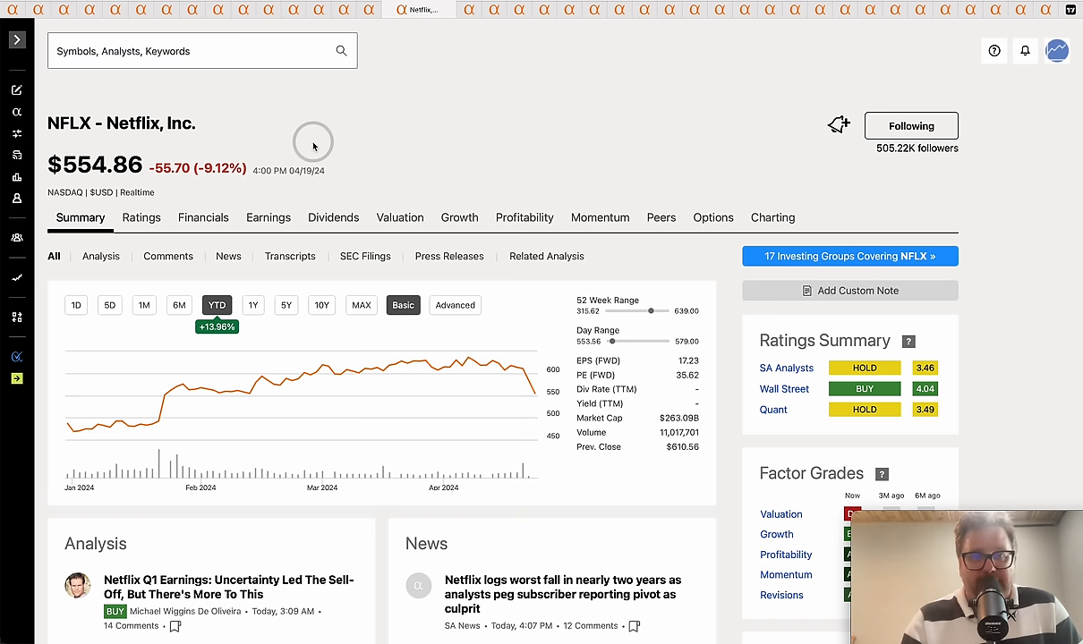
pyautogui.moveTo(403, 132)
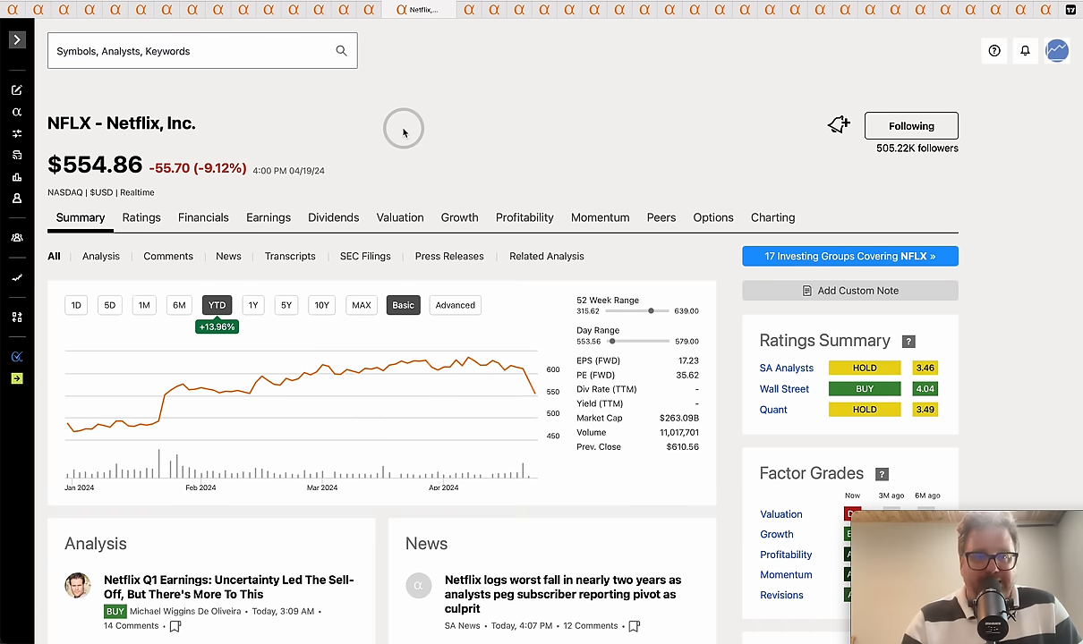
pyautogui.moveTo(473, 16)
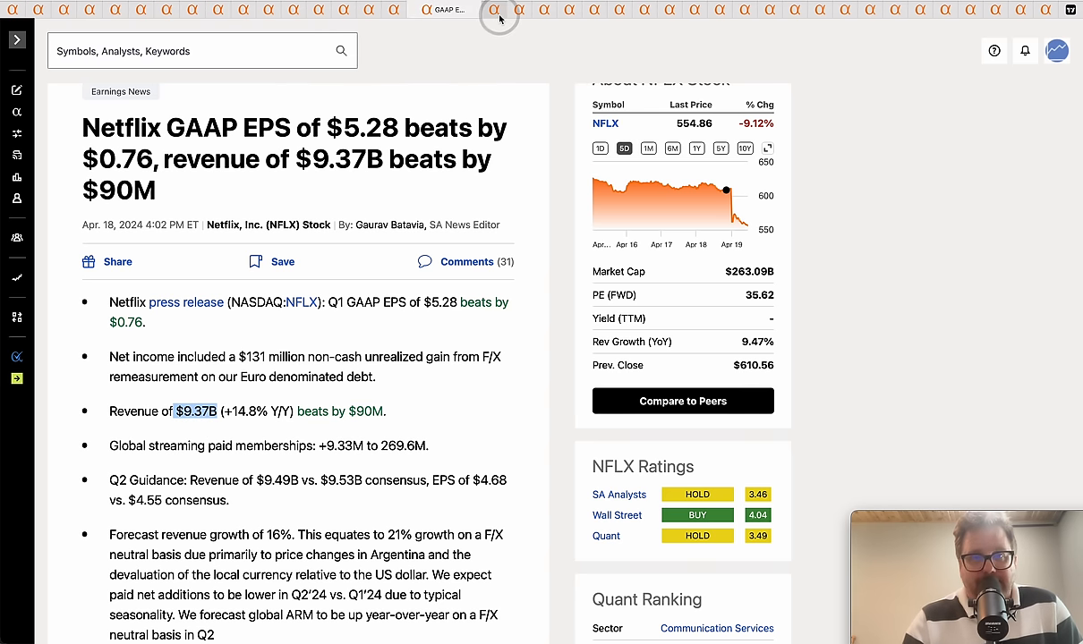
pyautogui.moveTo(499, 16)
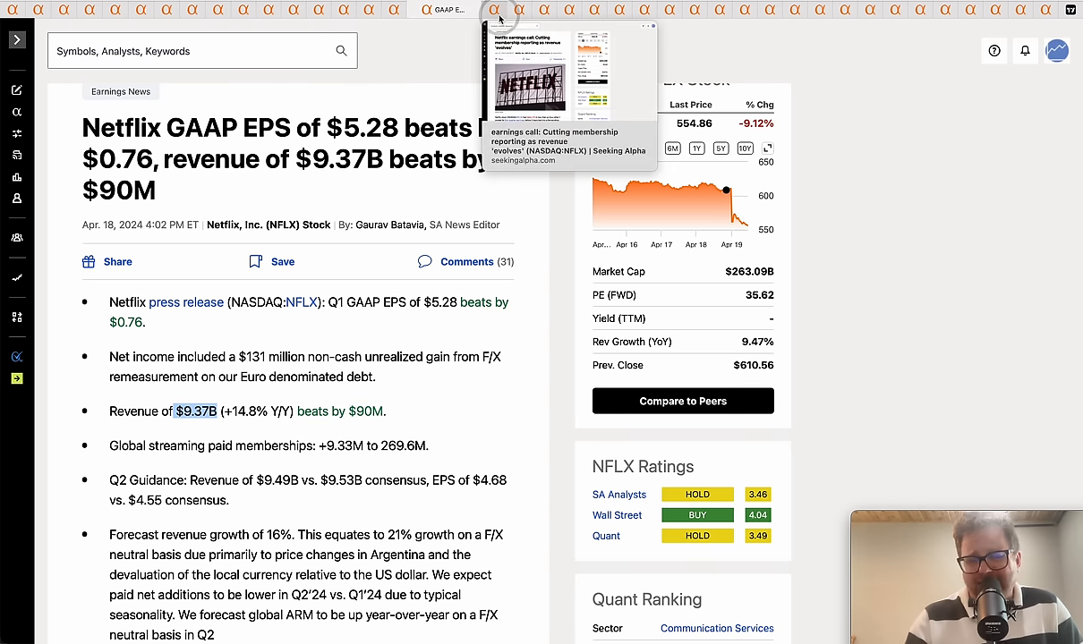
# Step: Switch to the Netflix earnings call article, highlight headline words and read down into it
pyautogui.click(494, 10)
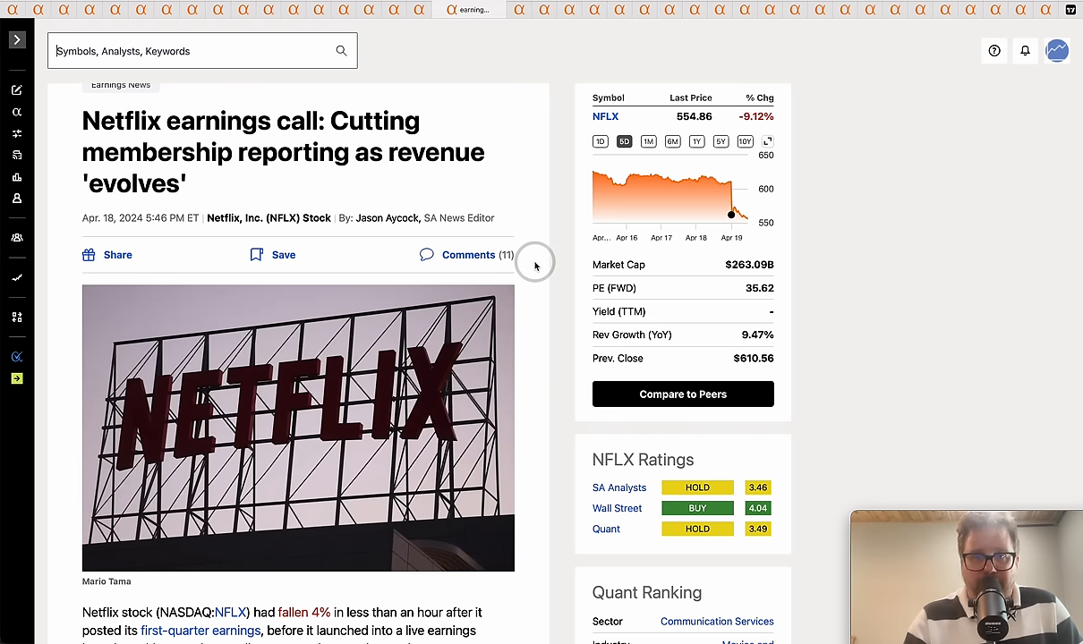
pyautogui.moveTo(409, 195)
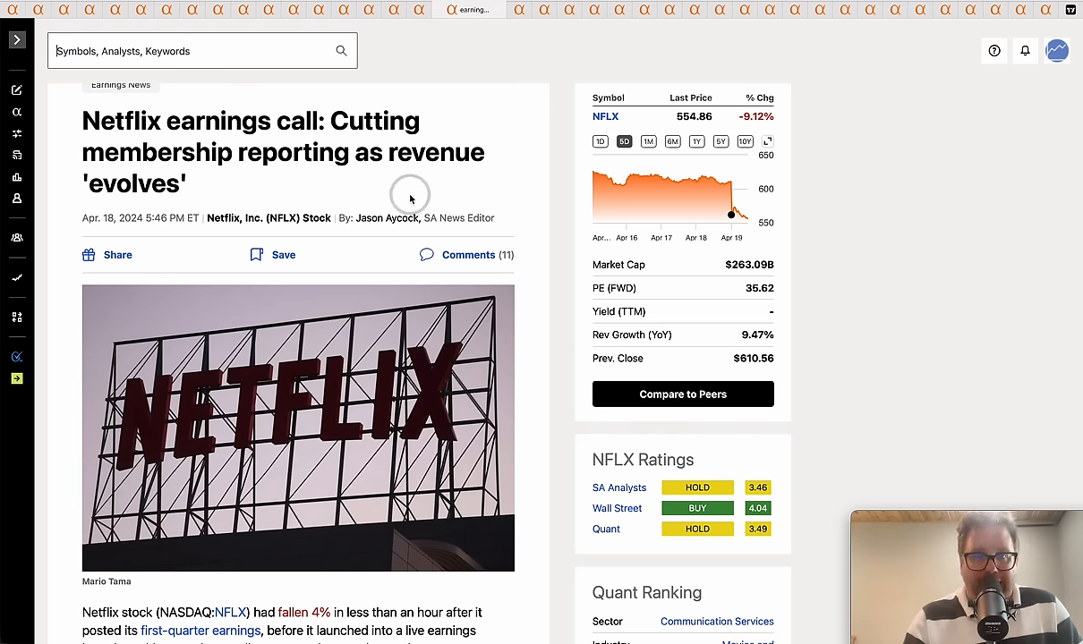
pyautogui.doubleClick(117, 152)
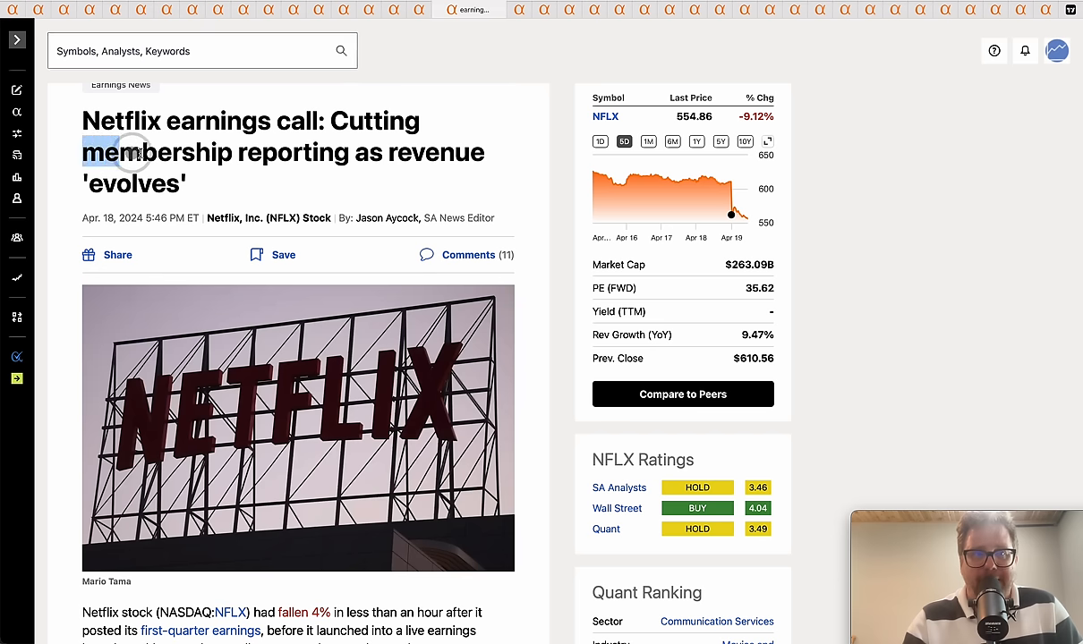
pyautogui.doubleClick(376, 122)
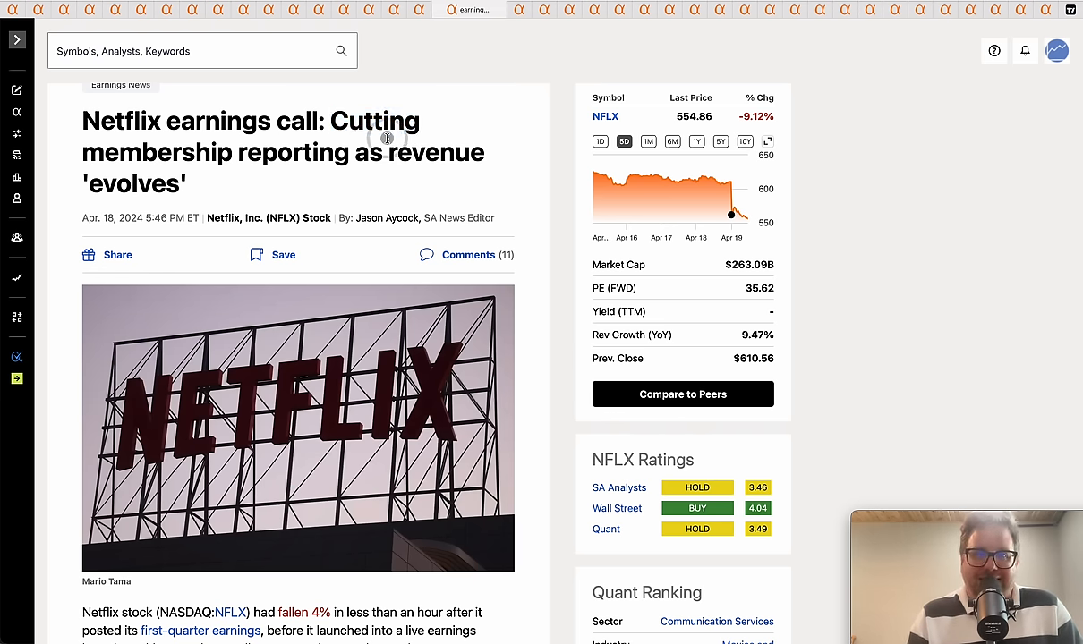
pyautogui.scroll(-3)
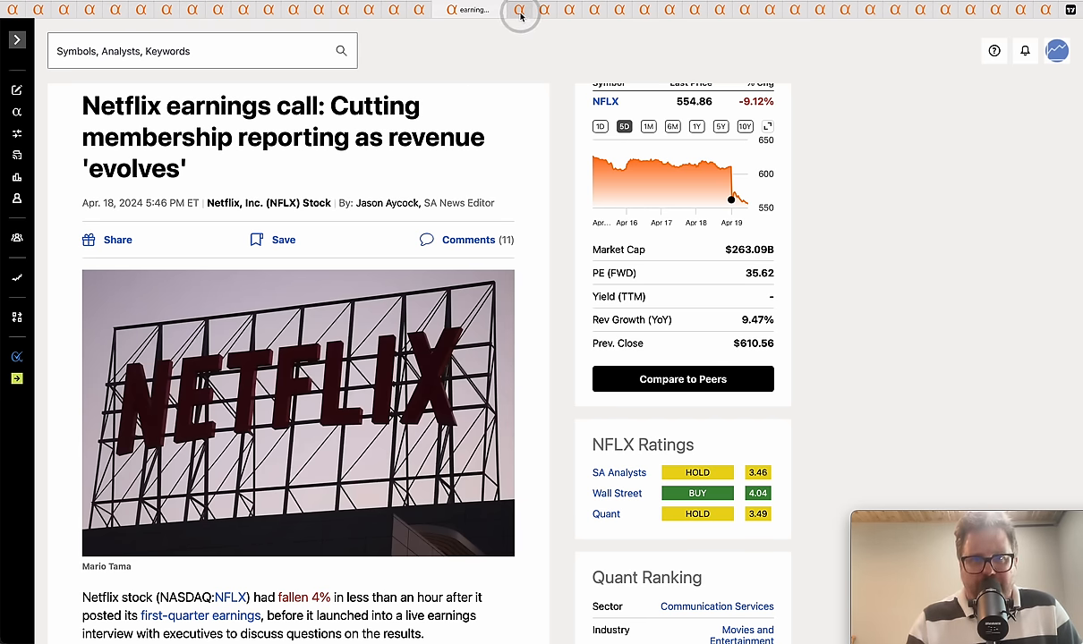
pyautogui.moveTo(433, 112)
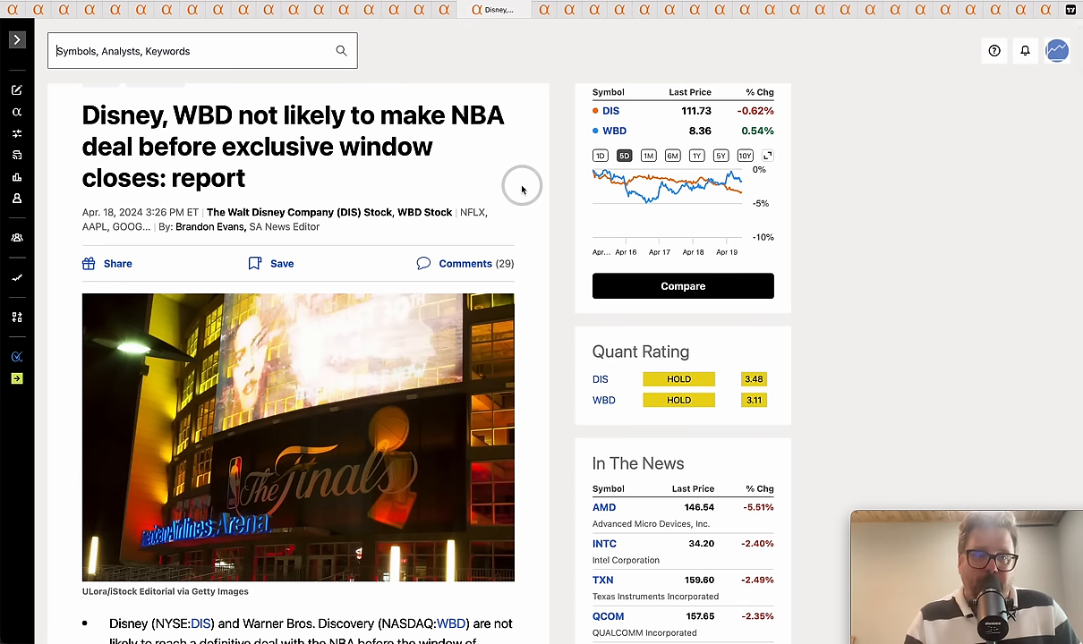
pyautogui.moveTo(240, 115); pyautogui.dragTo(501, 115)
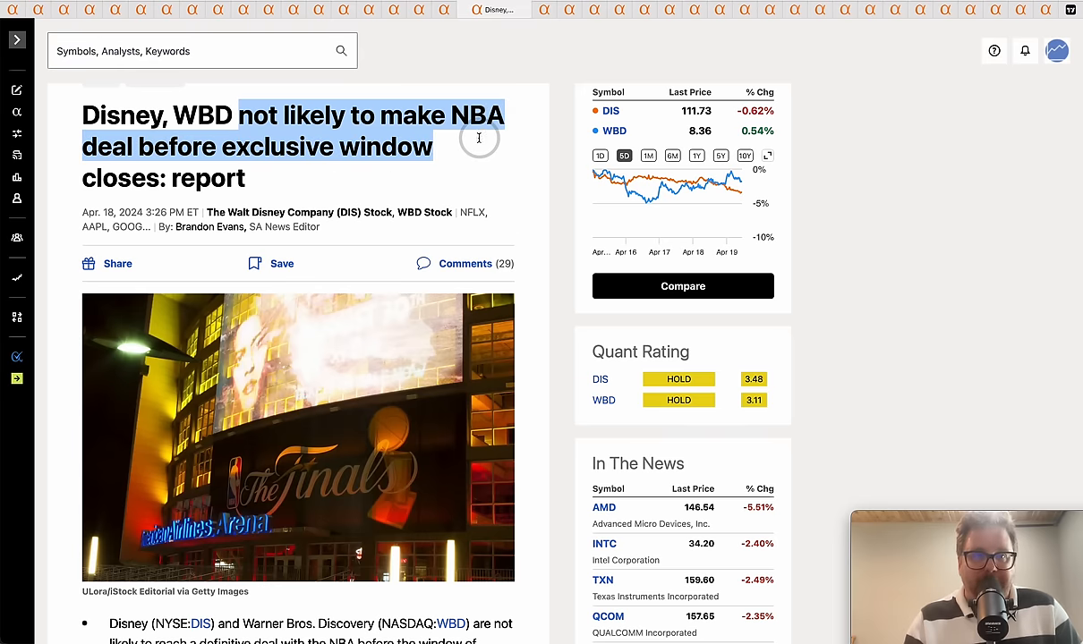
pyautogui.scroll(-3)
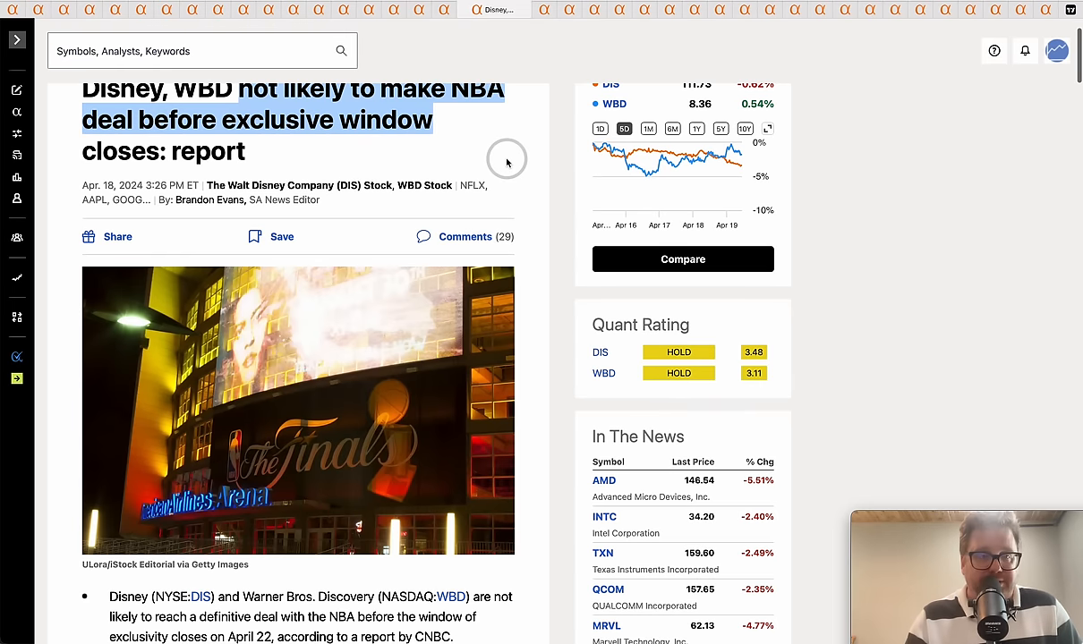
pyautogui.scroll(-3)
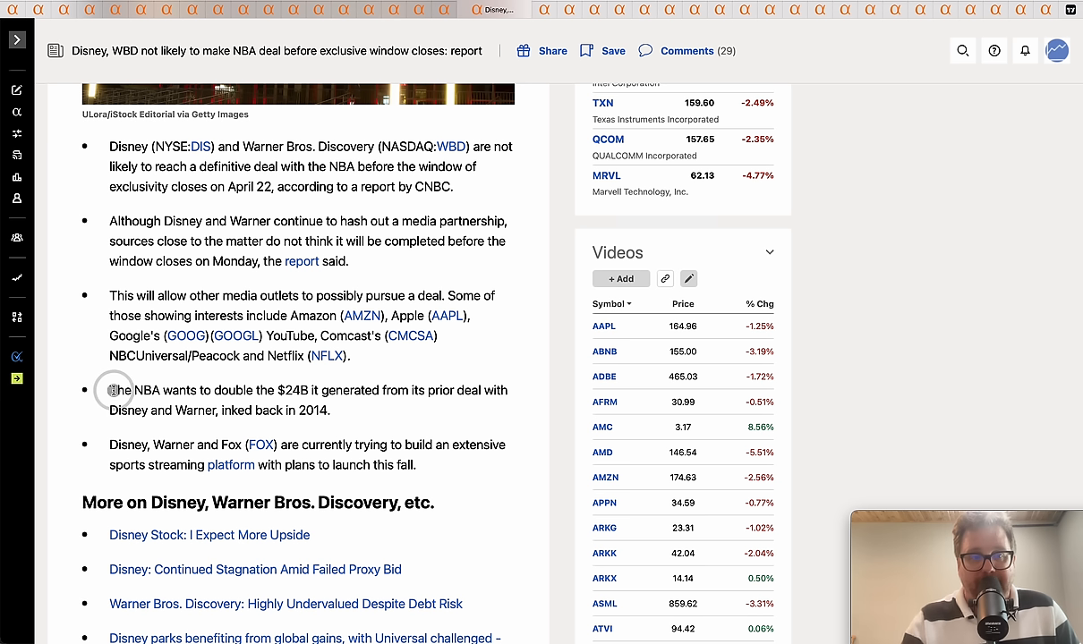
pyautogui.moveTo(109, 390); pyautogui.dragTo(318, 390)
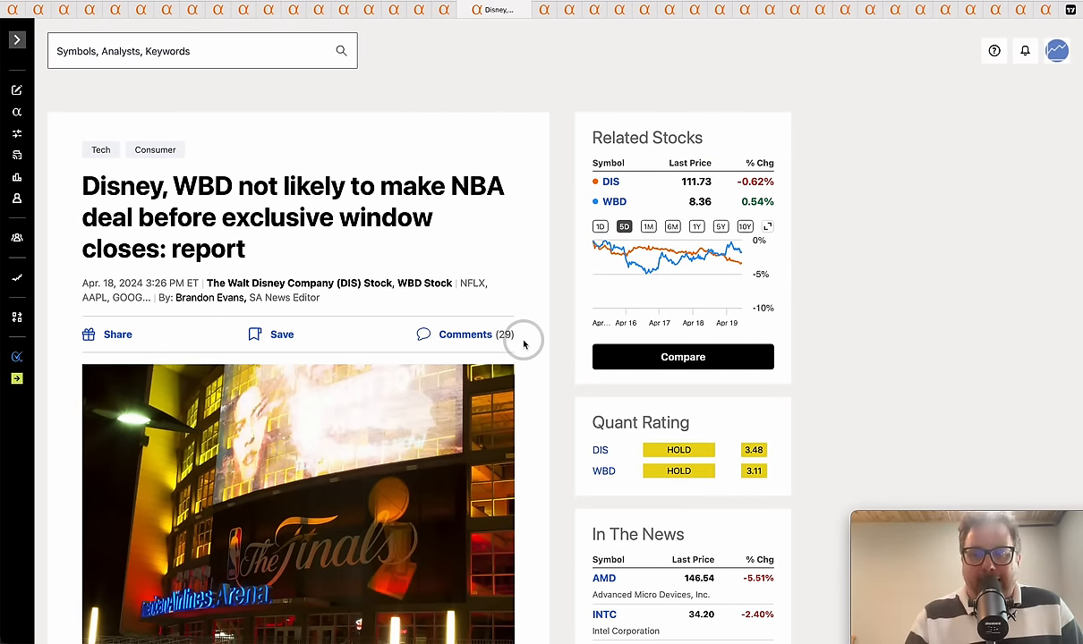
pyautogui.moveTo(505, 223)
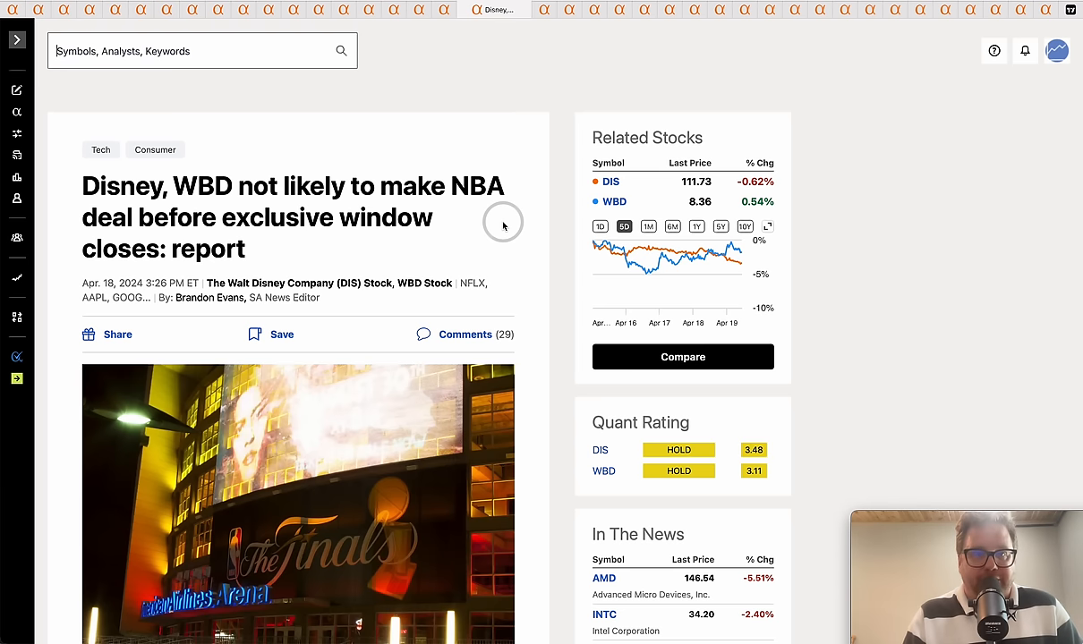
pyautogui.doubleClick(477, 186)
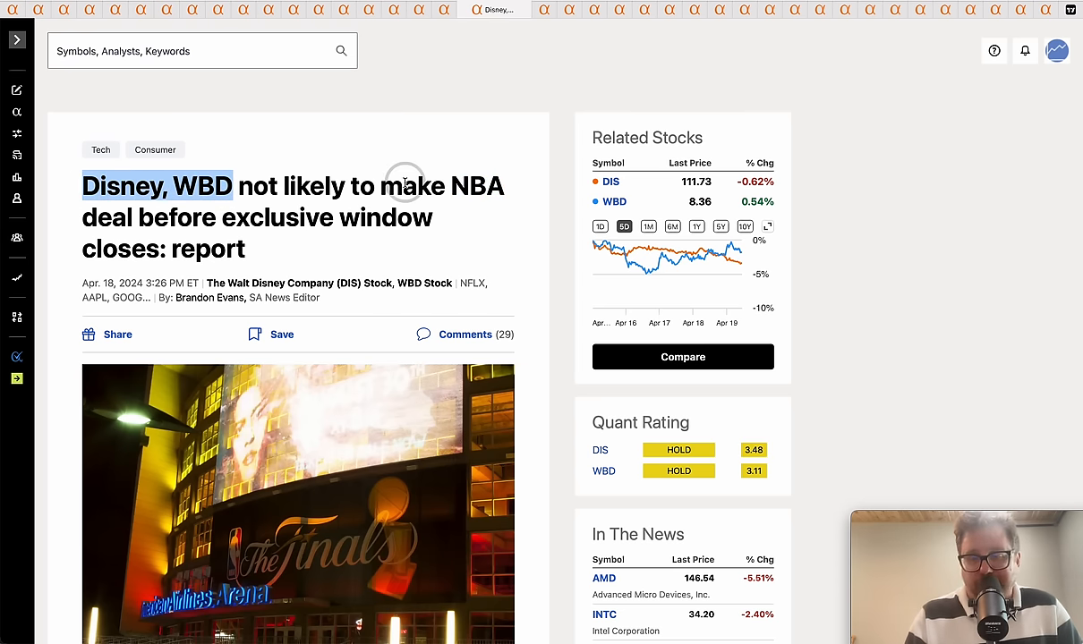
pyautogui.scroll(-3)
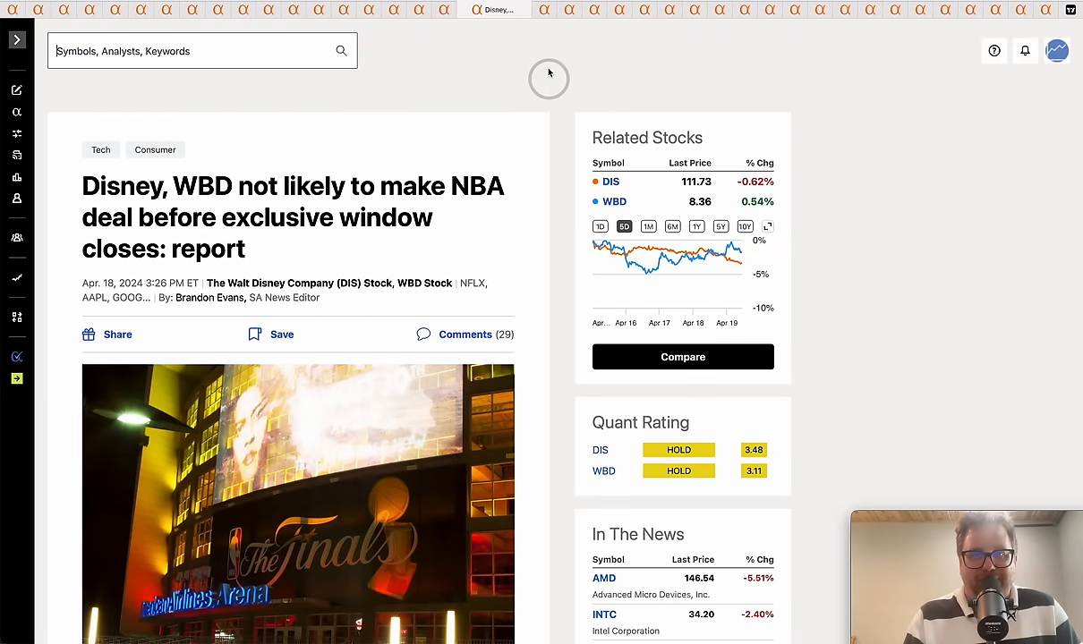
pyautogui.moveTo(544, 14)
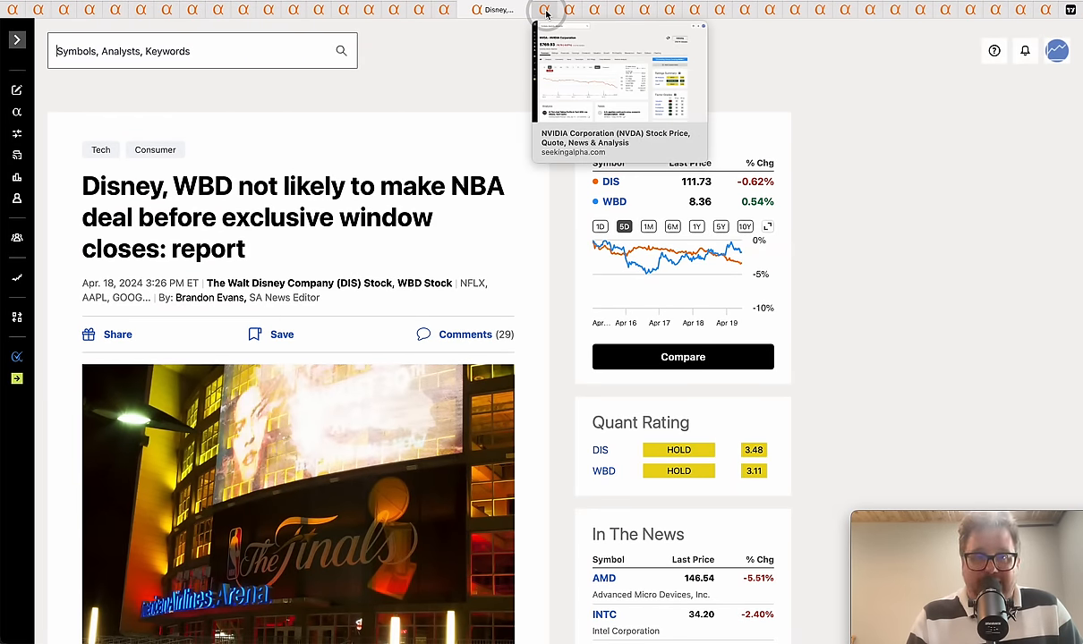
# Step: View the NVIDIA quote page, then move on to the Intel foundry article
pyautogui.click(539, 10)
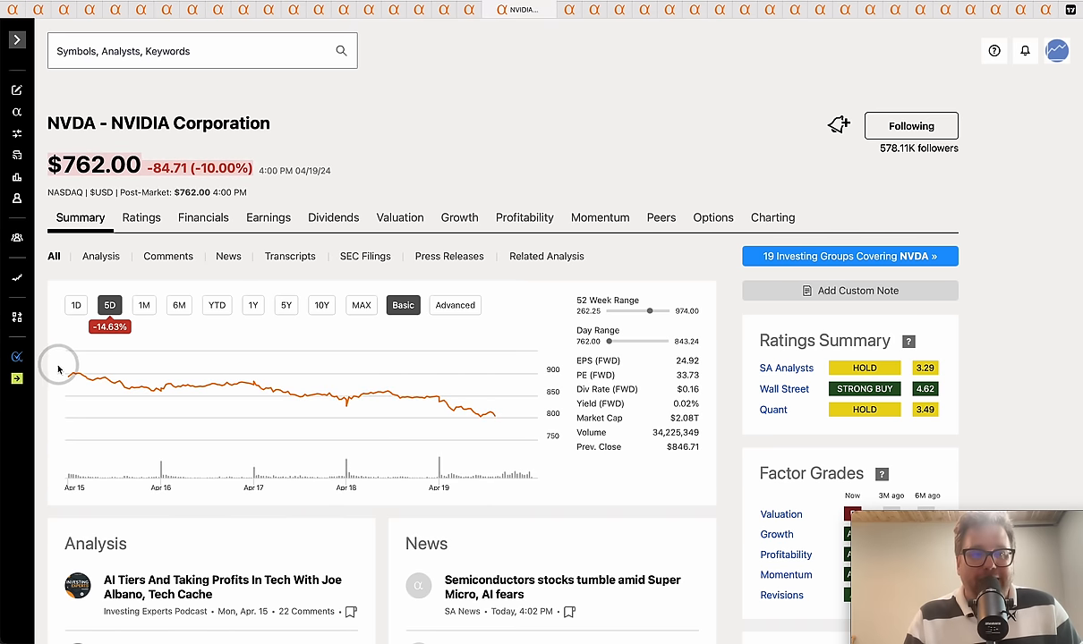
pyautogui.moveTo(66, 376)
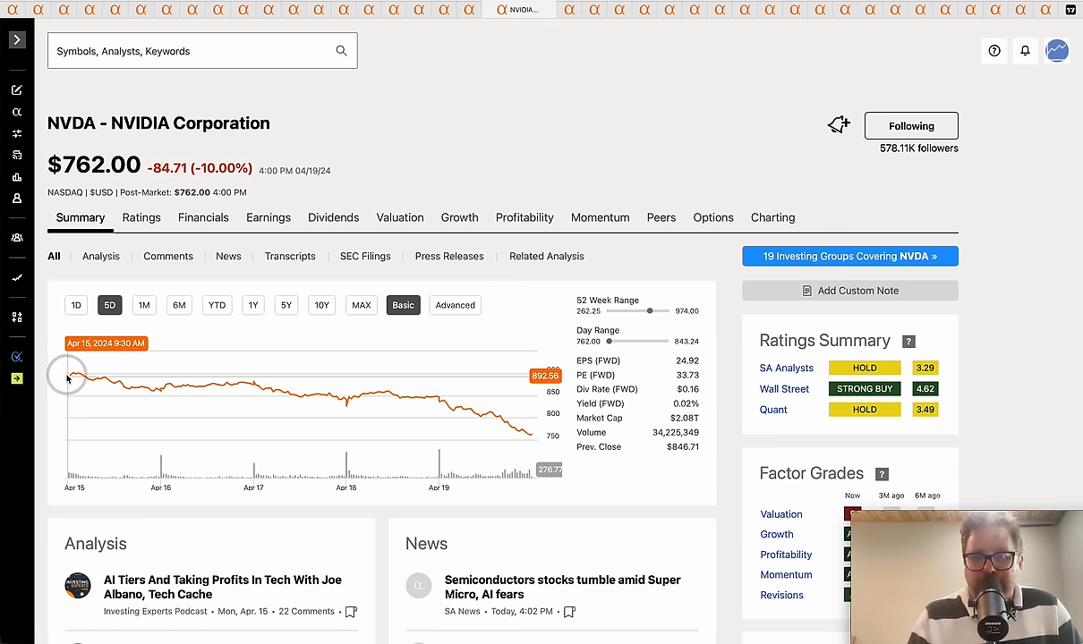
pyautogui.moveTo(421, 154)
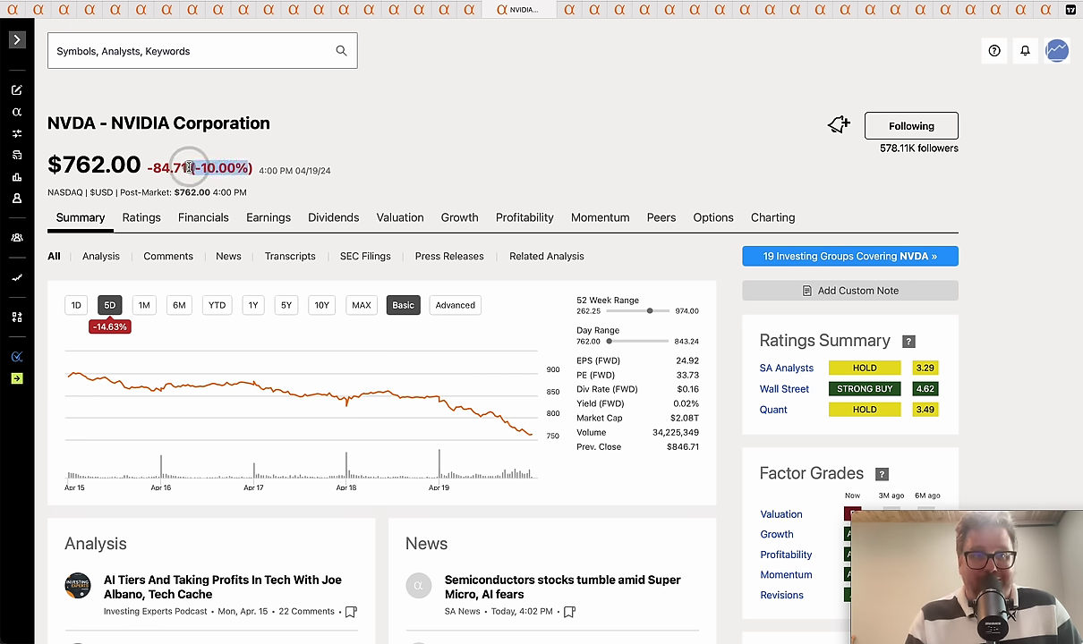
pyautogui.moveTo(122, 307)
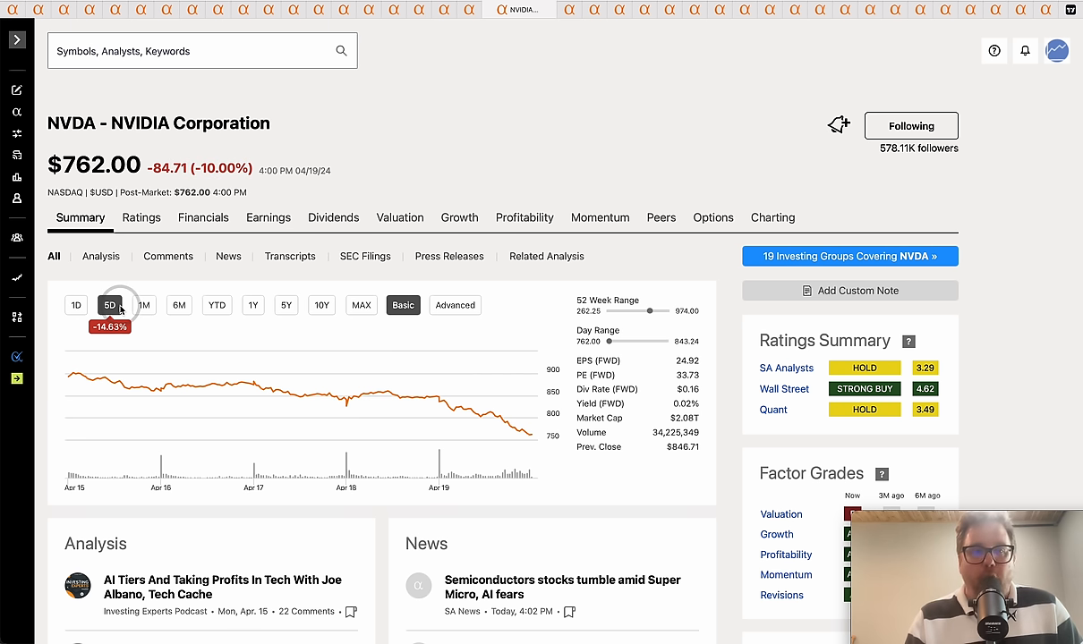
pyautogui.moveTo(390, 145)
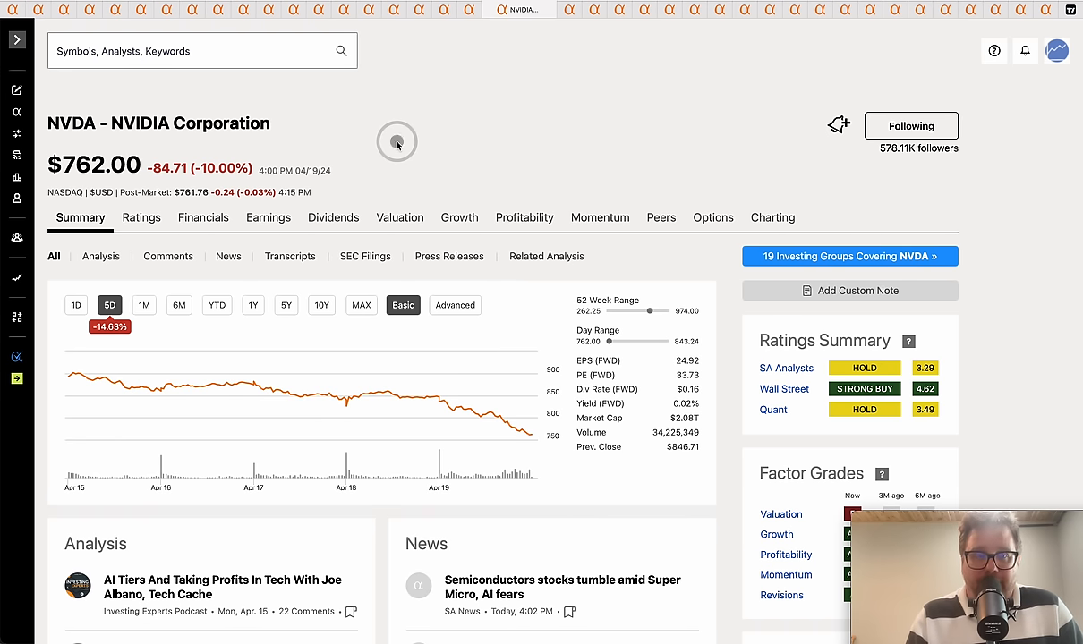
pyautogui.moveTo(587, 40)
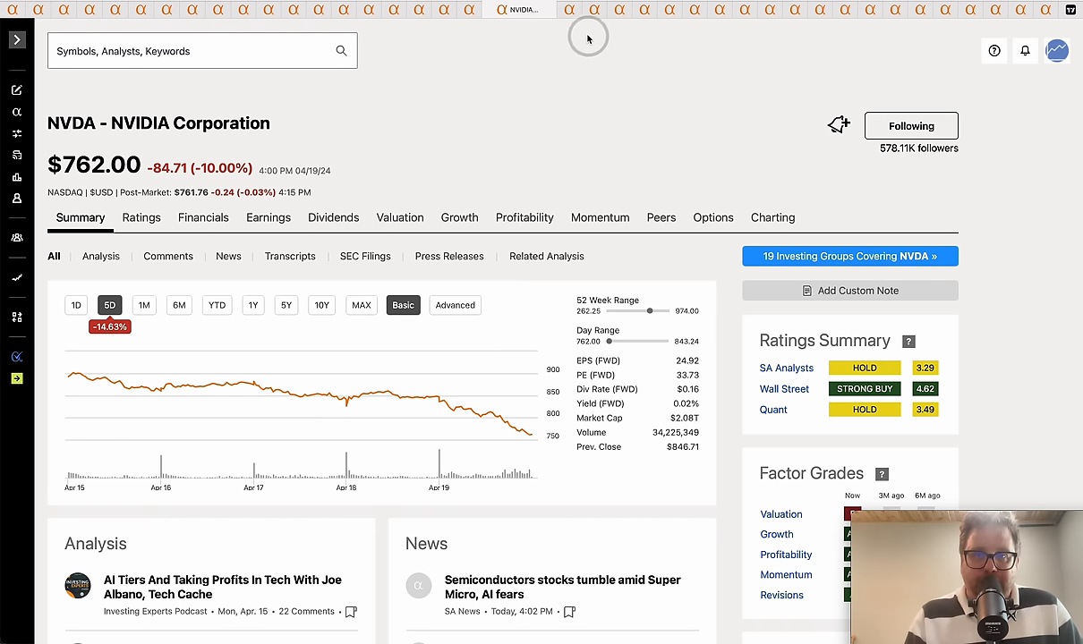
pyautogui.moveTo(582, 11)
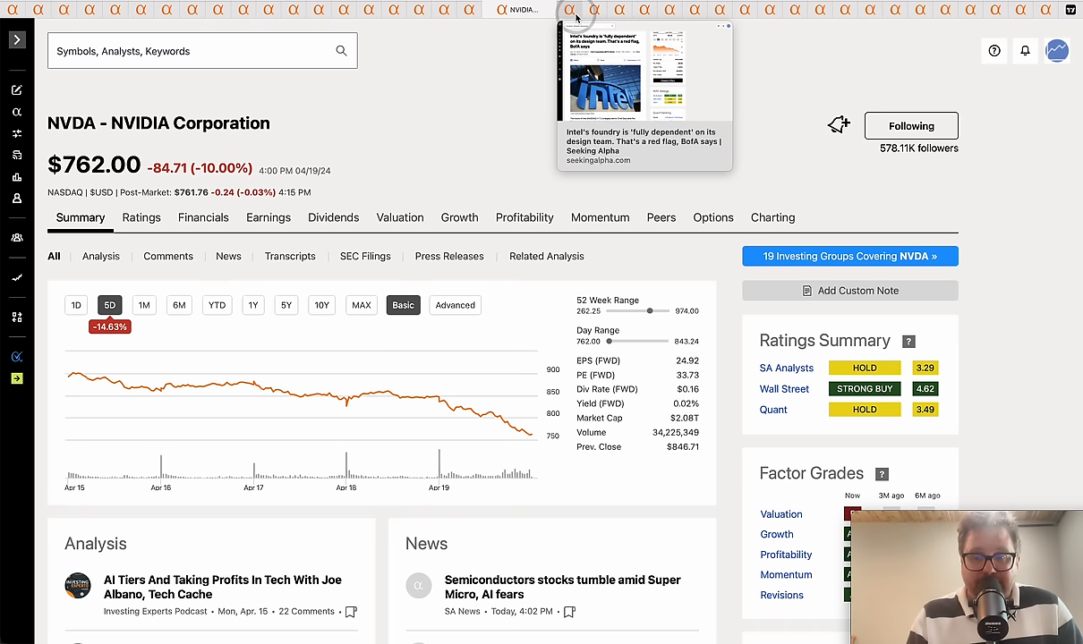
pyautogui.moveTo(556, 205)
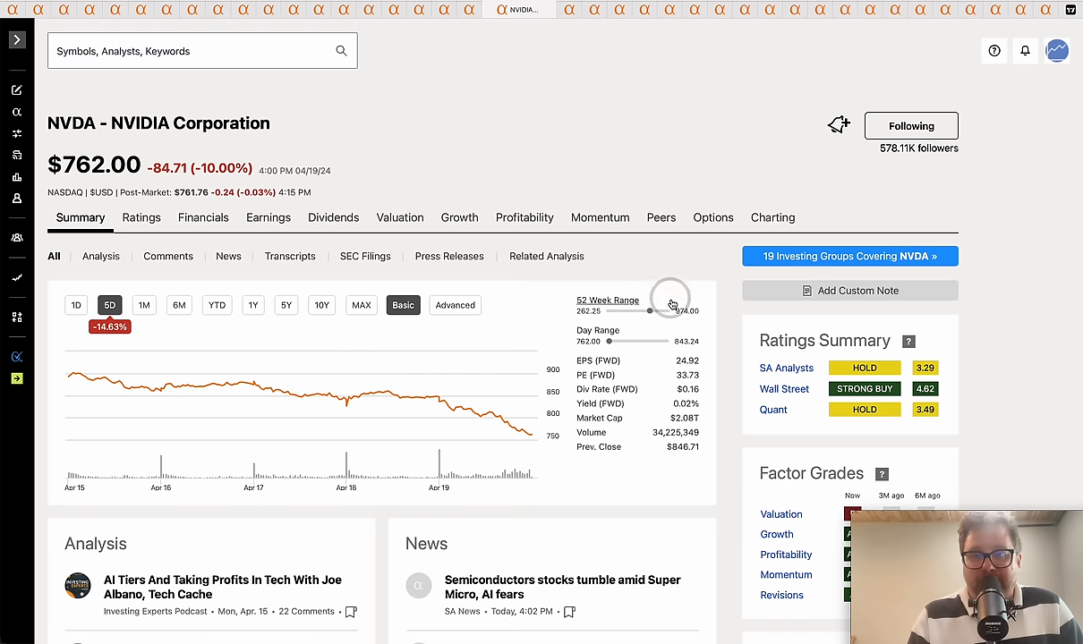
pyautogui.moveTo(630, 86)
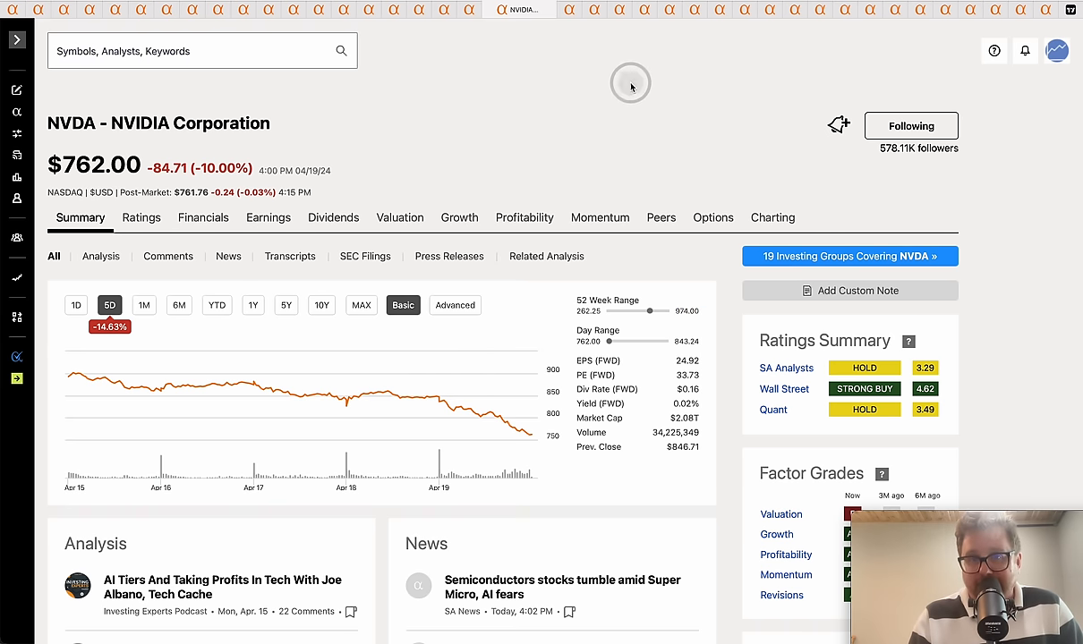
pyautogui.click(571, 12)
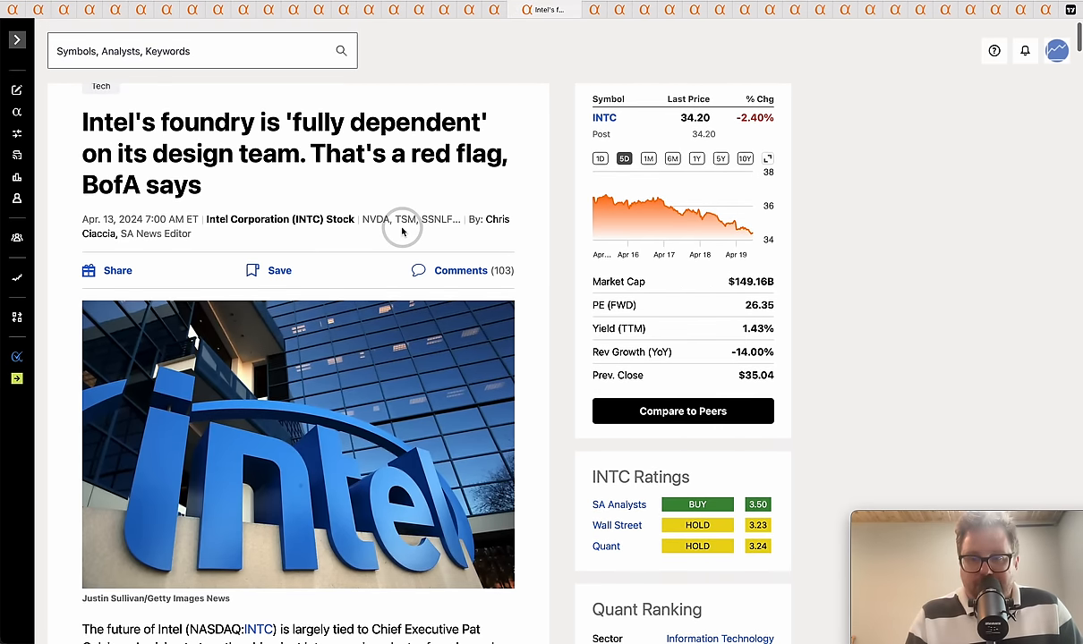
# Step: Highlight 'on its design team' and 'That's a red flag' in the Intel foundry headline
pyautogui.scroll(-3)
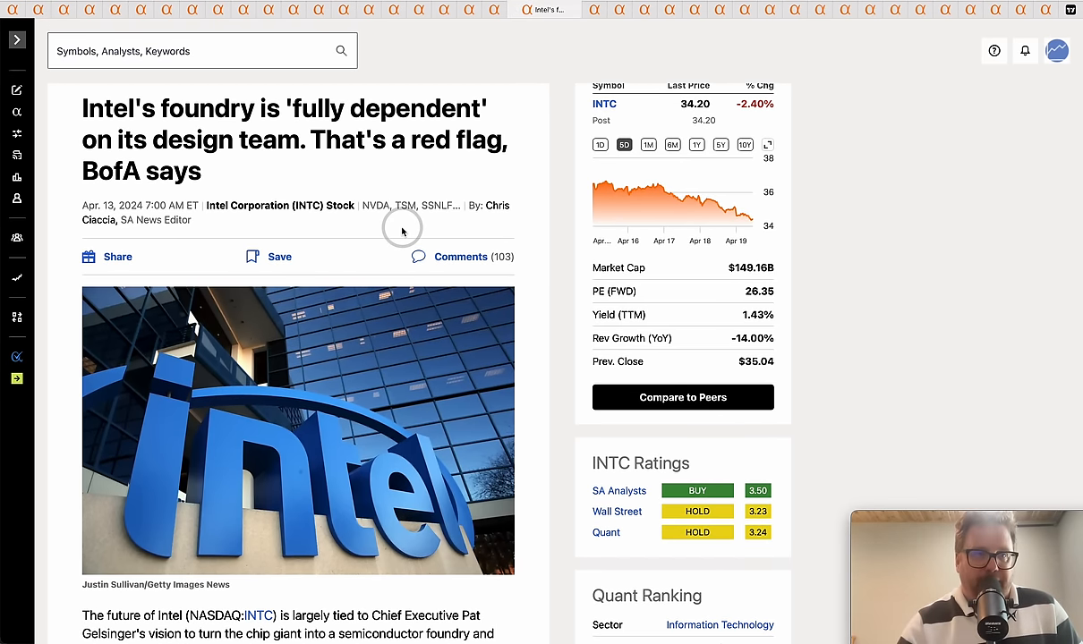
pyautogui.moveTo(388, 186)
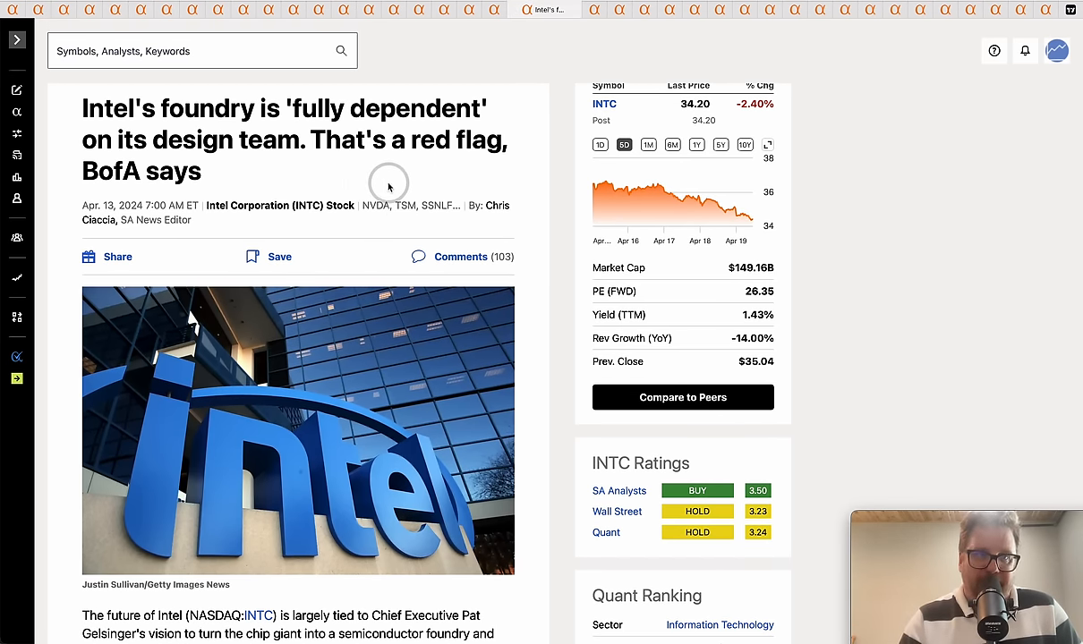
pyautogui.moveTo(82, 140); pyautogui.dragTo(304, 140)
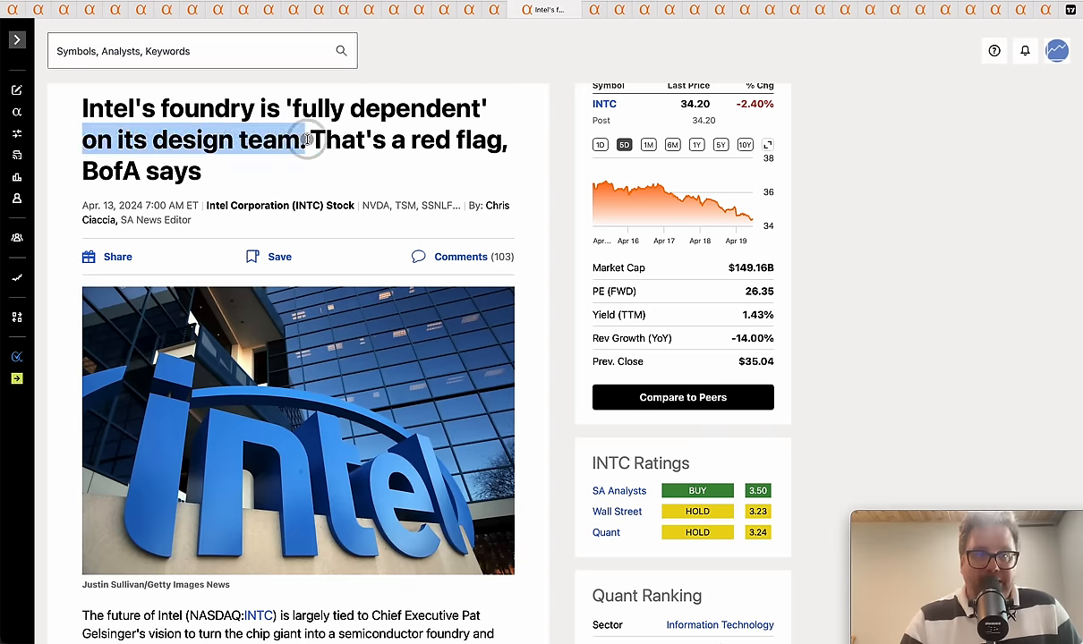
pyautogui.moveTo(305, 140); pyautogui.dragTo(497, 146)
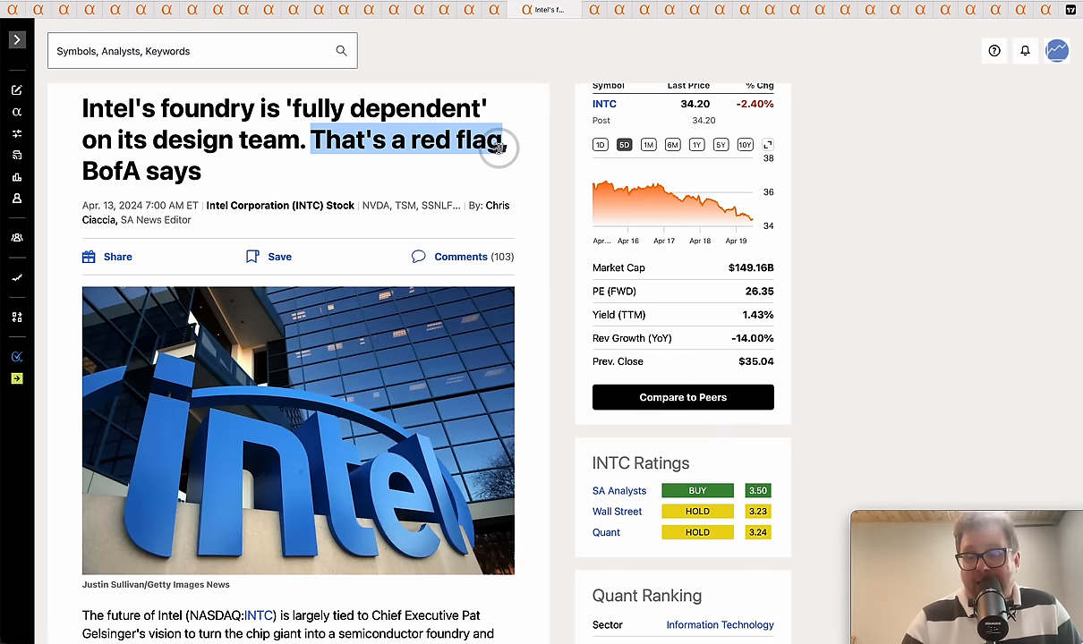
pyautogui.click(129, 172)
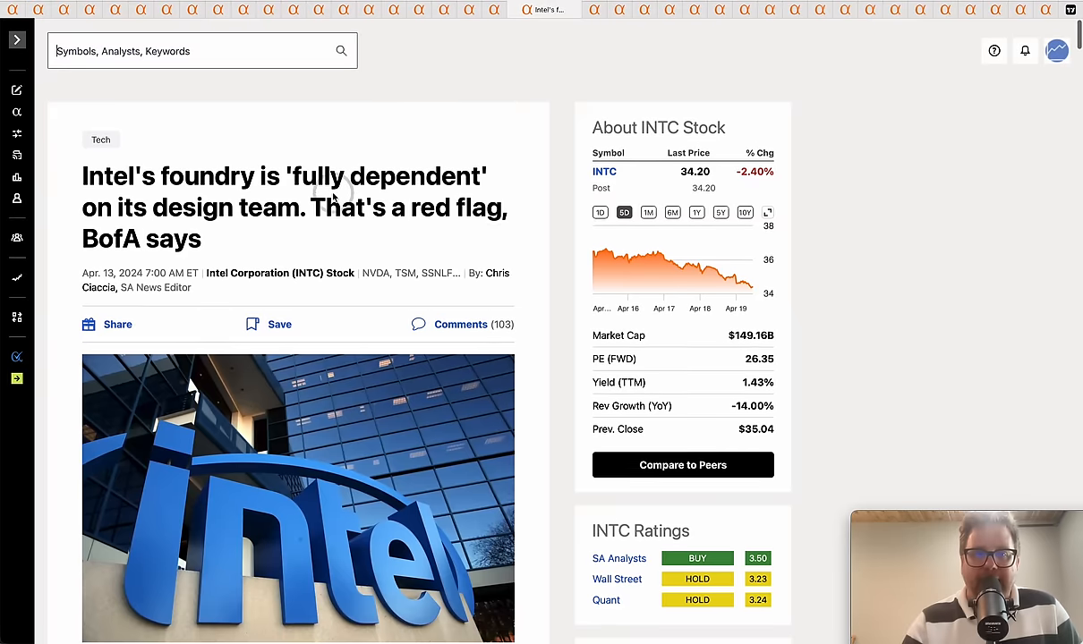
# Step: Read through the Intel foundry article, emphasise 'foundry', then move to the AMD AI chips article
pyautogui.scroll(-3)
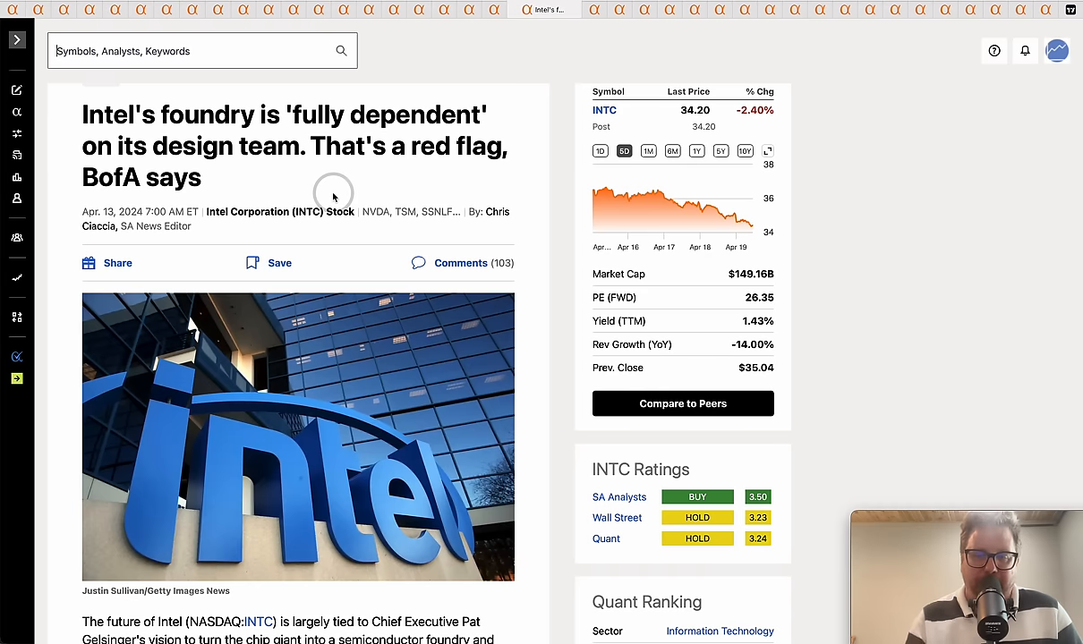
pyautogui.scroll(-3)
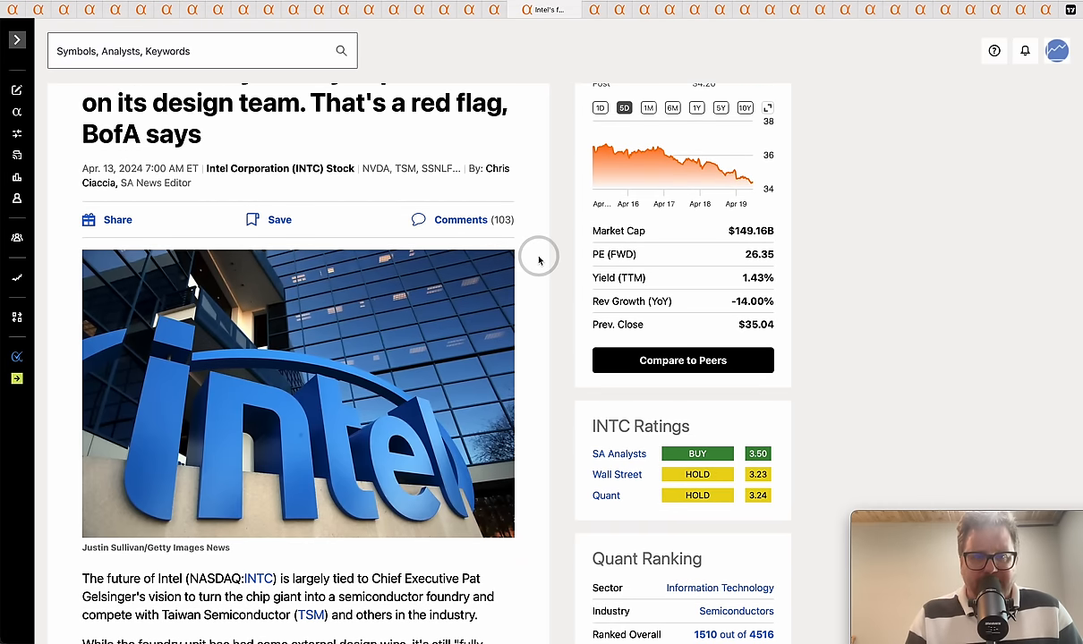
pyautogui.scroll(-3)
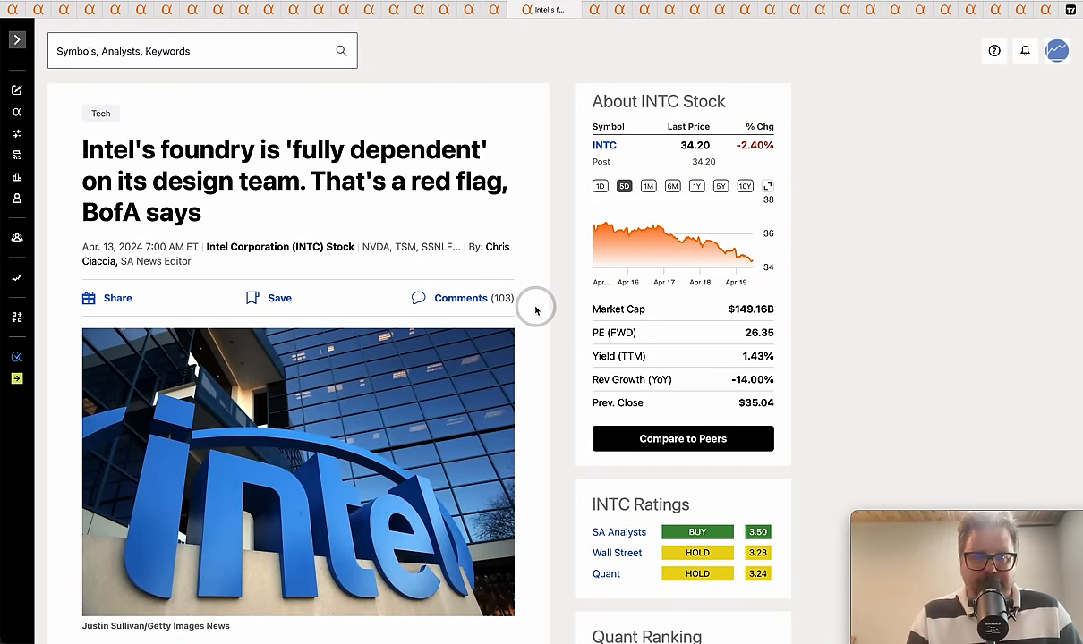
pyautogui.scroll(-3)
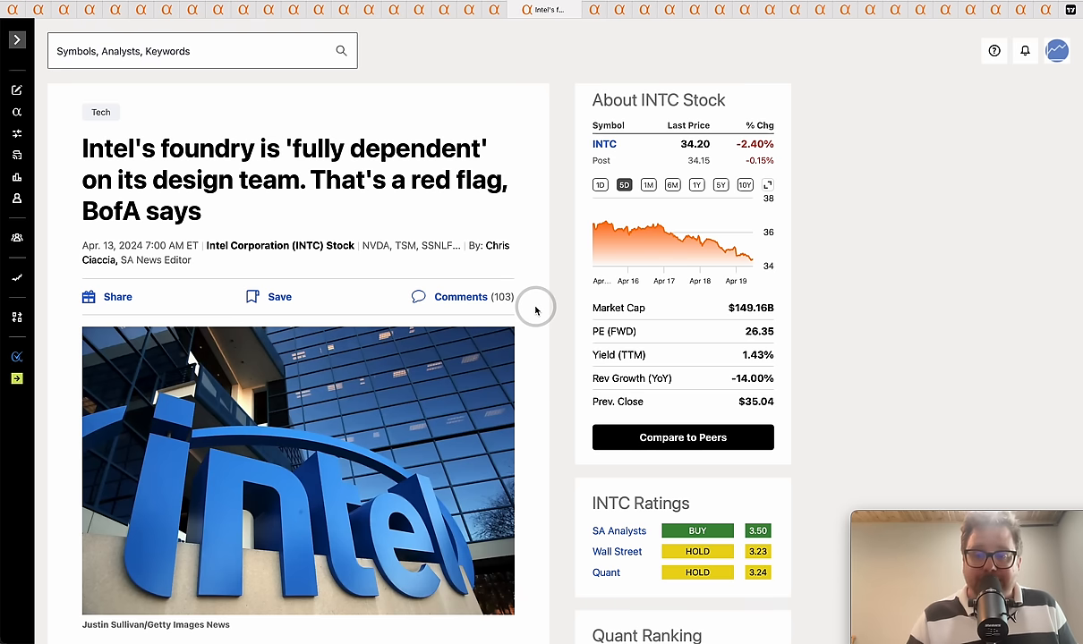
pyautogui.moveTo(537, 232)
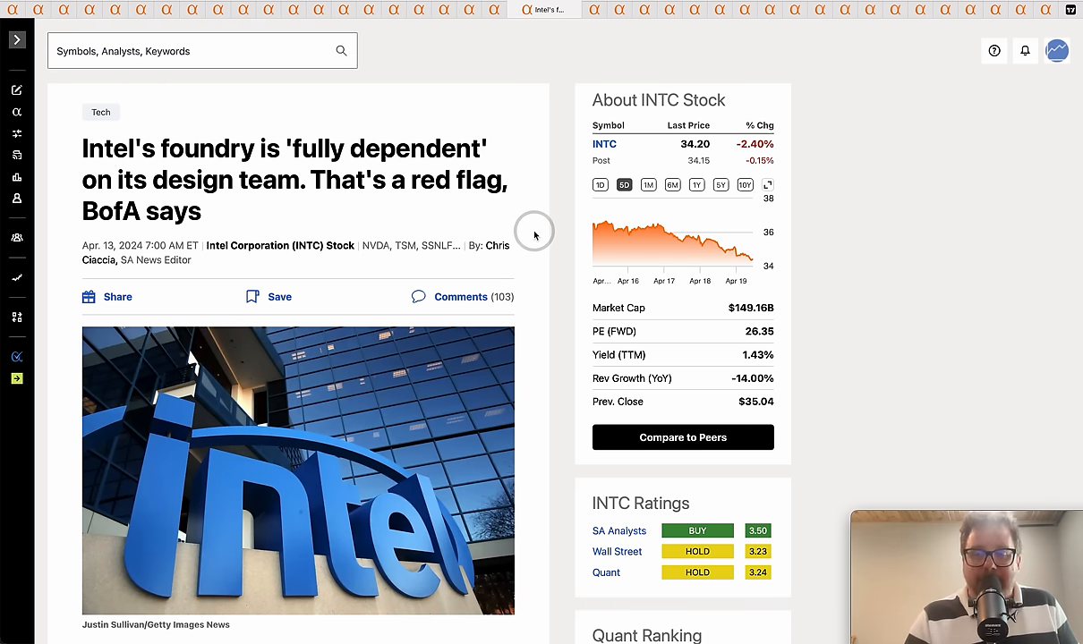
pyautogui.moveTo(512, 79)
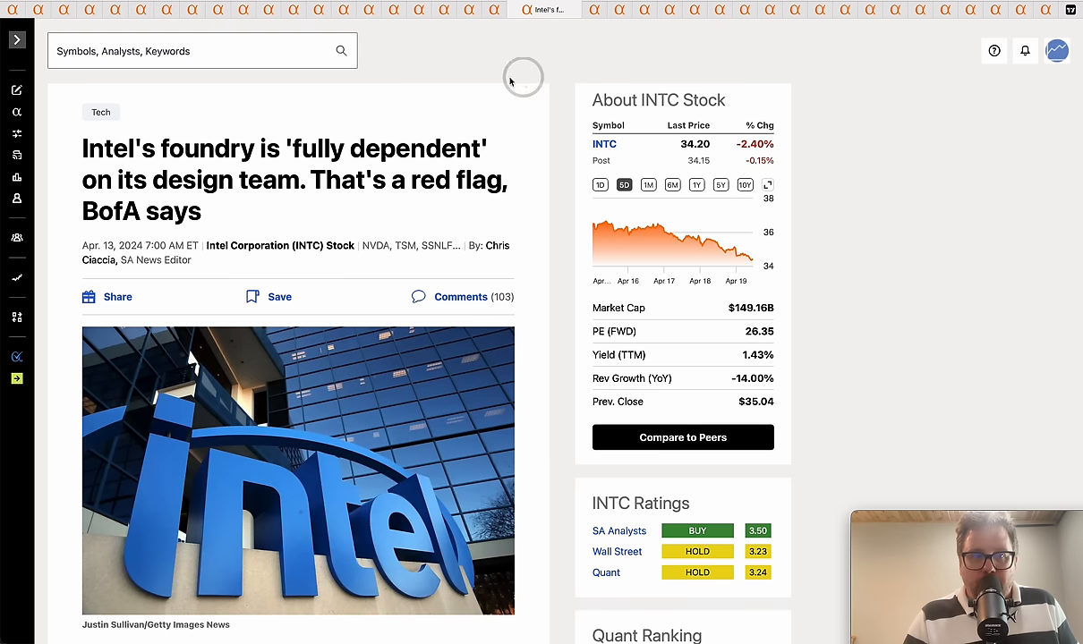
pyautogui.doubleClick(204, 148)
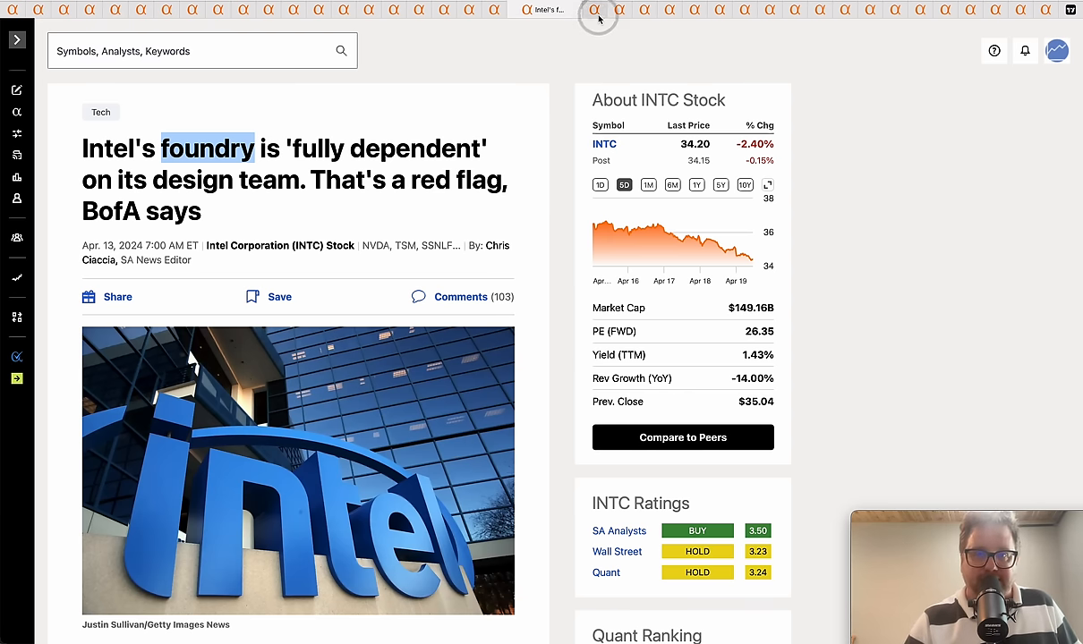
pyautogui.click(597, 11)
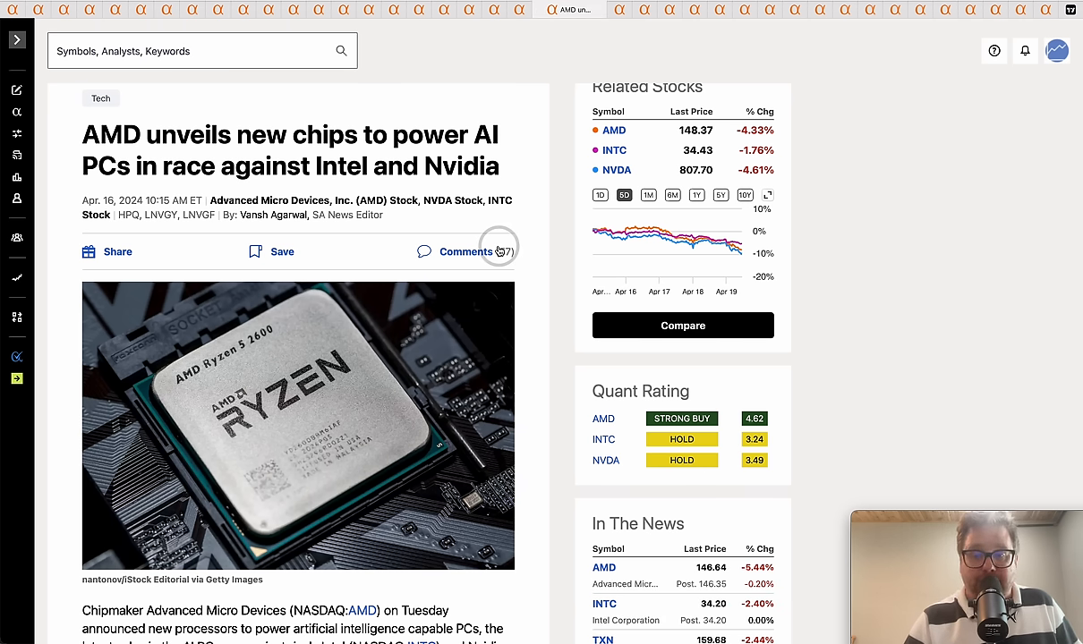
pyautogui.moveTo(567, 306)
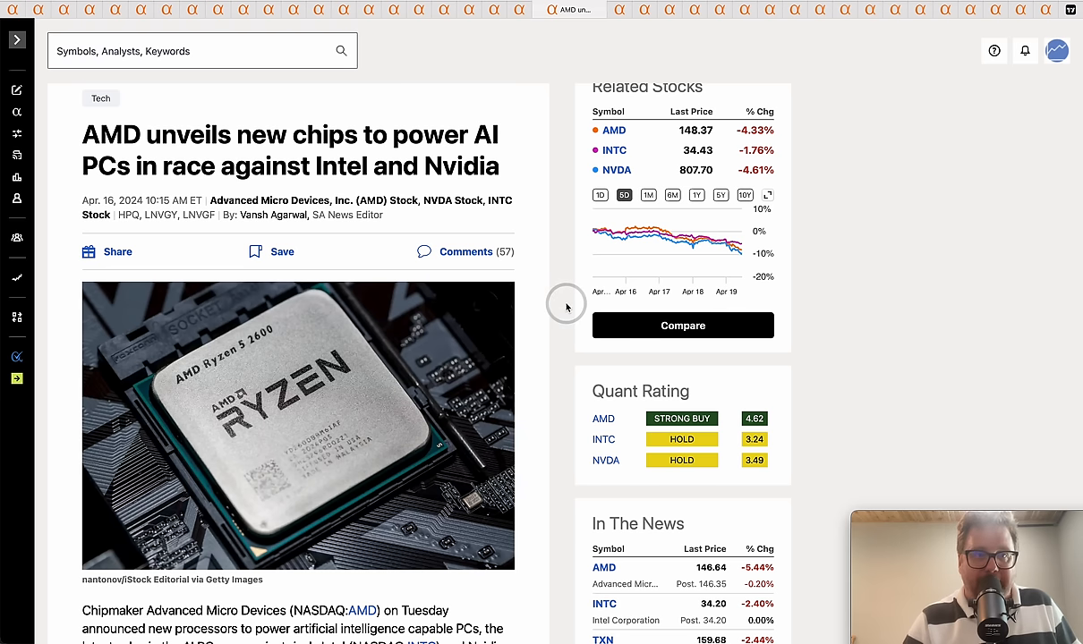
pyautogui.moveTo(512, 140)
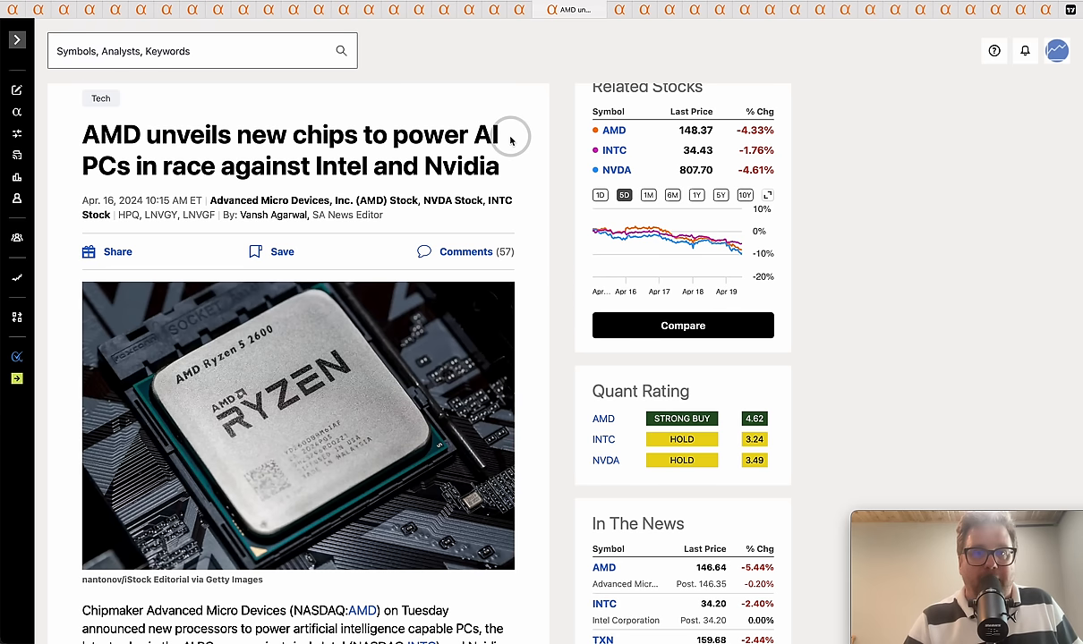
# Step: Highlight 'Intel and Nvidia' in the AMD AI PC chips headline
pyautogui.doubleClick(108, 166)
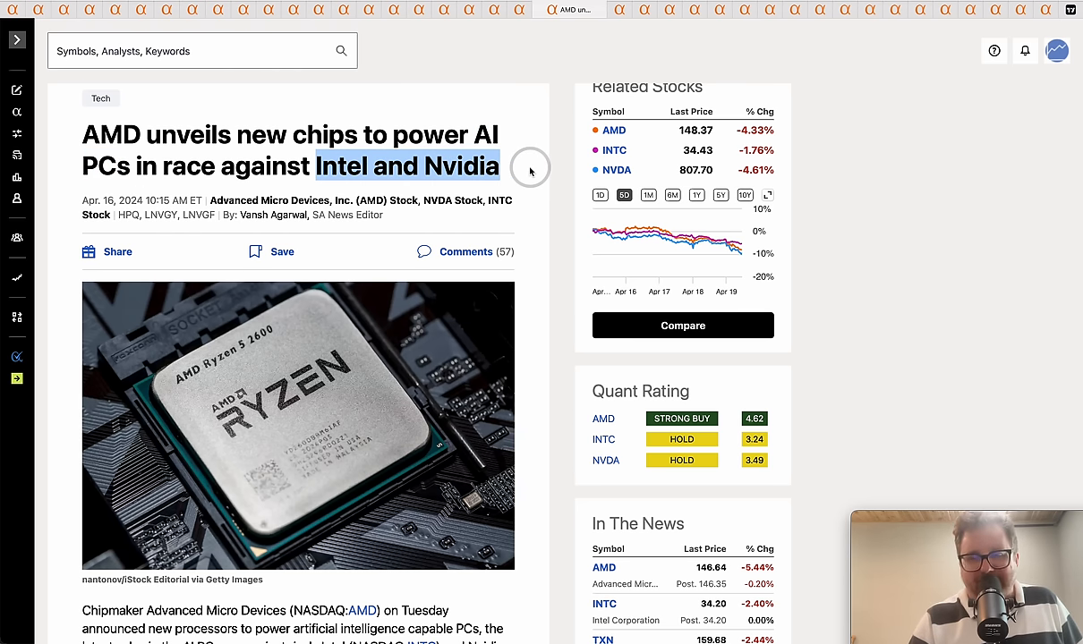
pyautogui.moveTo(472, 125)
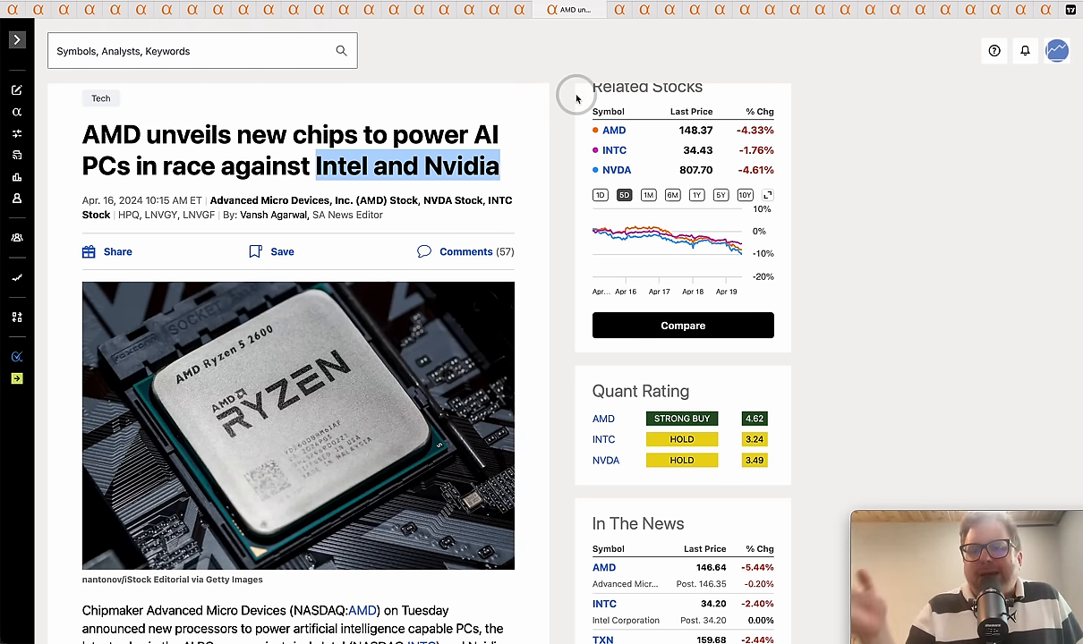
pyautogui.moveTo(628, 9)
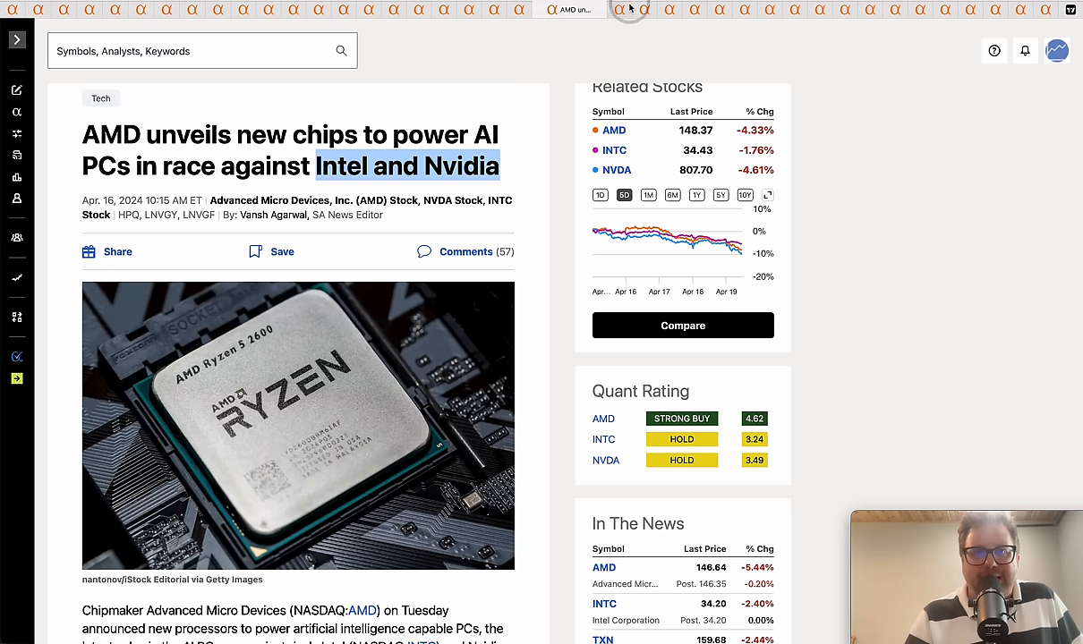
pyautogui.moveTo(524, 115)
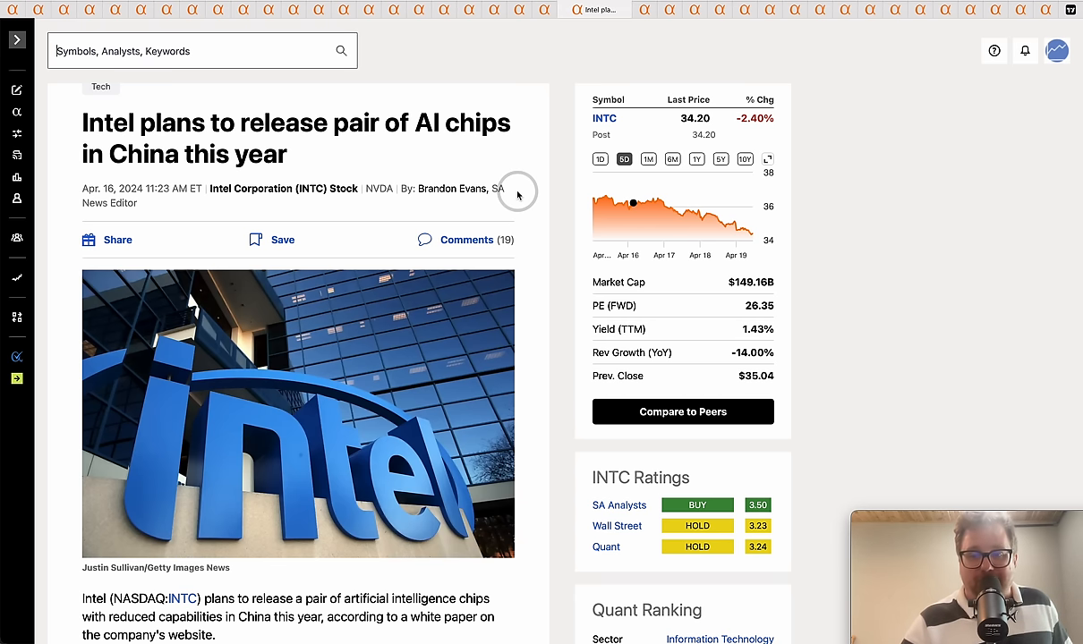
# Step: Read down into the Intel article on releasing AI chips in China
pyautogui.scroll(-3)
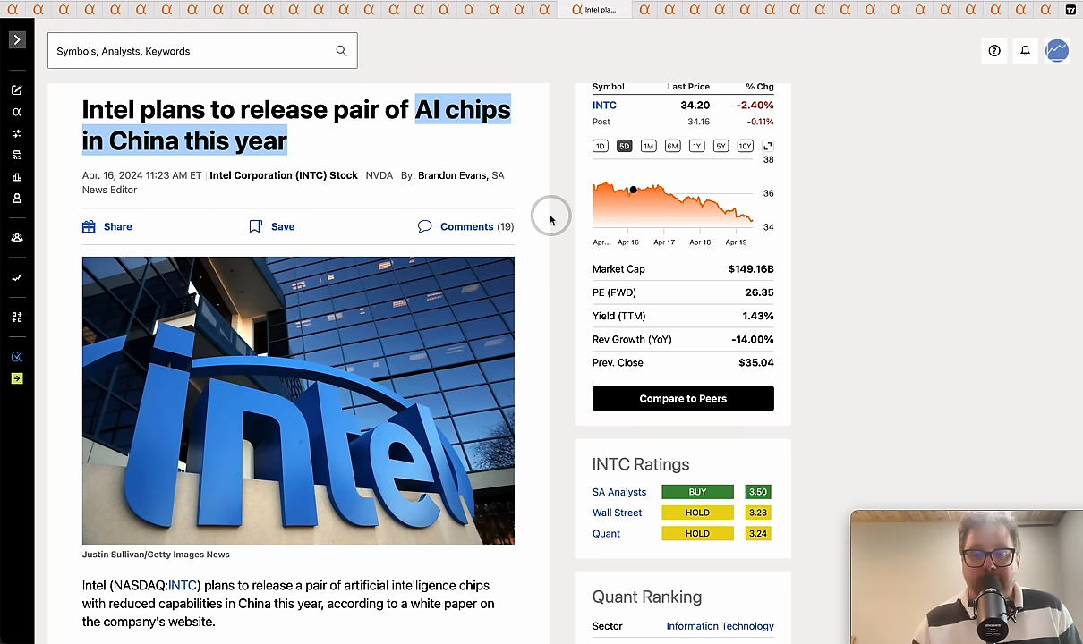
pyautogui.moveTo(637, 57)
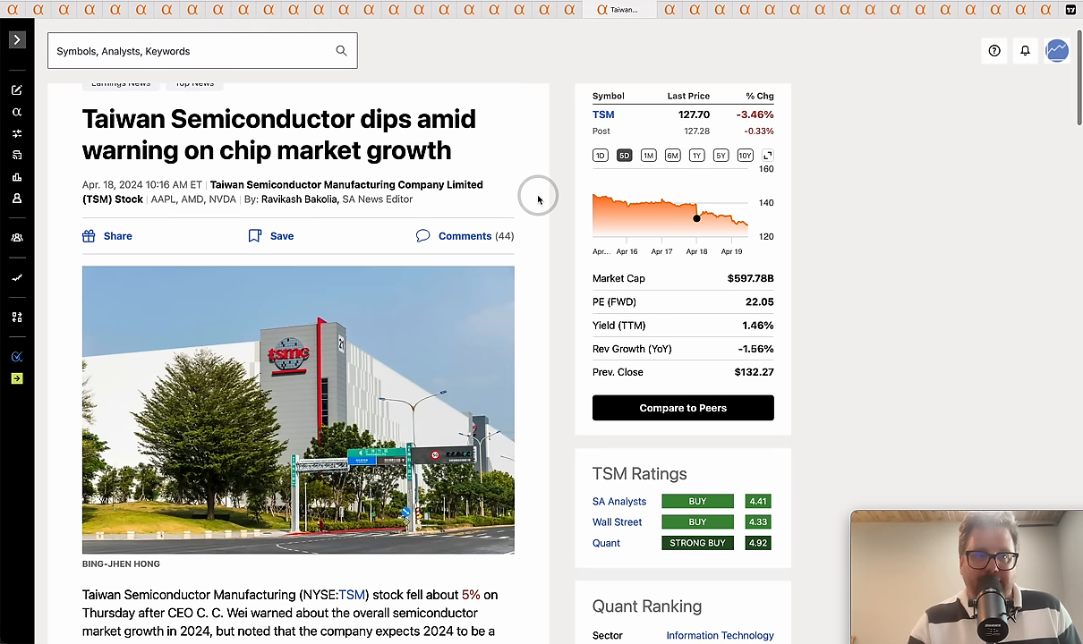
# Step: Read down into the Taiwan Semiconductor chip market growth warning article
pyautogui.scroll(-3)
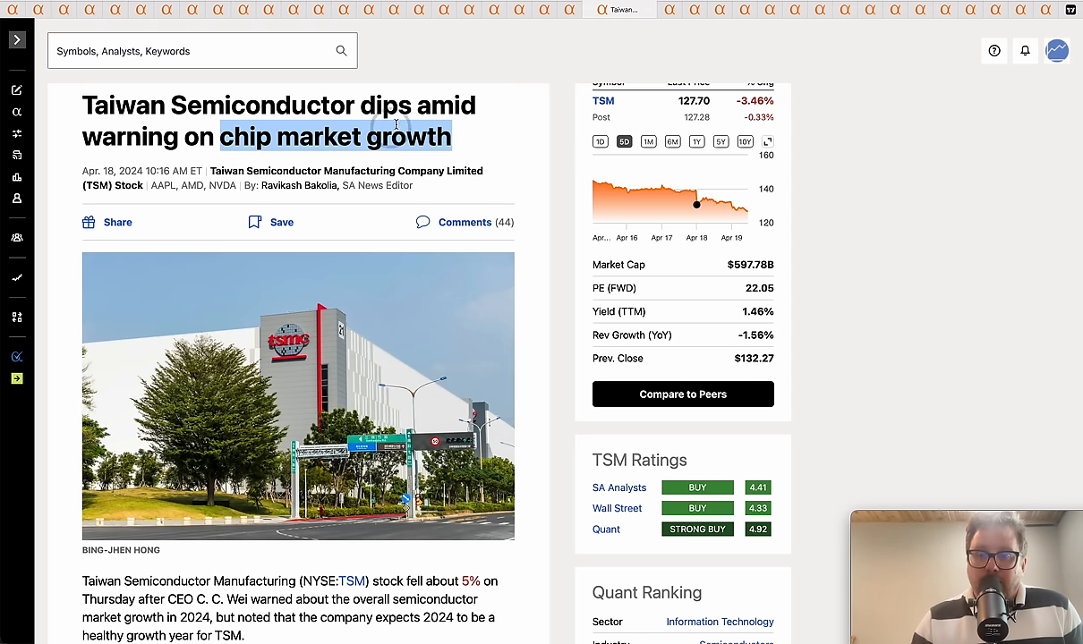
pyautogui.moveTo(591, 39)
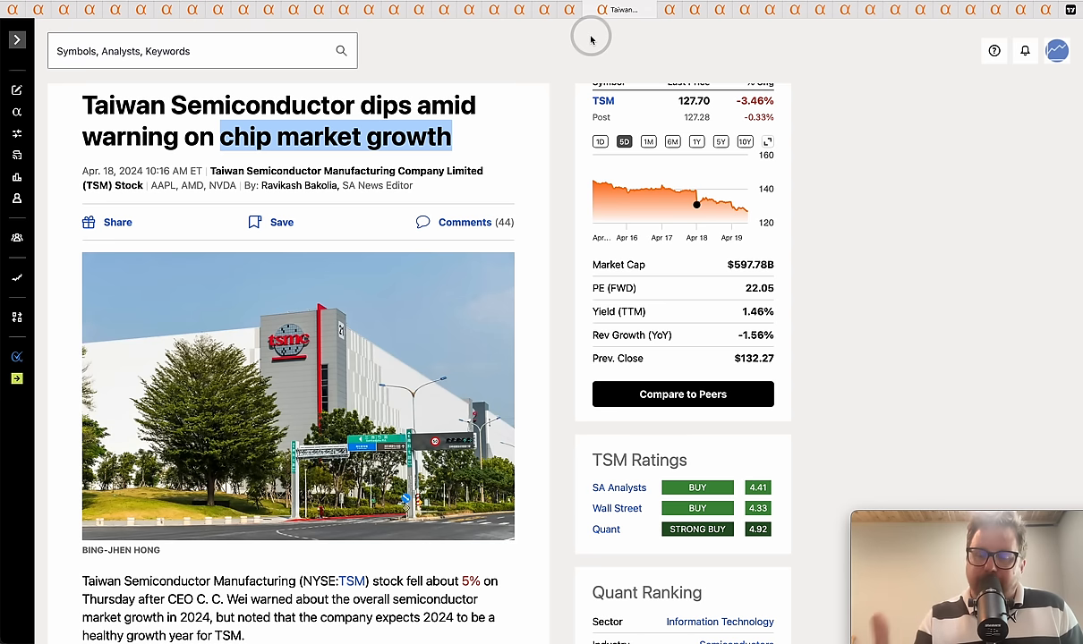
pyautogui.moveTo(670, 43)
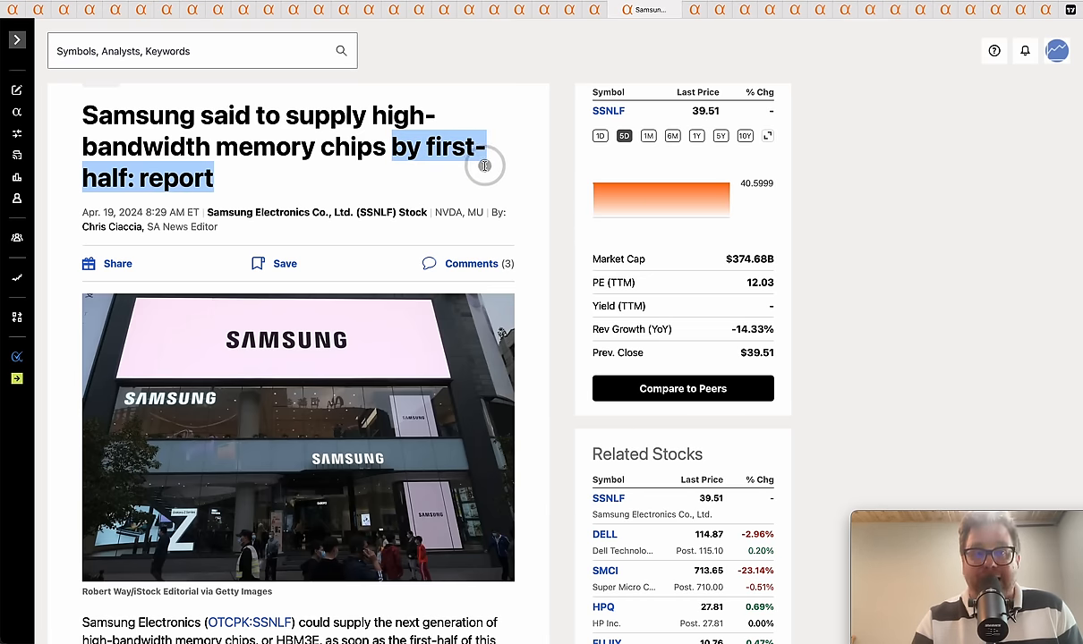
# Step: Scroll further down the Samsung memory chips story before moving on
pyautogui.scroll(-3)
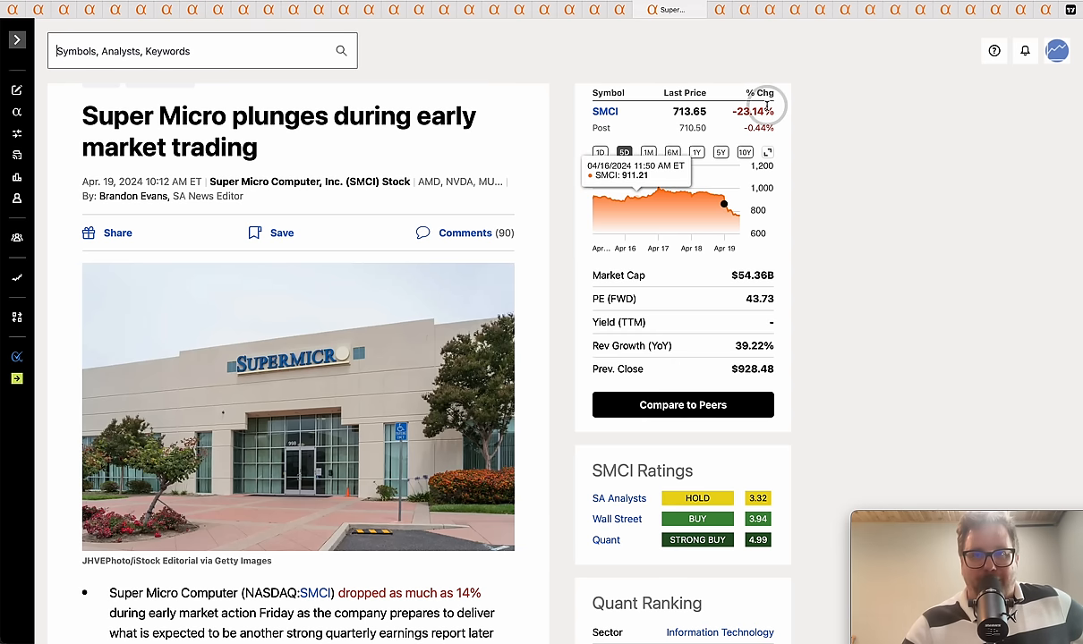
pyautogui.moveTo(881, 143)
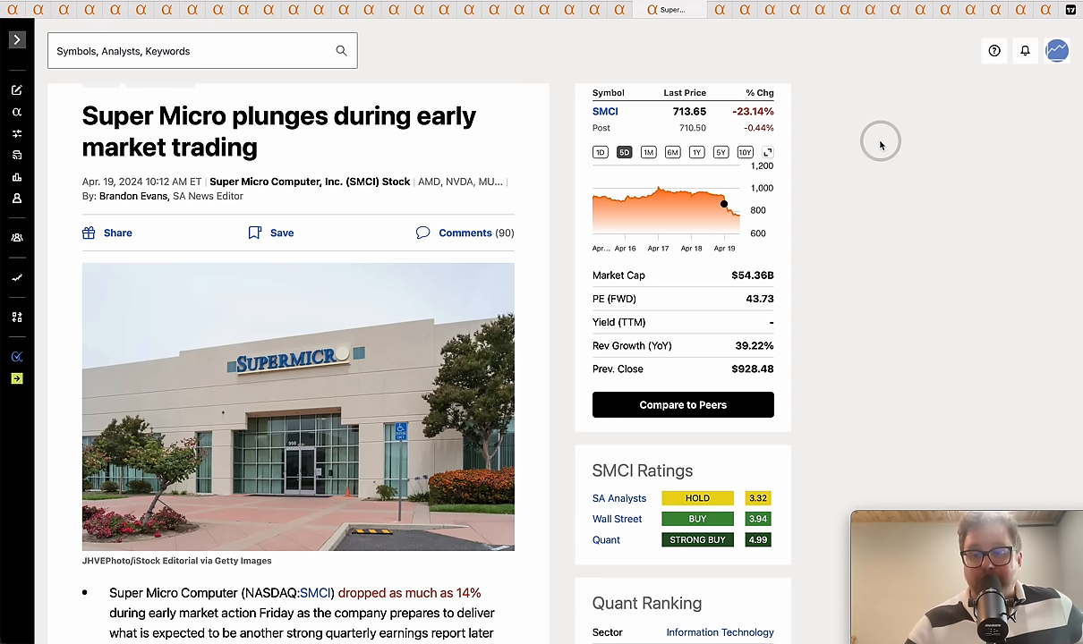
# Step: Finish the Super Micro article and switch to the Alphabet (GOOGL) quote page tab
pyautogui.scroll(-3)
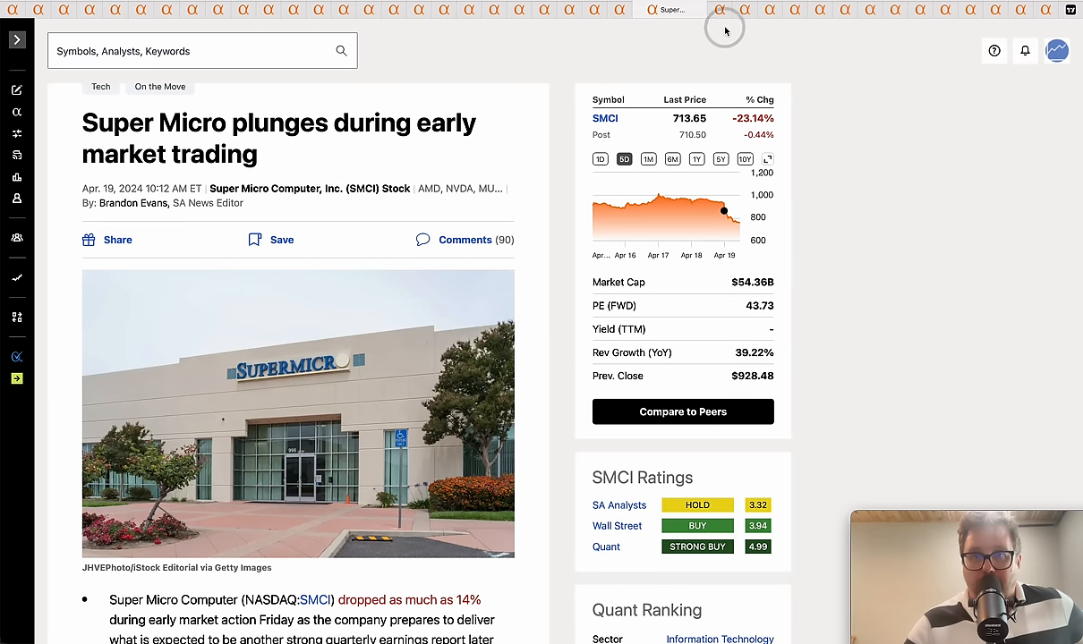
pyautogui.click(723, 8)
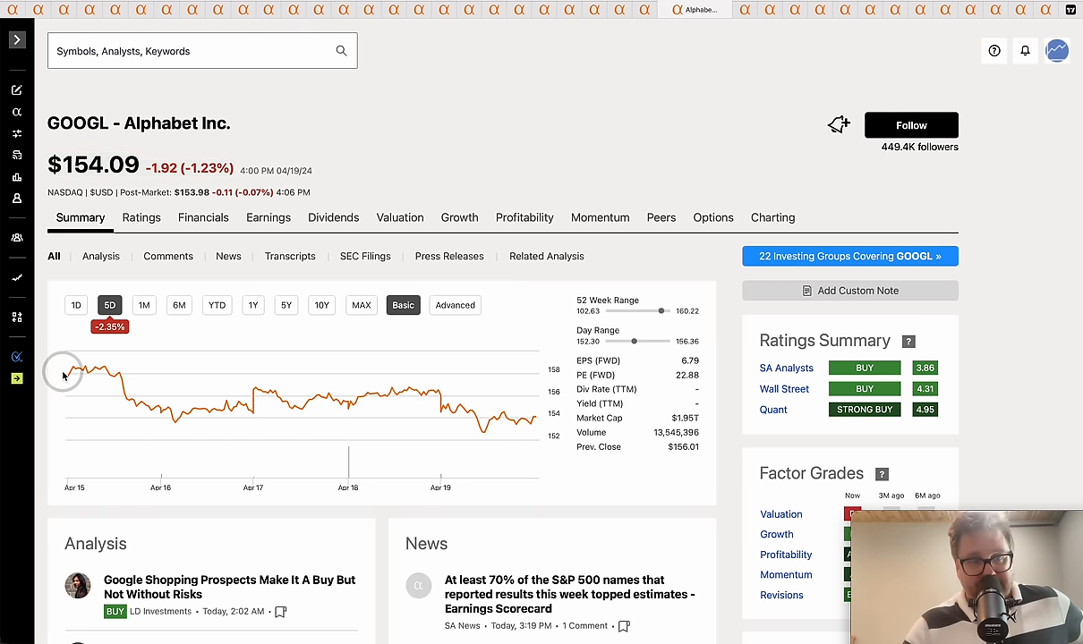
pyautogui.moveTo(68, 376)
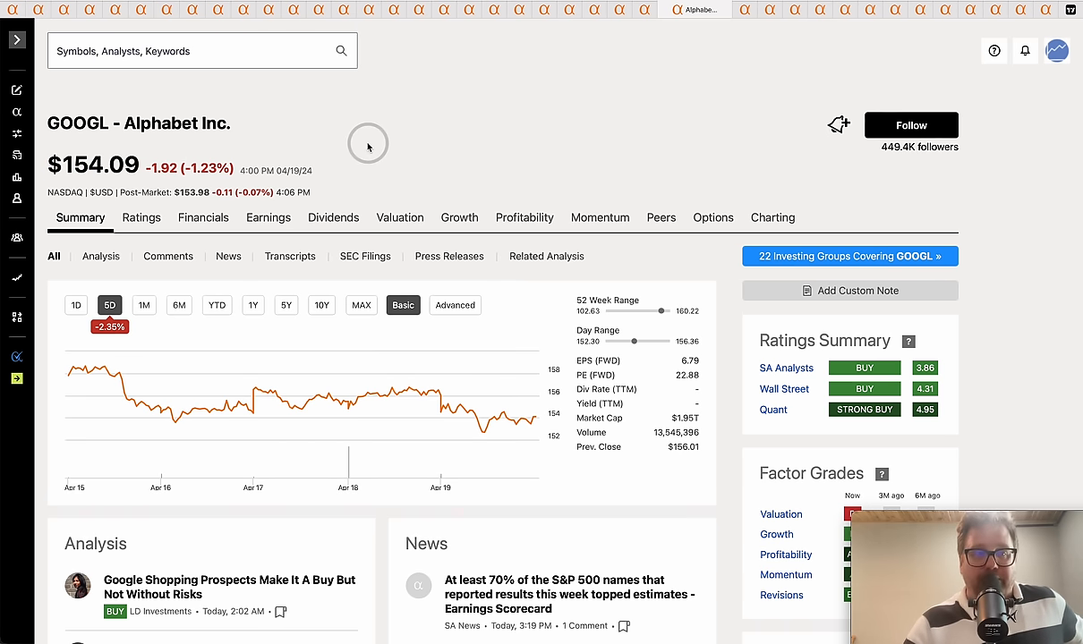
pyautogui.moveTo(562, 131)
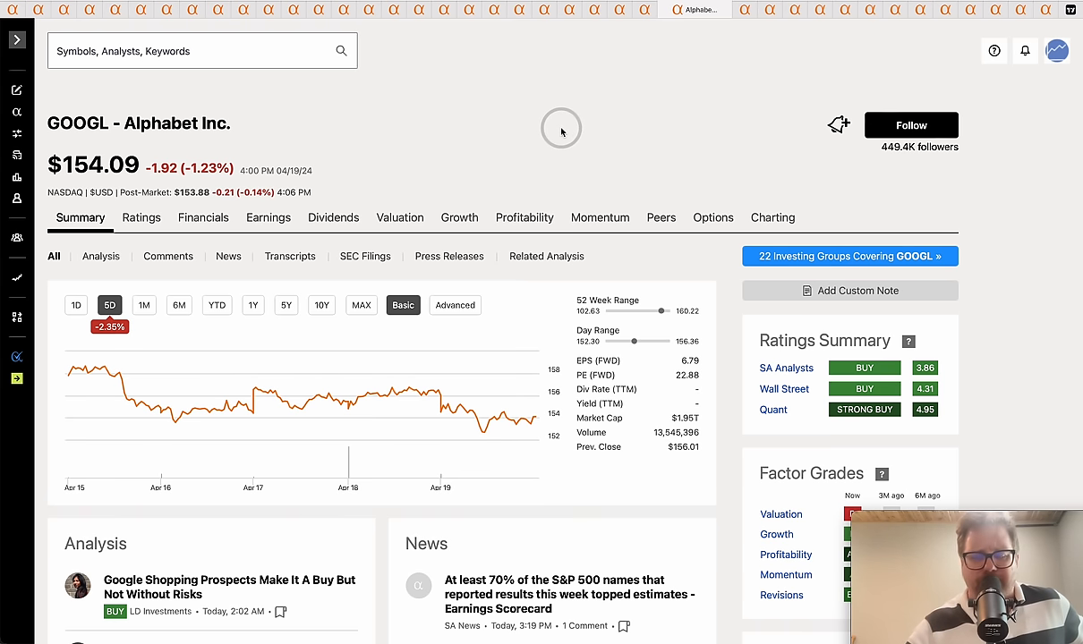
pyautogui.moveTo(588, 142)
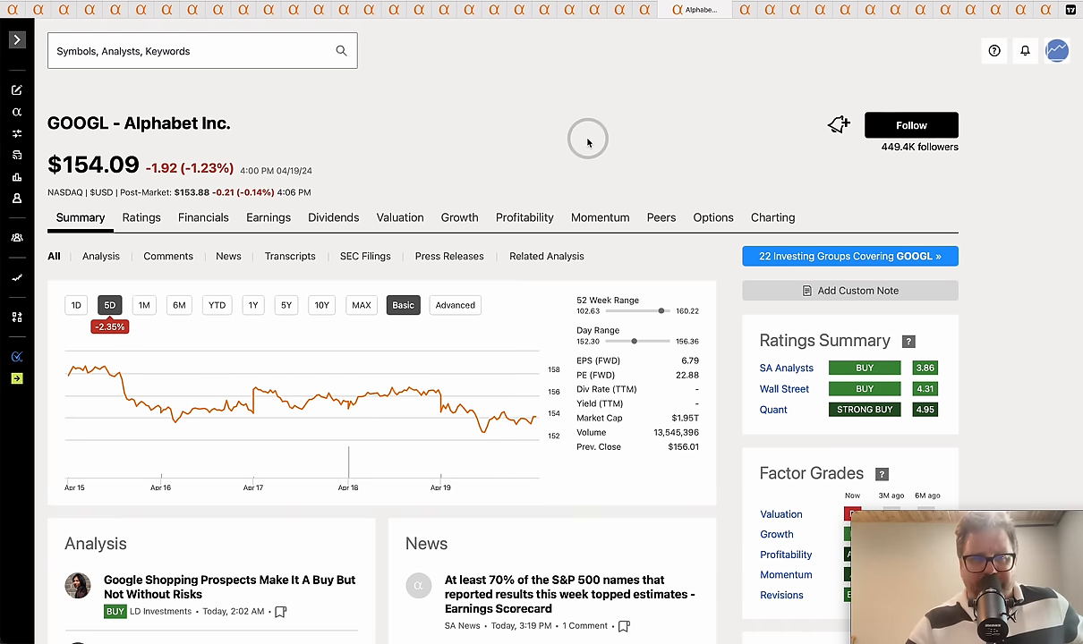
pyautogui.moveTo(746, 16)
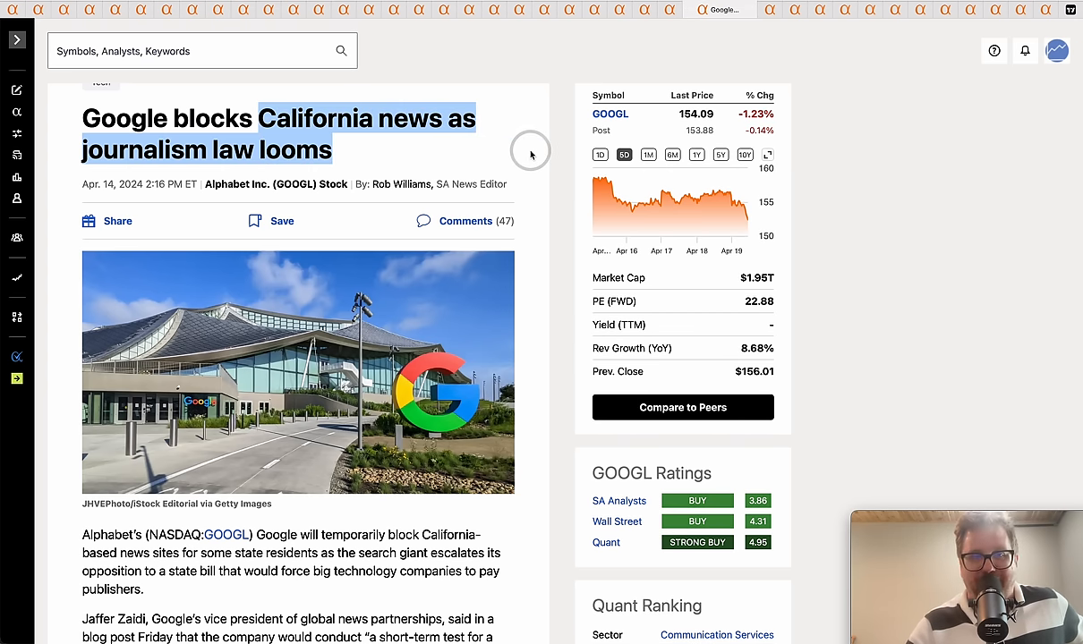
# Step: Read down into the Google California news article body to Jaffer Zaidi's remarks
pyautogui.scroll(-3)
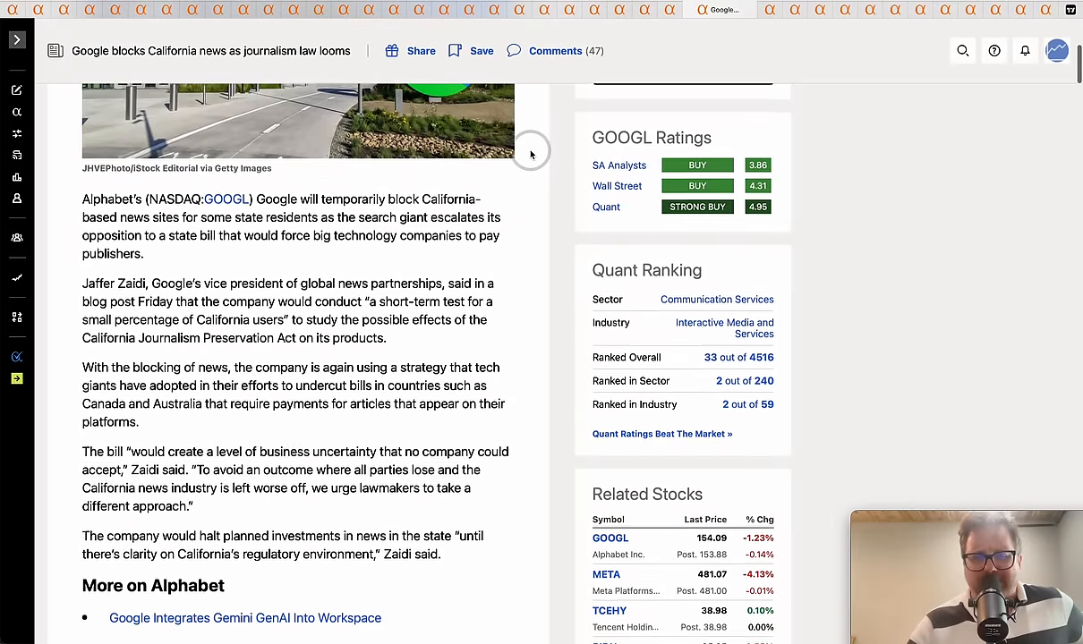
pyautogui.scroll(-3)
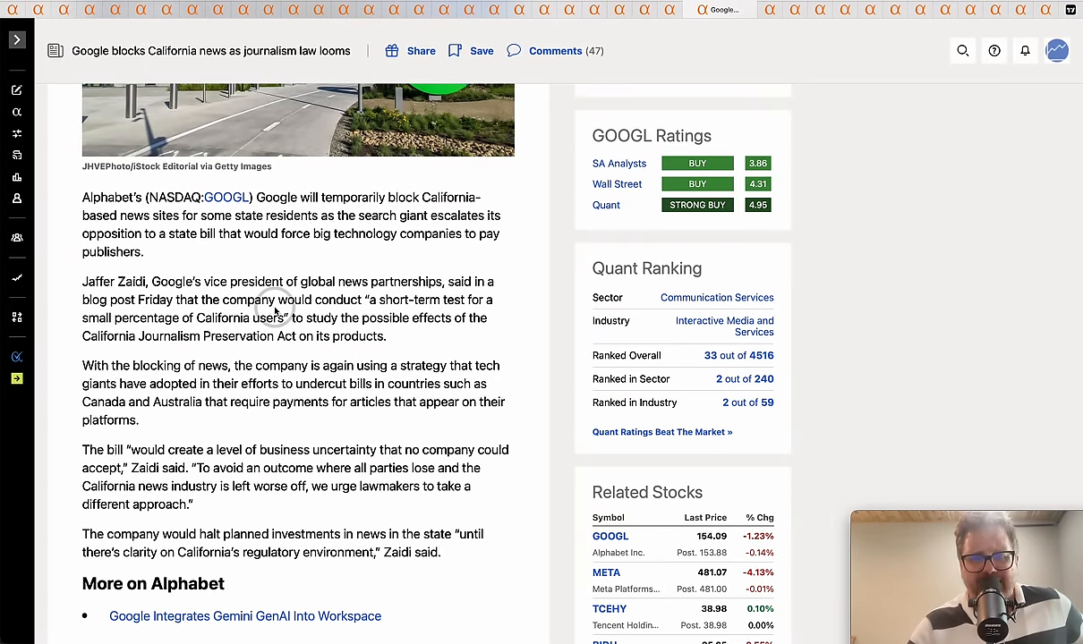
pyautogui.moveTo(397, 358)
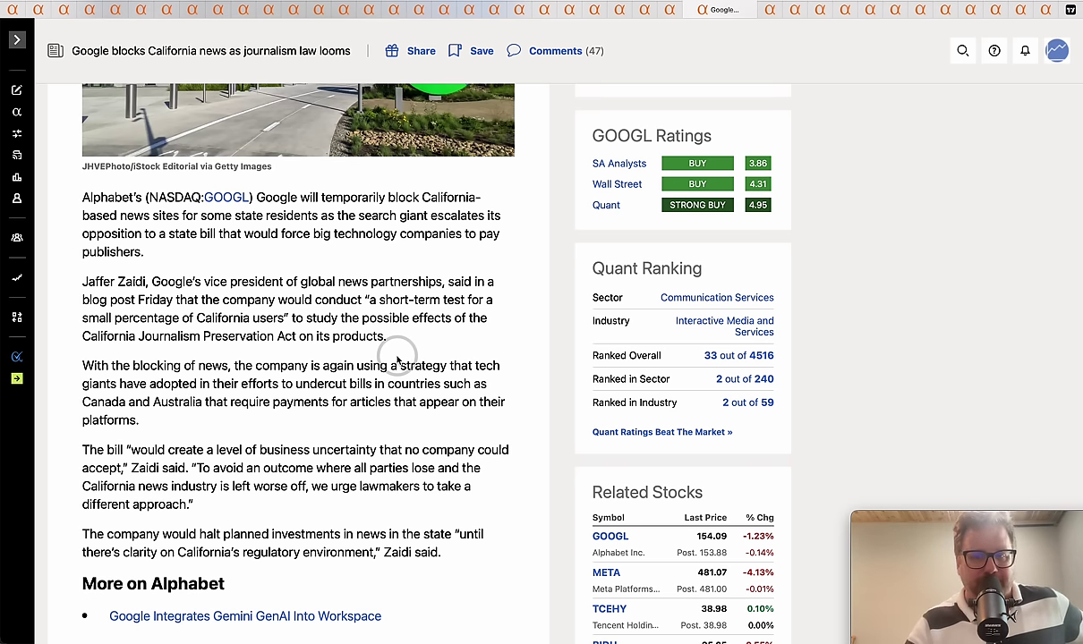
pyautogui.moveTo(208, 336)
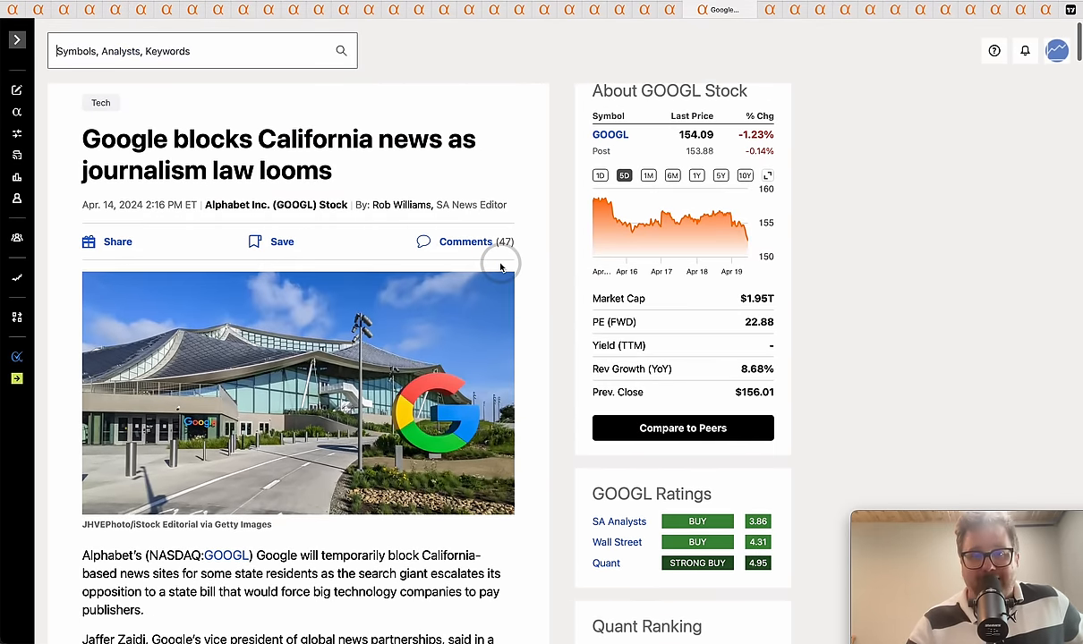
pyautogui.moveTo(937, 175)
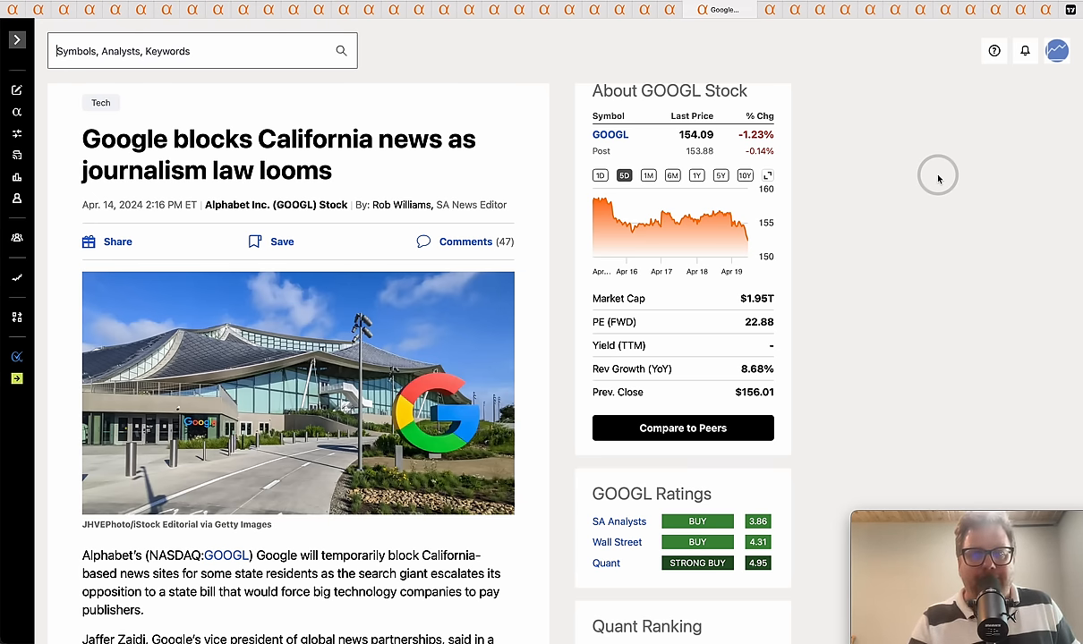
pyautogui.moveTo(927, 112)
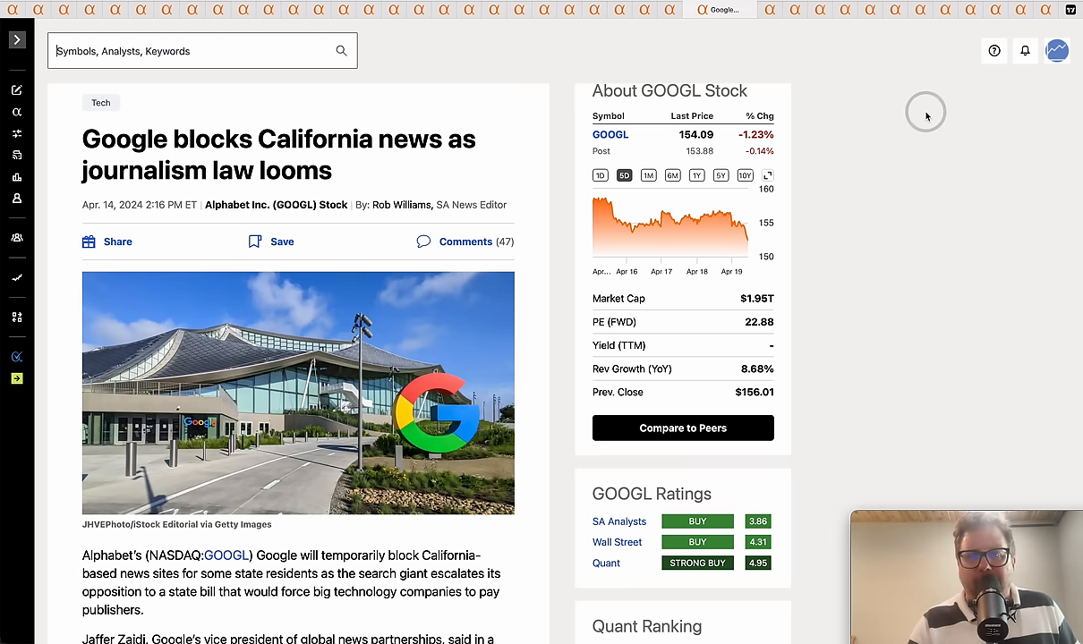
pyautogui.moveTo(784, 25)
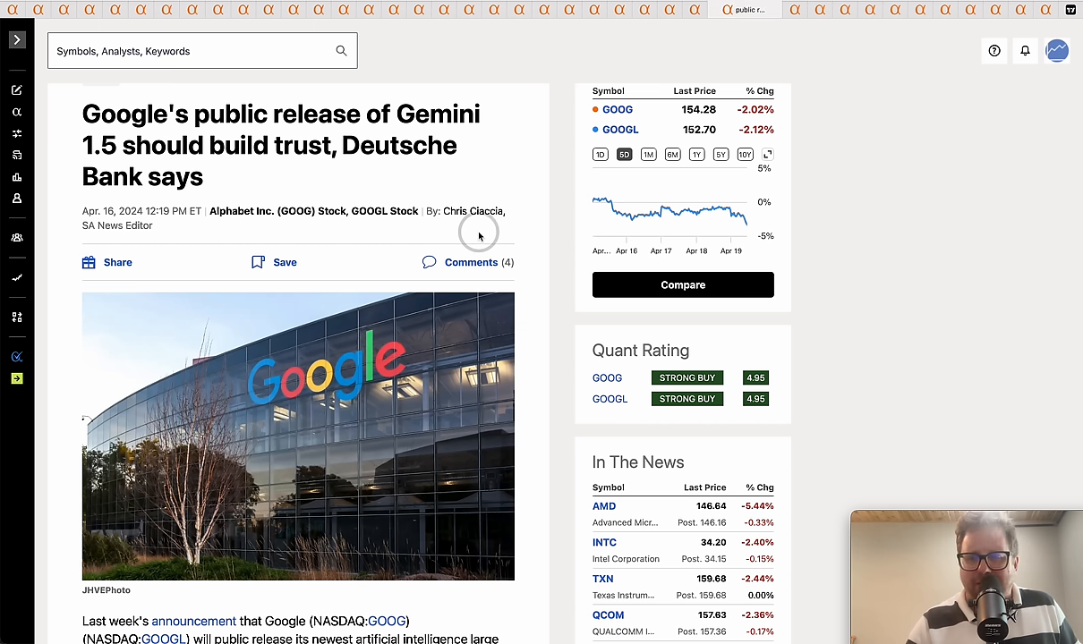
# Step: Highlight the Gemini 1.5 'should build trust' headline and read into the data security section
pyautogui.moveTo(82, 115); pyautogui.dragTo(344, 115)
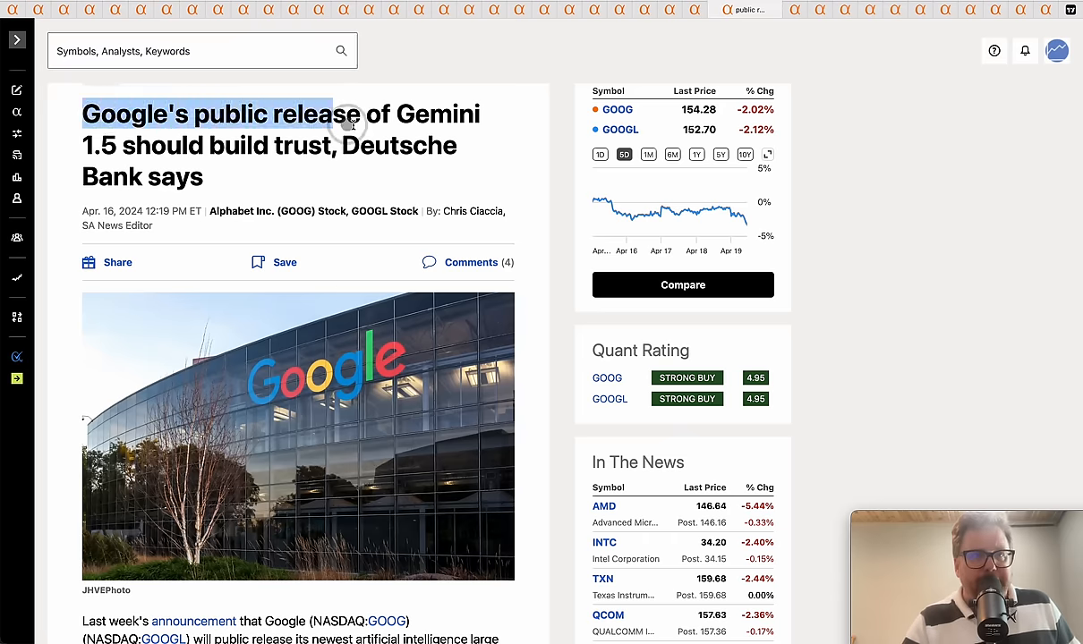
pyautogui.moveTo(349, 126); pyautogui.dragTo(319, 145)
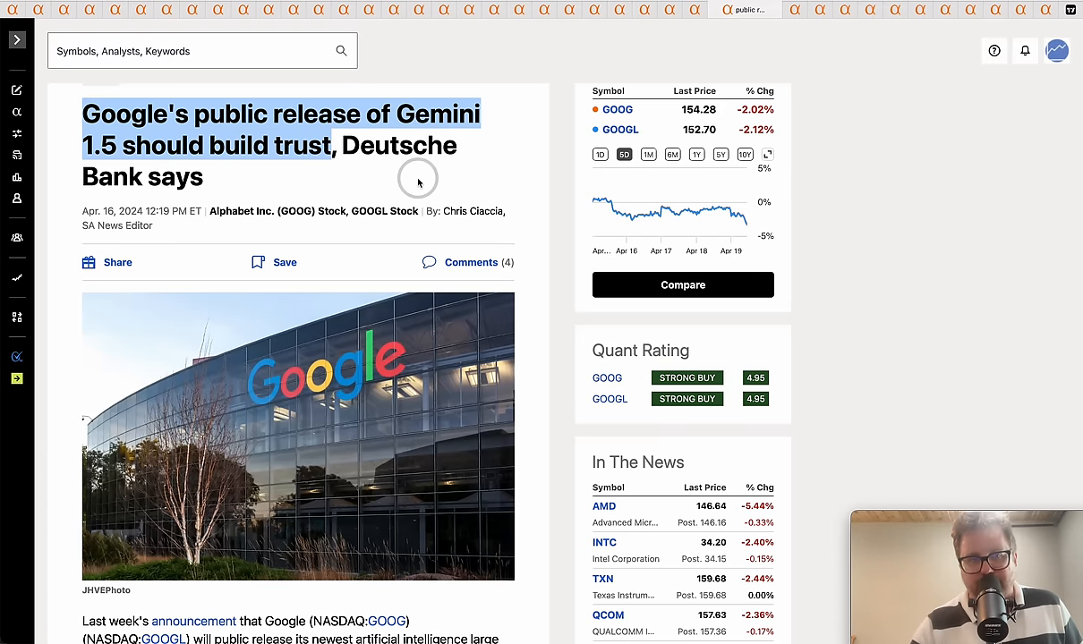
pyautogui.scroll(-3)
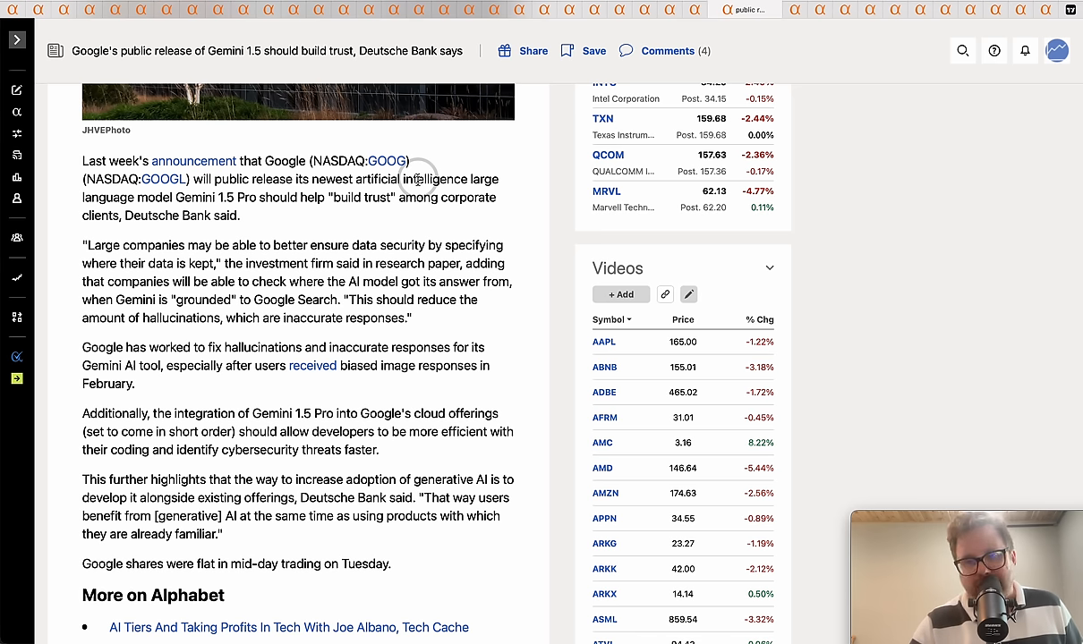
pyautogui.moveTo(405, 301)
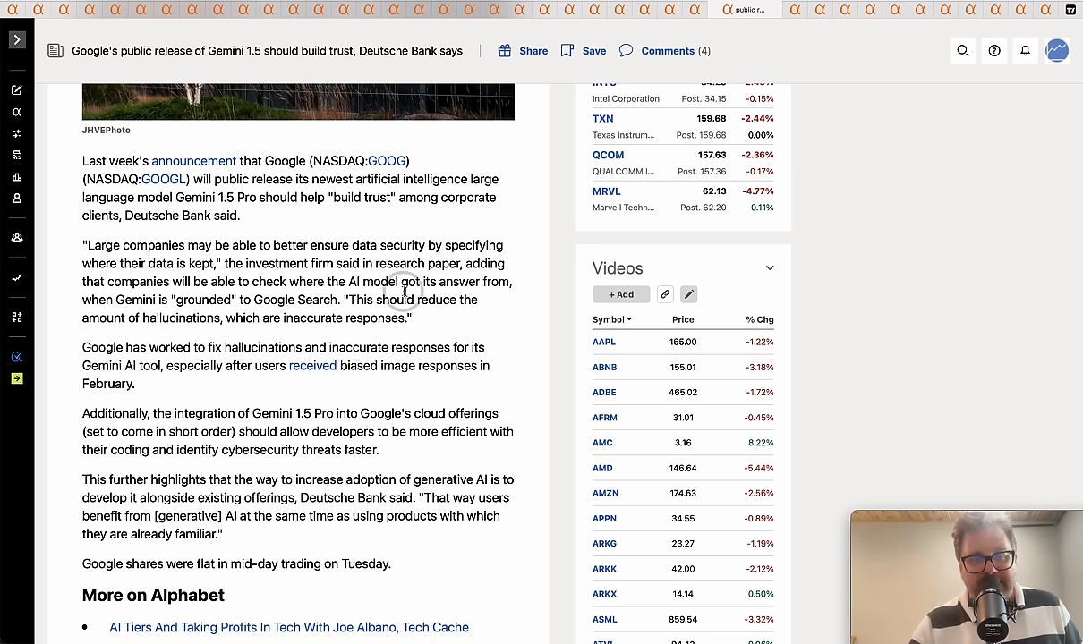
pyautogui.moveTo(482, 333)
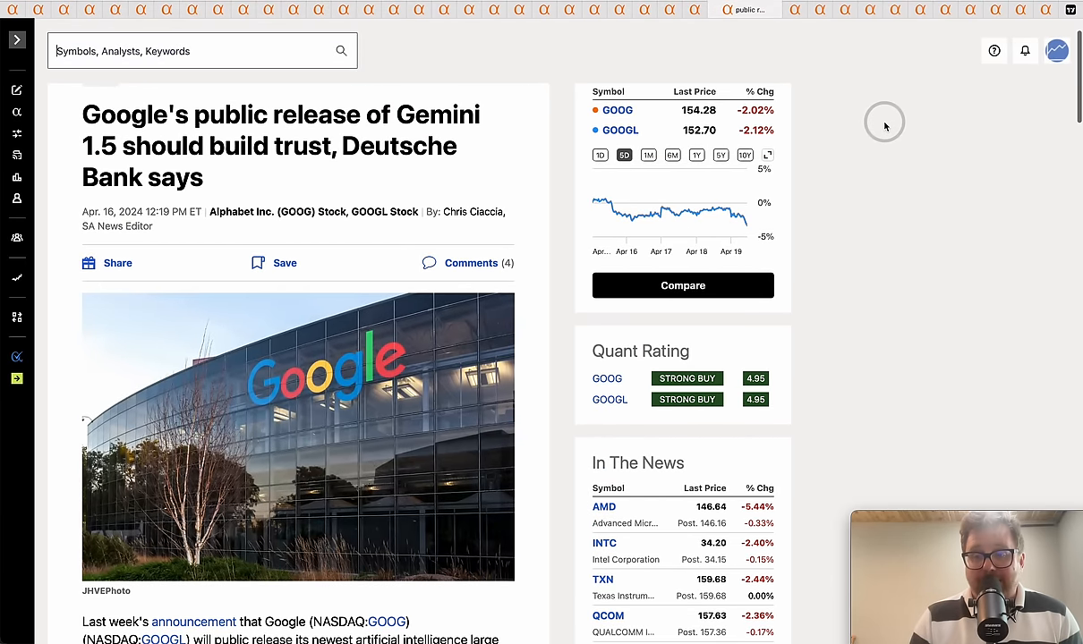
pyautogui.moveTo(812, 39)
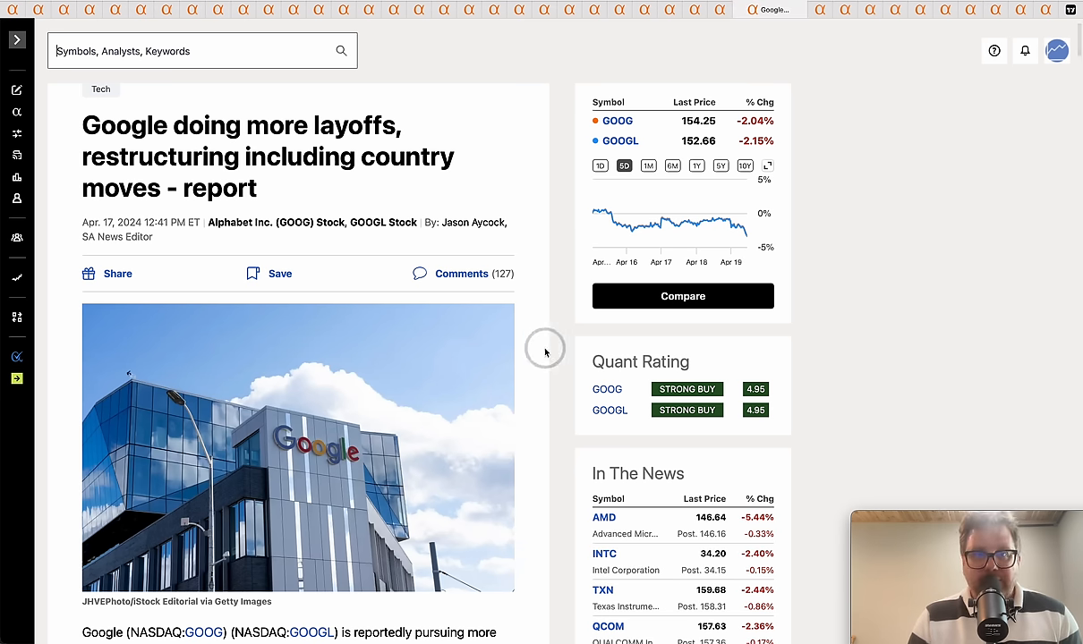
# Step: Read into the first paragraph of the Google layoffs and restructuring article
pyautogui.scroll(-3)
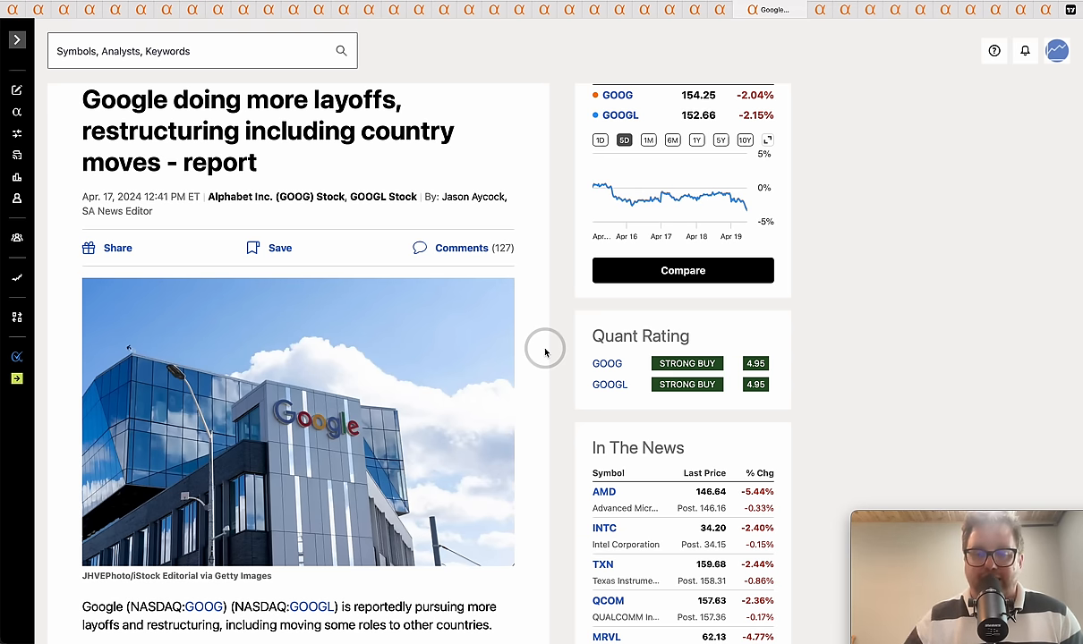
pyautogui.moveTo(902, 226)
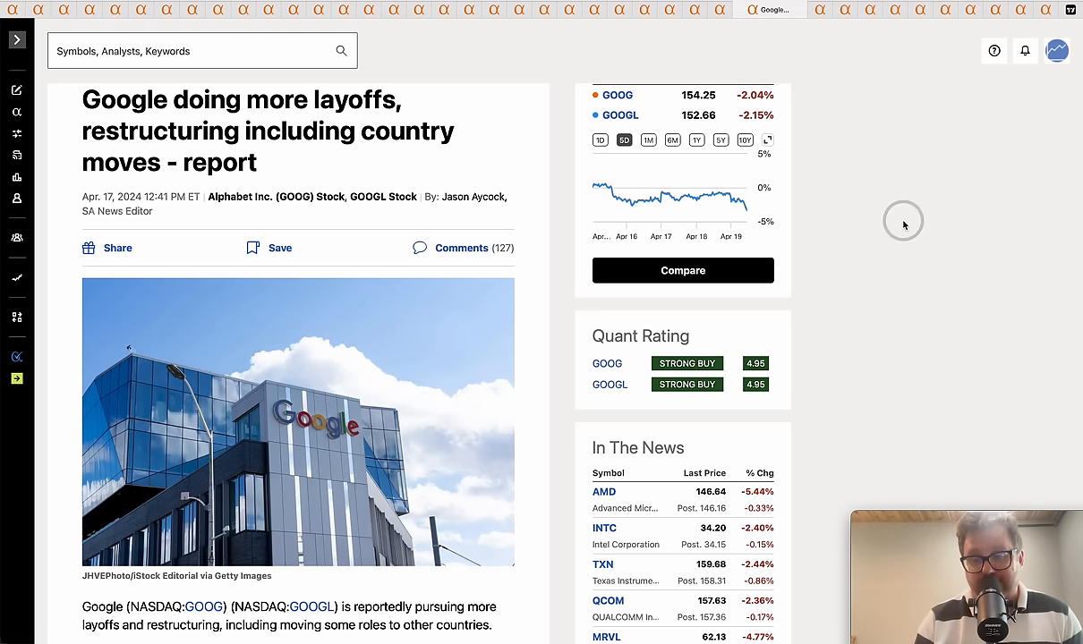
pyautogui.moveTo(913, 202)
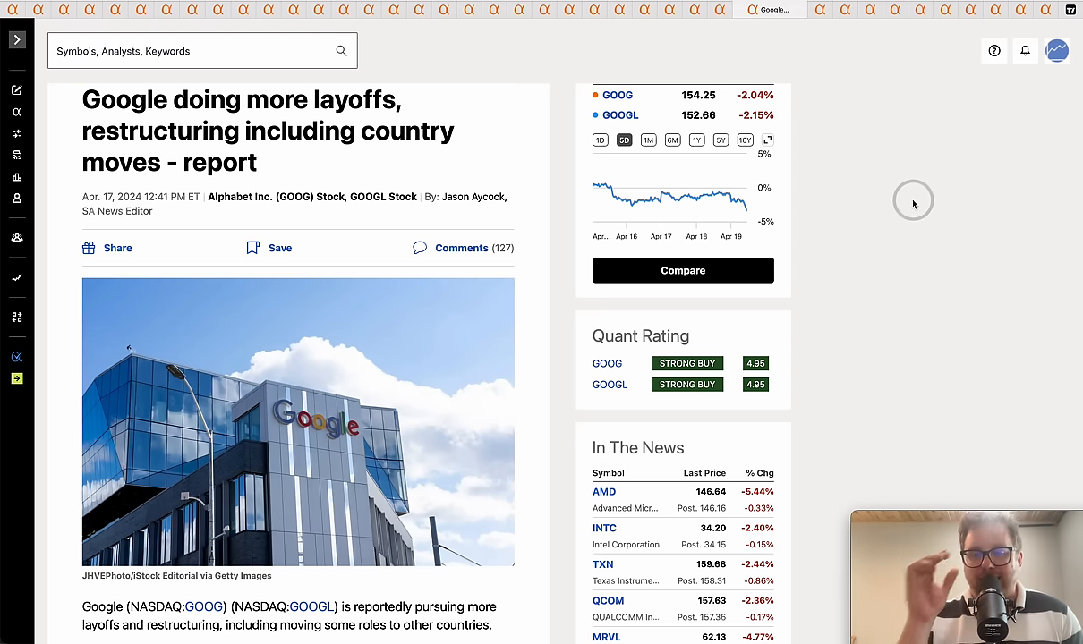
pyautogui.moveTo(827, 29)
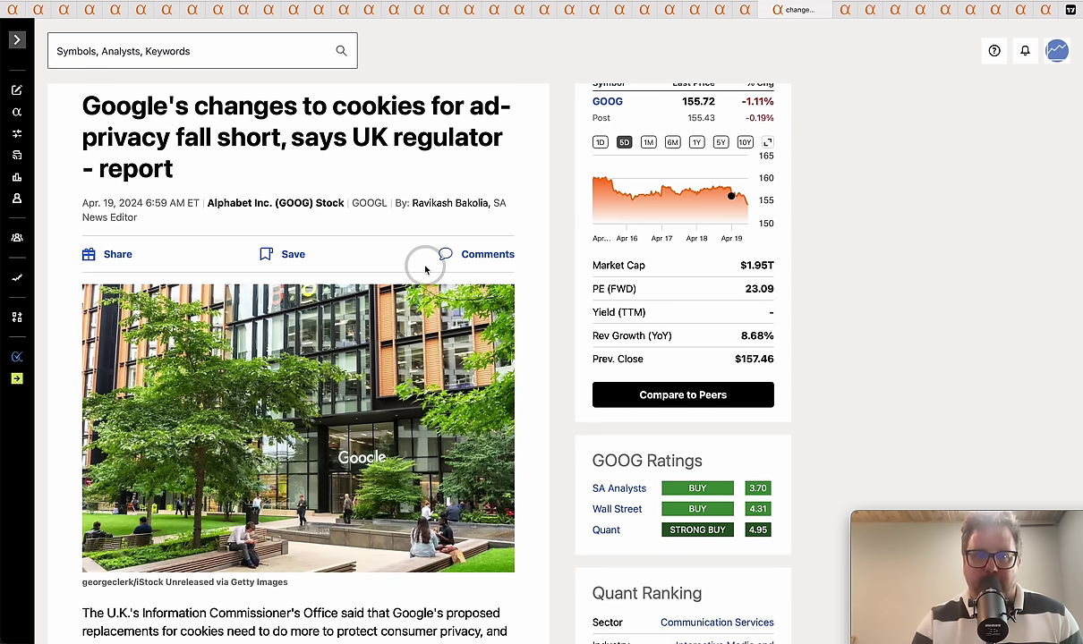
pyautogui.moveTo(354, 179)
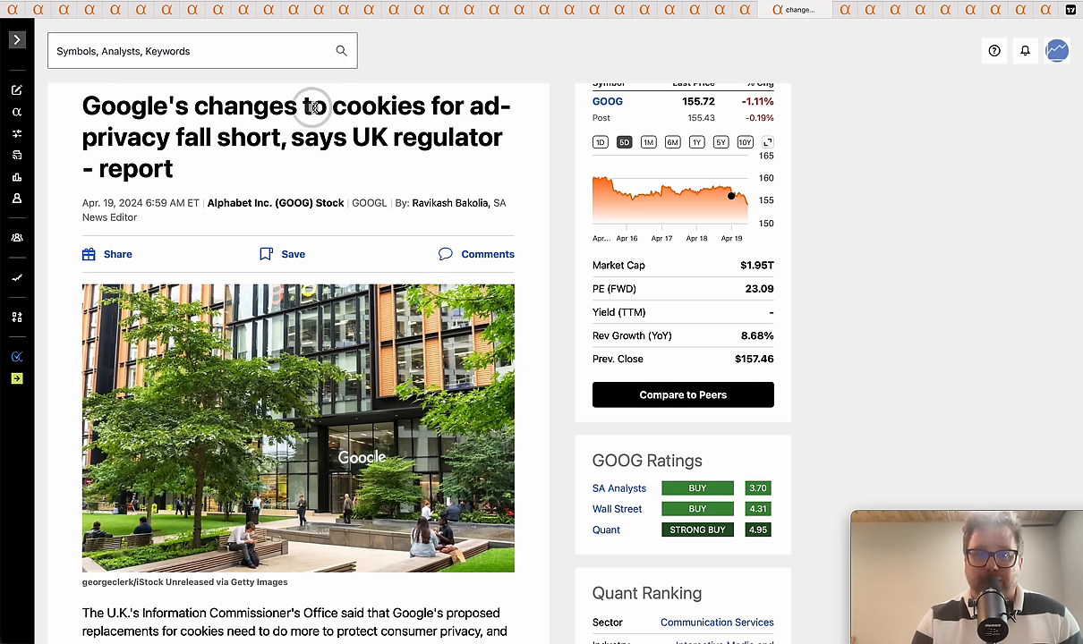
# Step: Highlight the headline phrase about Google's cookie changes falling short per the UK regulator
pyautogui.moveTo(318, 105); pyautogui.dragTo(290, 136)
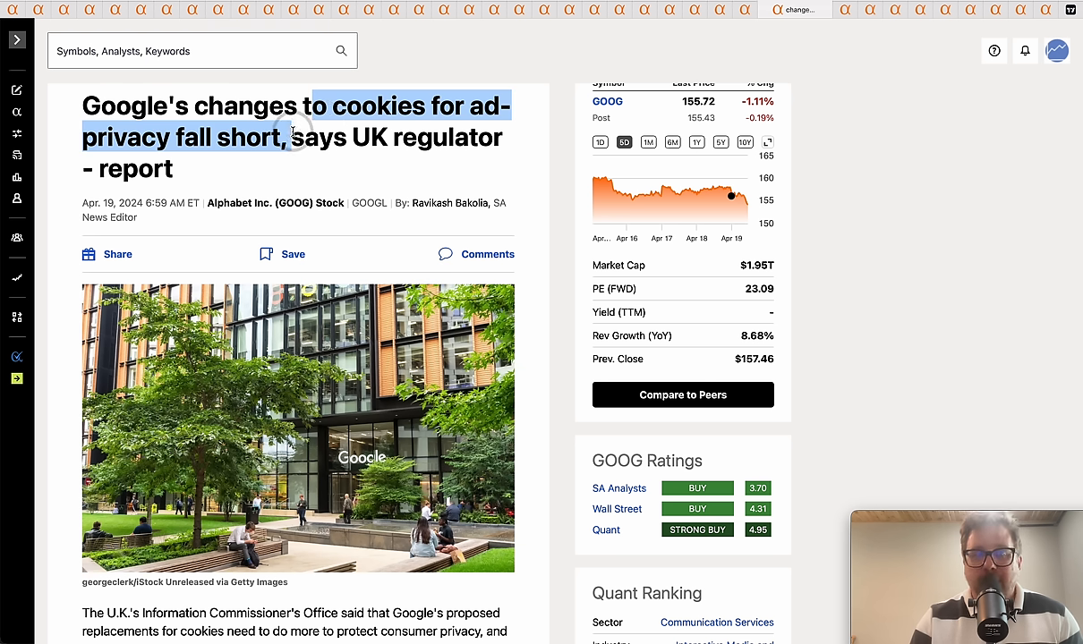
pyautogui.moveTo(404, 218)
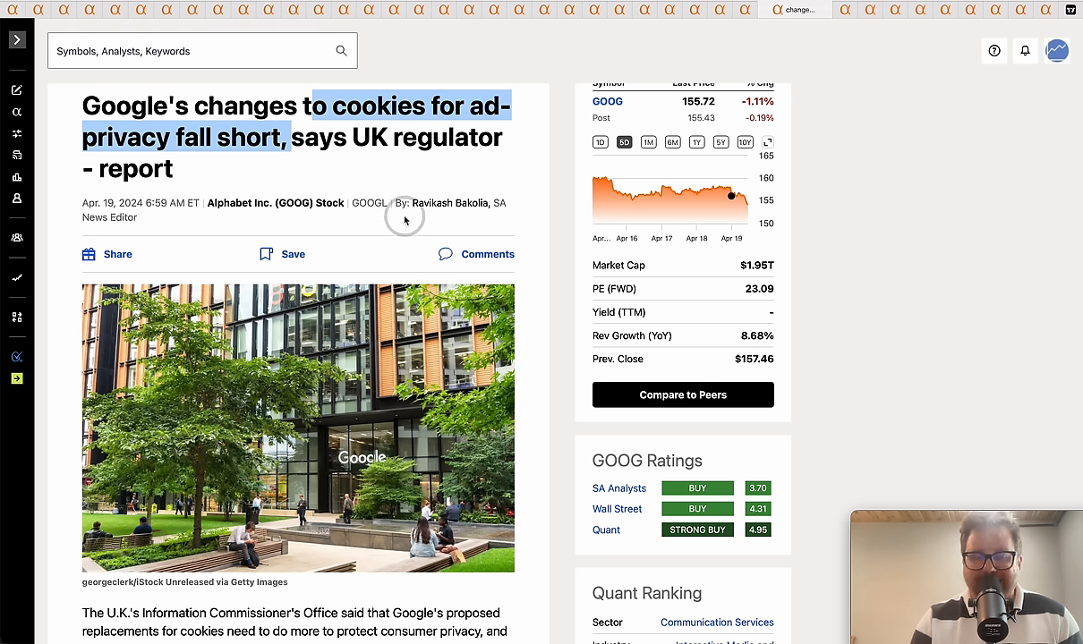
pyautogui.moveTo(578, 301)
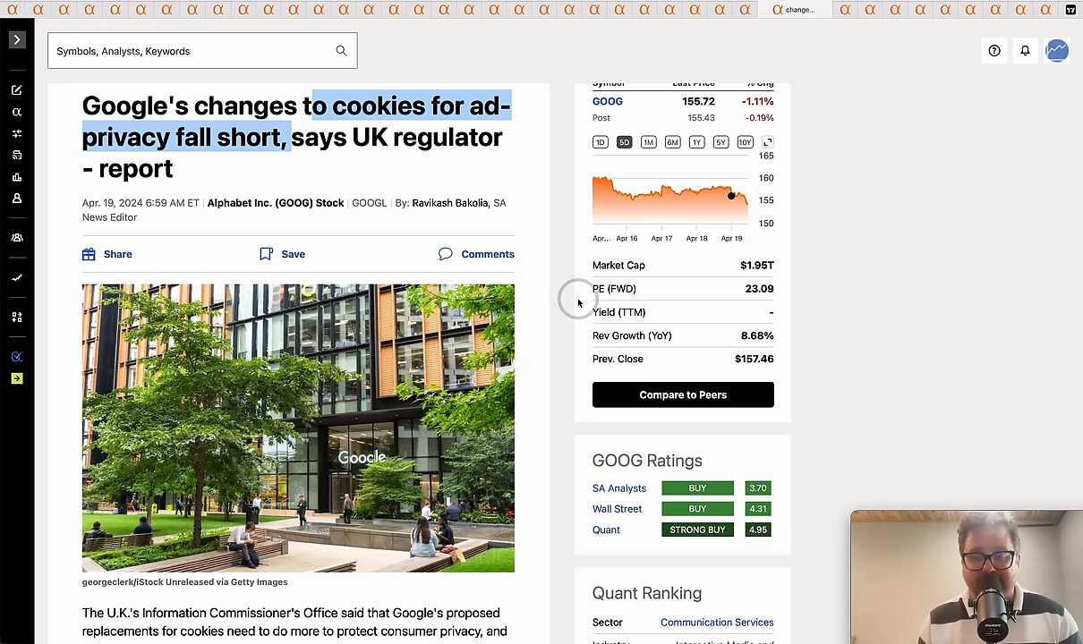
pyautogui.moveTo(583, 364)
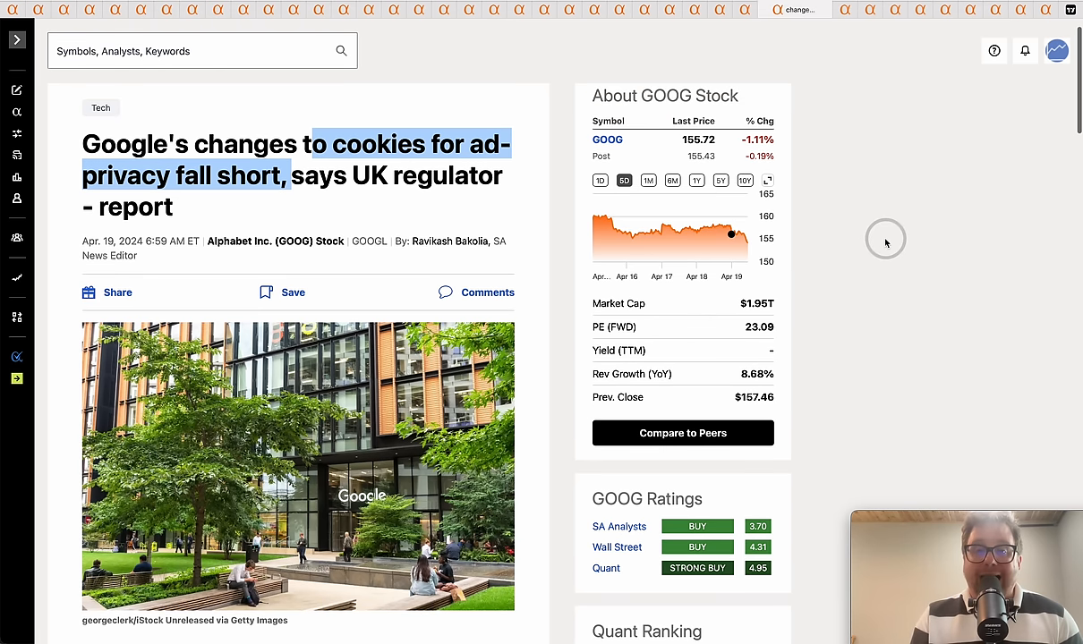
pyautogui.moveTo(878, 153)
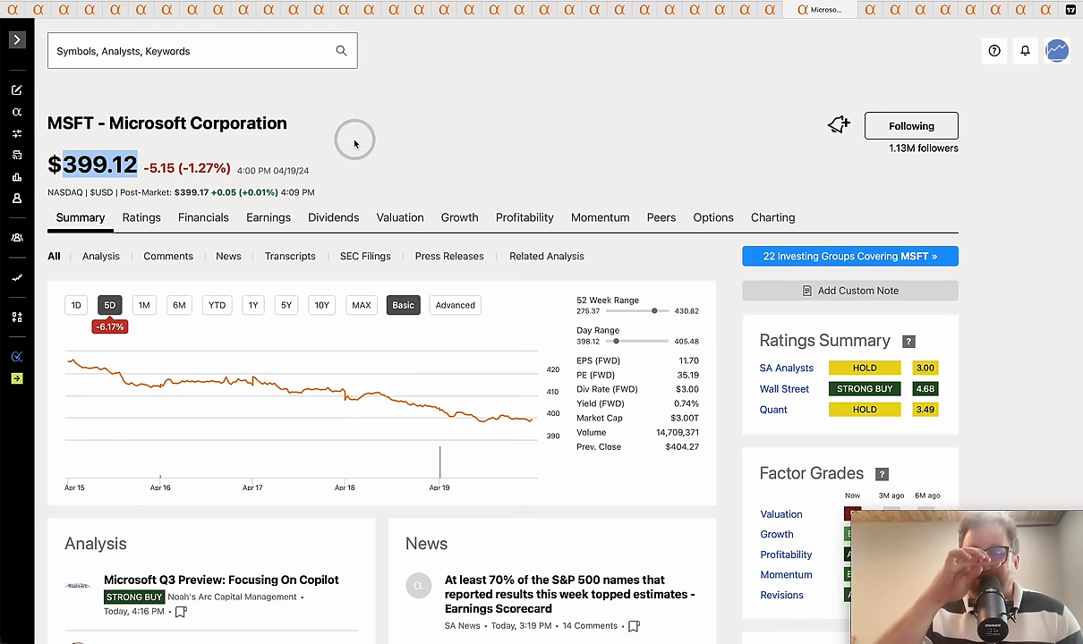
pyautogui.moveTo(426, 141)
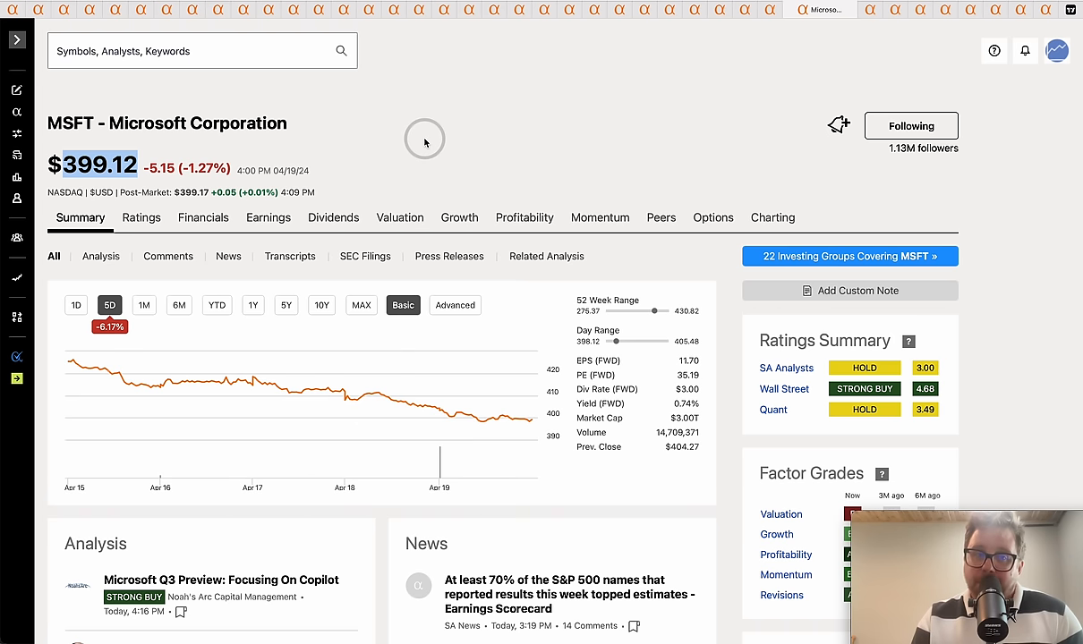
pyautogui.moveTo(617, 109)
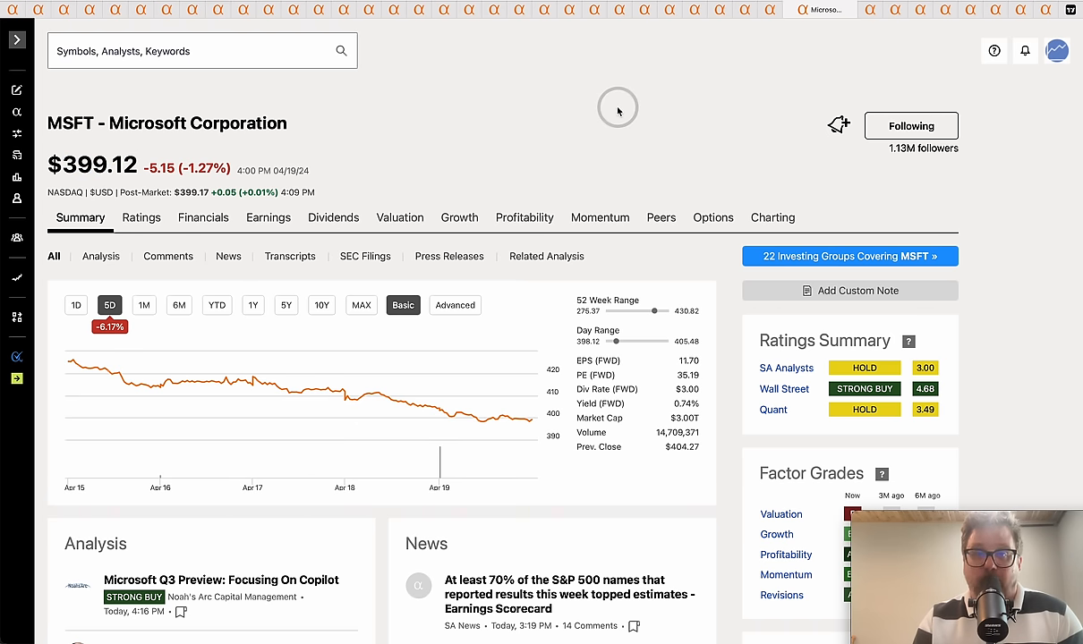
pyautogui.moveTo(772, 86)
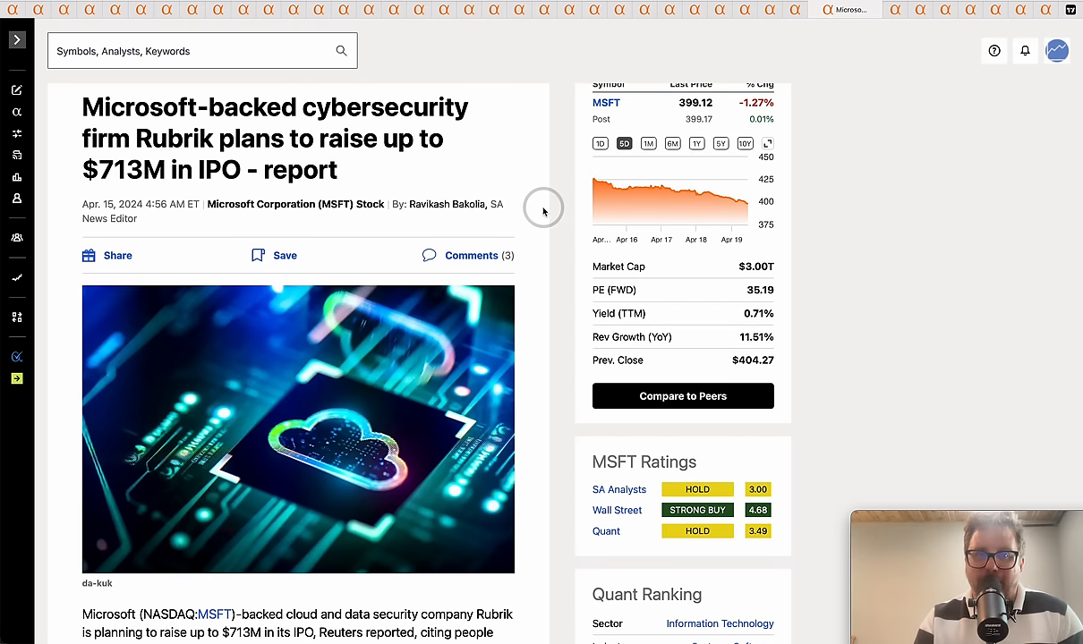
# Step: Read through the Rubrik IPO article body covering the $28–$31 range and NYSE listing
pyautogui.scroll(-3)
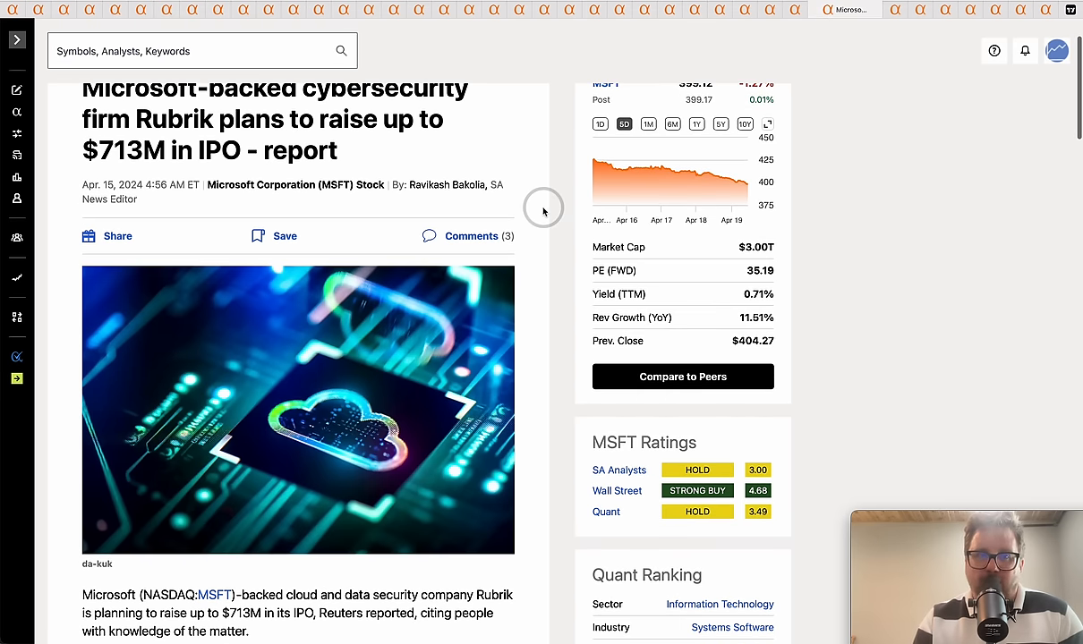
pyautogui.scroll(-3)
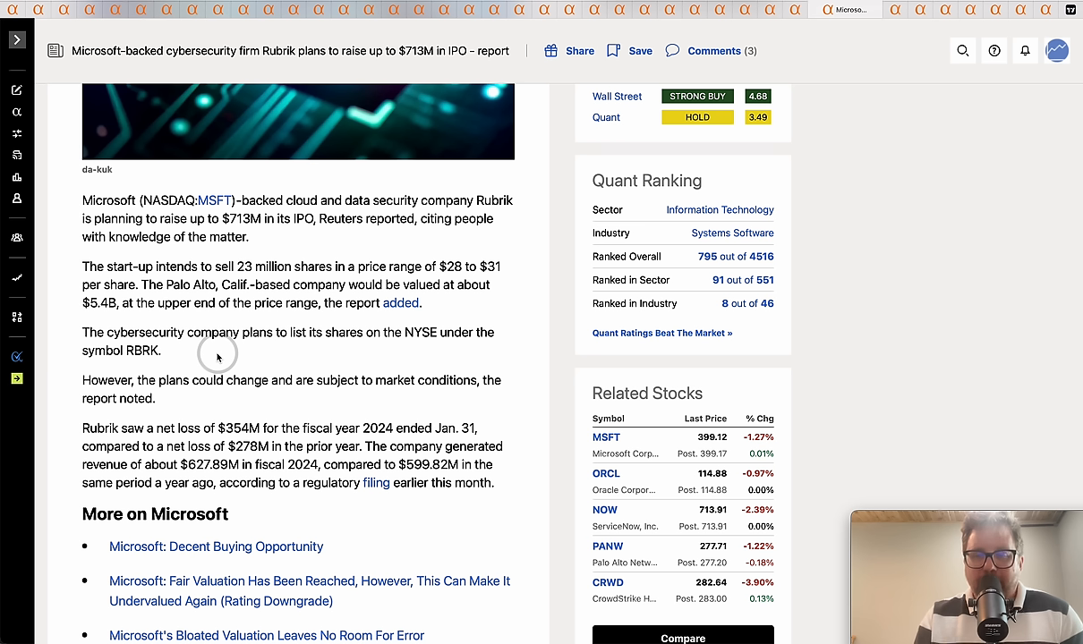
pyautogui.moveTo(217, 368)
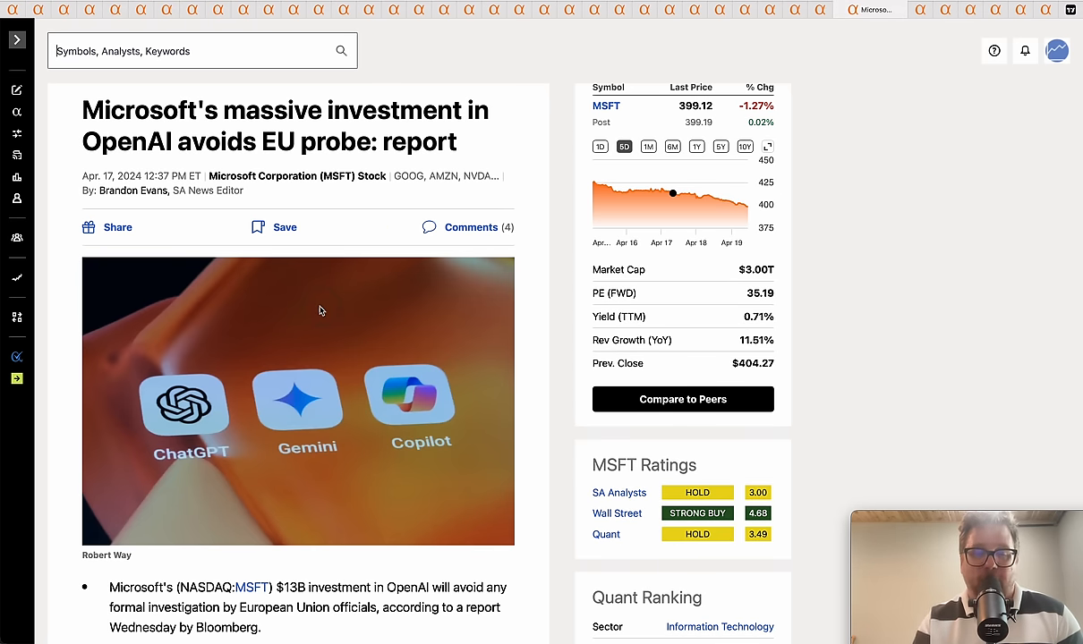
# Step: Highlight 'avoids EU probe' in the Microsoft OpenAI investment headline
pyautogui.moveTo(189, 142); pyautogui.dragTo(365, 141)
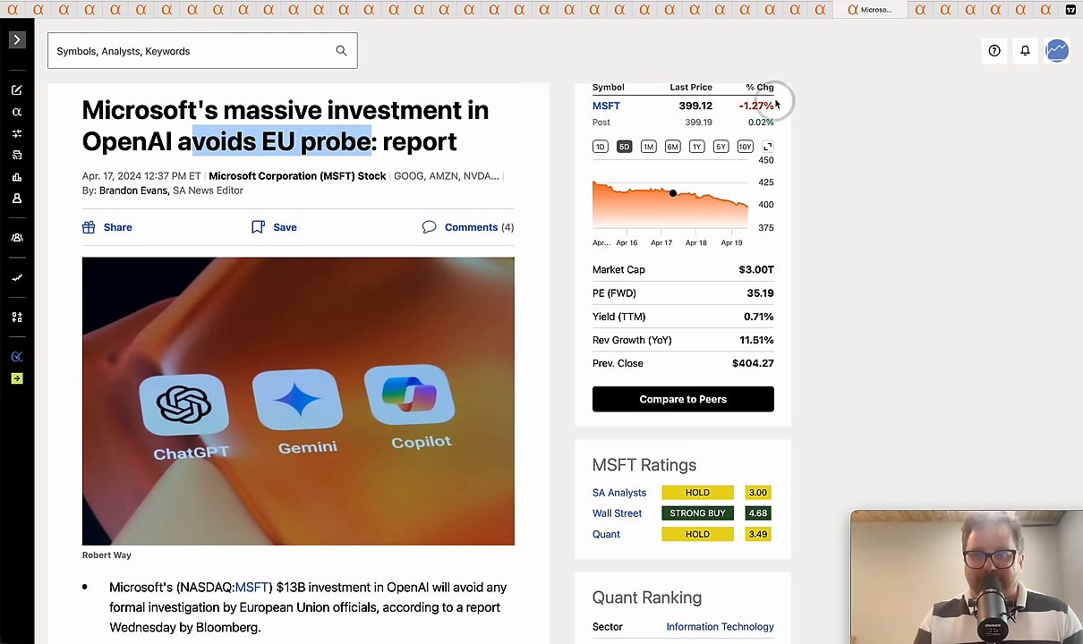
pyautogui.moveTo(928, 108)
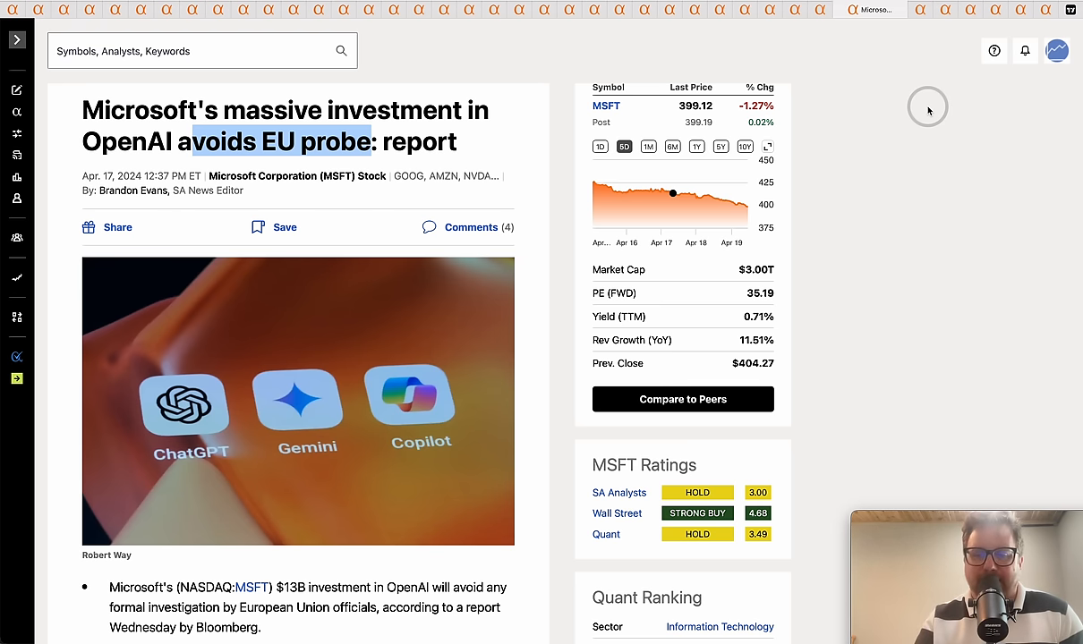
pyautogui.moveTo(932, 165)
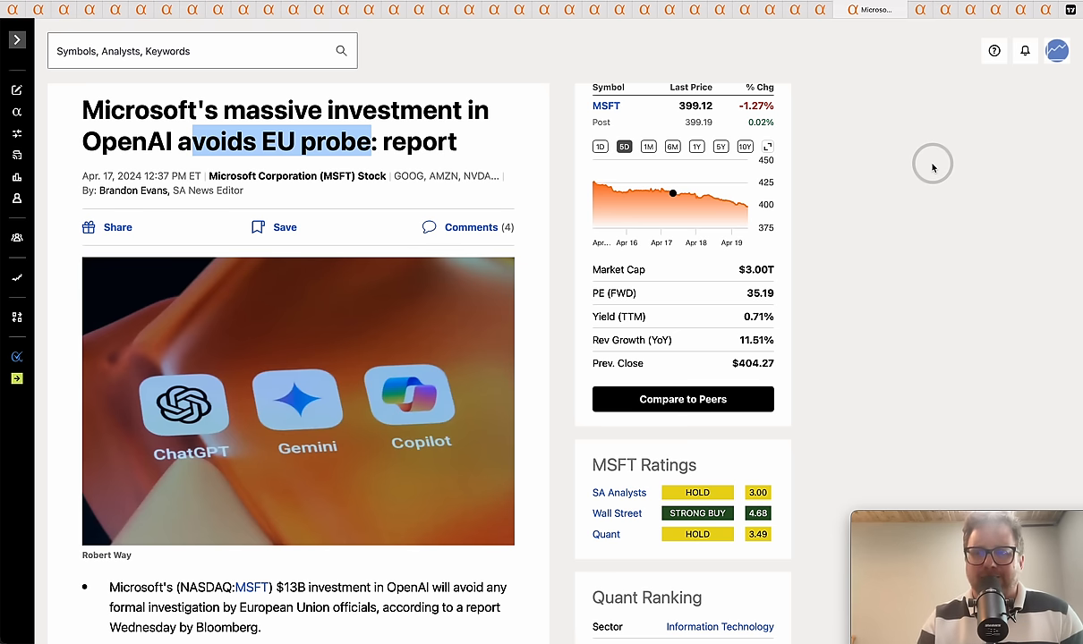
pyautogui.moveTo(919, 82)
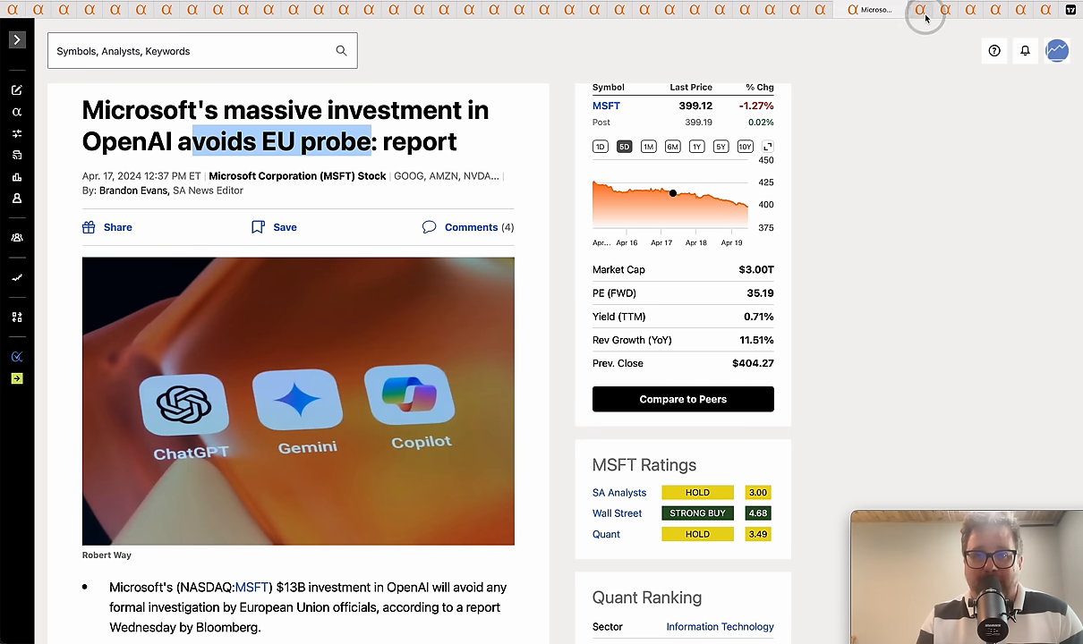
pyautogui.moveTo(926, 18)
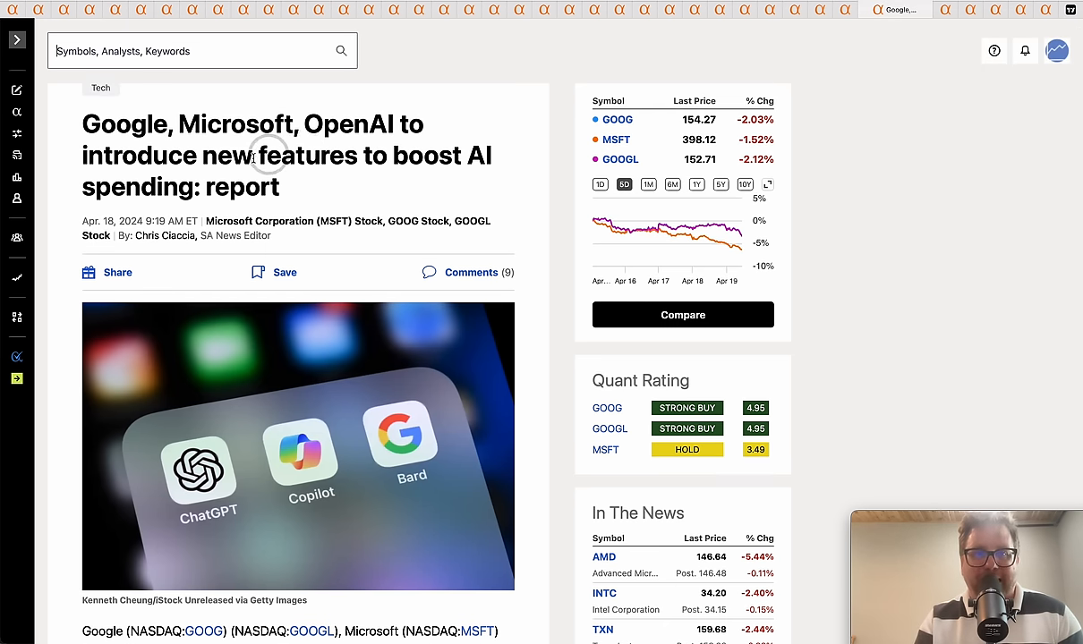
# Step: Highlight the new AI features headline, then move on toward the Tesla (TSLA) summary page
pyautogui.moveTo(260, 154); pyautogui.dragTo(483, 188)
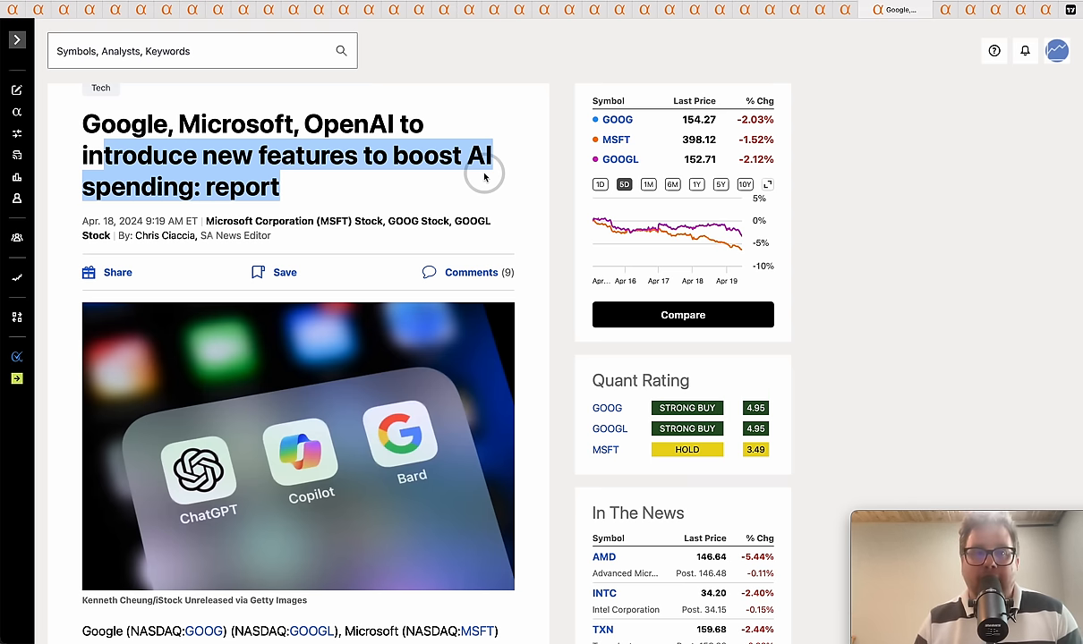
pyautogui.doubleClick(125, 123)
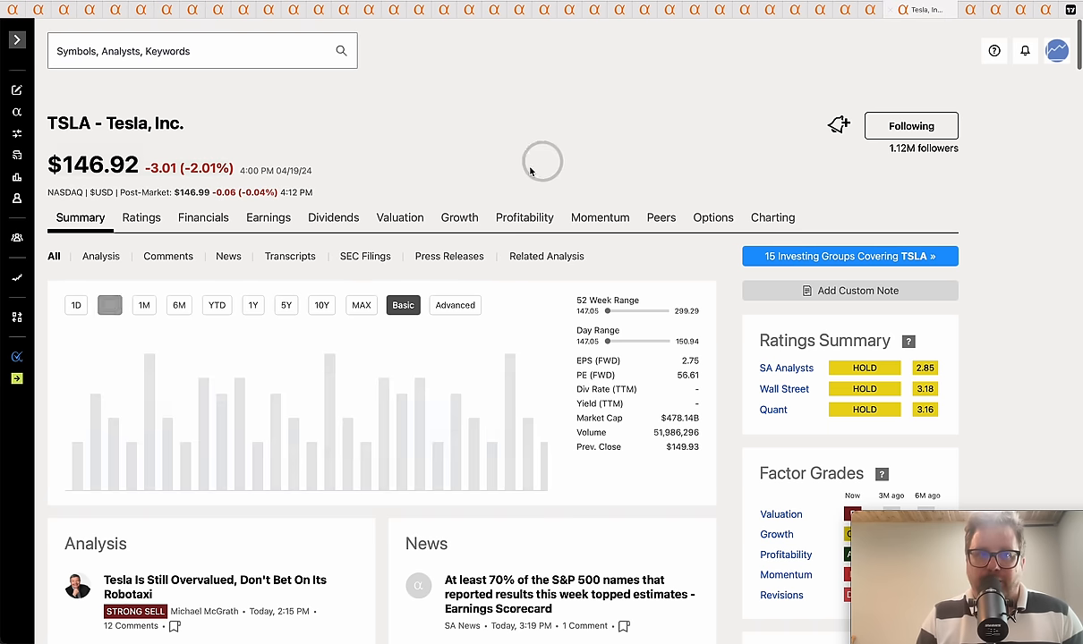
# Step: Show the five-day price chart on the Tesla quote page ($147.05, down 1.92%)
pyautogui.click(109, 304)
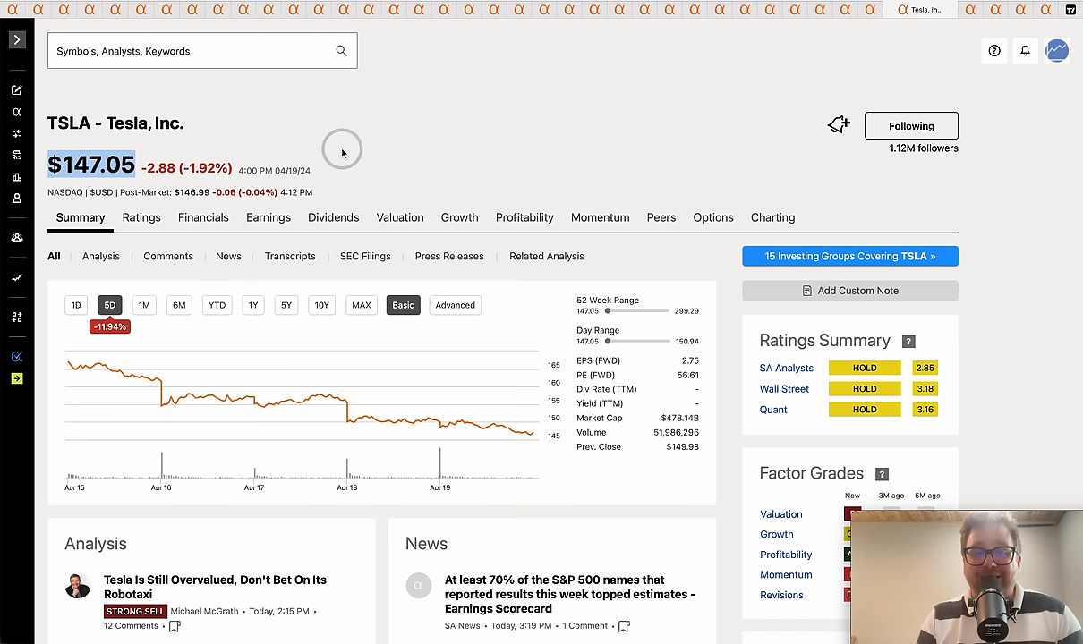
pyautogui.moveTo(374, 138)
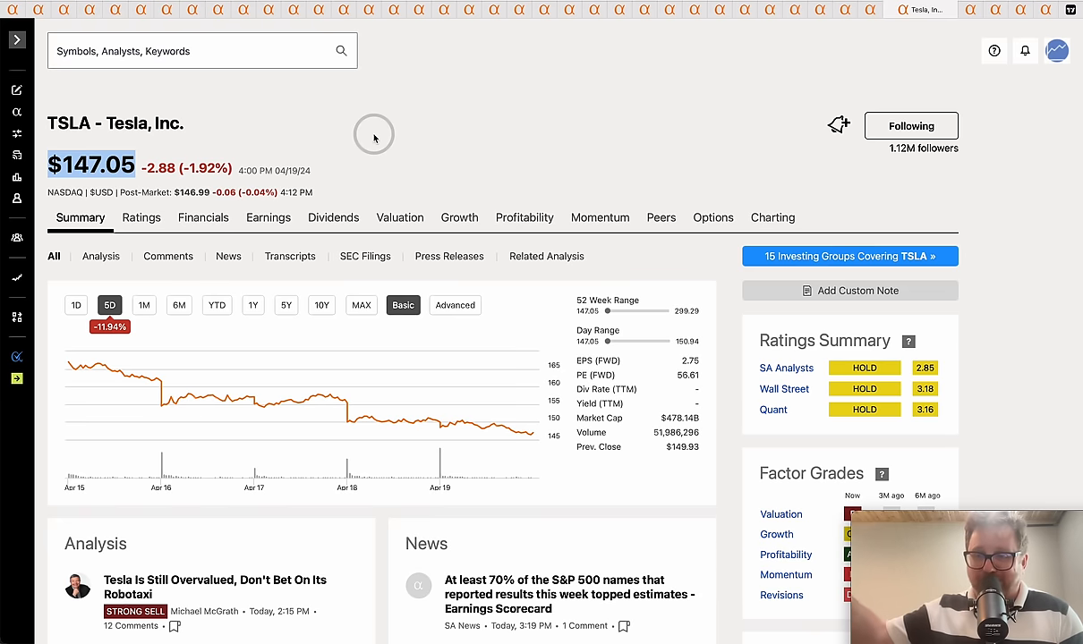
pyautogui.moveTo(433, 147)
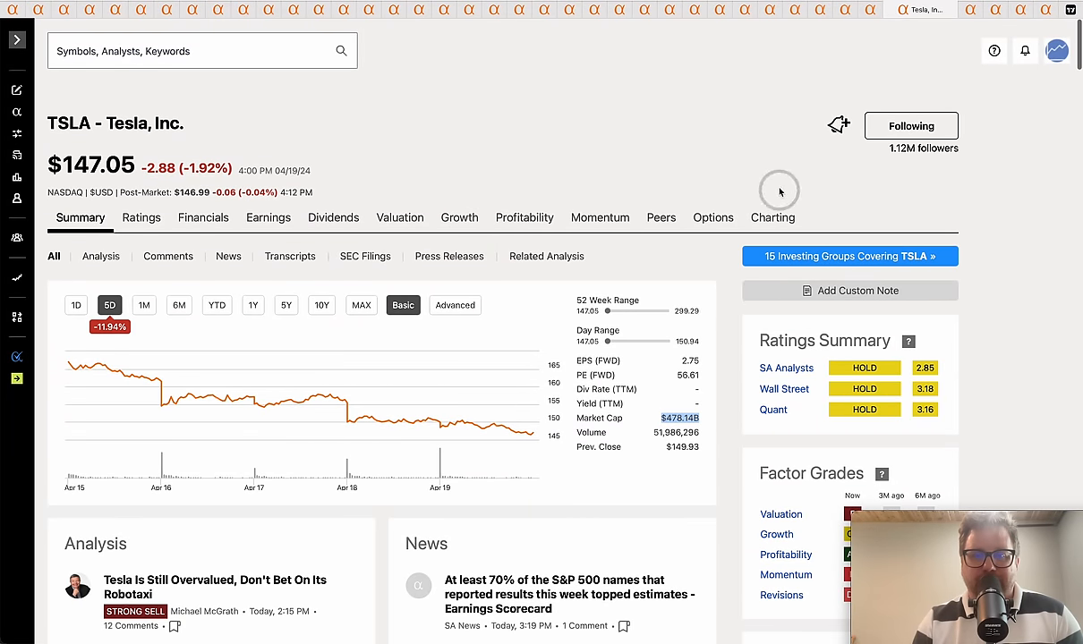
pyautogui.moveTo(978, 96)
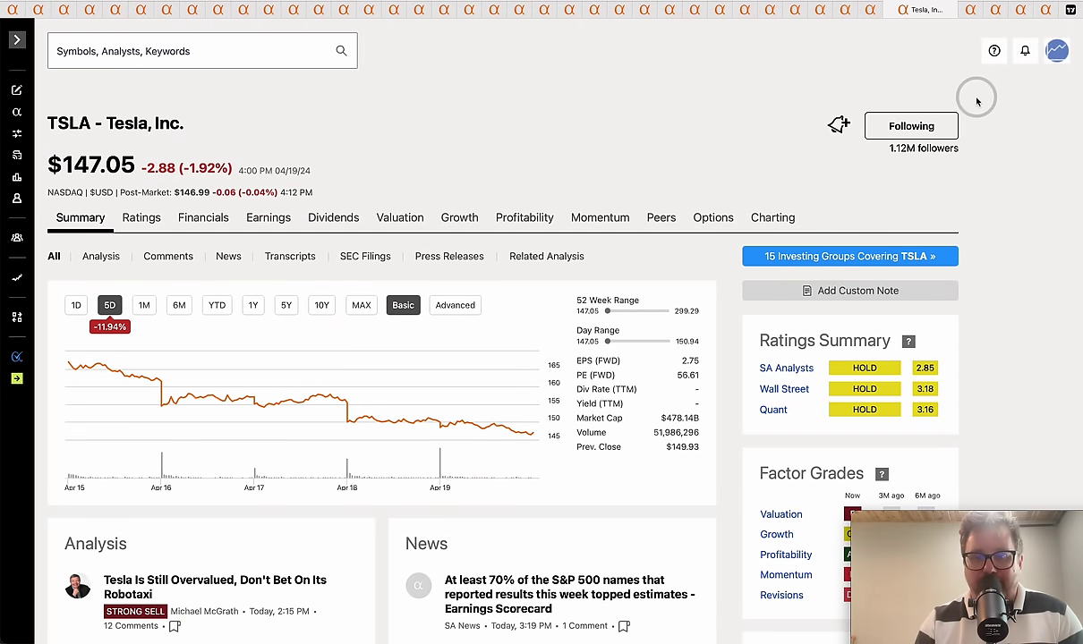
pyautogui.moveTo(968, 11)
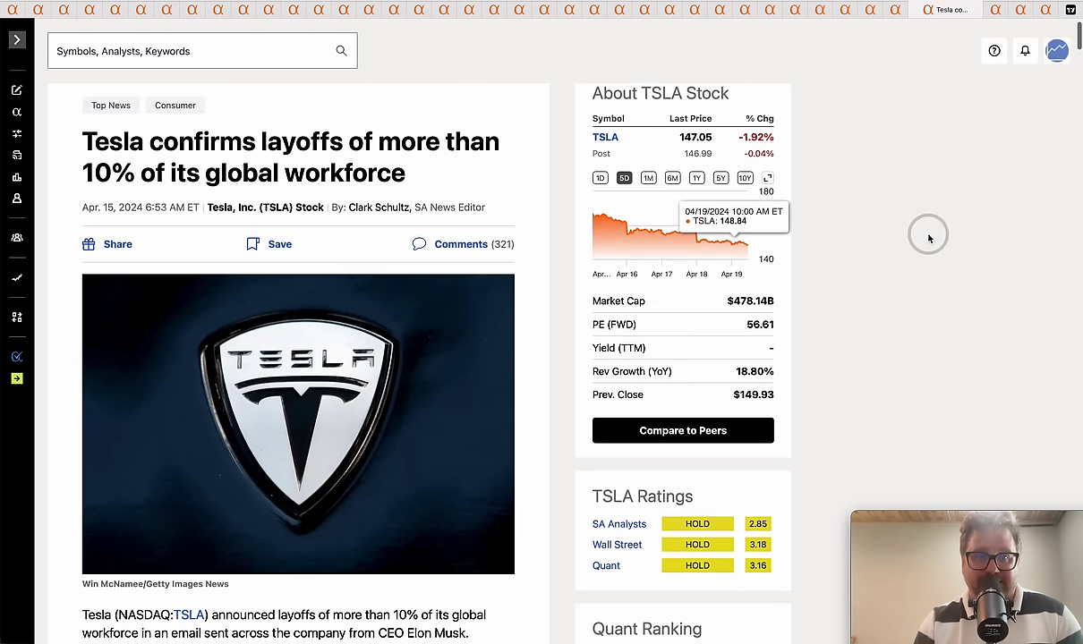
# Step: Scroll down the layoffs story and deselect the highlighted headline
pyautogui.scroll(-3)
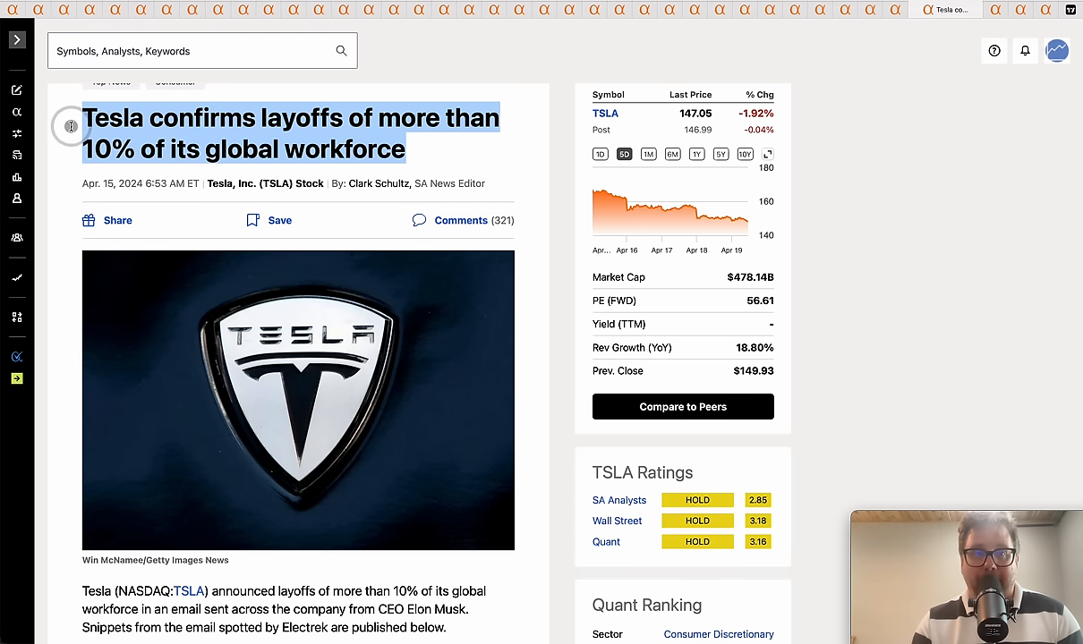
pyautogui.click(920, 226)
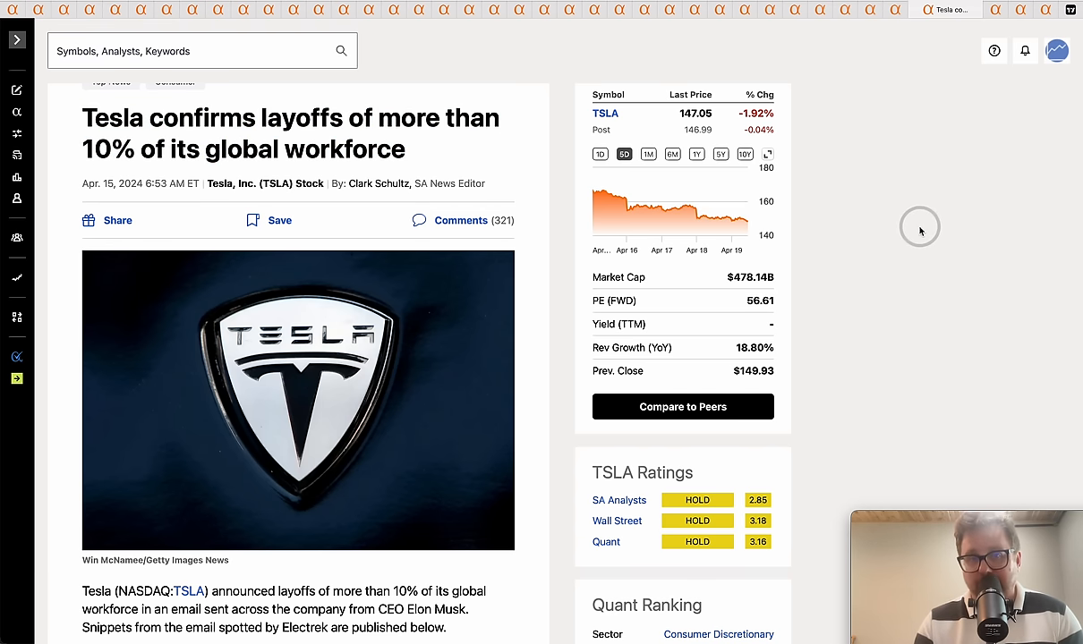
pyautogui.moveTo(955, 149)
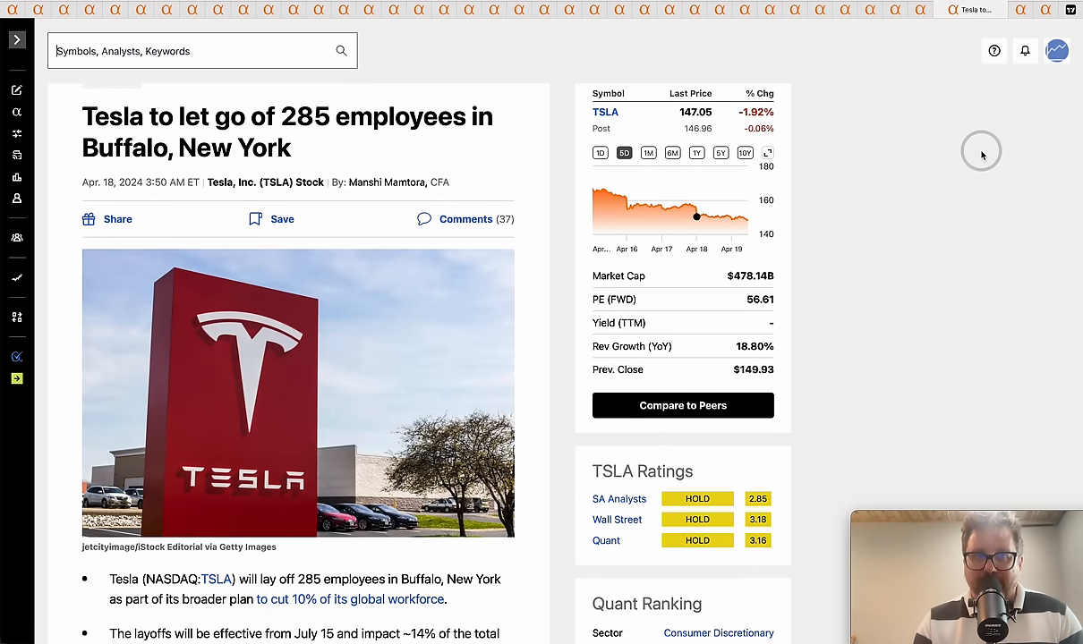
# Step: Bring up the Tesla Cybertruck accelerator-pedal recall article from the TSLA news list
pyautogui.click(1020, 11)
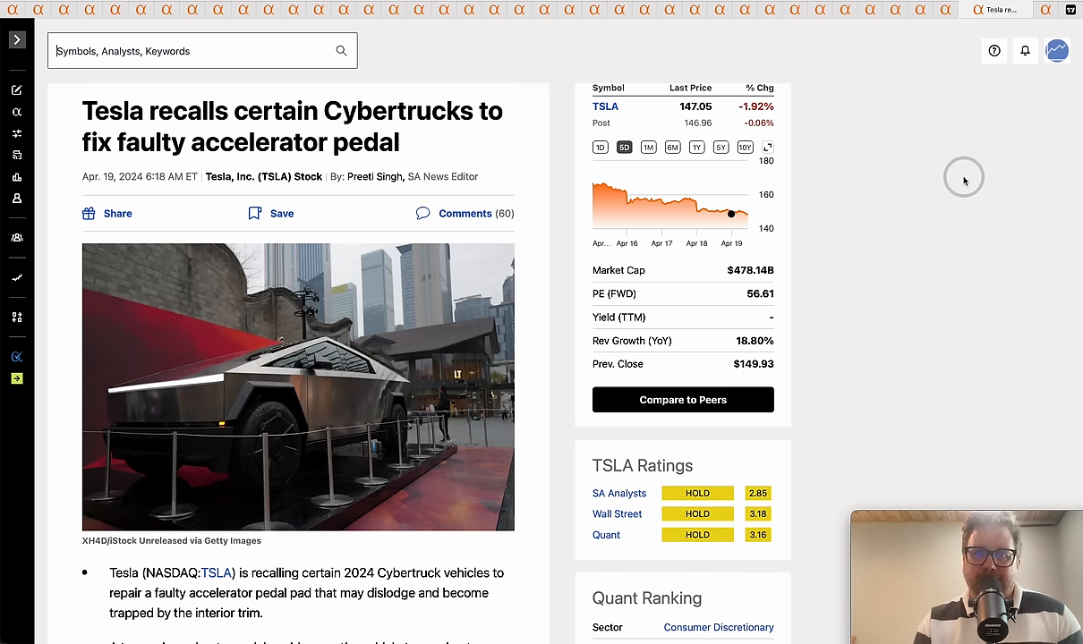
pyautogui.doubleClick(412, 111)
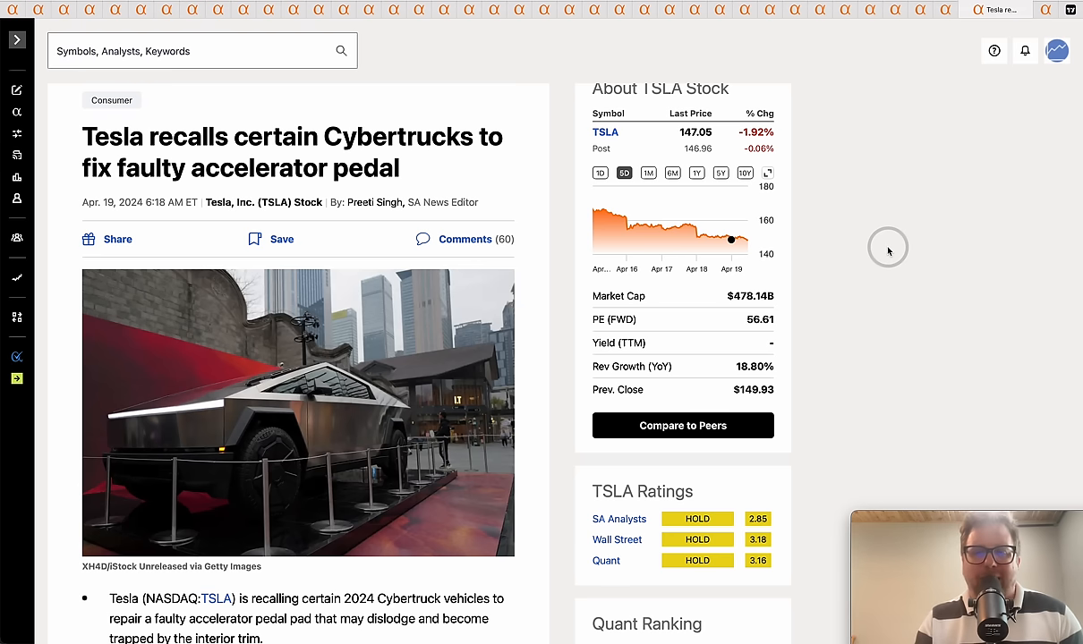
pyautogui.moveTo(987, 187)
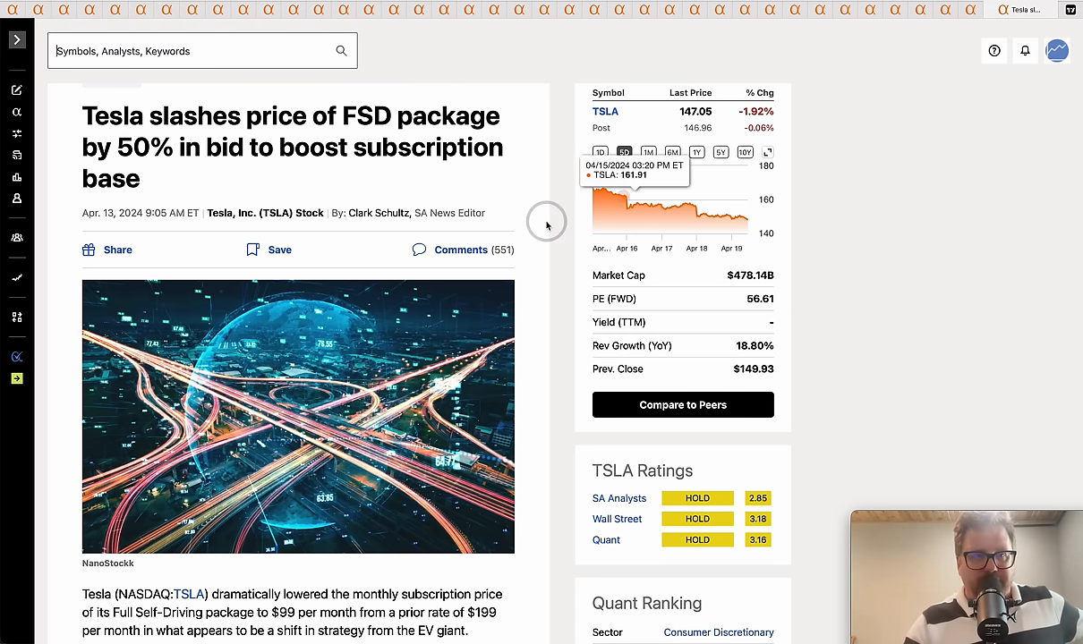
pyautogui.moveTo(241, 181)
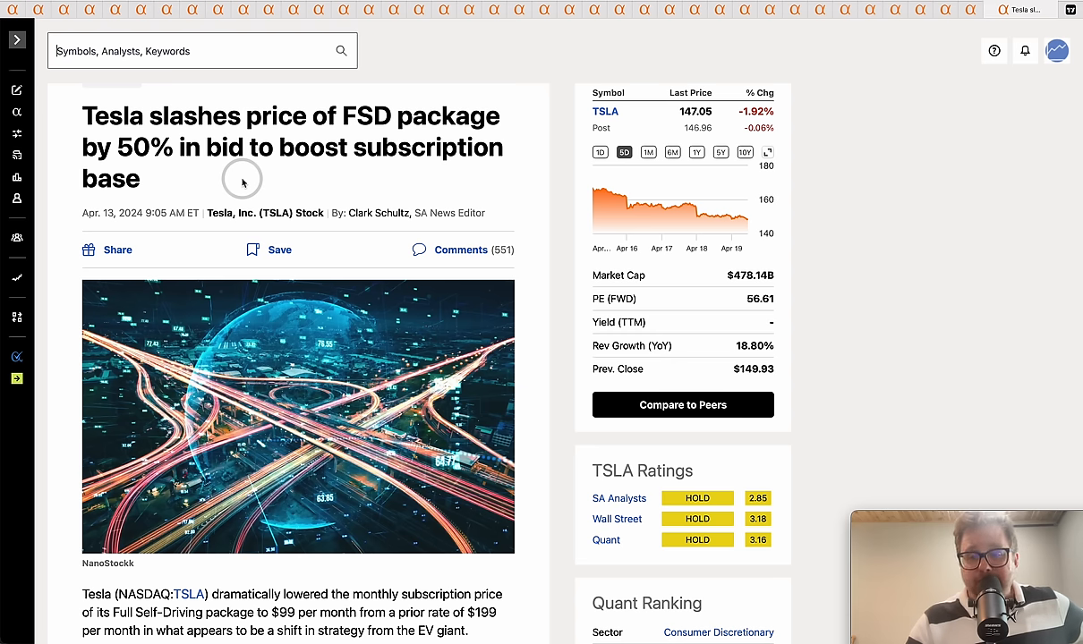
pyautogui.moveTo(85, 117)
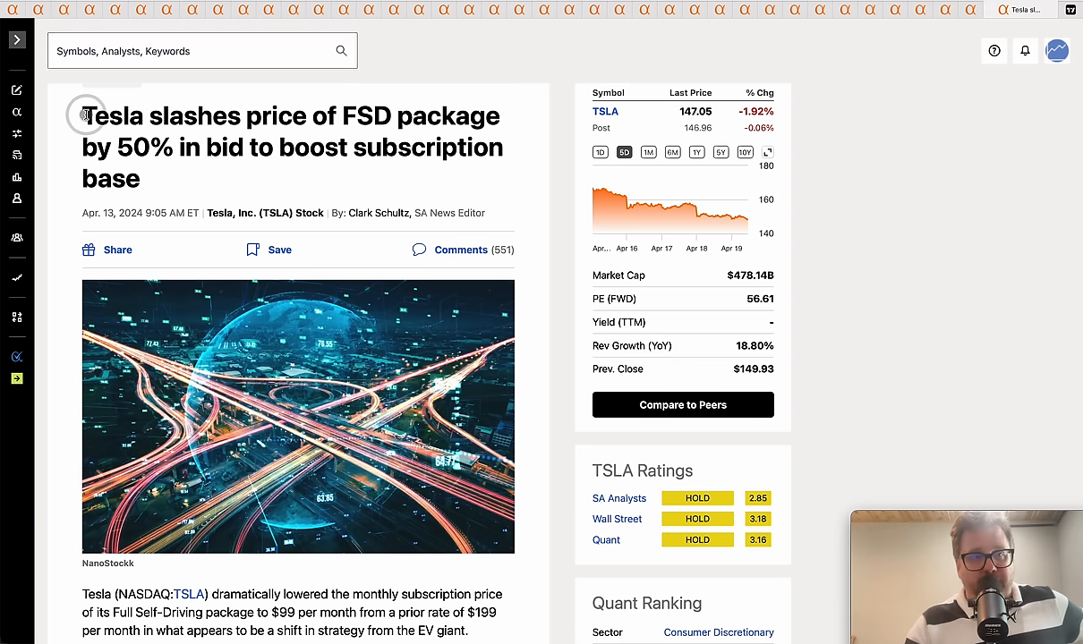
# Step: Highlight the FSD price-cut headline, then the $199 prior price and the new $99 per month
pyautogui.moveTo(86, 114); pyautogui.dragTo(448, 125)
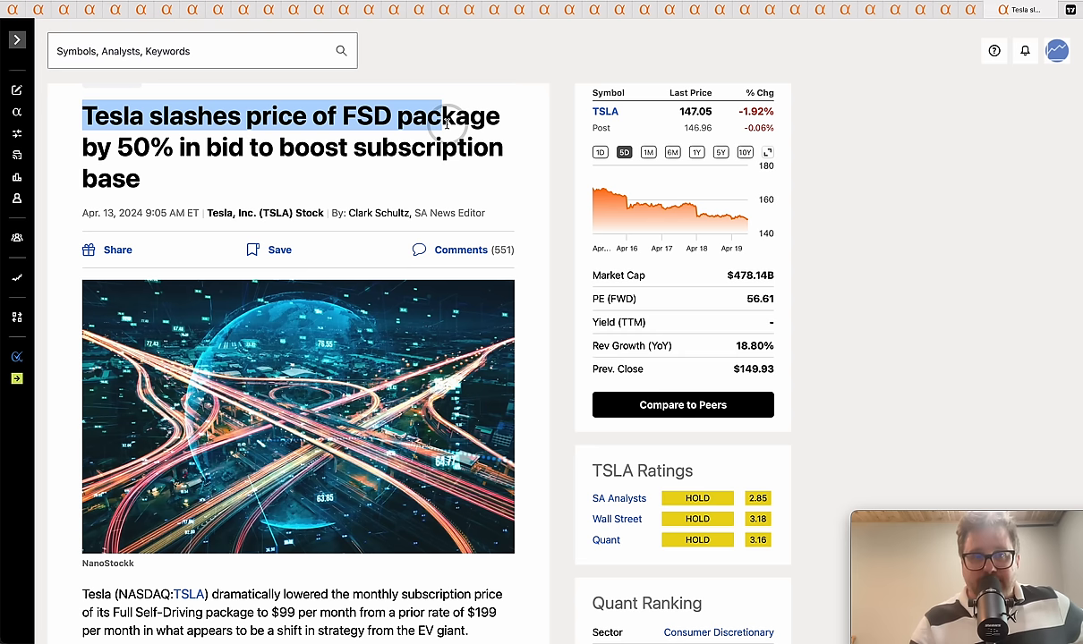
pyautogui.click(347, 115)
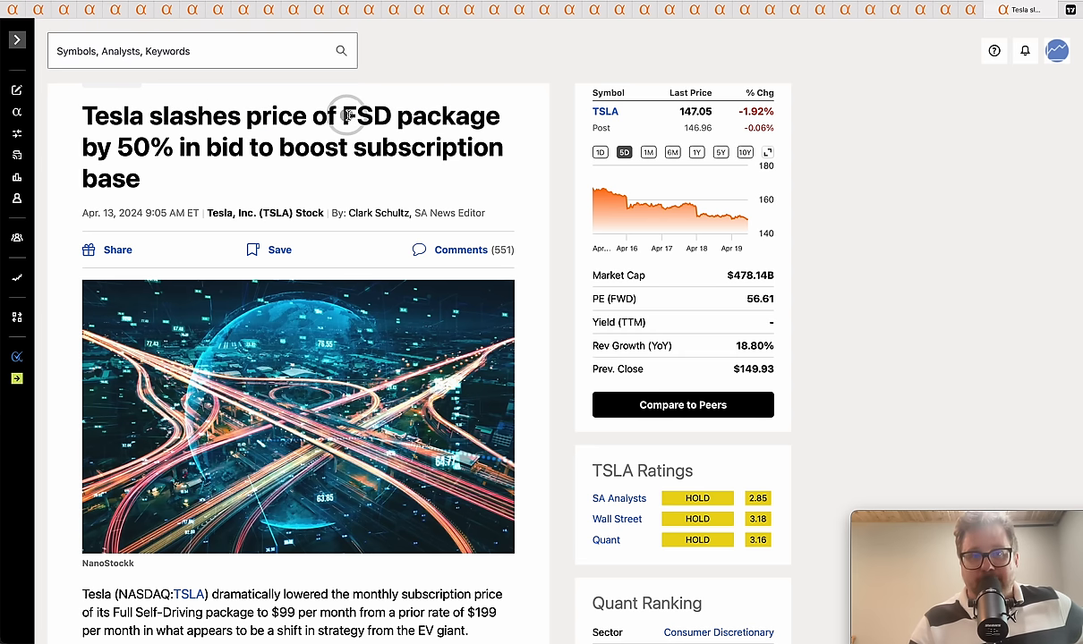
pyautogui.moveTo(344, 114); pyautogui.dragTo(501, 115)
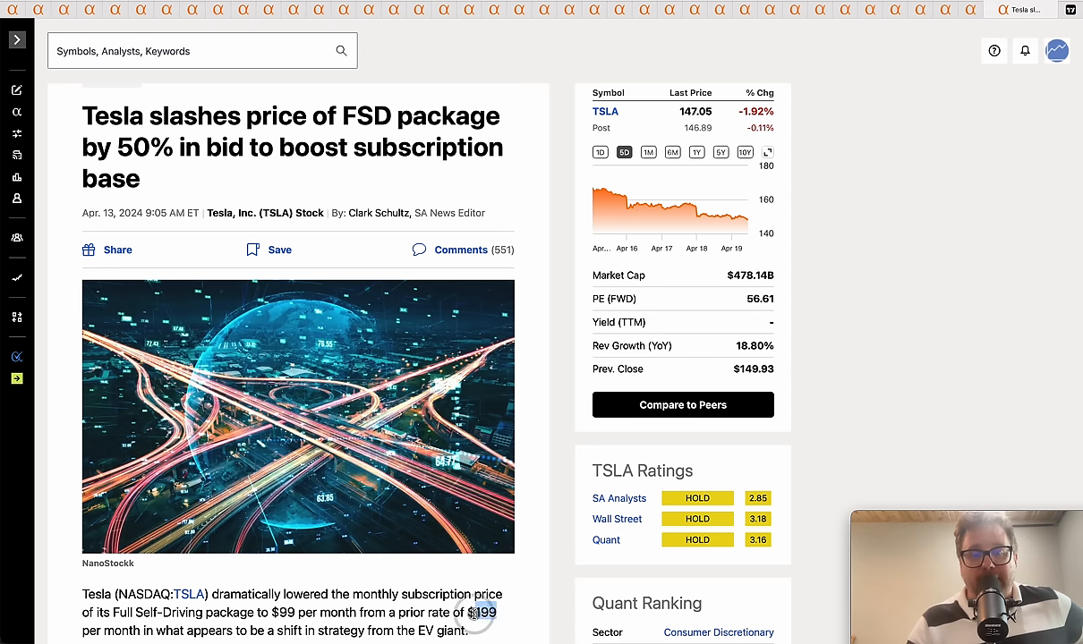
pyautogui.doubleClick(491, 612)
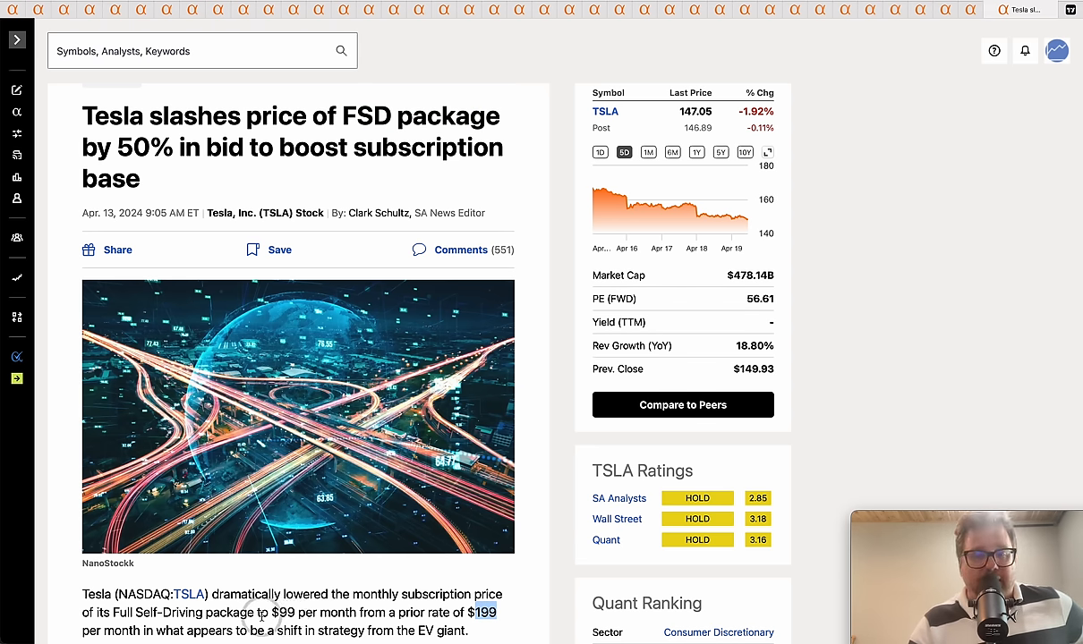
pyautogui.moveTo(272, 612); pyautogui.dragTo(447, 612)
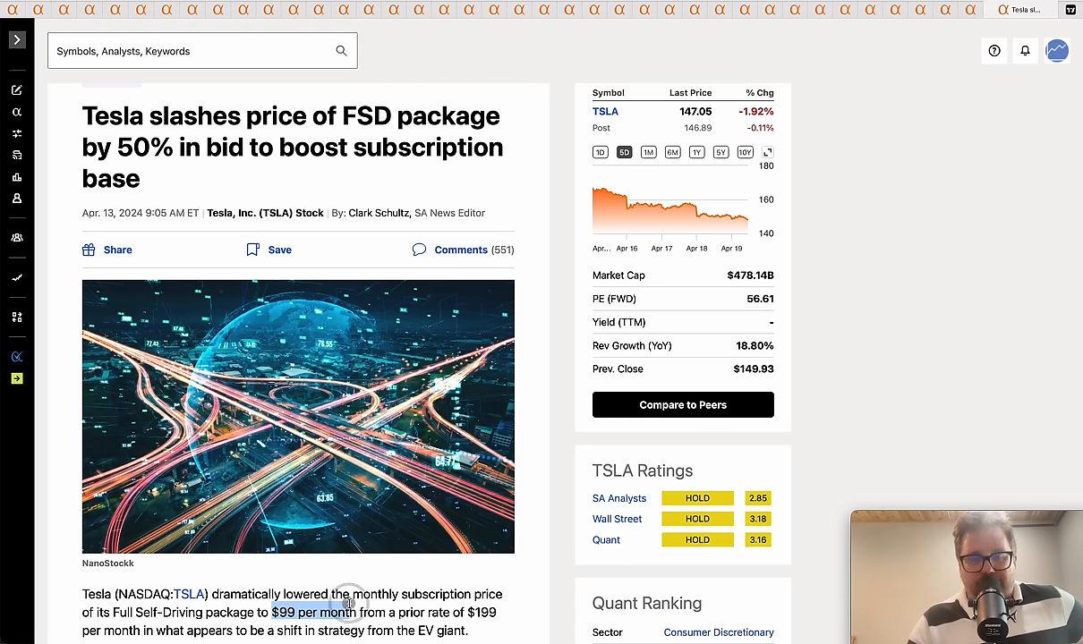
pyautogui.moveTo(349, 612)
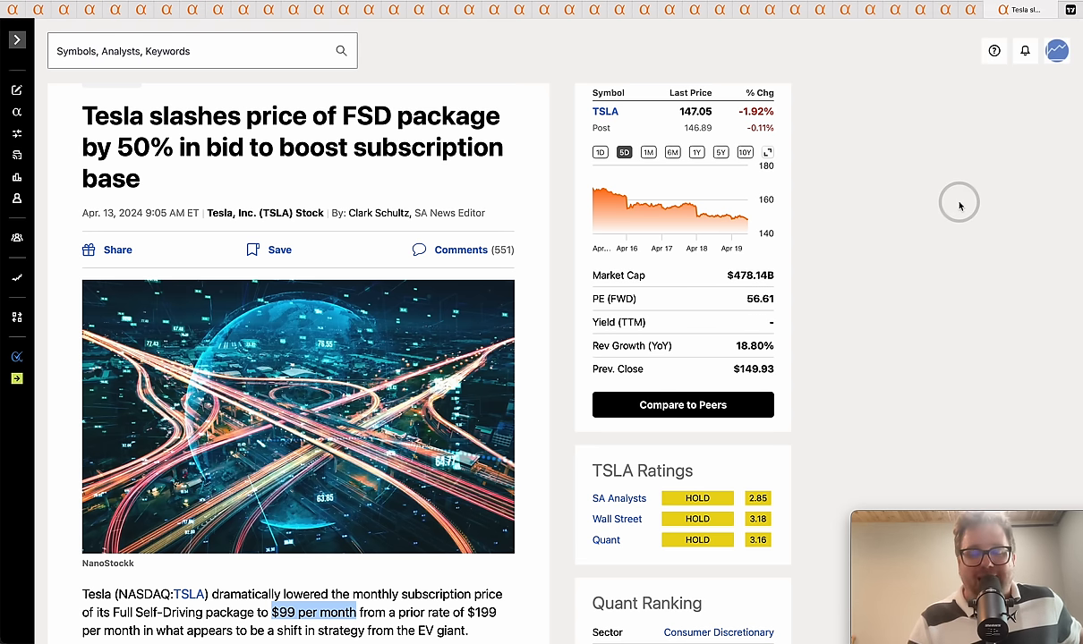
pyautogui.moveTo(1000, 163)
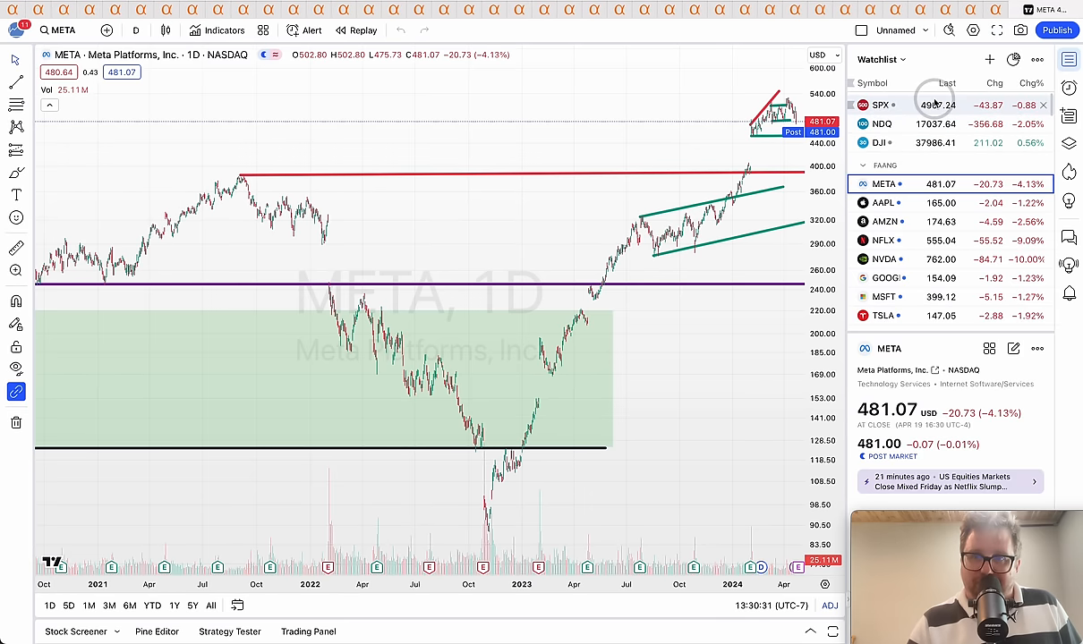
# Step: Load the S&P 500 index daily chart from the watchlist
pyautogui.click(898, 103)
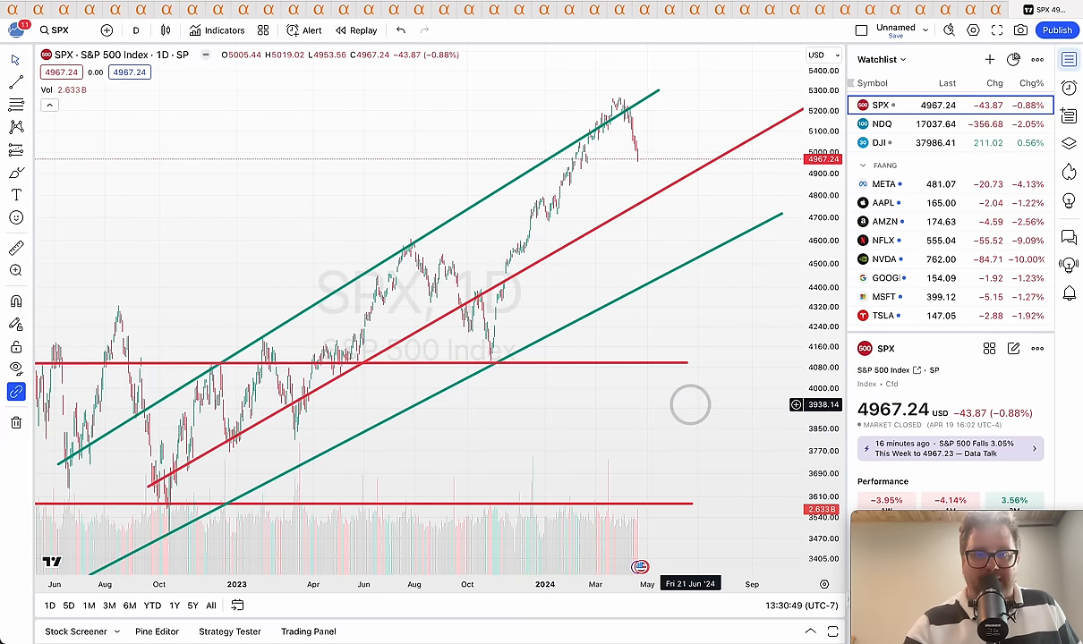
pyautogui.moveTo(667, 361)
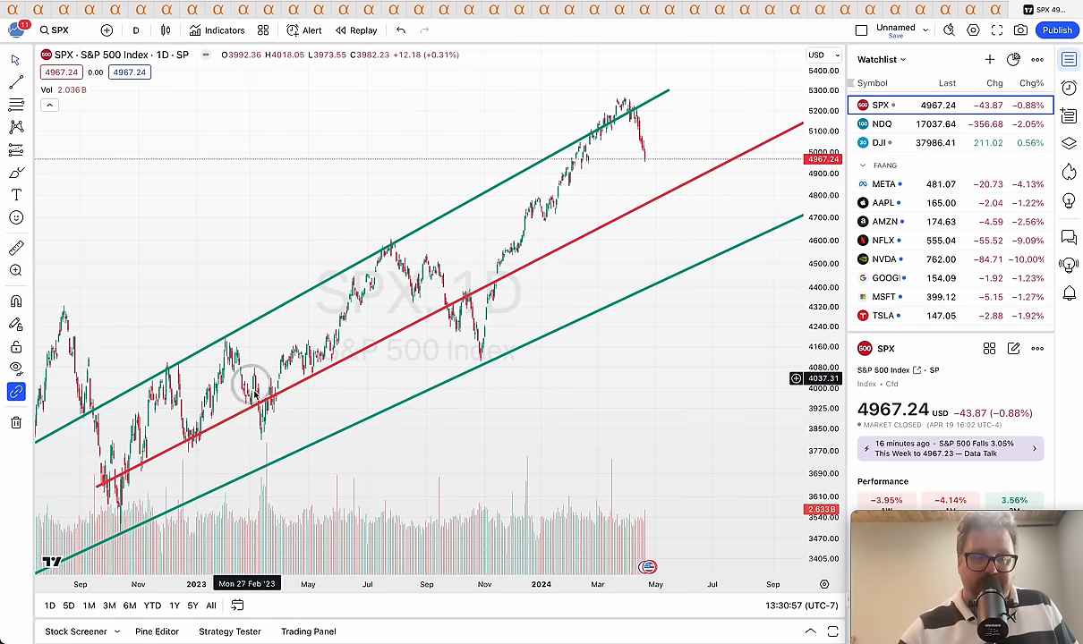
pyautogui.moveTo(648, 207)
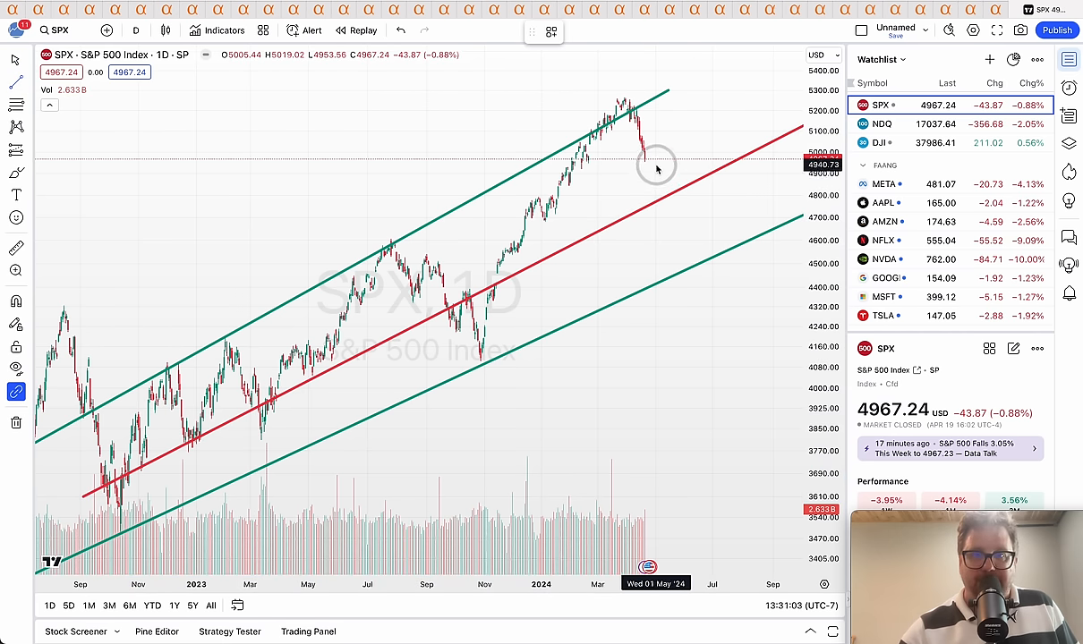
# Step: Draw a downward arrow from the latest S&P 500 price and settle its tip on the lower green channel line
pyautogui.moveTo(655, 165); pyautogui.dragTo(664, 194)
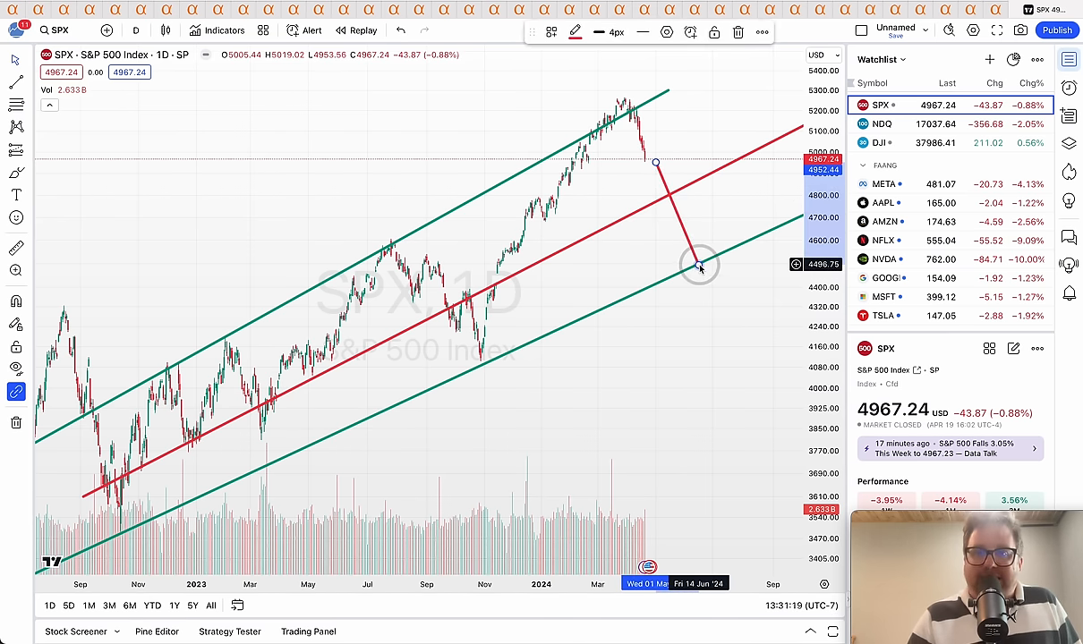
pyautogui.moveTo(698, 267); pyautogui.dragTo(665, 265)
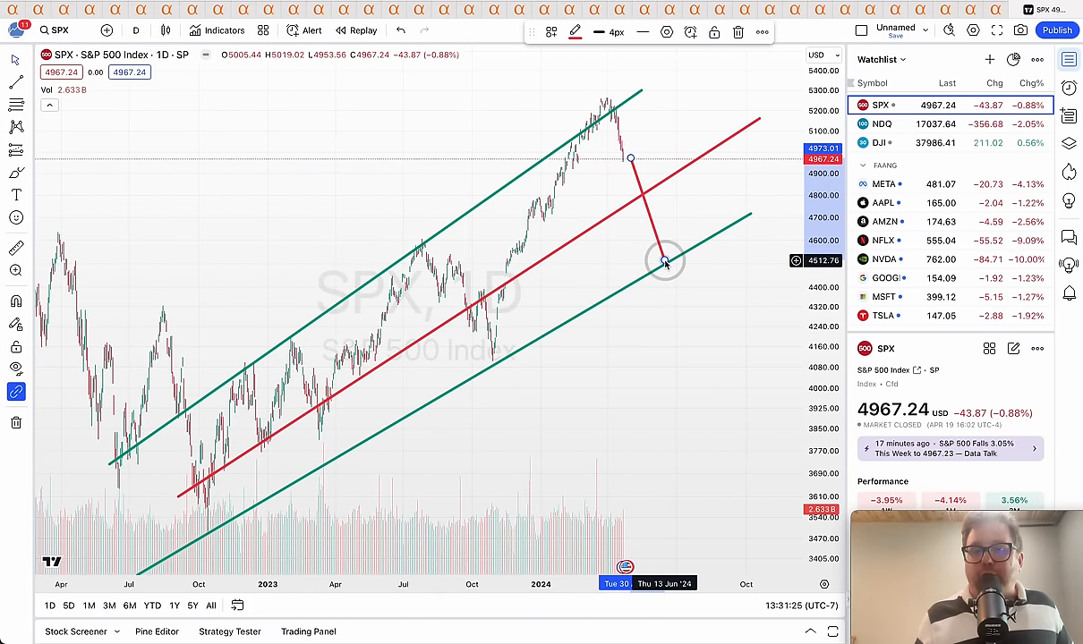
pyautogui.moveTo(665, 259); pyautogui.dragTo(666, 367)
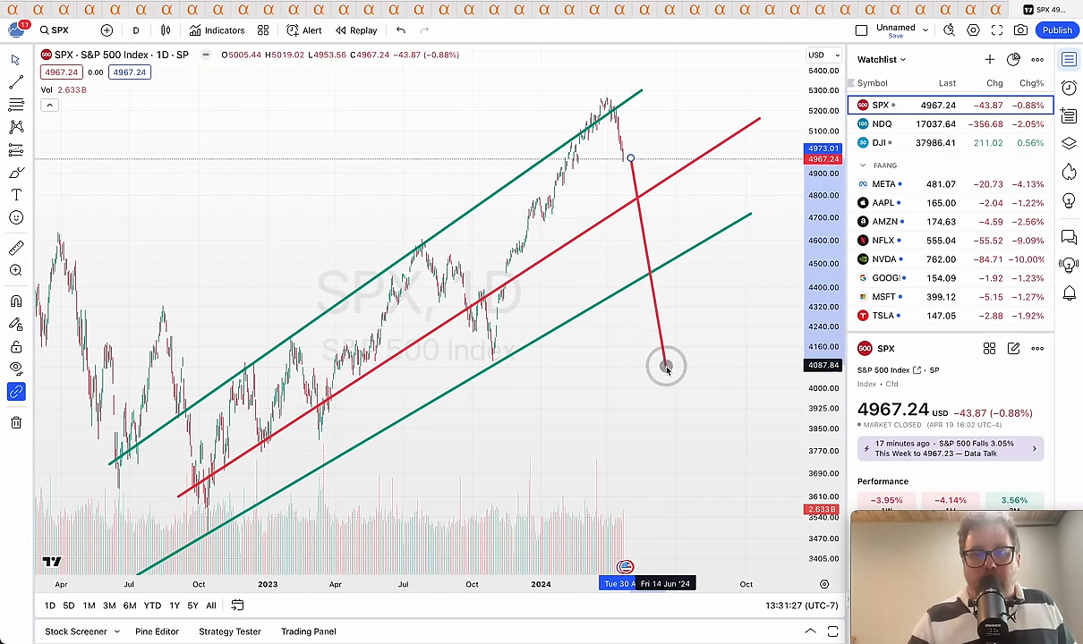
pyautogui.moveTo(666, 367); pyautogui.dragTo(669, 448)
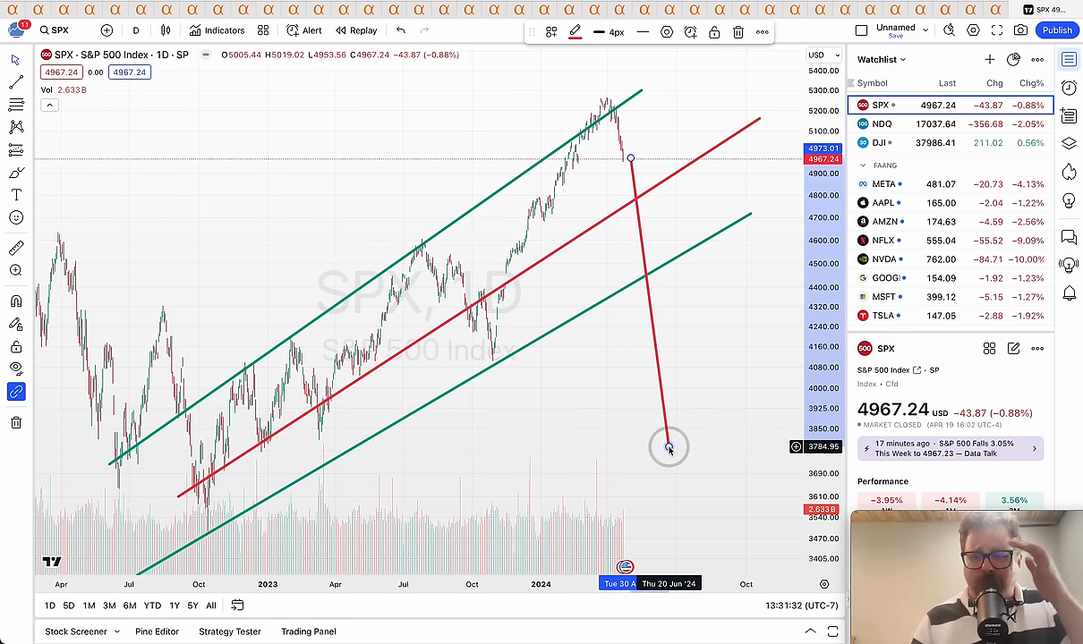
pyautogui.moveTo(669, 448); pyautogui.dragTo(662, 469)
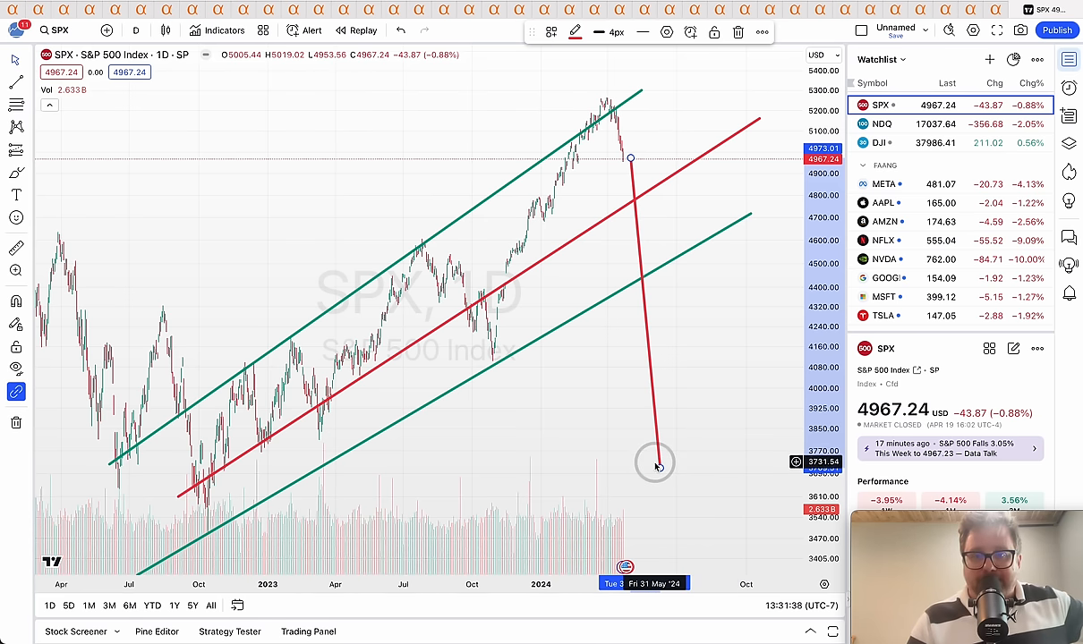
pyautogui.moveTo(655, 463); pyautogui.dragTo(650, 265)
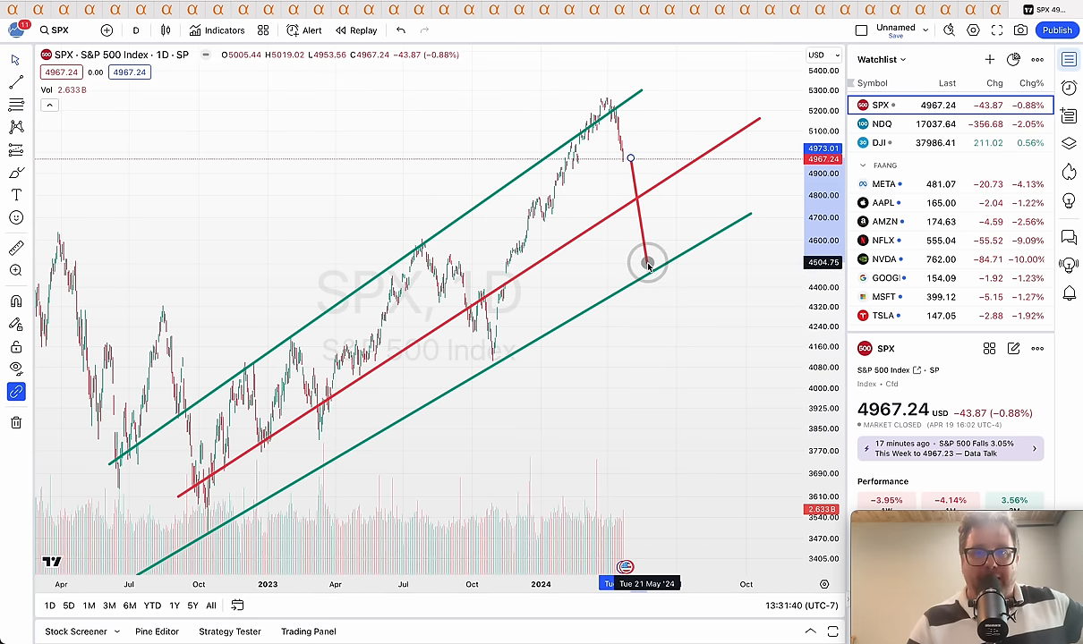
pyautogui.moveTo(648, 265); pyautogui.dragTo(648, 269)
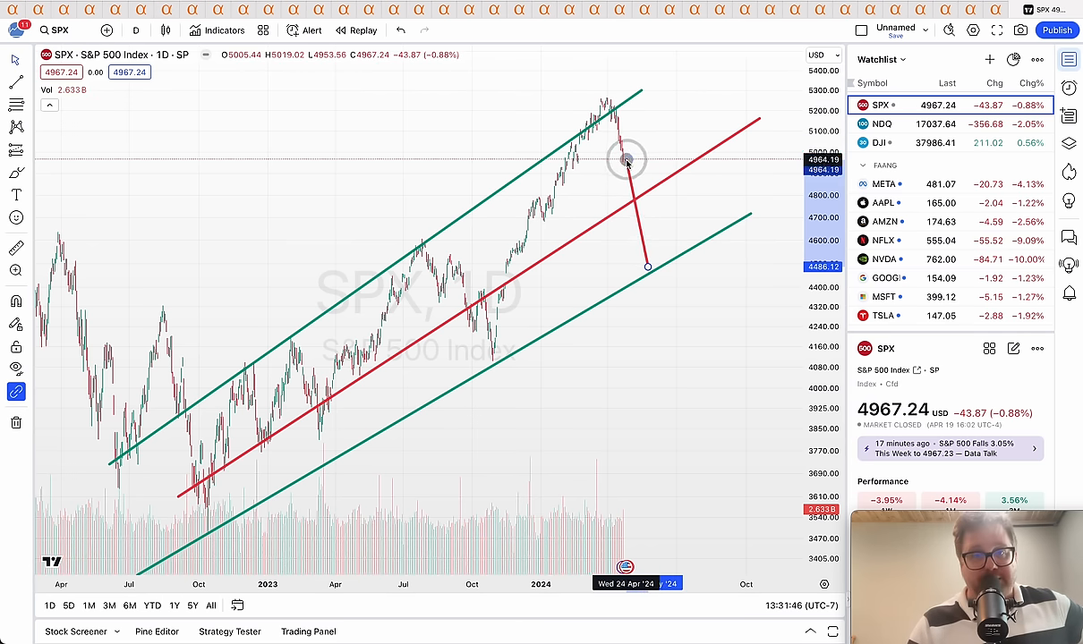
pyautogui.click(621, 164)
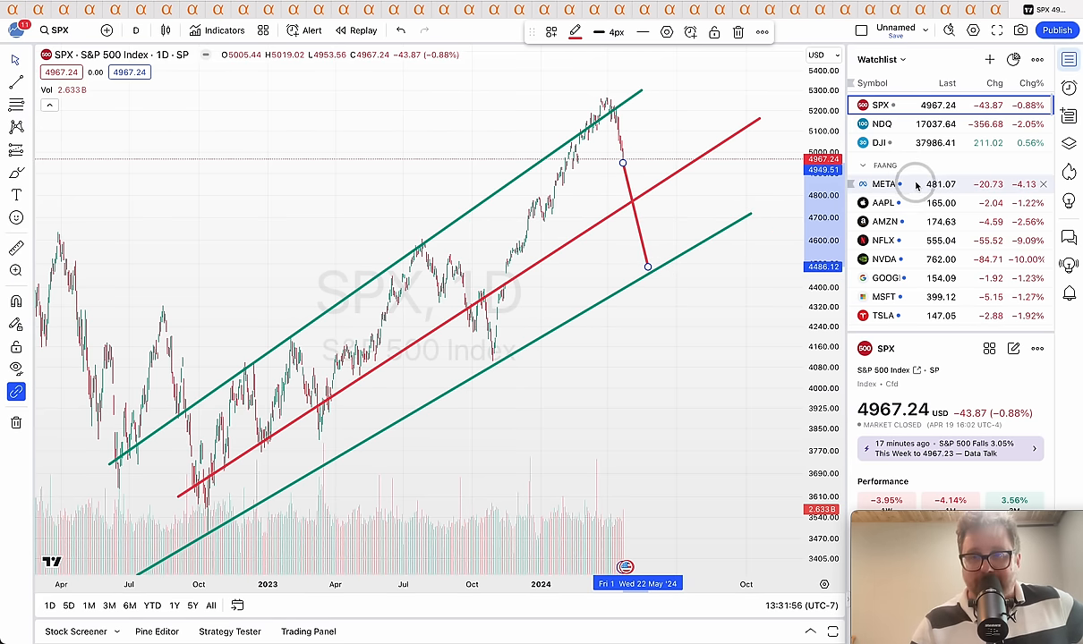
# Step: On META's chart, add an arrow from the latest price down to the red horizontal line, then move to Apple
pyautogui.click(884, 182)
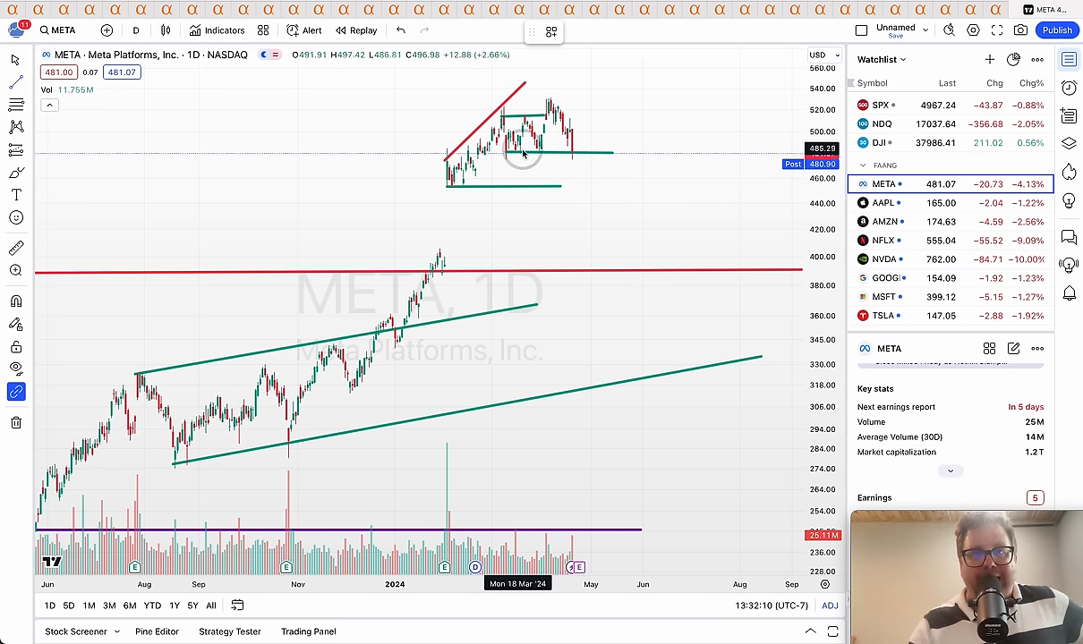
pyautogui.moveTo(577, 154); pyautogui.dragTo(598, 265)
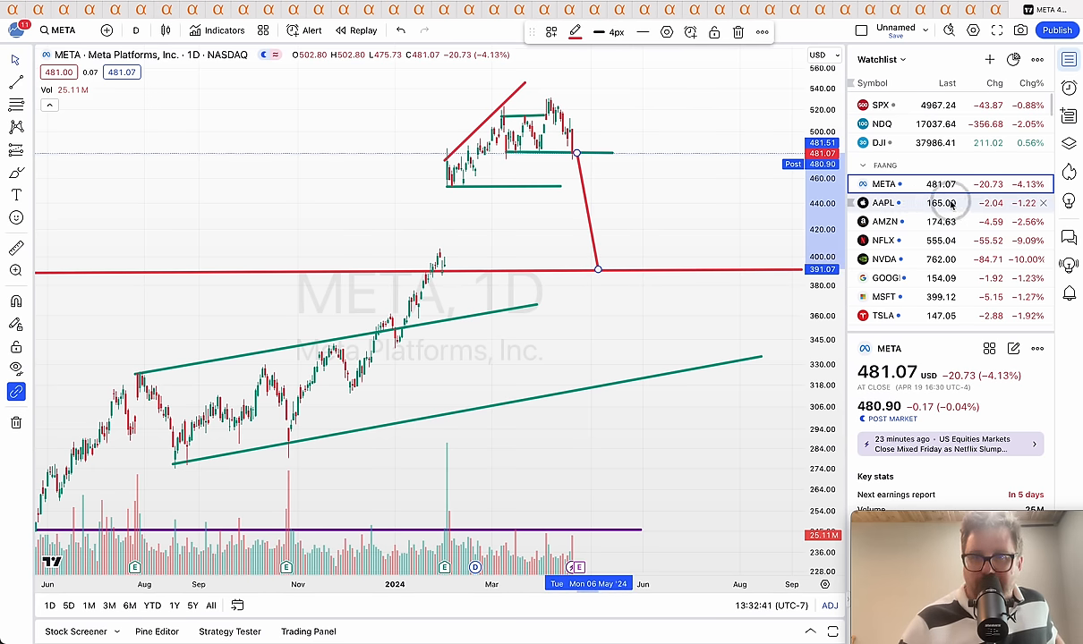
pyautogui.click(884, 202)
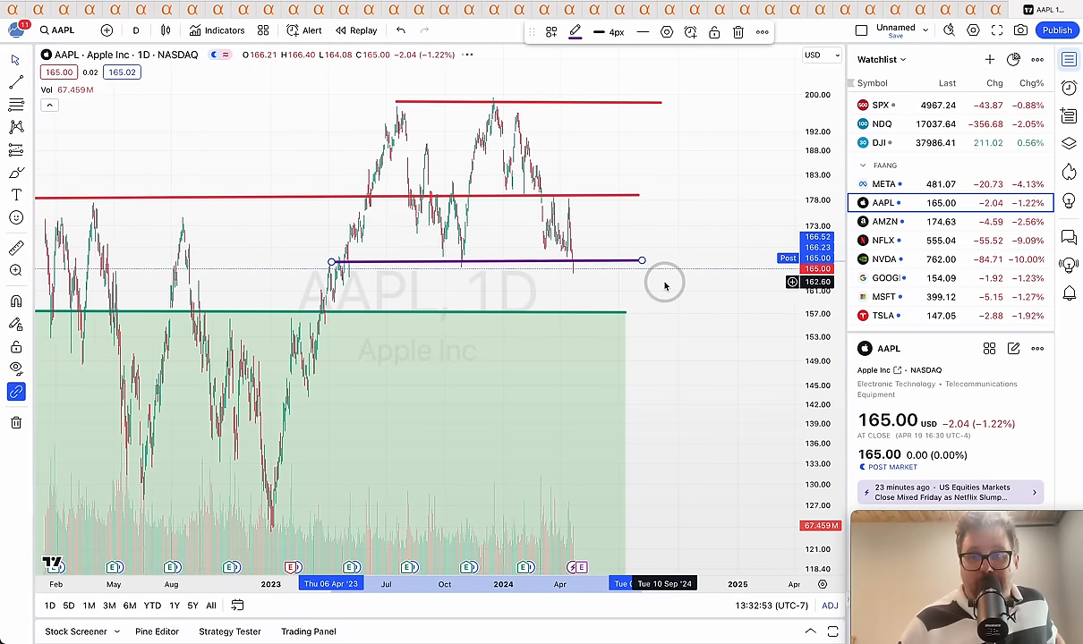
# Step: Pan Apple's chart to show longer price history, then load the Amazon chart
pyautogui.scroll(-3)
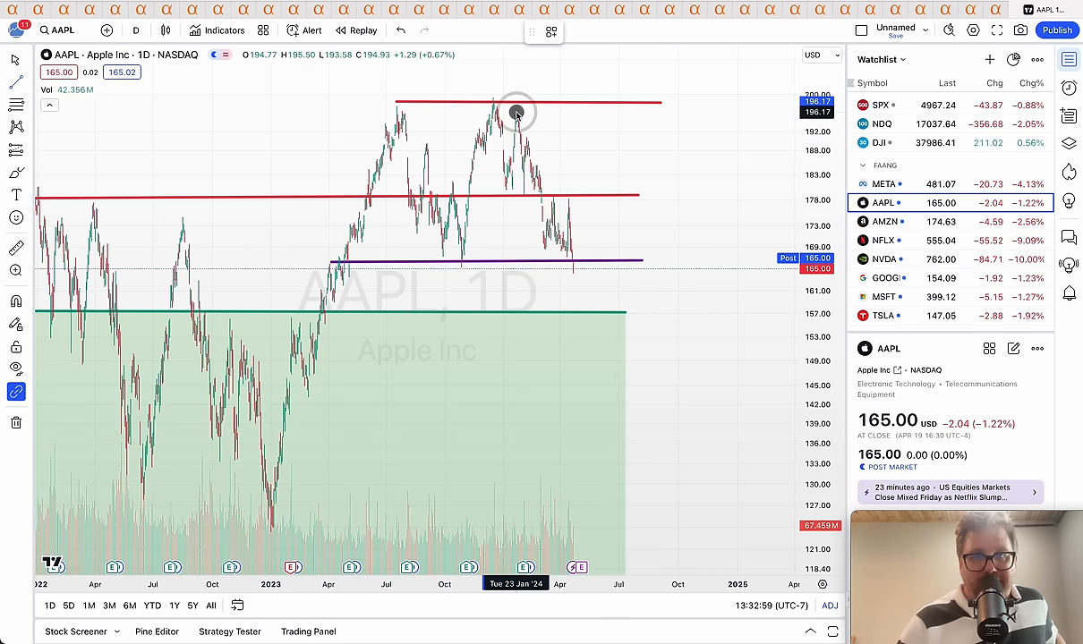
pyautogui.moveTo(516, 114); pyautogui.dragTo(601, 252)
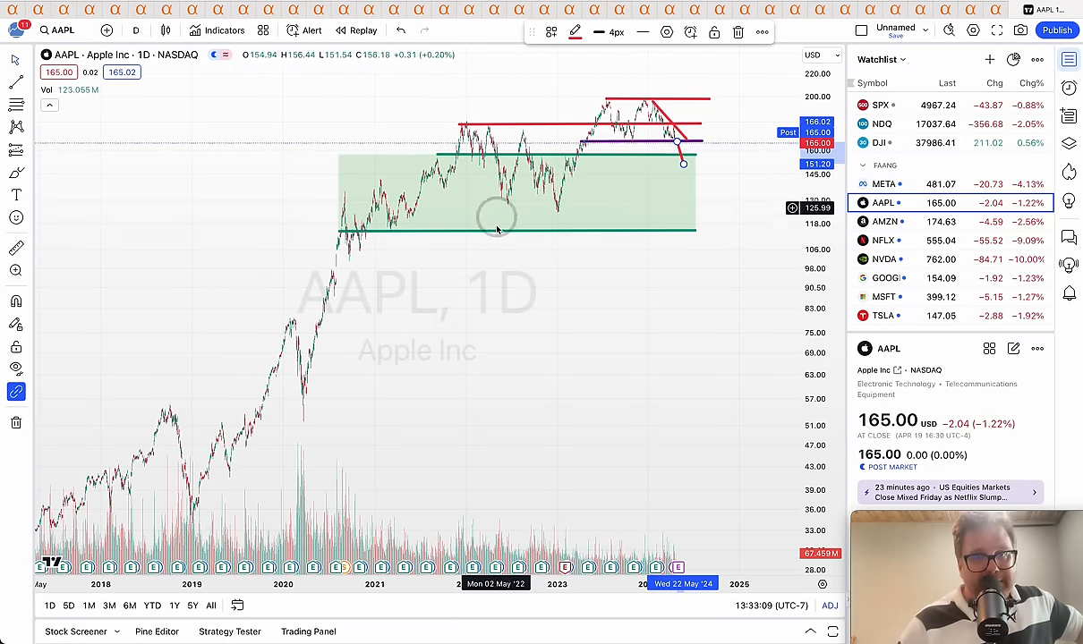
pyautogui.click(884, 222)
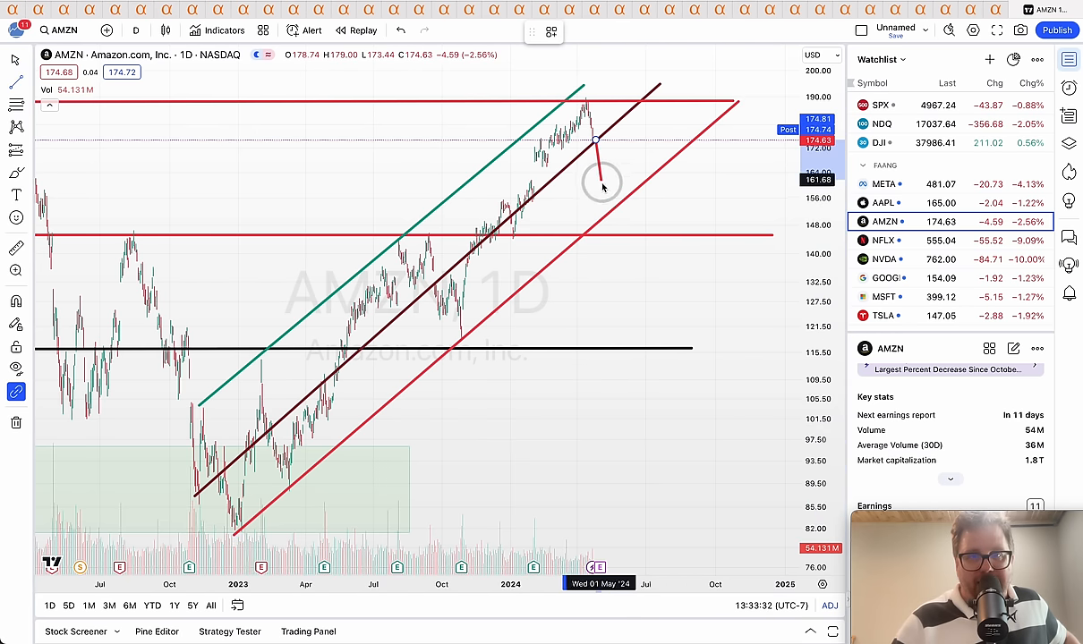
# Step: Stretch Amazon's arrow down to the red support line, then load the Netflix chart
pyautogui.moveTo(594, 141); pyautogui.dragTo(601, 215)
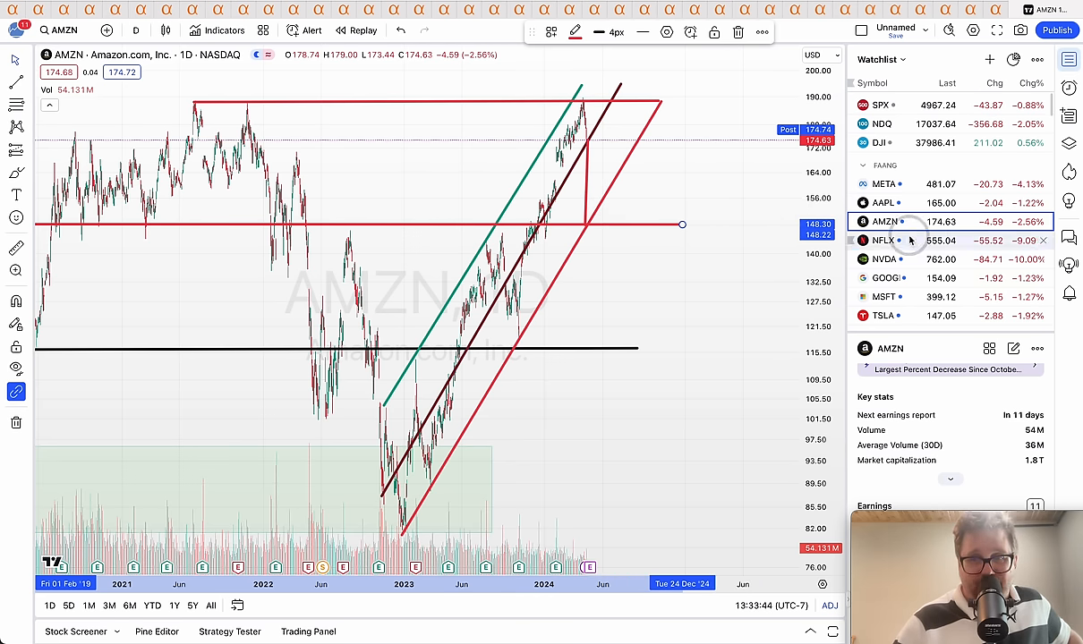
pyautogui.click(884, 239)
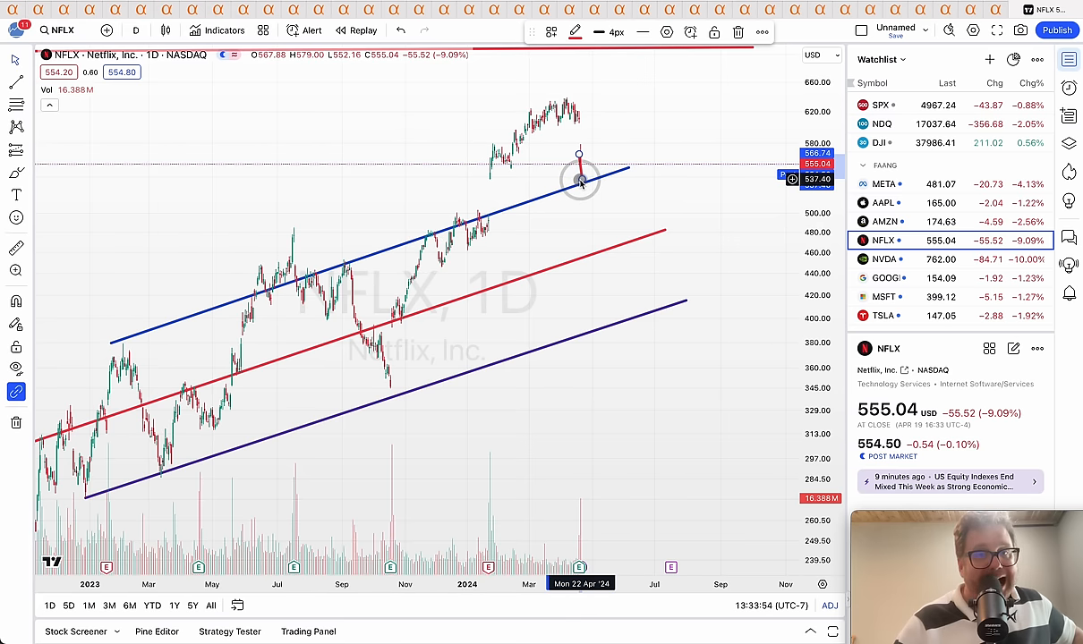
# Step: Extend Netflix's arrow down to the middle red channel line, then load the Nvidia chart
pyautogui.moveTo(578, 170); pyautogui.dragTo(590, 258)
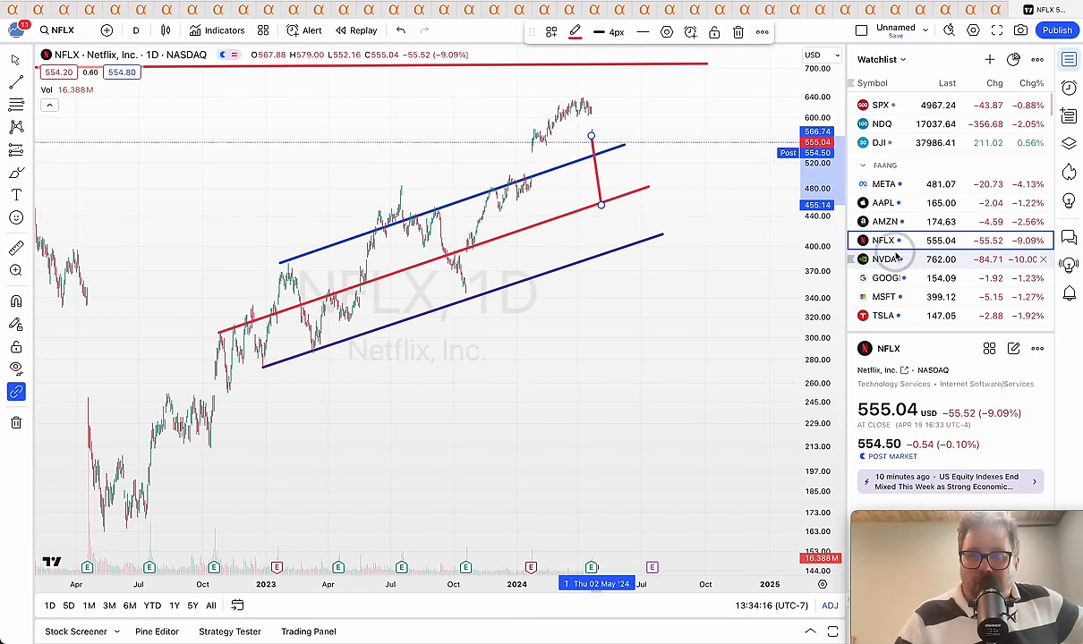
pyautogui.click(884, 257)
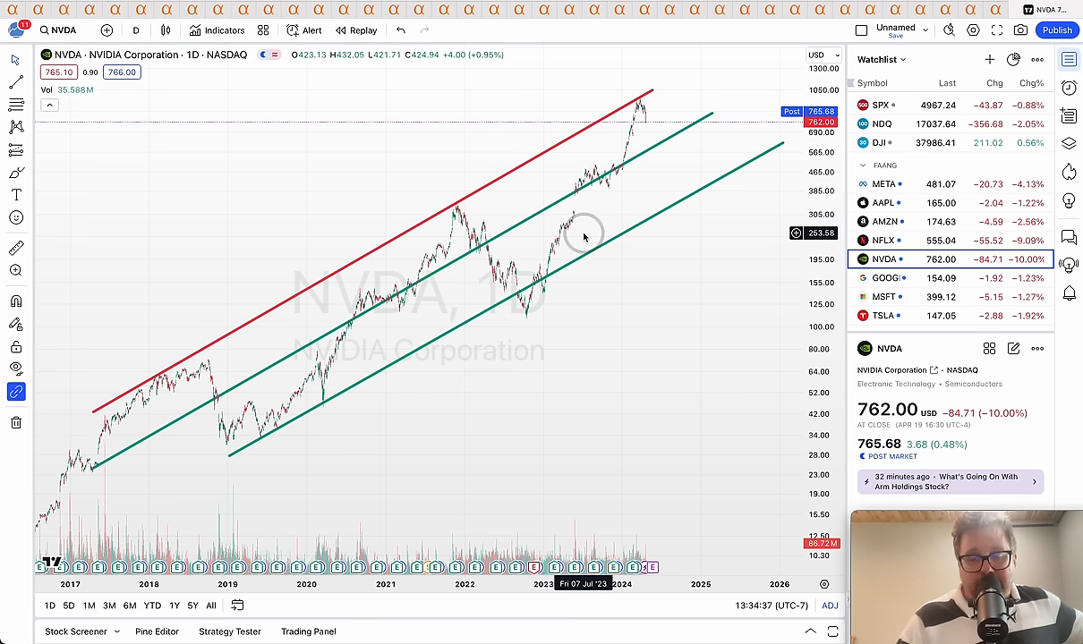
pyautogui.moveTo(651, 104)
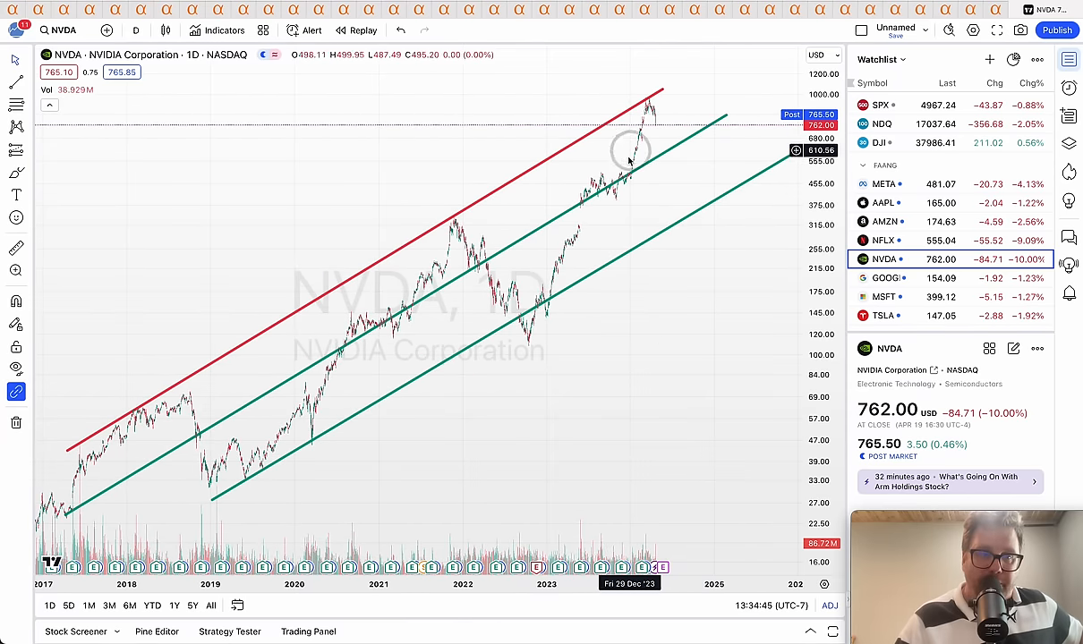
pyautogui.moveTo(648, 111)
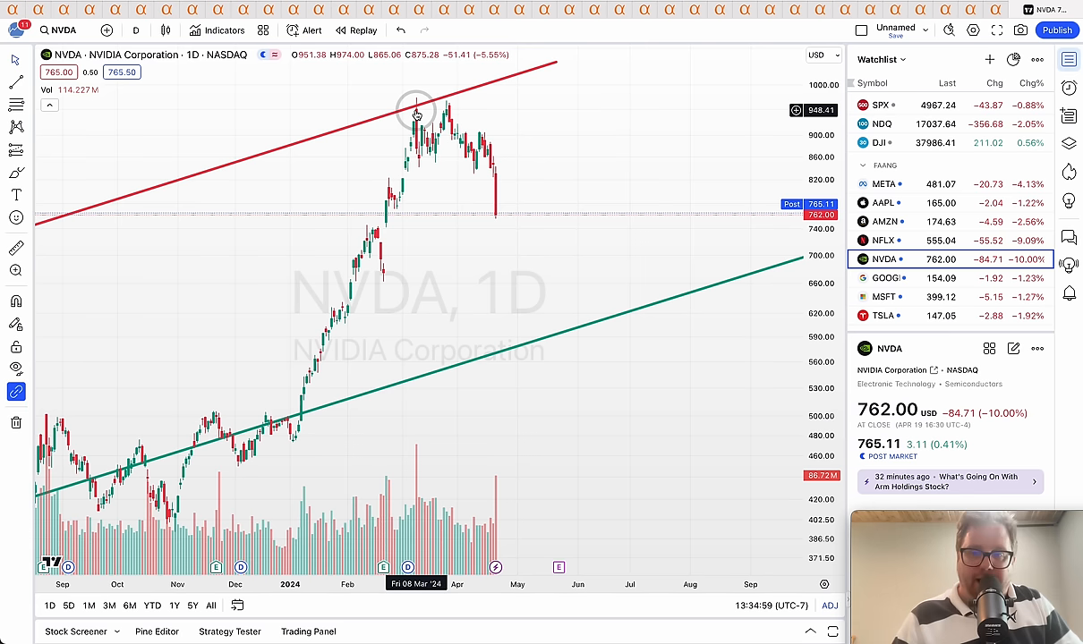
pyautogui.moveTo(449, 109)
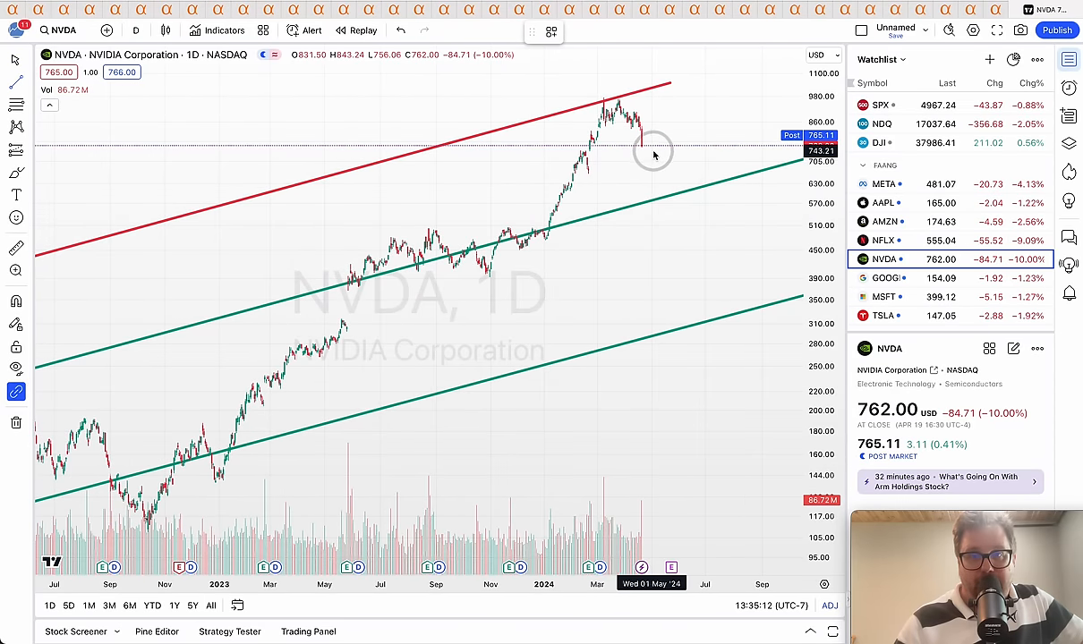
# Step: Add an arrow on Nvidia from the latest price down to the green channel line, then load Alphabet
pyautogui.moveTo(655, 147); pyautogui.dragTo(659, 197)
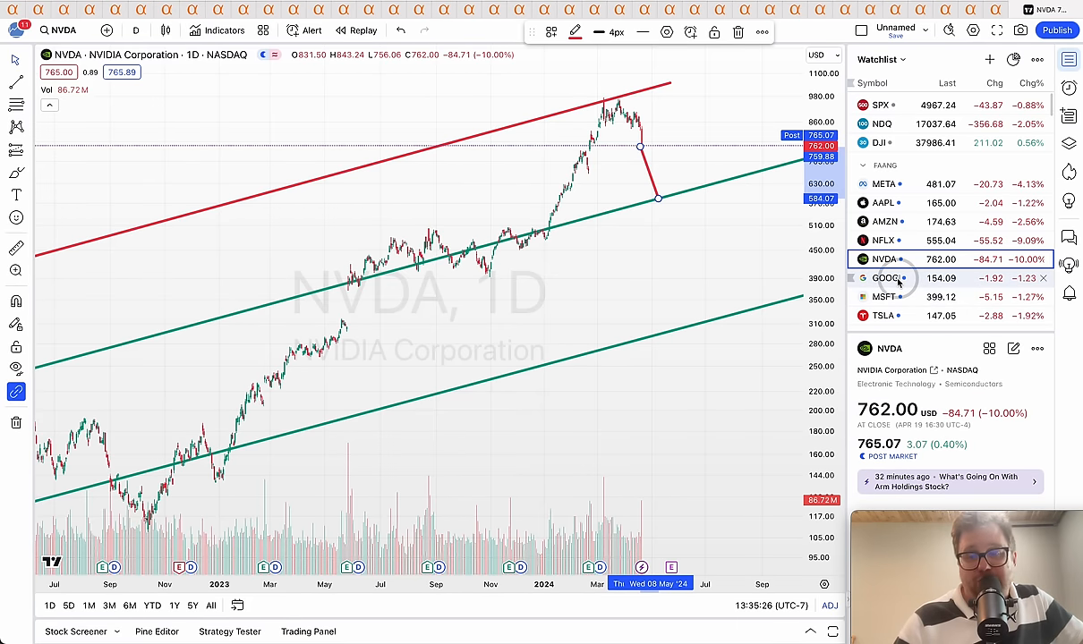
pyautogui.moveTo(899, 279)
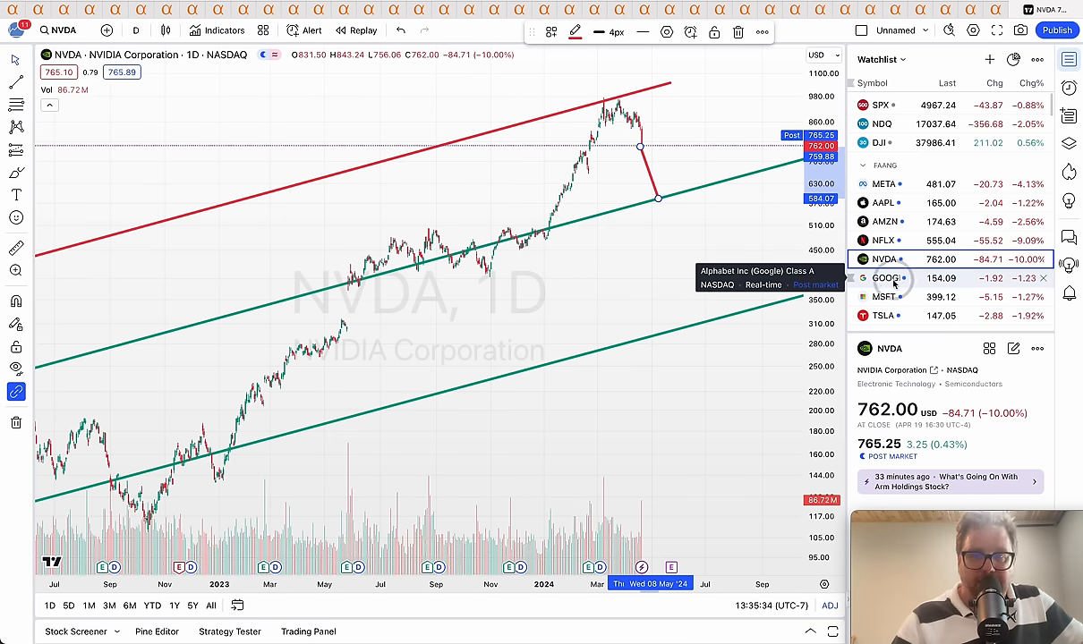
pyautogui.click(884, 277)
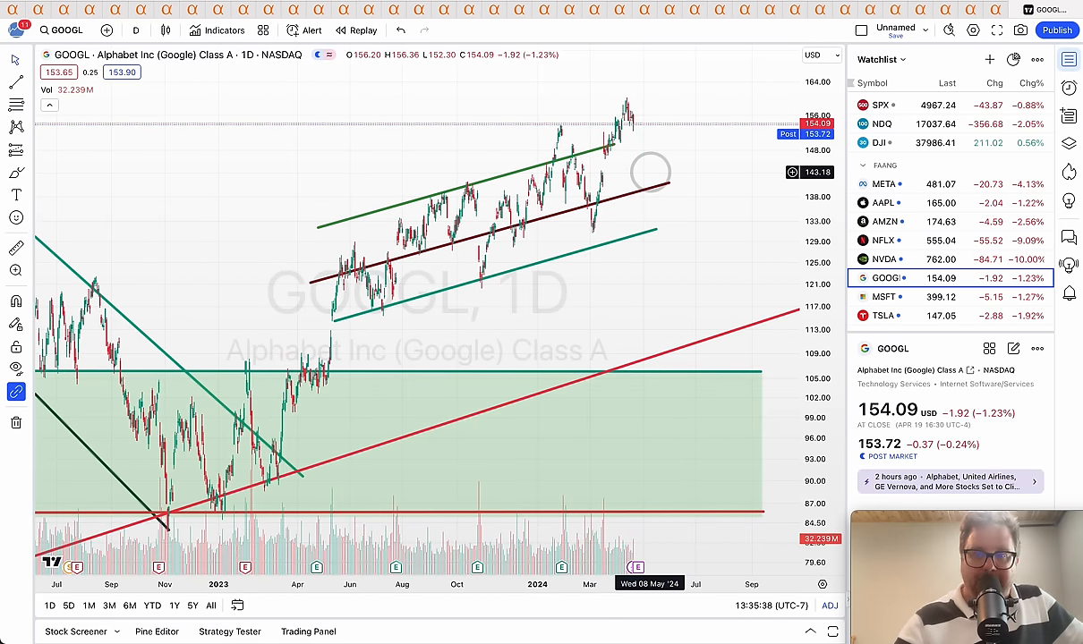
# Step: Zoom into Alphabet's recent prices inside its rising channel before switching to MSFT
pyautogui.moveTo(652, 171); pyautogui.dragTo(694, 126)
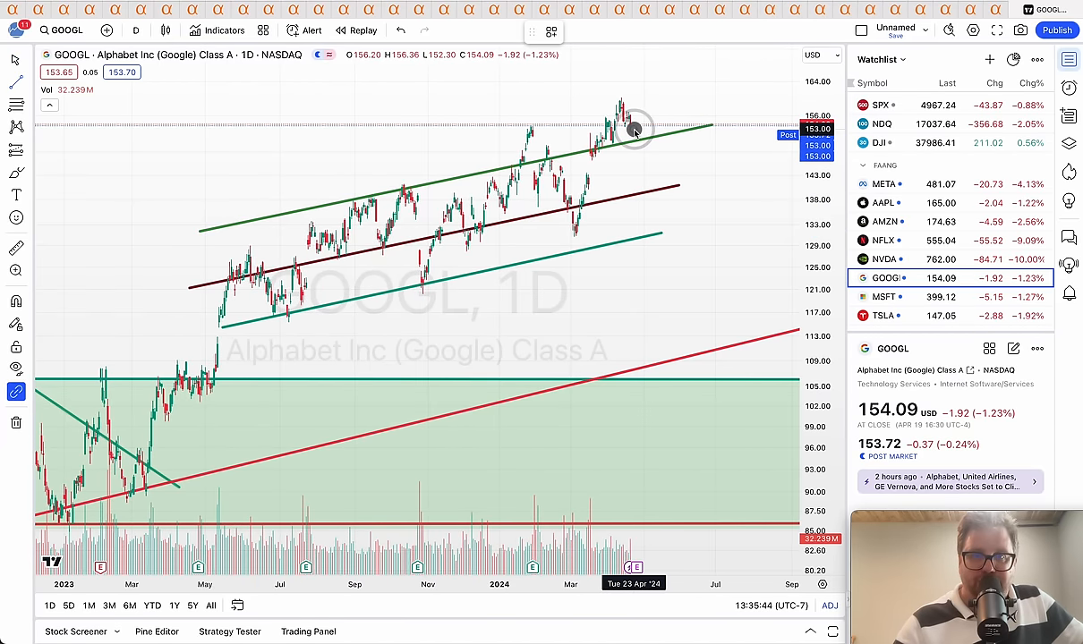
pyautogui.moveTo(633, 129); pyautogui.dragTo(662, 202)
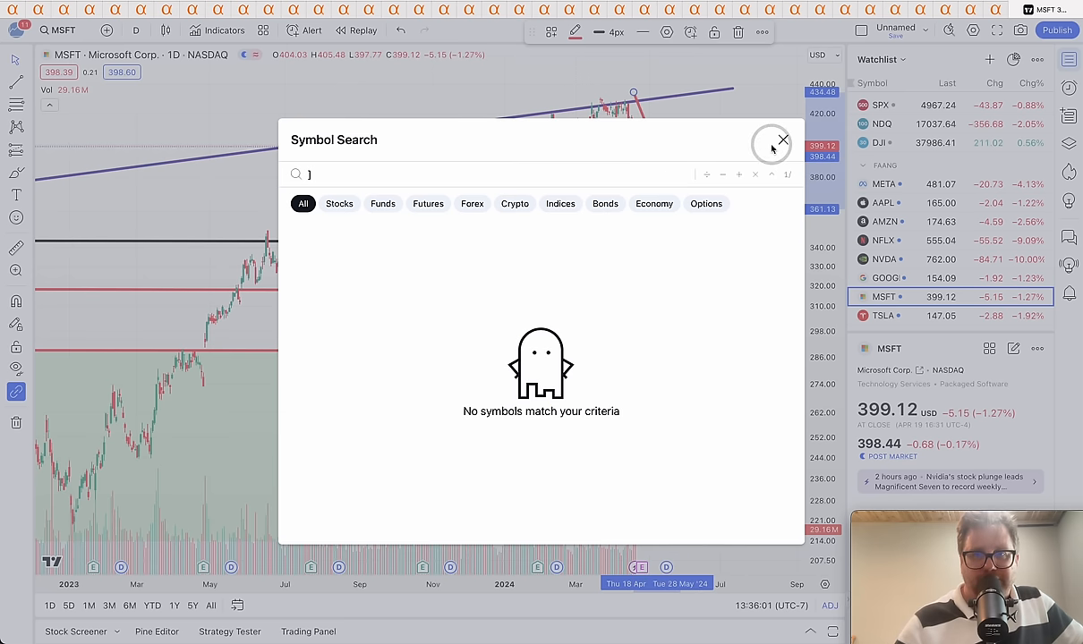
# Step: Dismiss the empty Symbol Search and extend Microsoft's red support line rightward
pyautogui.click(782, 140)
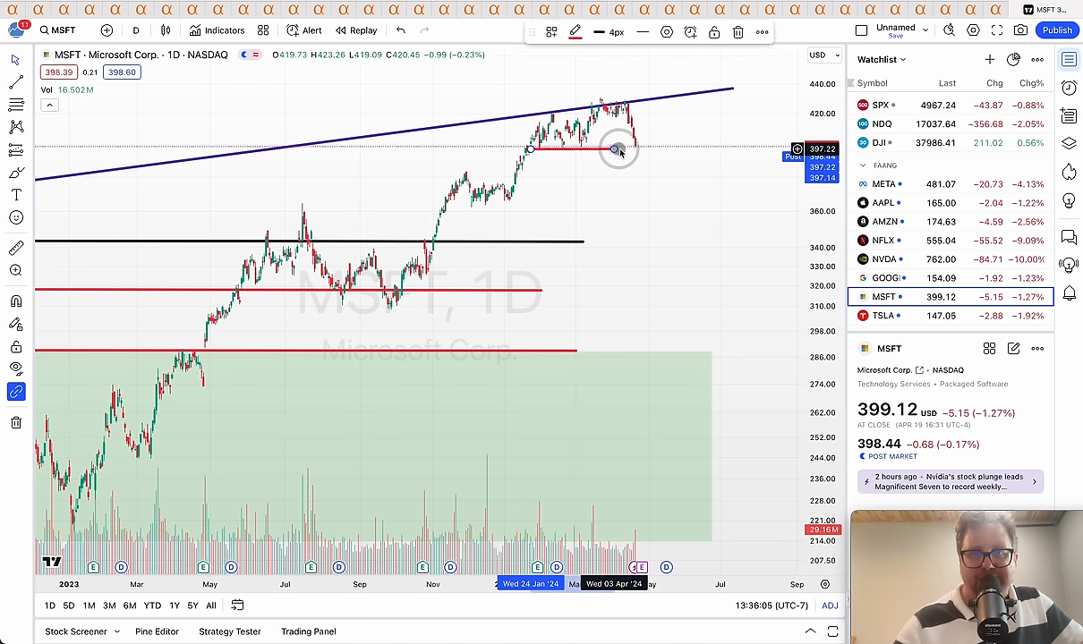
pyautogui.moveTo(618, 147); pyautogui.dragTo(708, 147)
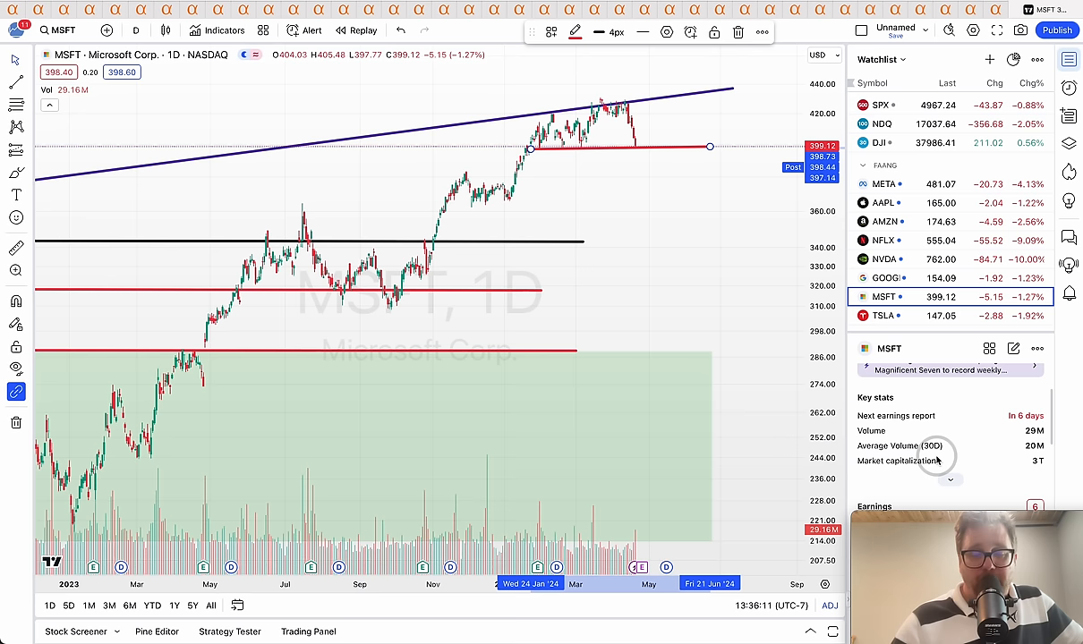
pyautogui.moveTo(970, 435)
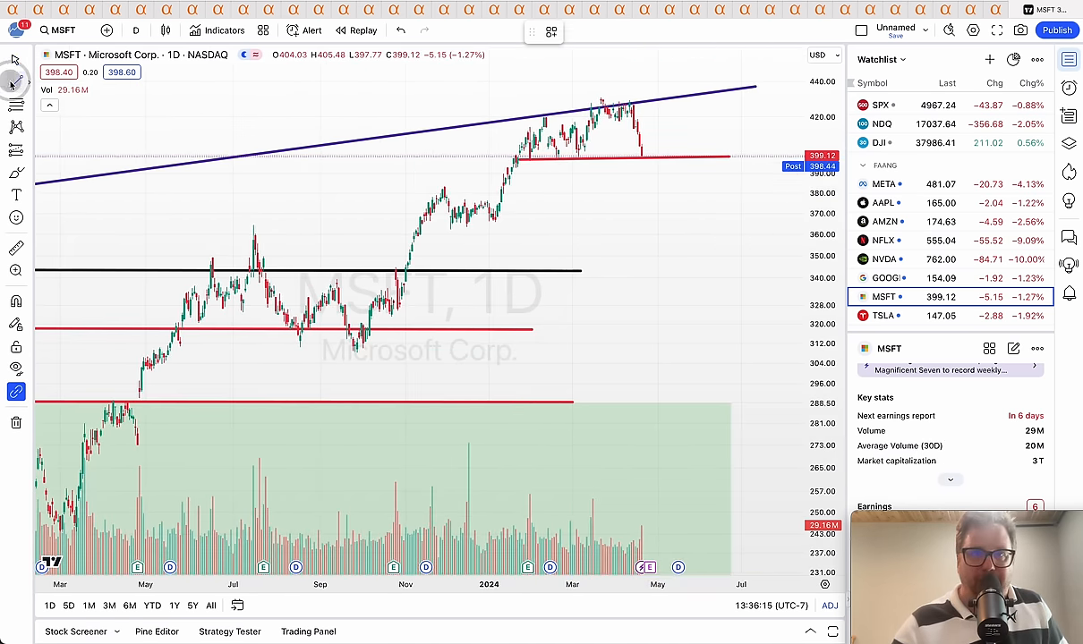
# Step: Draw a projection arrow from the latest price down to the lower red line, then load TSLA
pyautogui.moveTo(644, 163); pyautogui.dragTo(654, 219)
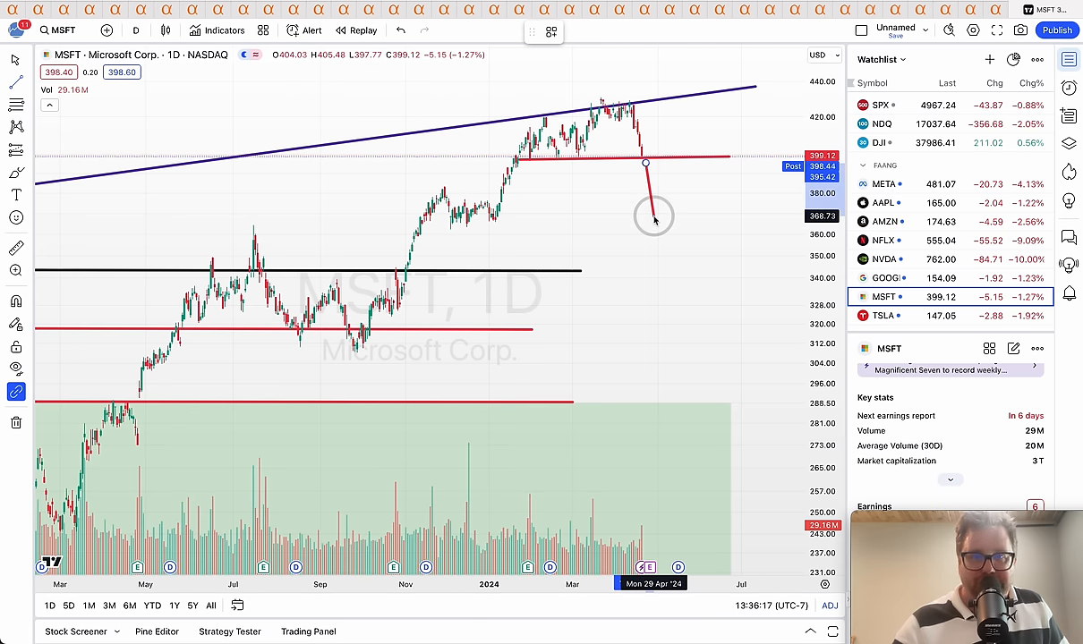
pyautogui.moveTo(653, 216); pyautogui.dragTo(637, 321)
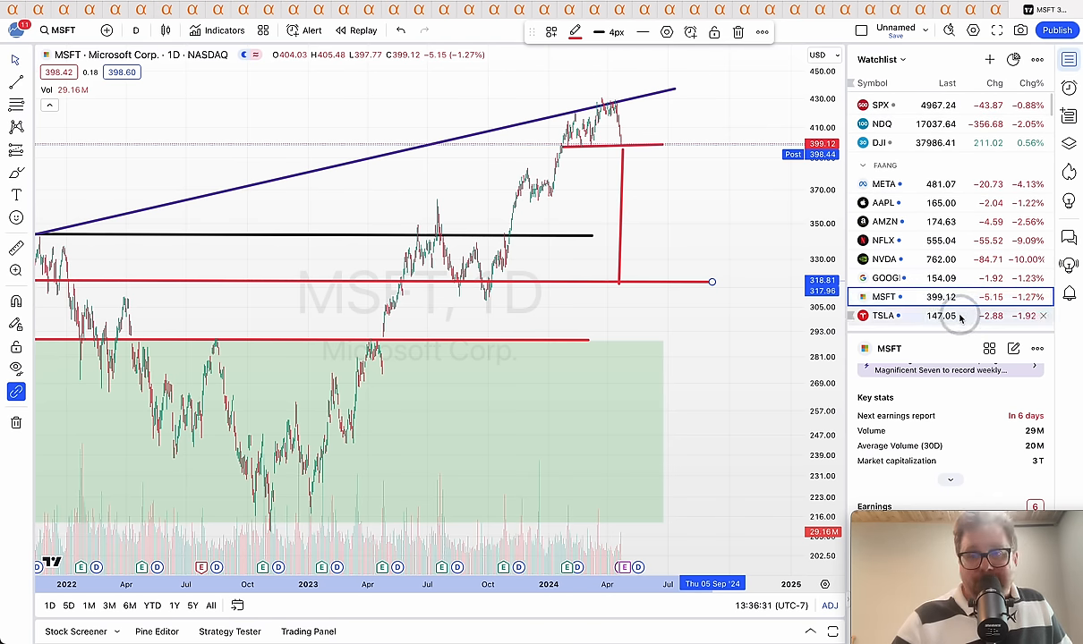
pyautogui.click(884, 315)
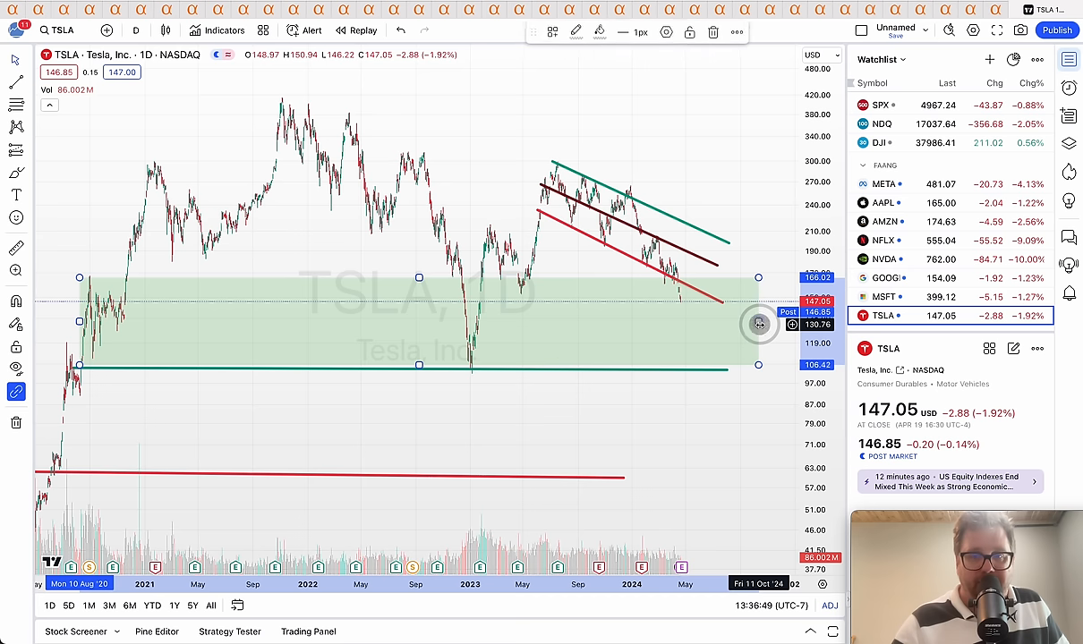
# Step: Stretch Tesla's green support rectangle rightward past the latest candles
pyautogui.moveTo(759, 322); pyautogui.dragTo(771, 370)
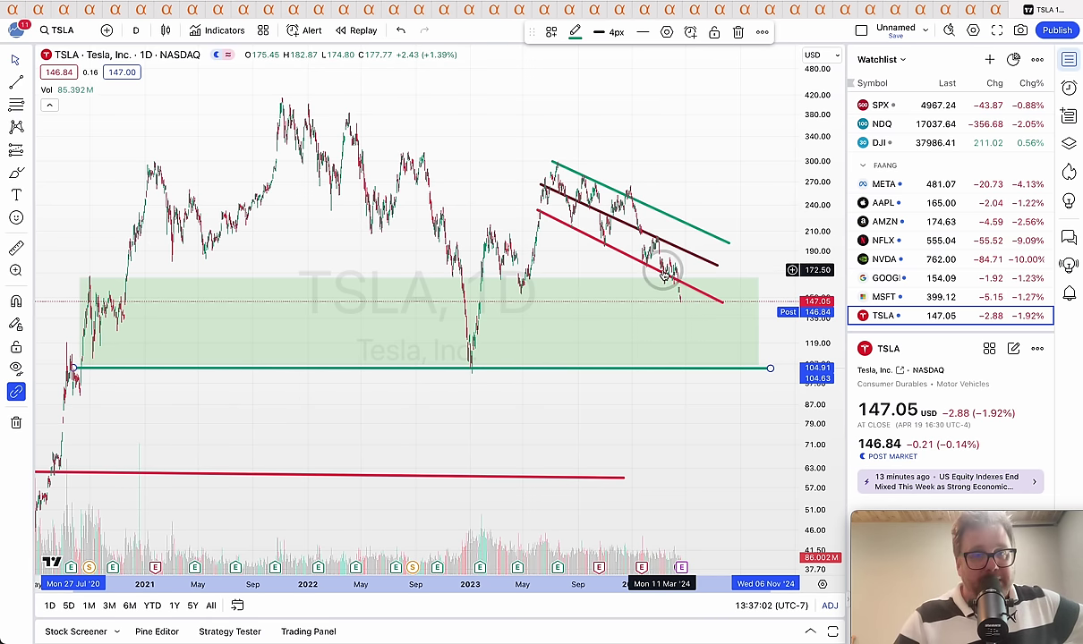
pyautogui.moveTo(676, 319)
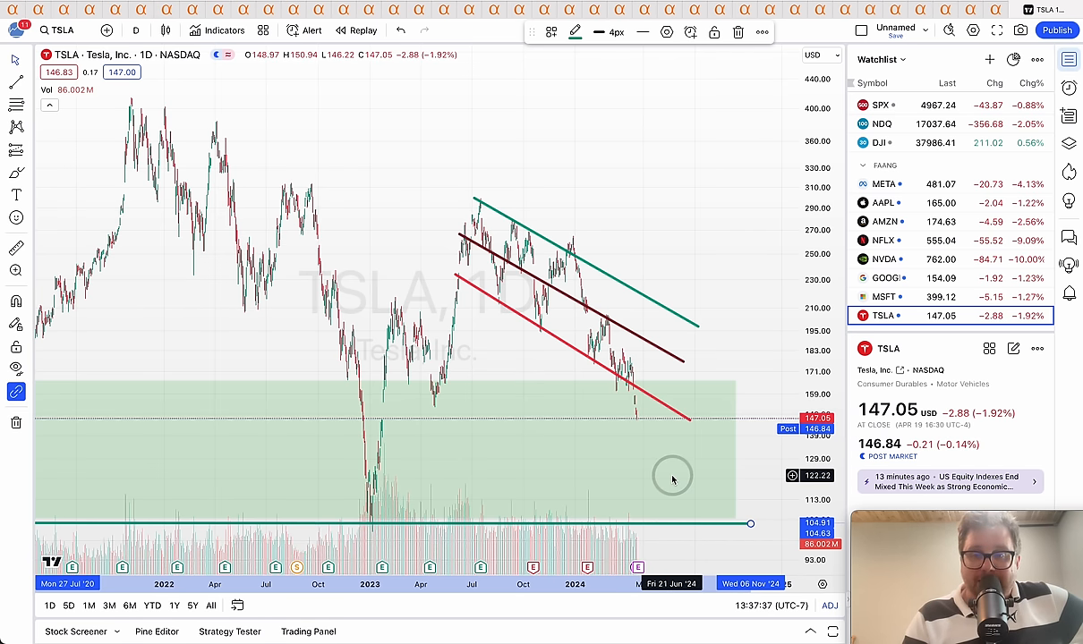
pyautogui.moveTo(687, 513)
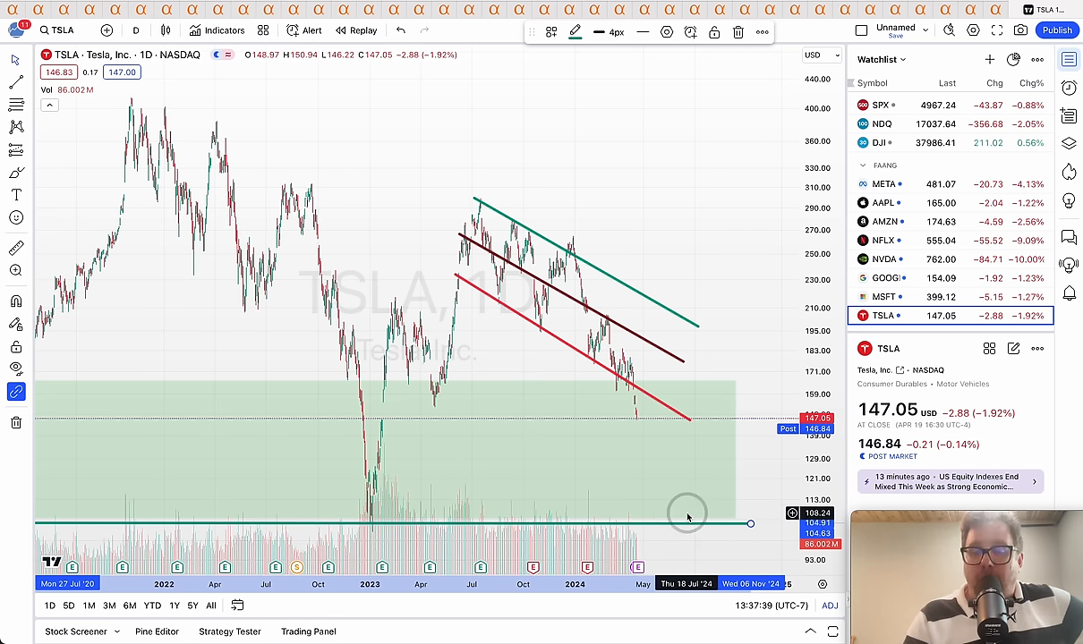